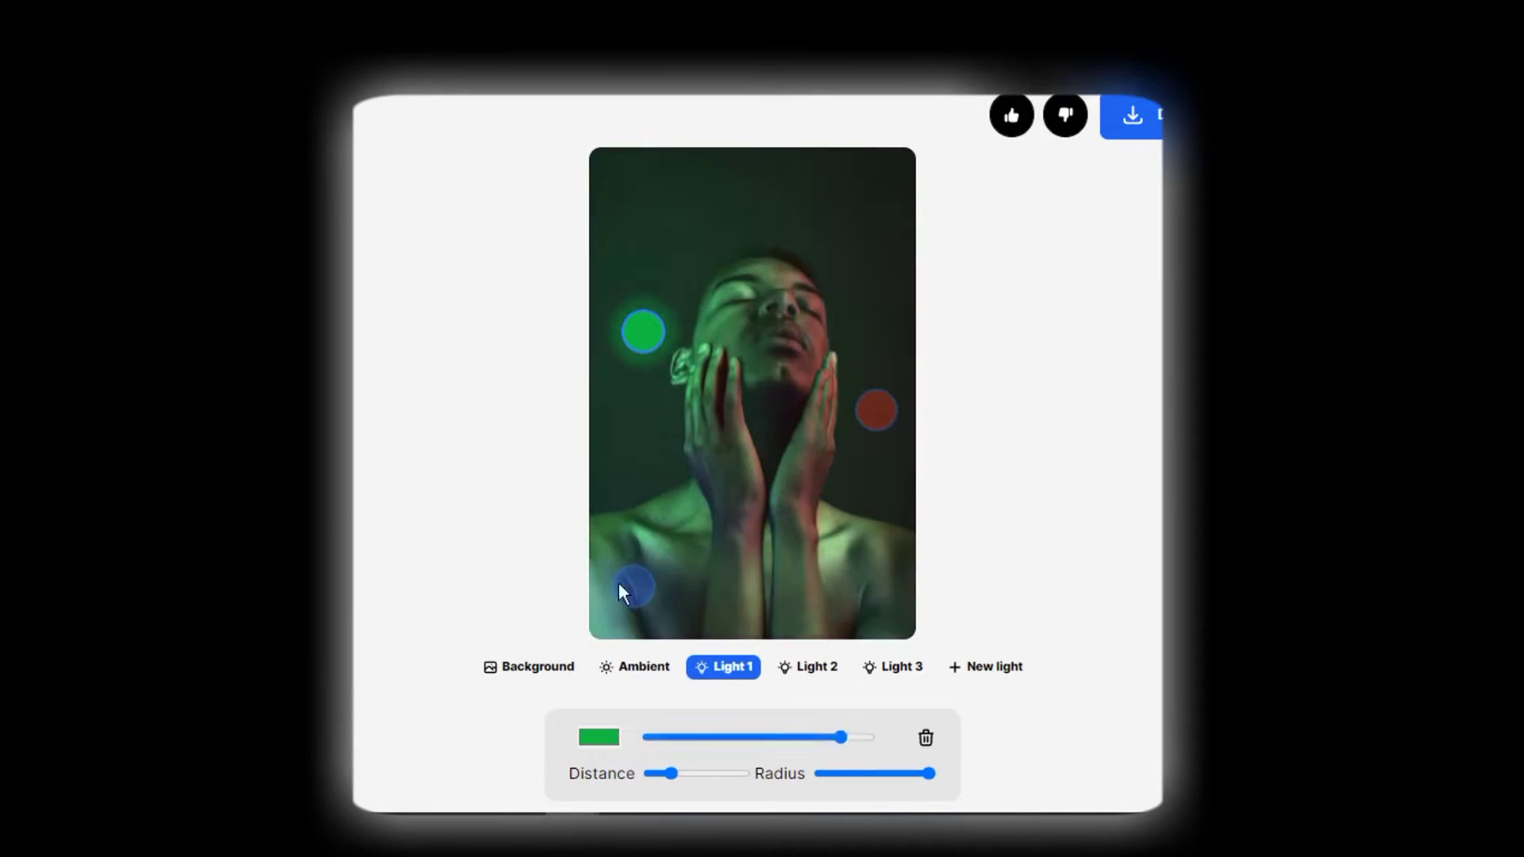
Step: Choose the Stable algorithm in NightCafe Creator's creation form
left_click(901, 666)
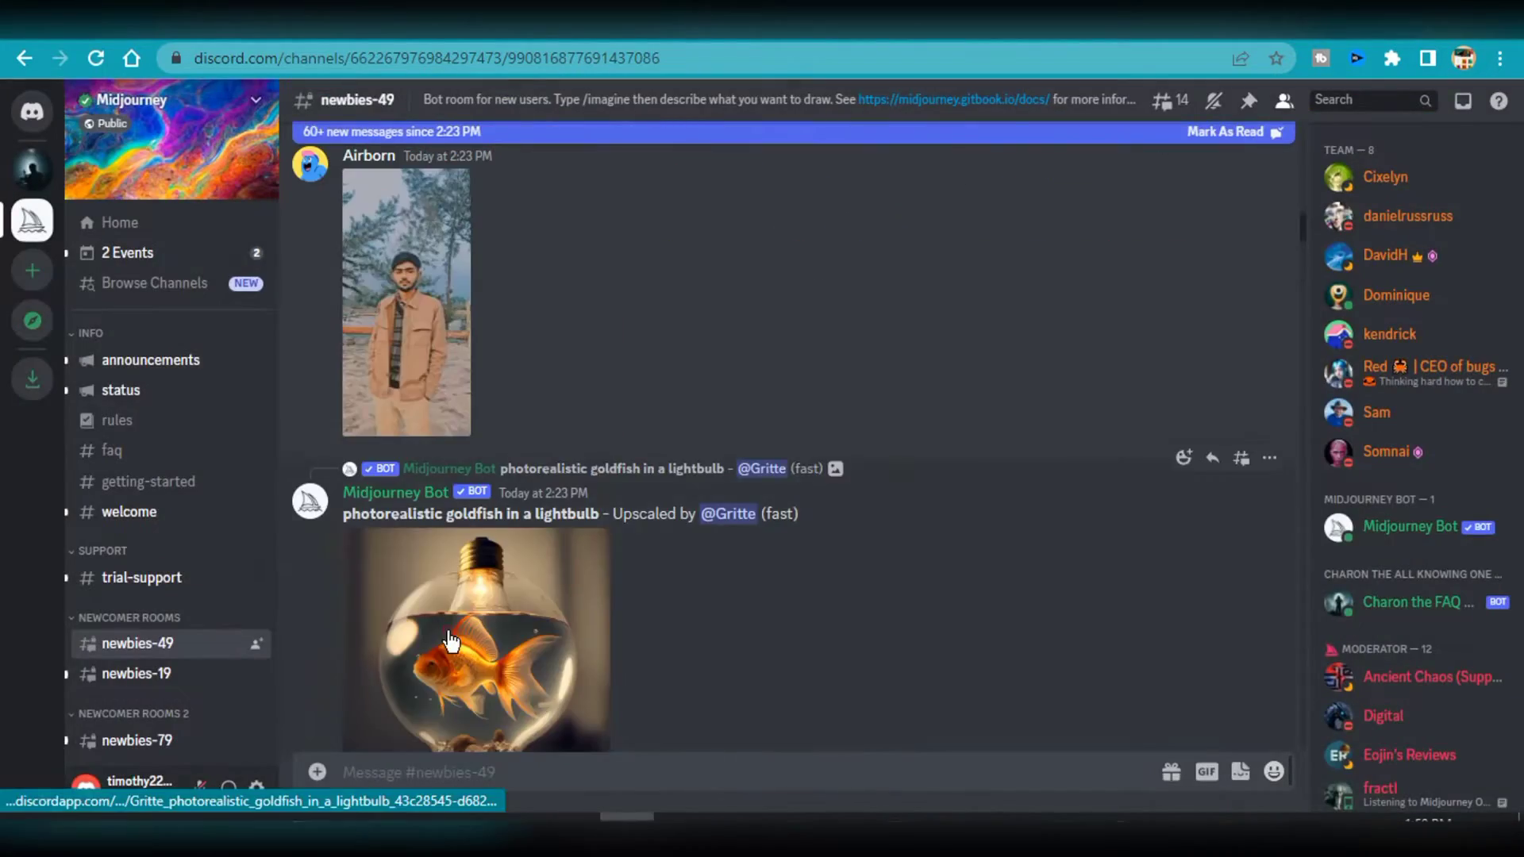
scroll("down", 3)
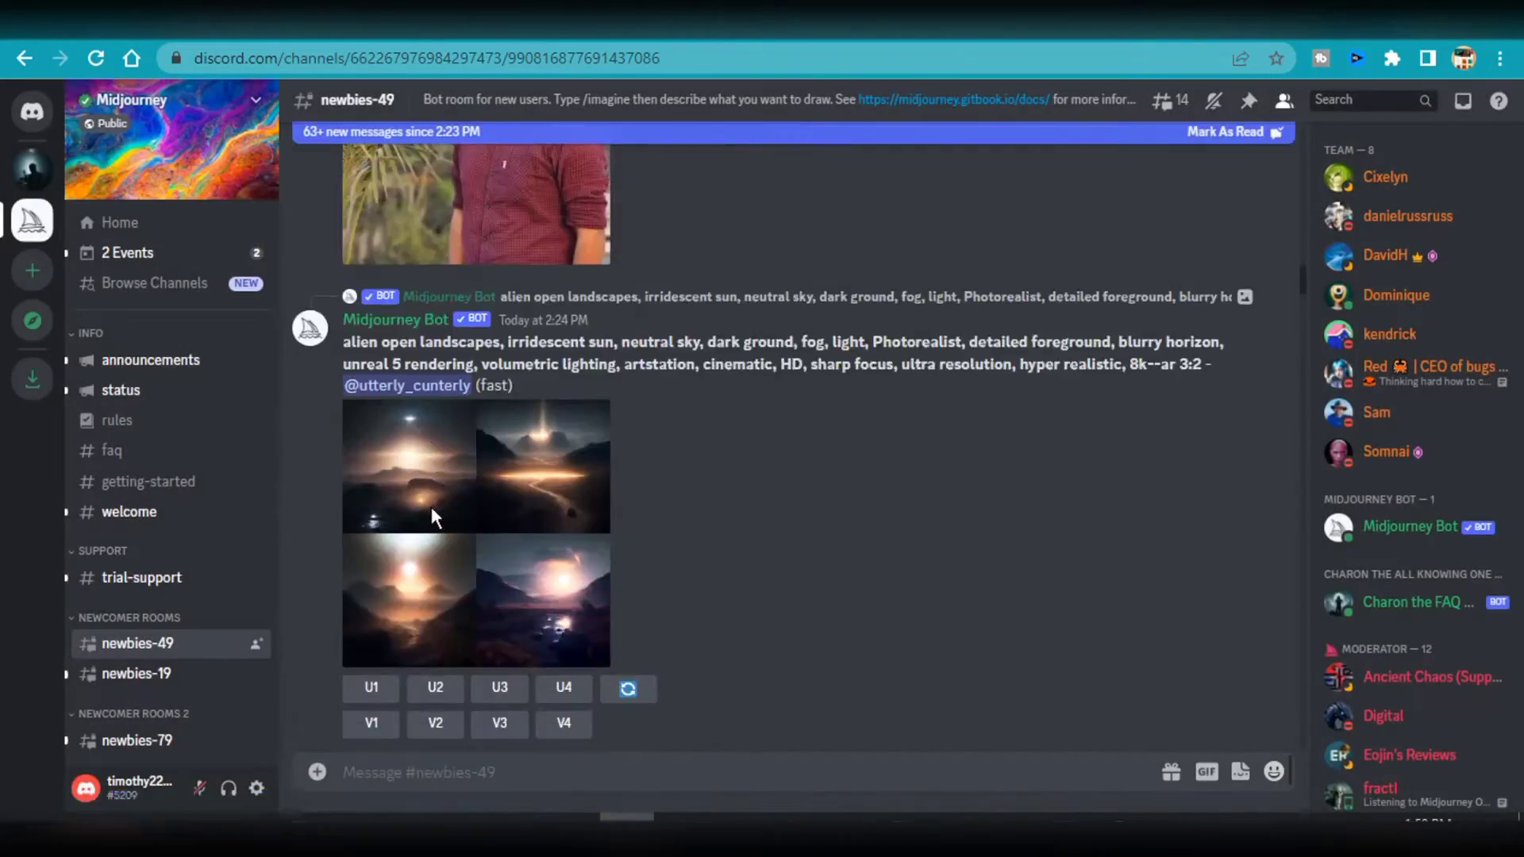
scroll("down", 3)
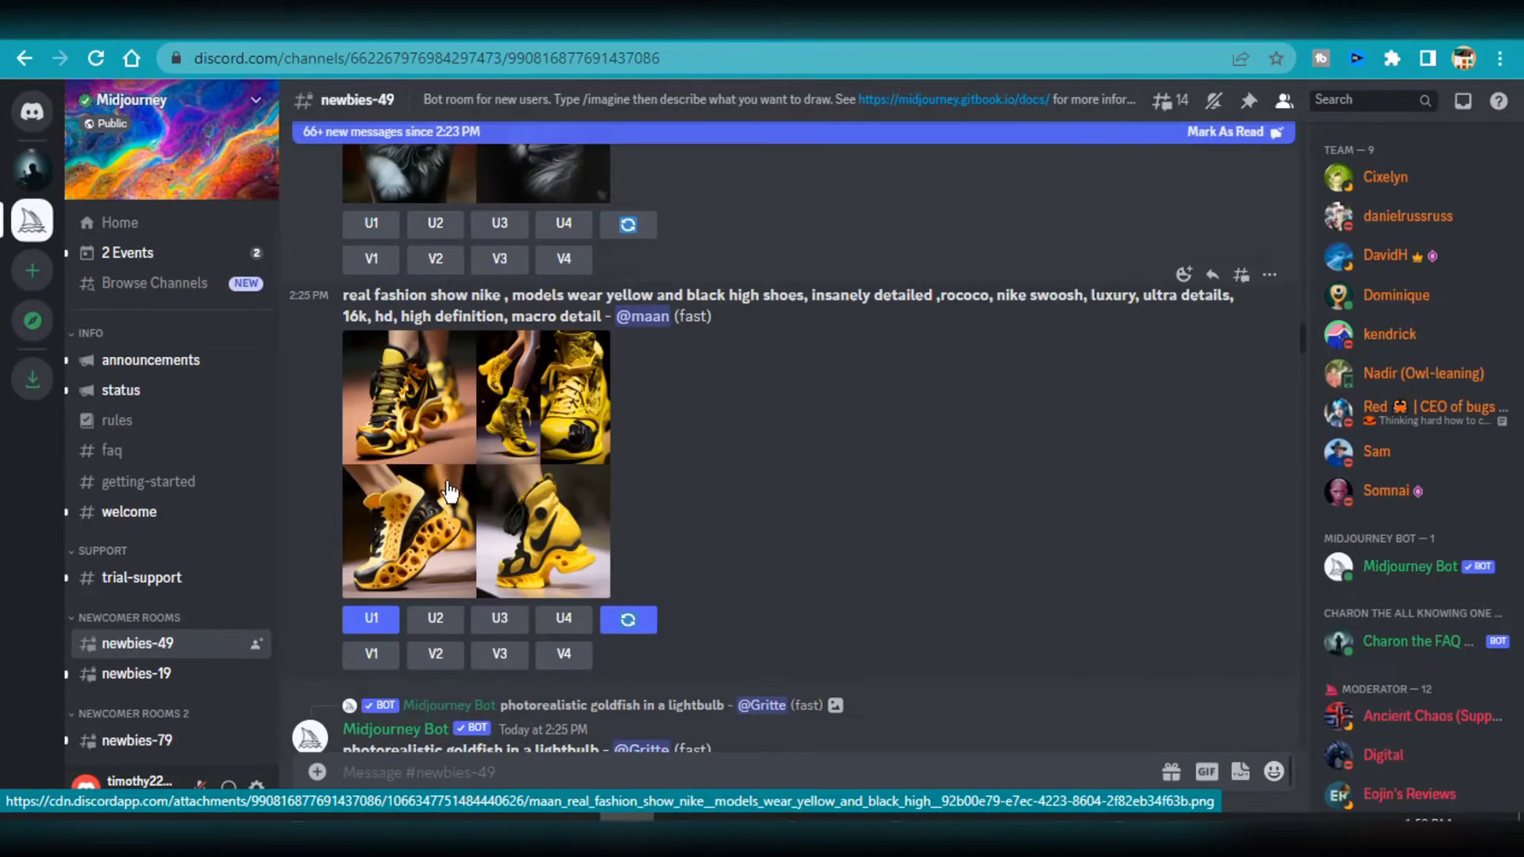
left_click(447, 485)
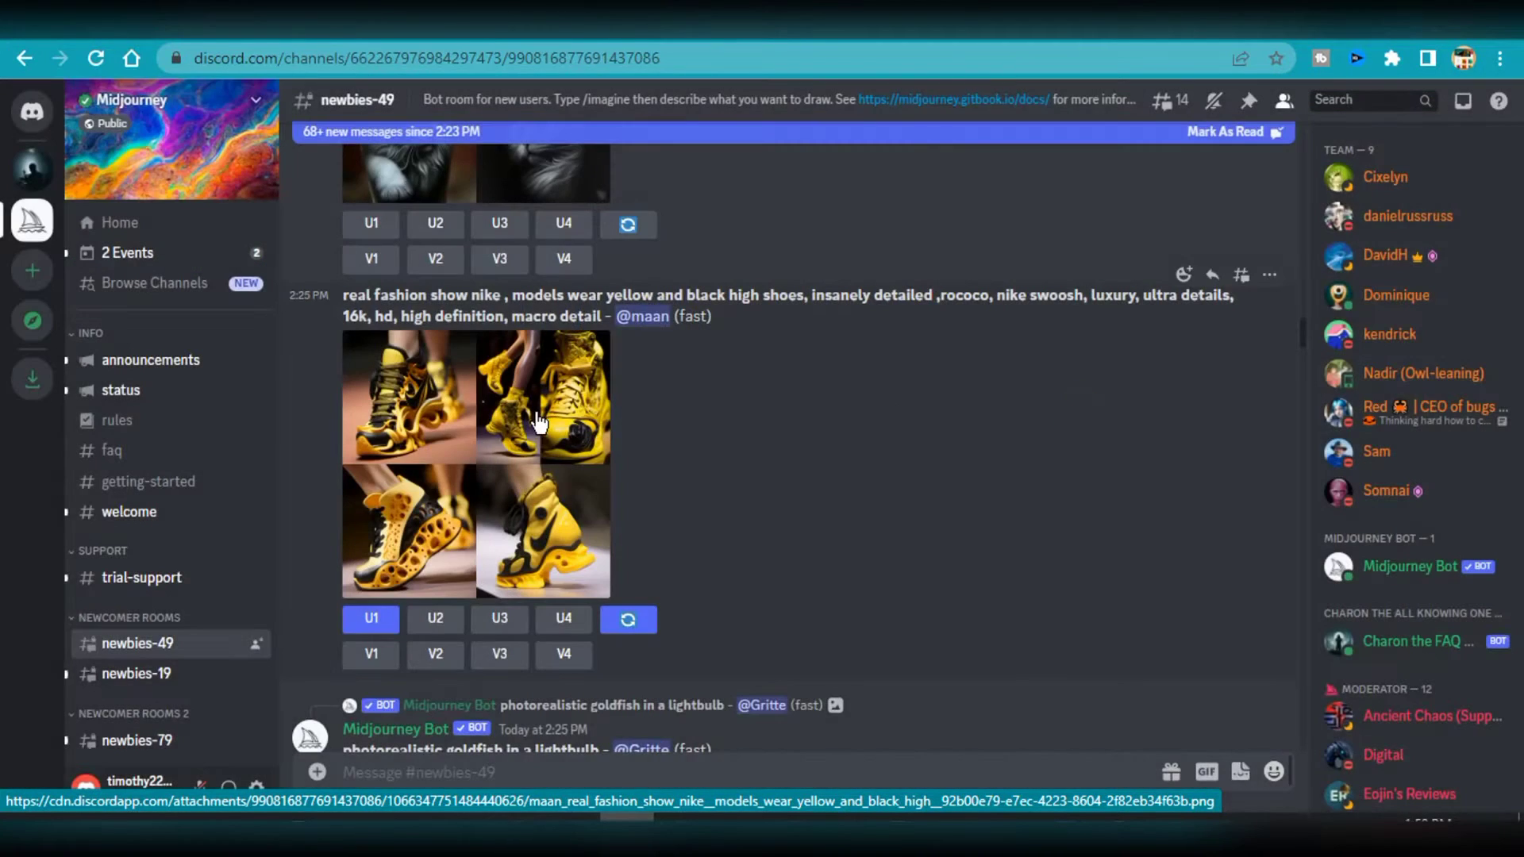
mouse_move(472, 442)
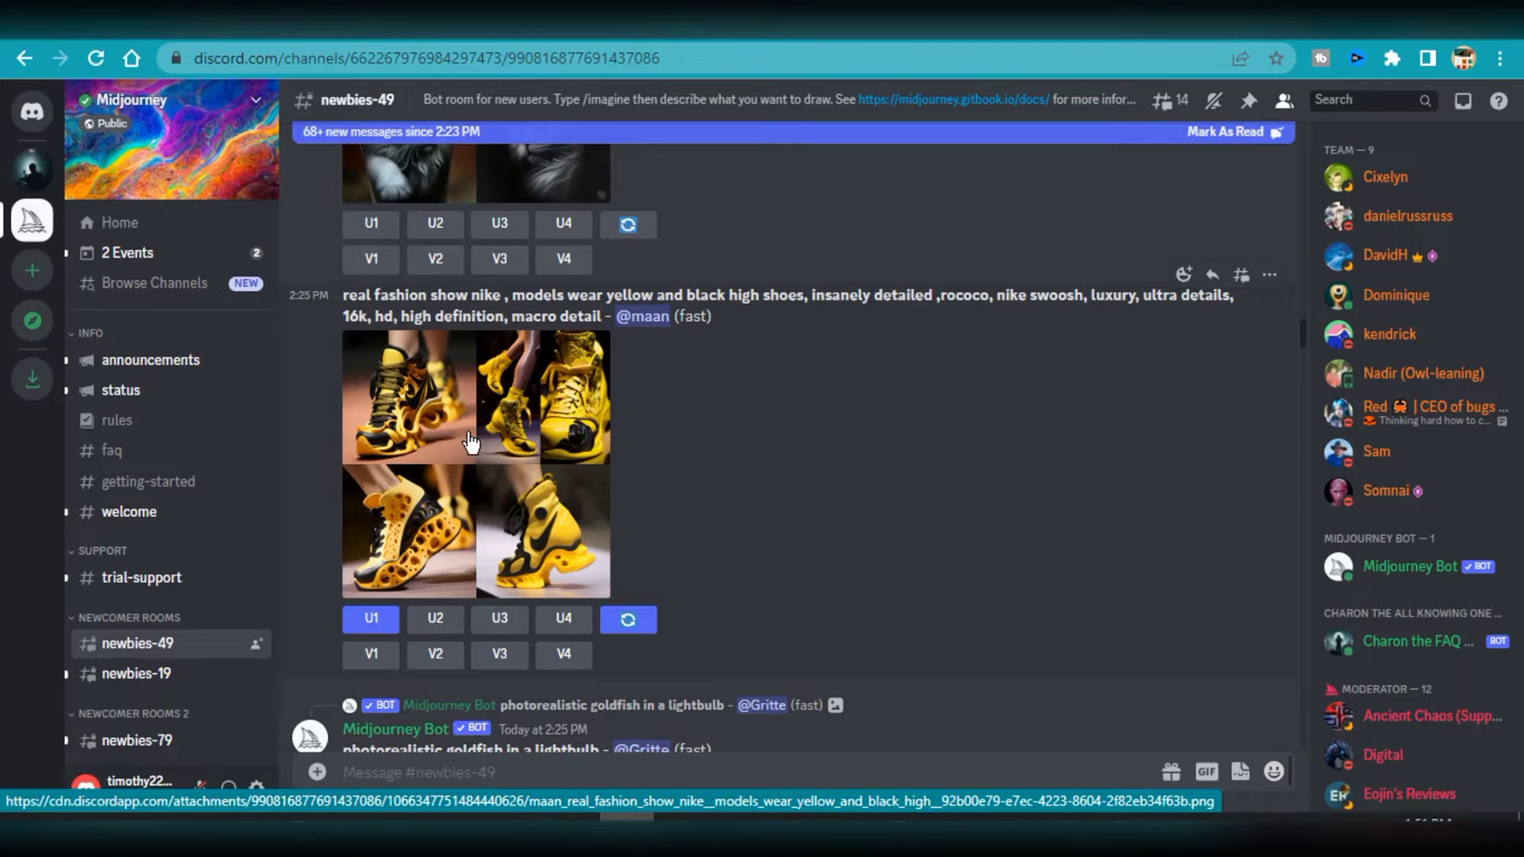
scroll("down", 3)
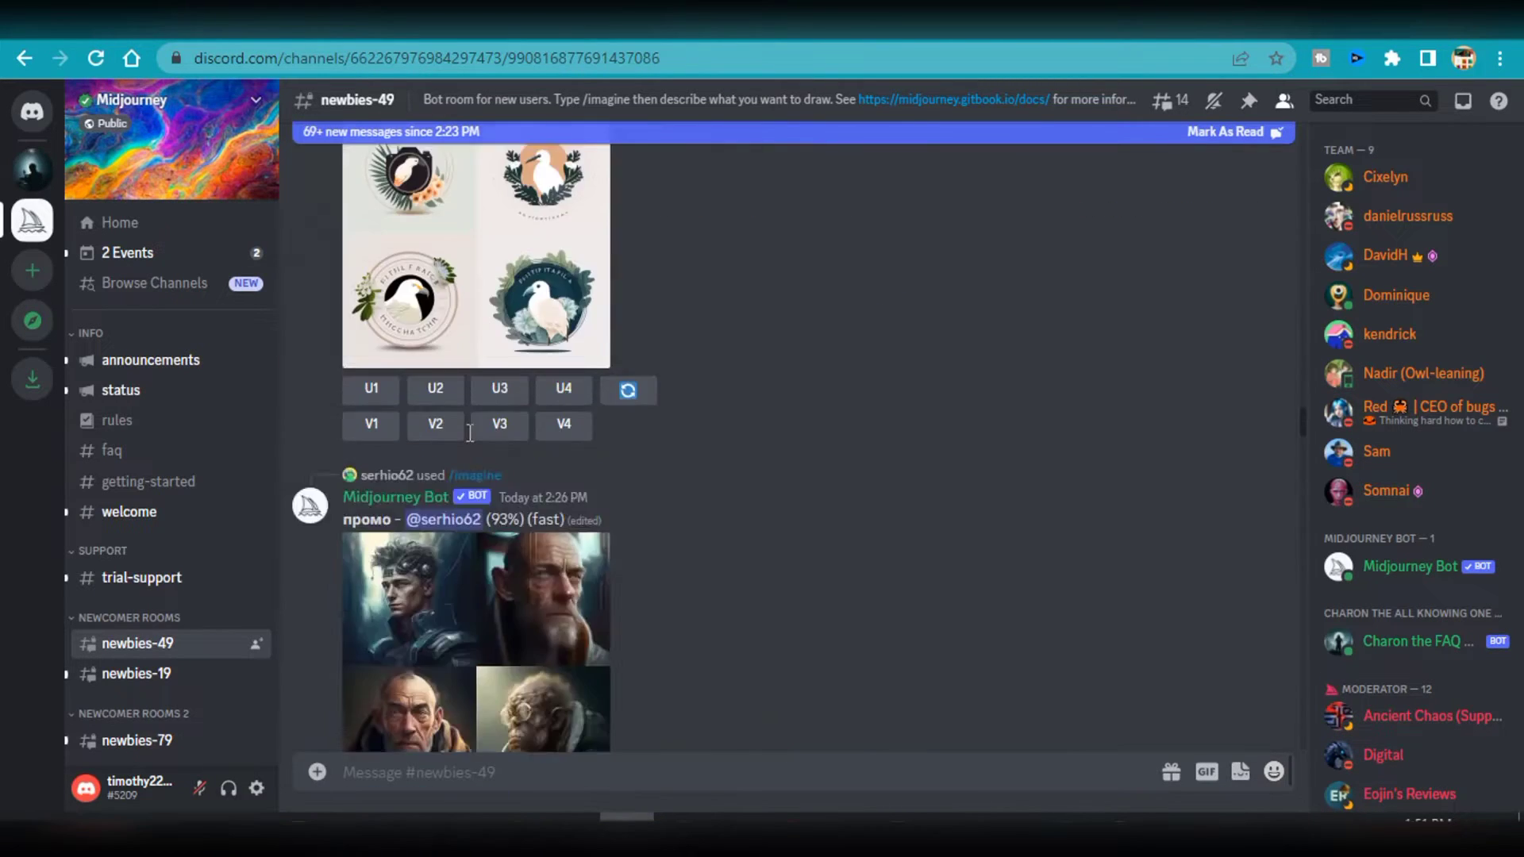
scroll("down", 3)
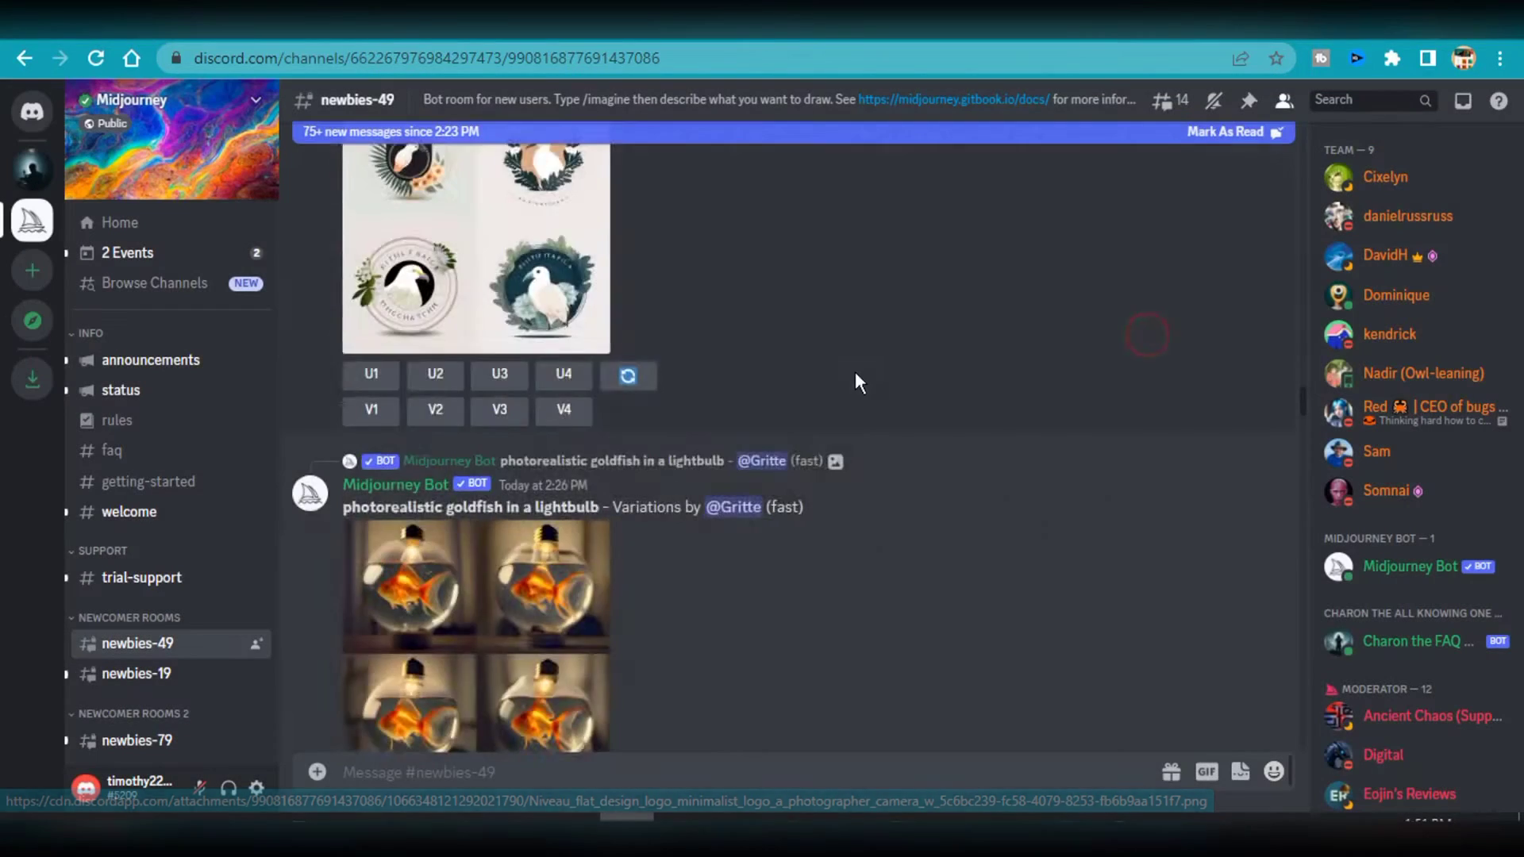
scroll("down", 3)
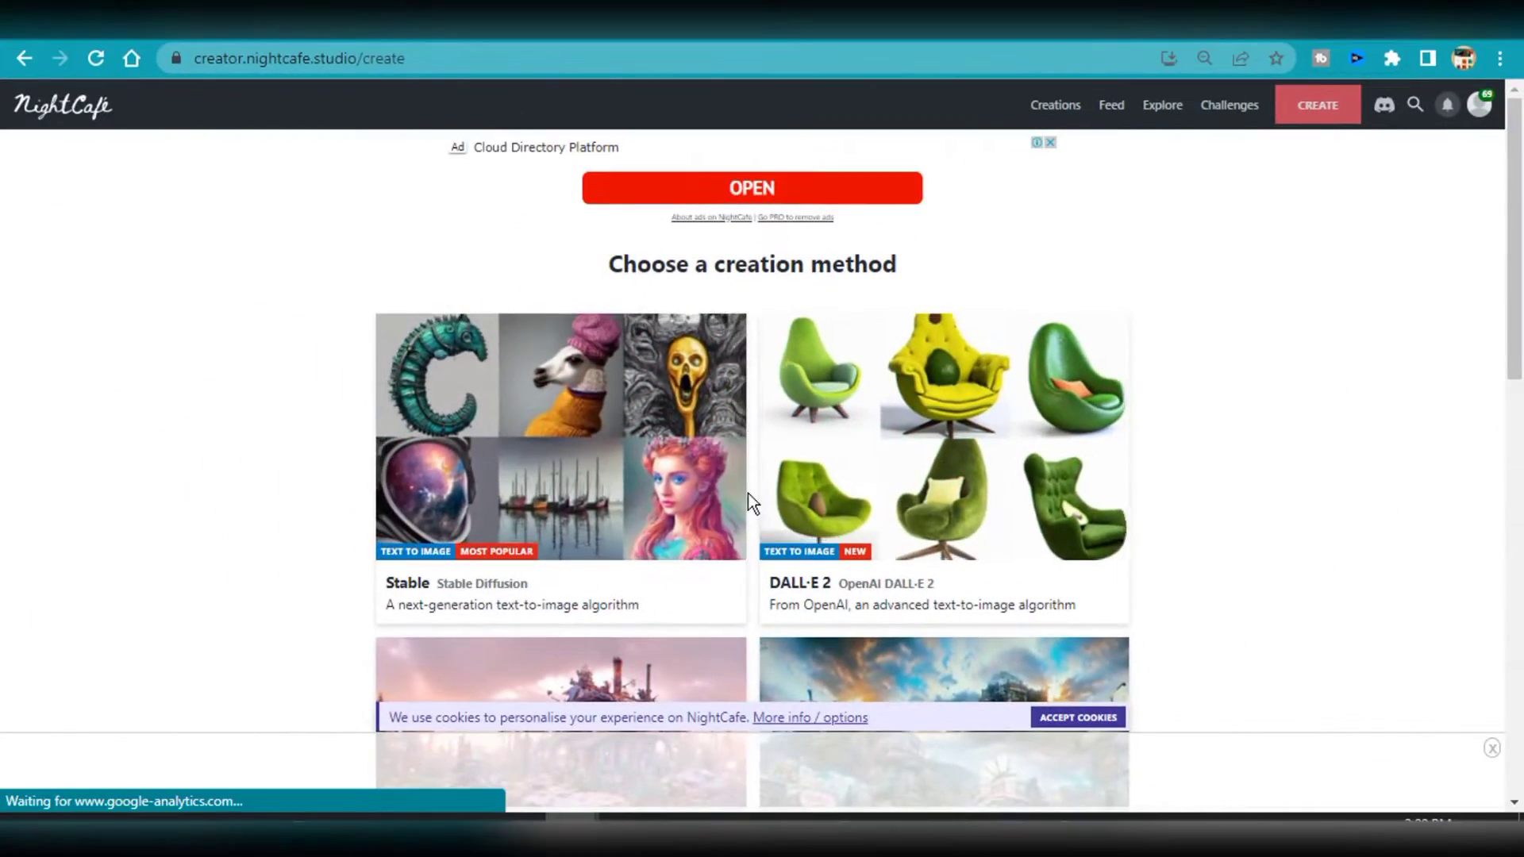
scroll("down", 3)
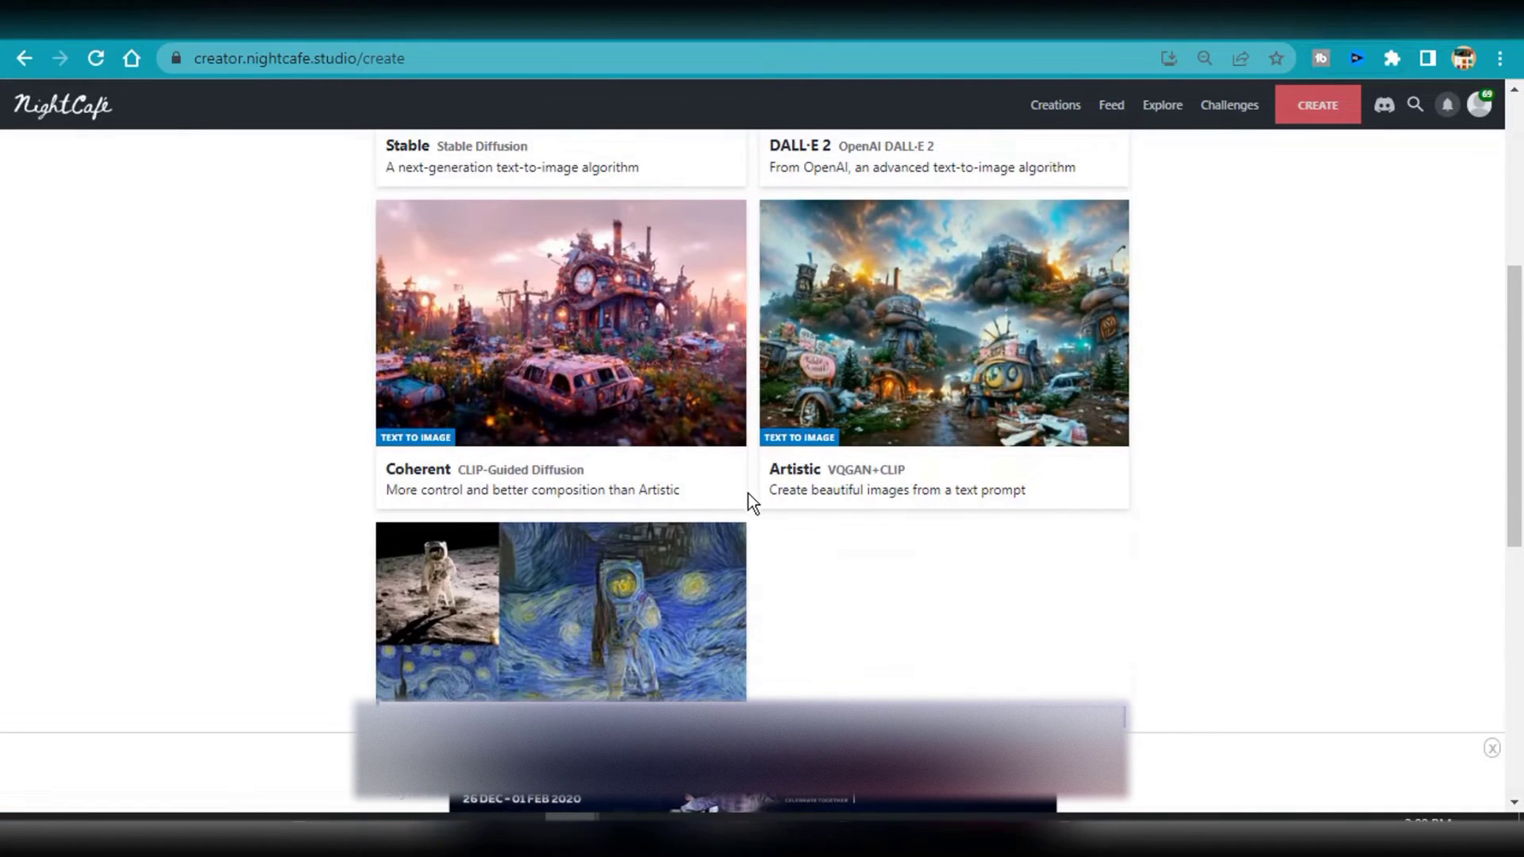
Step: Enter the prompt 'an abandoned shopping mall on mars, photorealistic, 4K resolution'
left_click(559, 155)
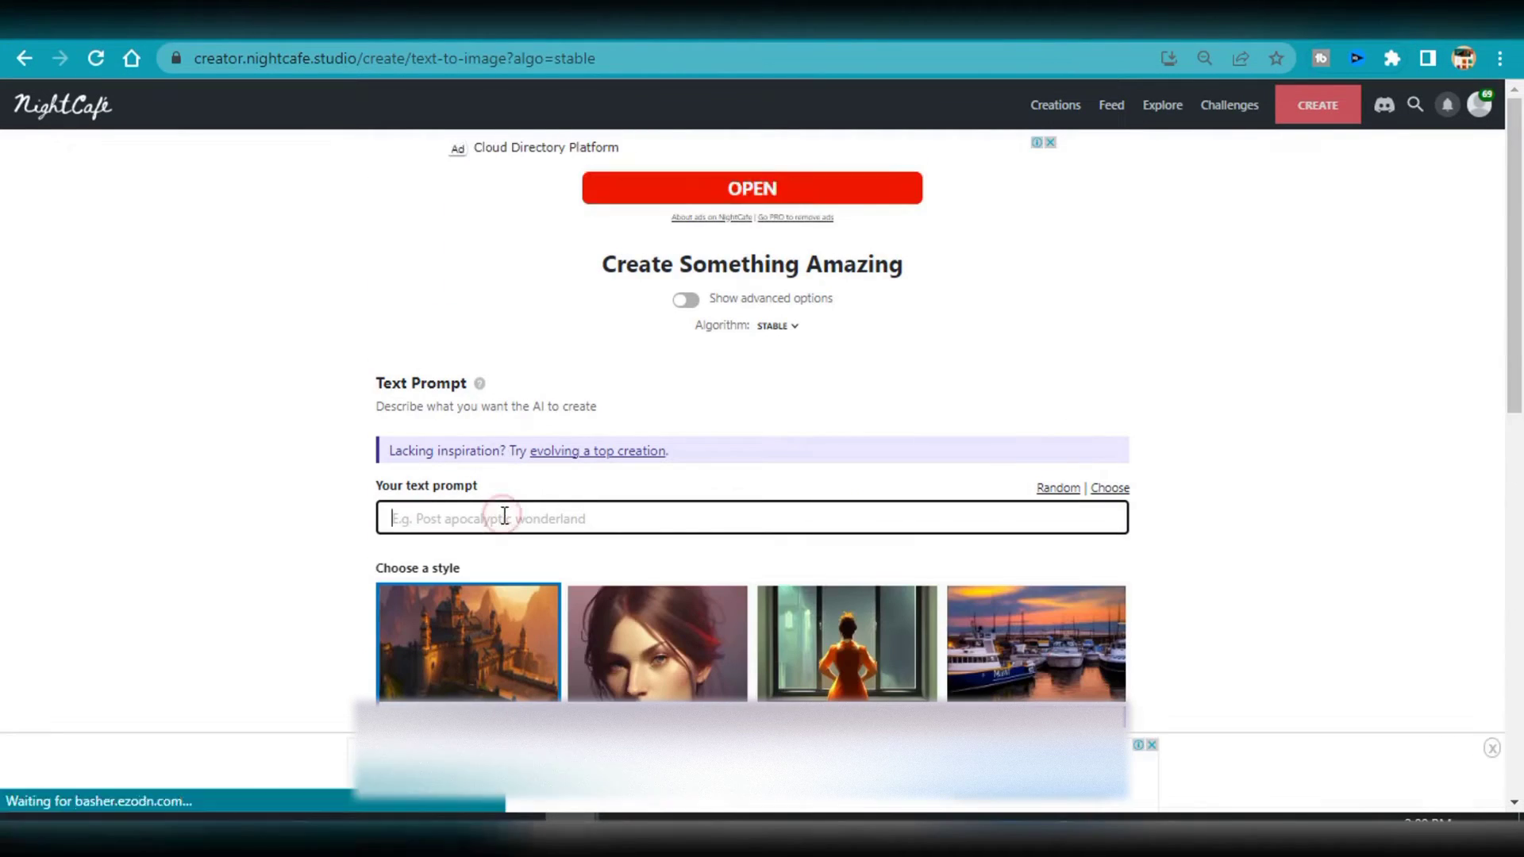
type("an abandoned")
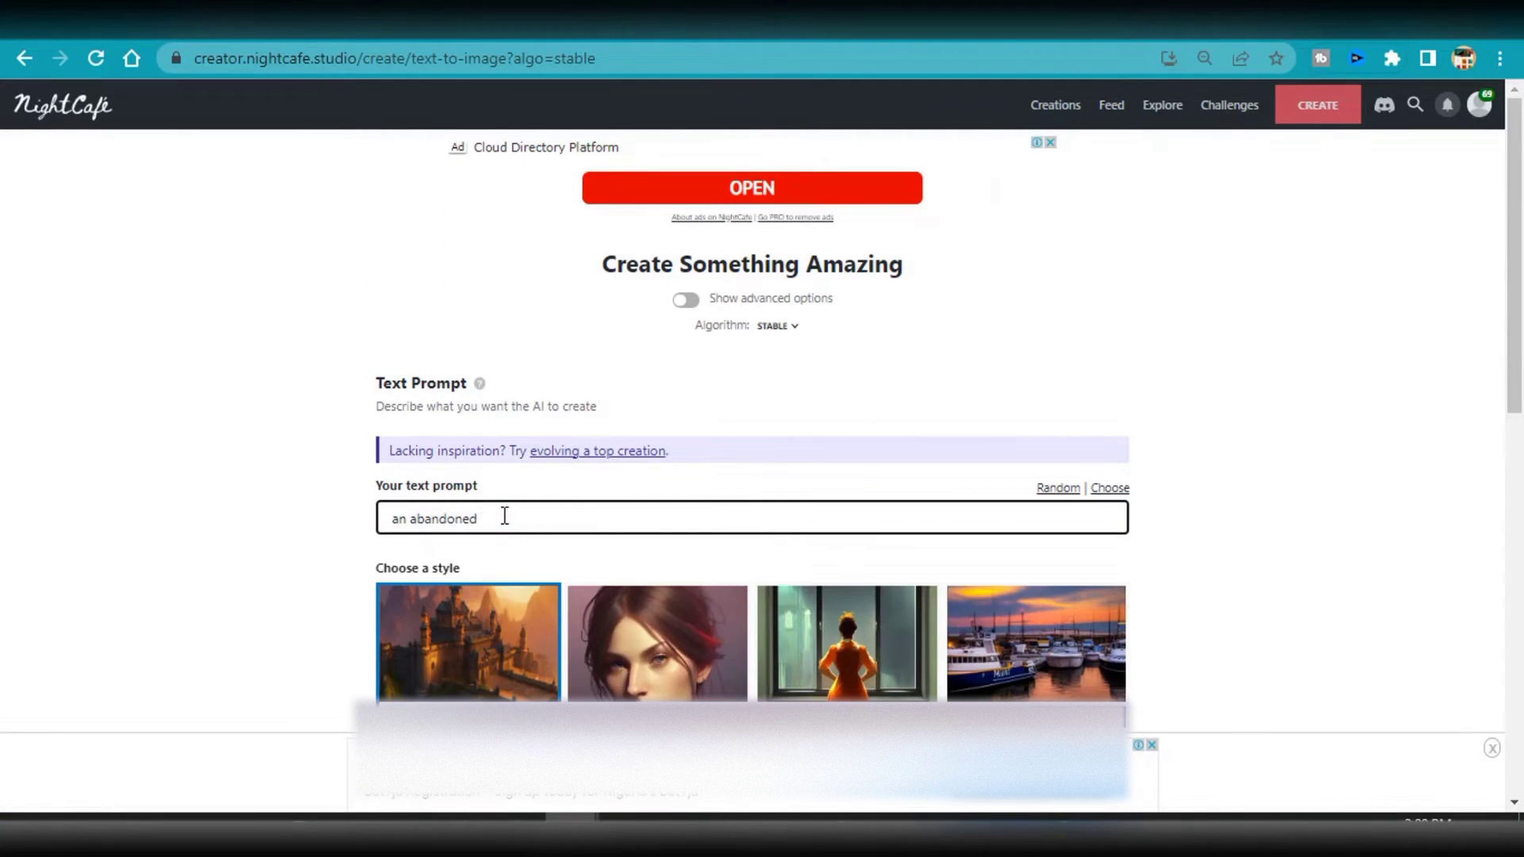
type("shopping mall on mars")
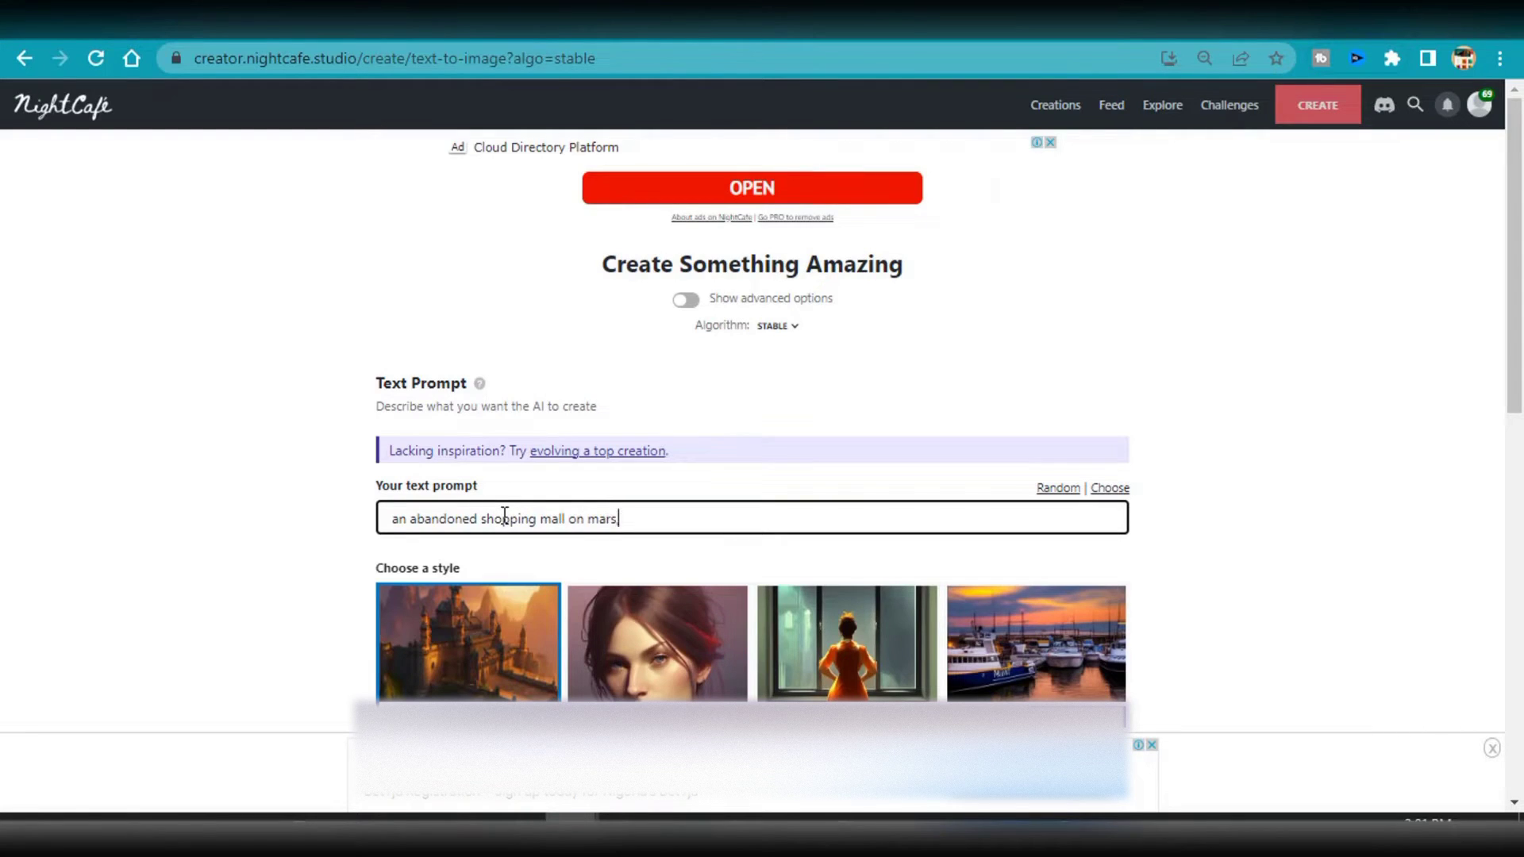
type(", photorealistic,")
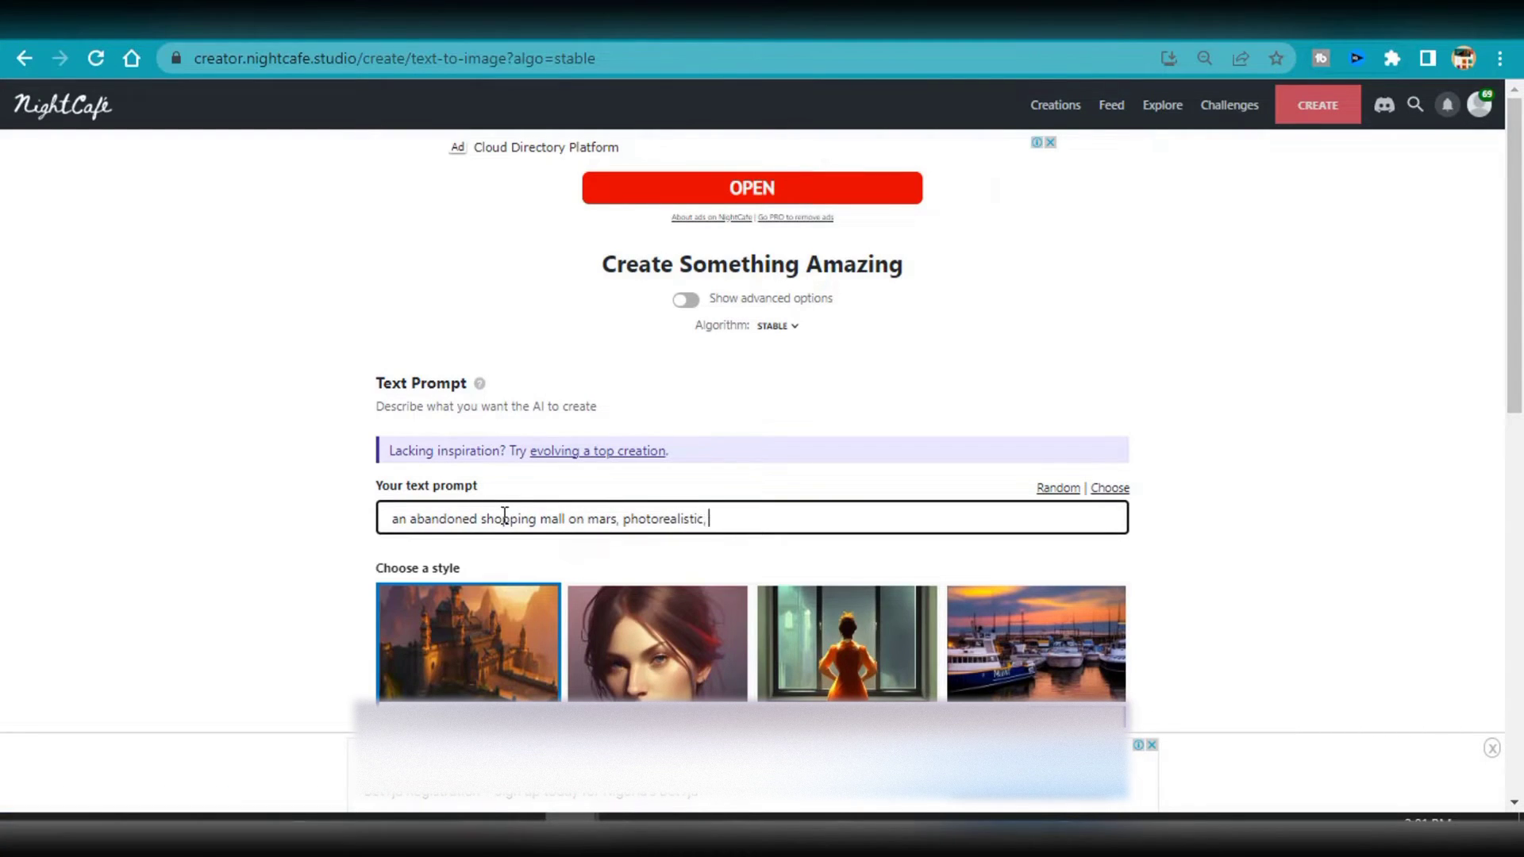
type("4K resolution, cinematic photograph, detailed picture")
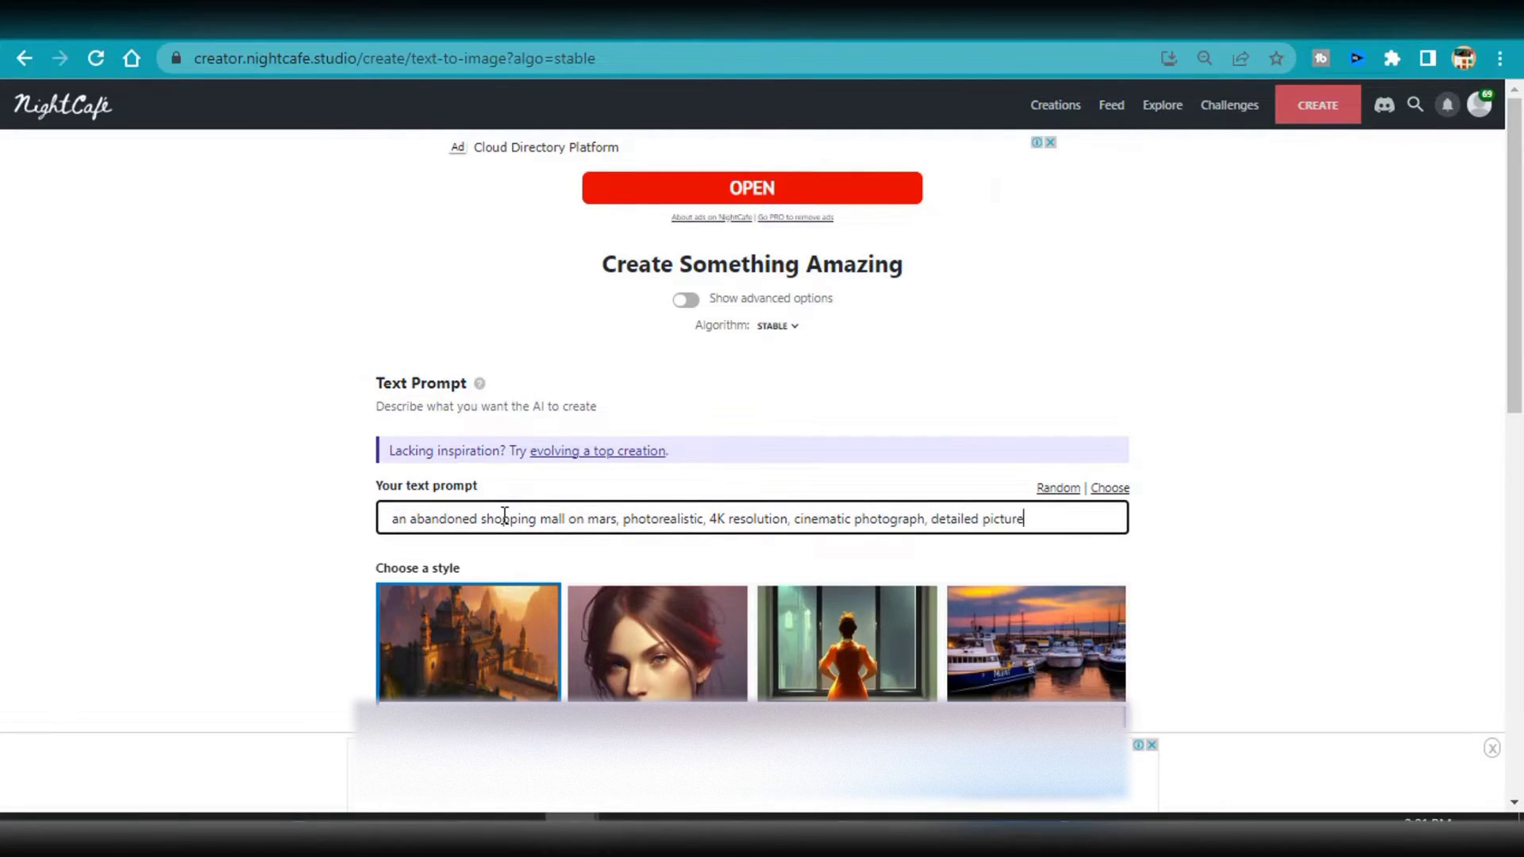
Step: Create the artwork and view the four abandoned Mars mall images from My Creations
scroll("down", 3)
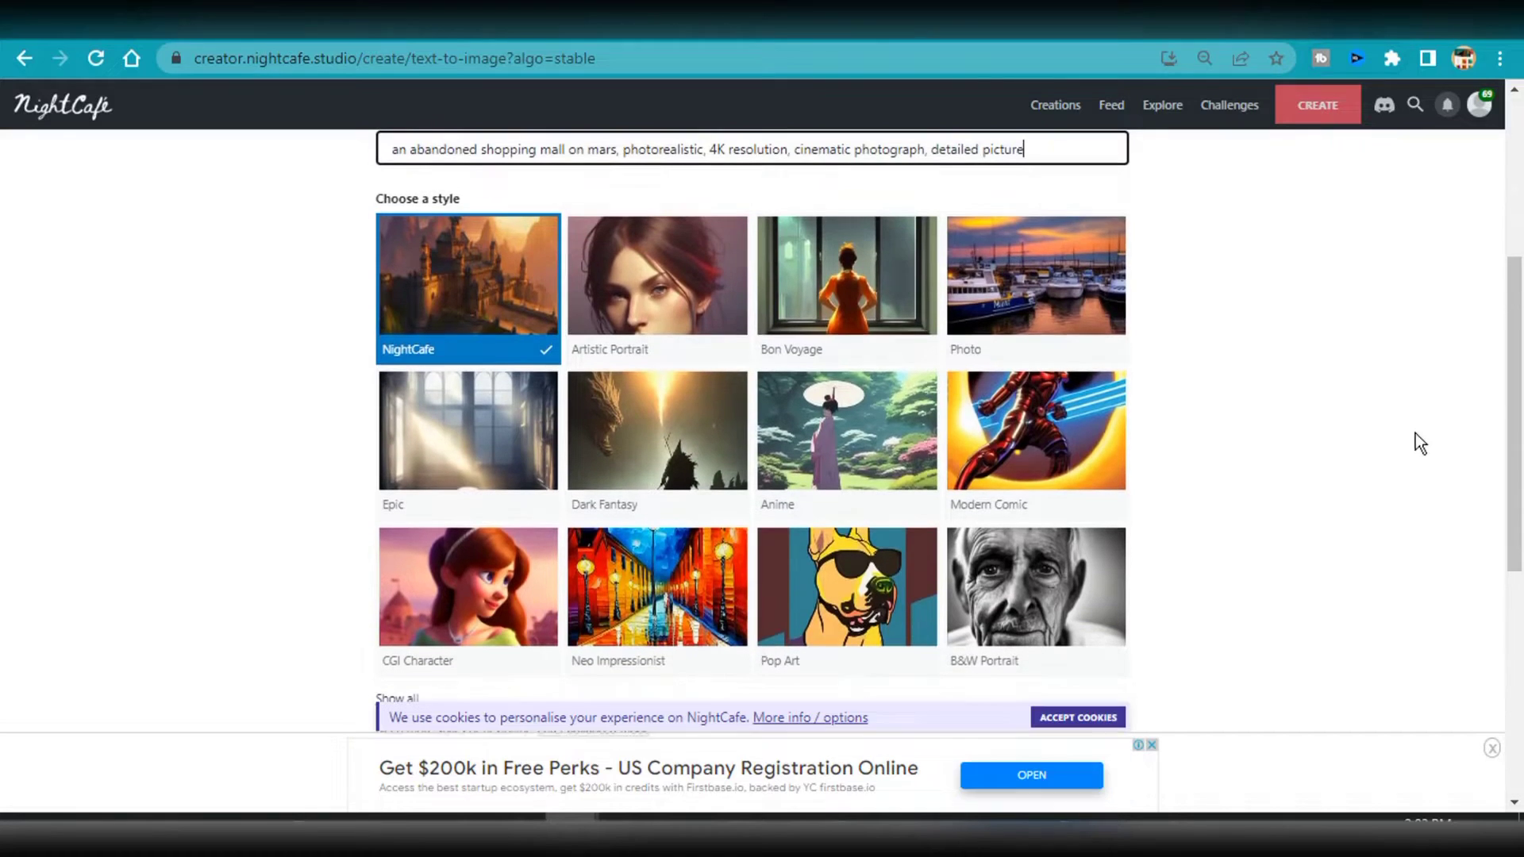
scroll("down", 3)
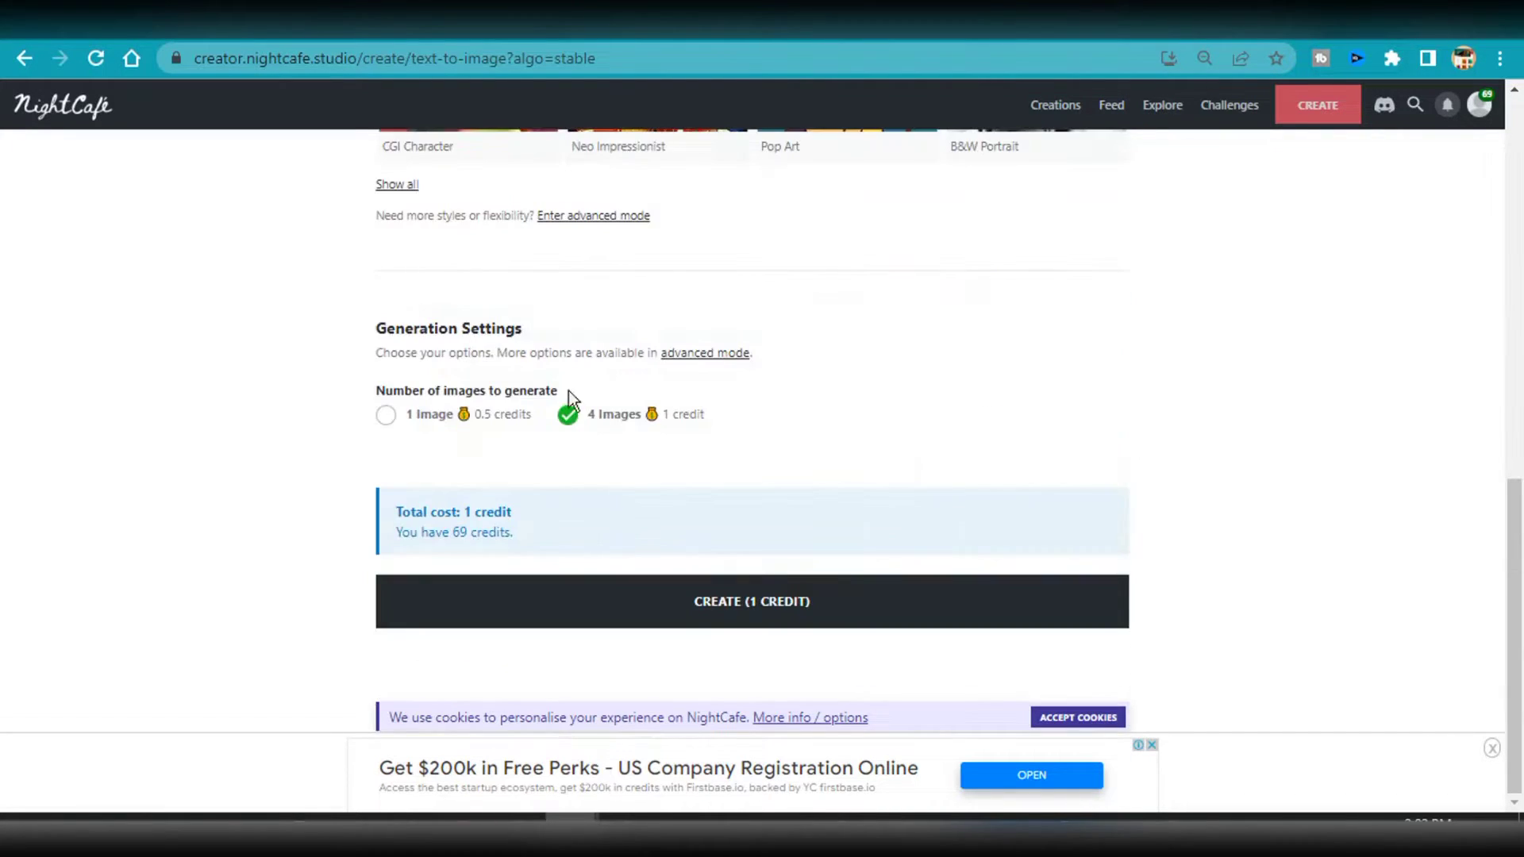
scroll("up", 3)
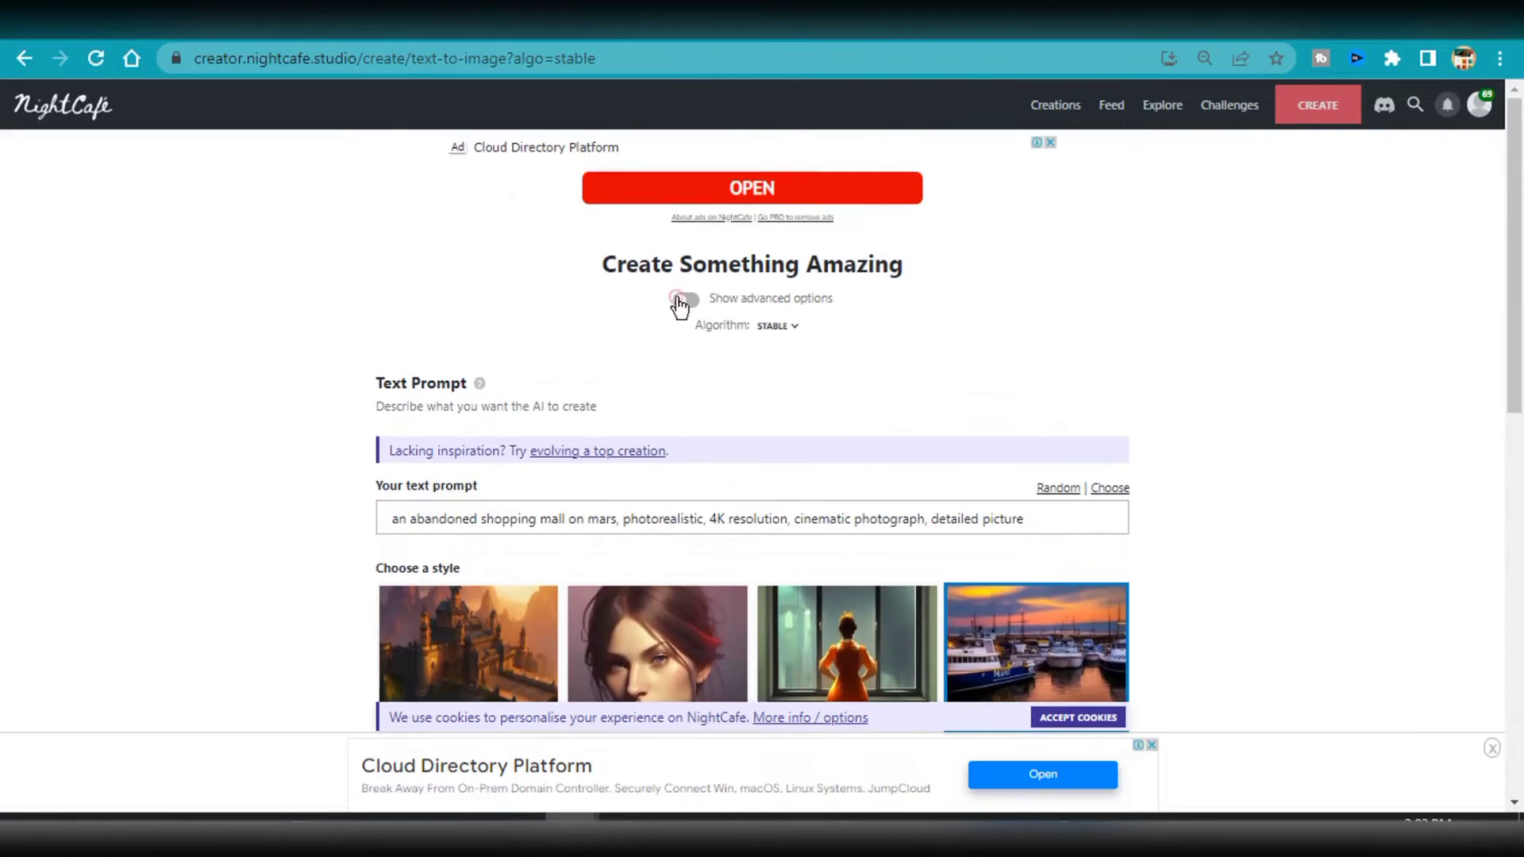
left_click(681, 300)
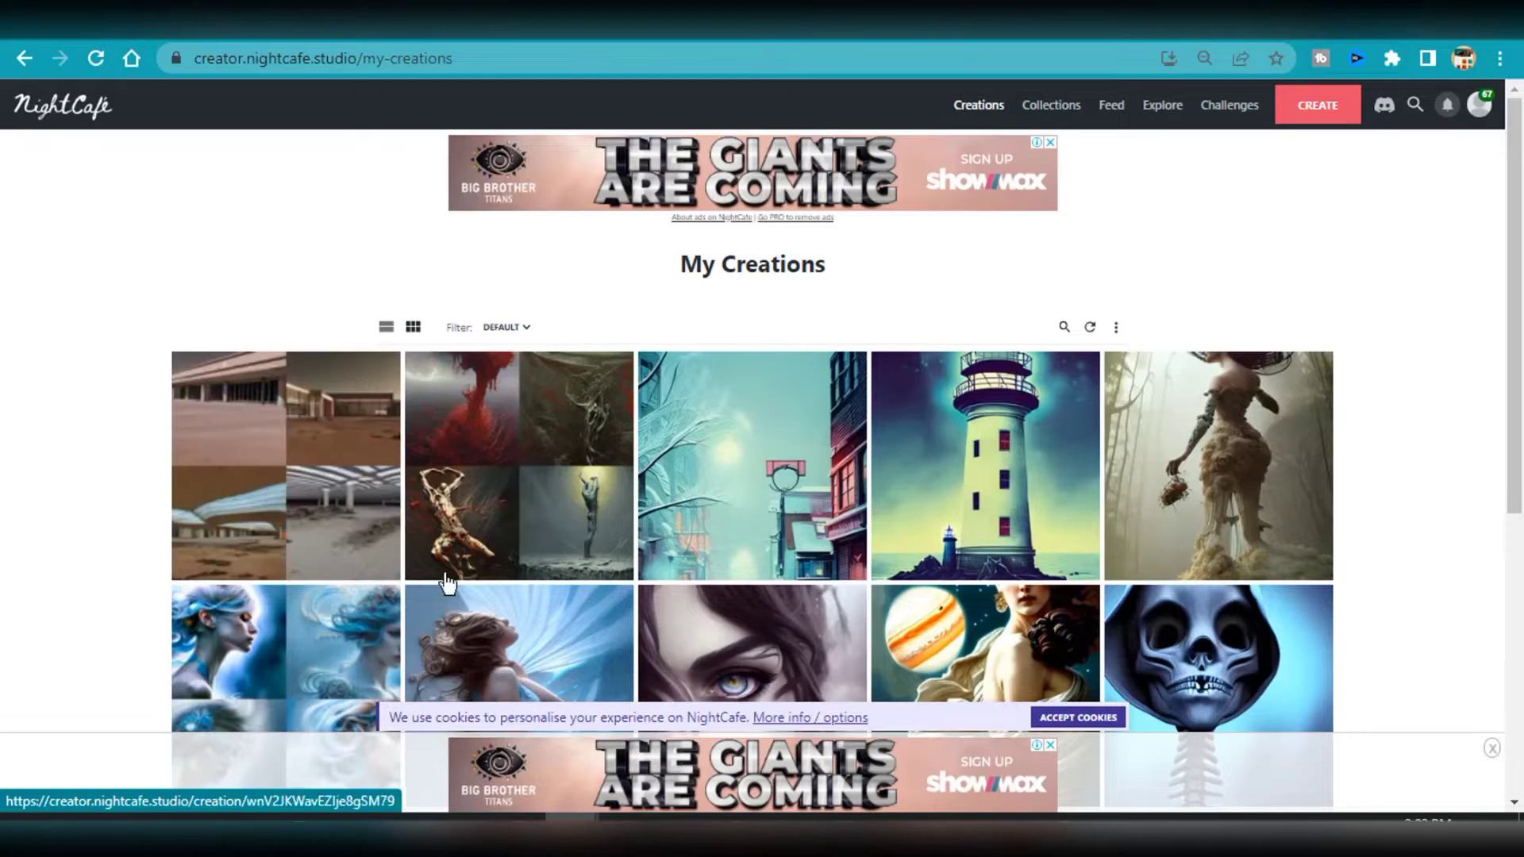
left_click(285, 466)
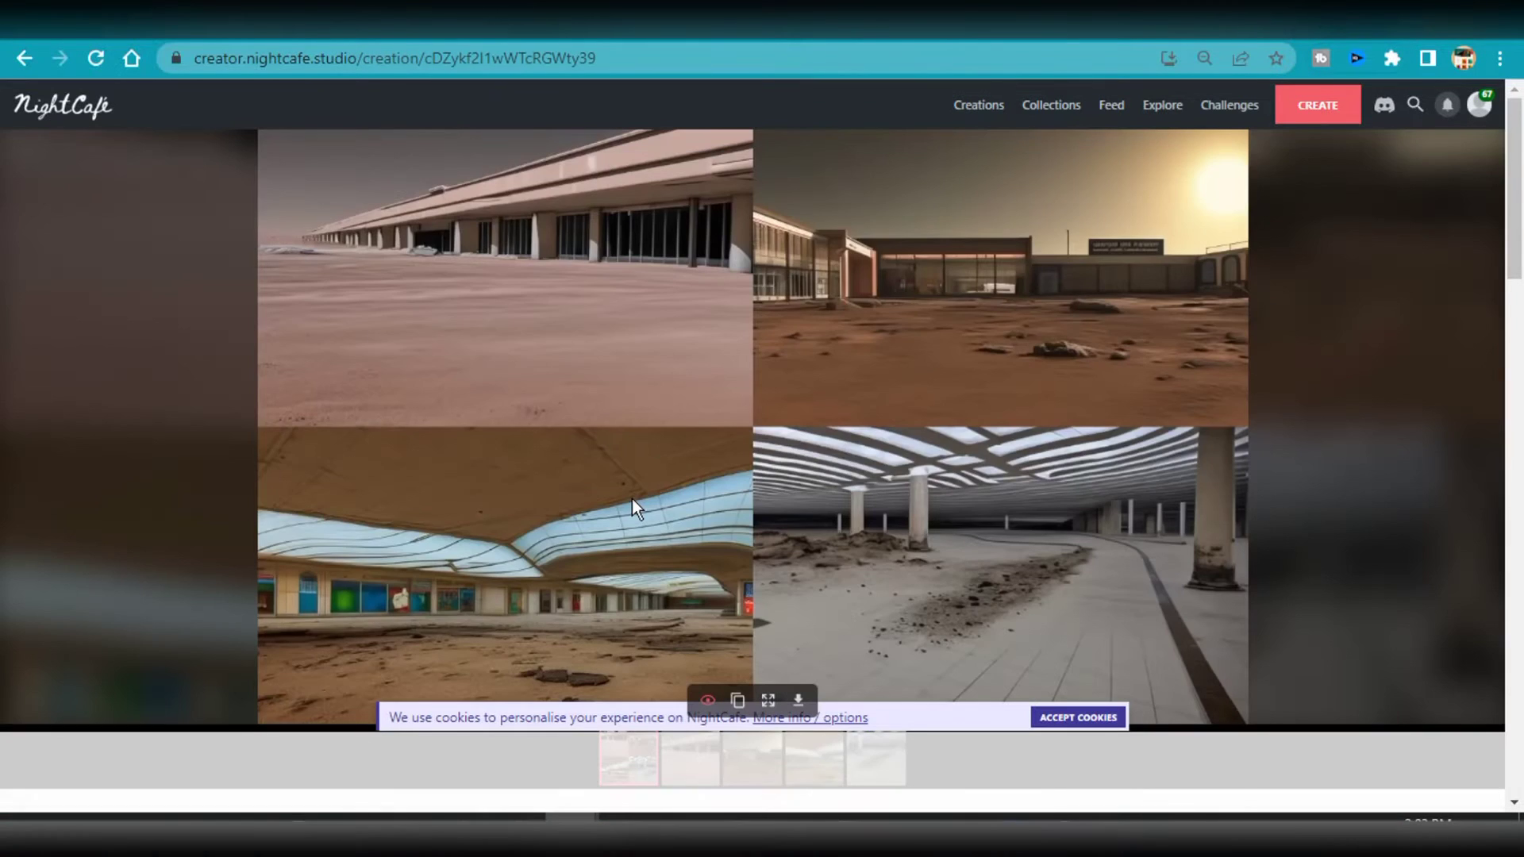
mouse_move(1078, 558)
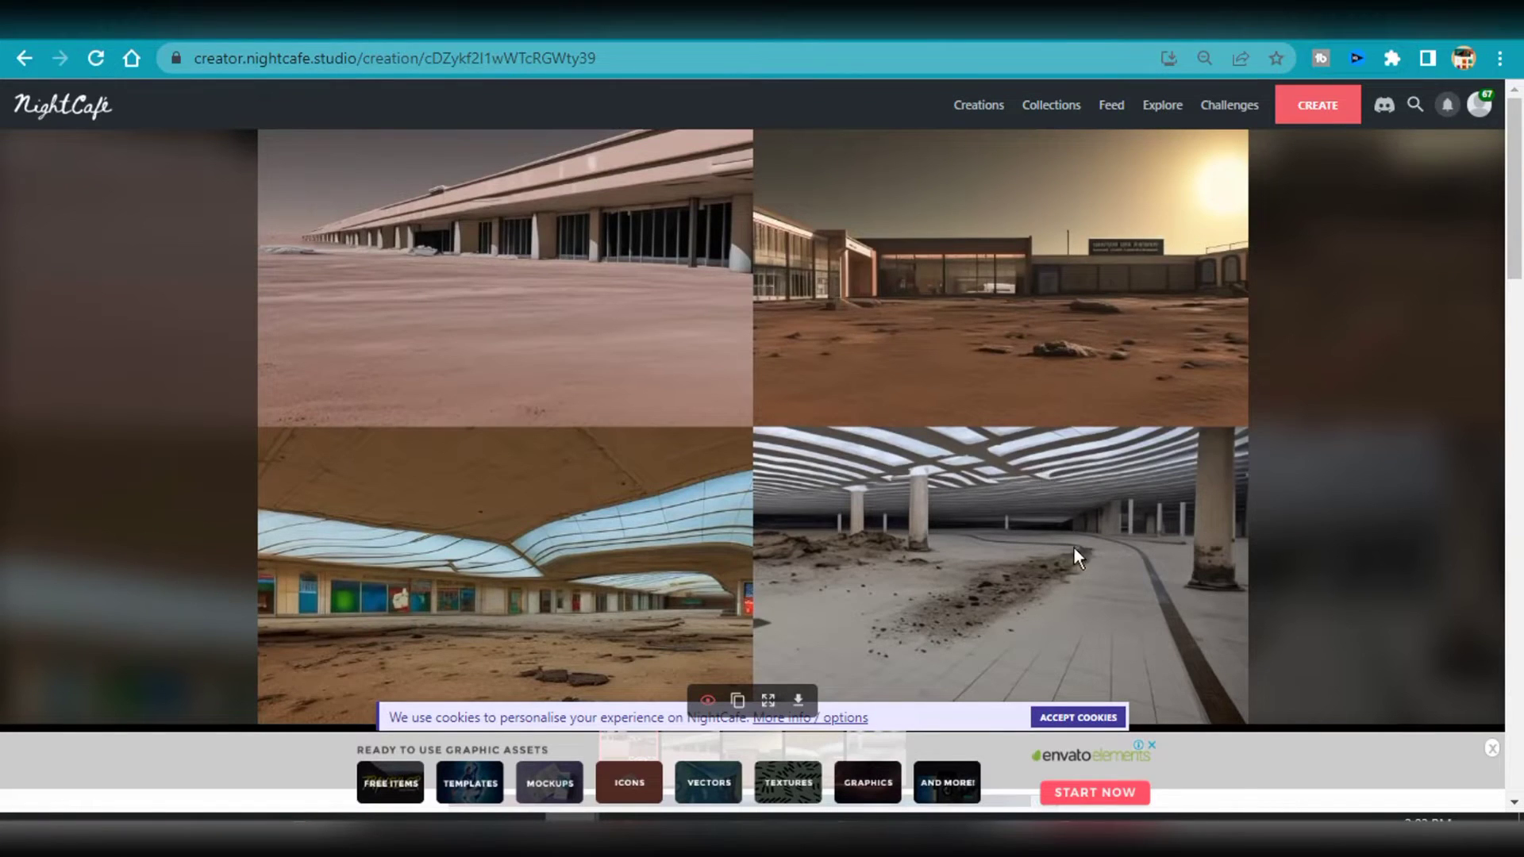
scroll("down", 3)
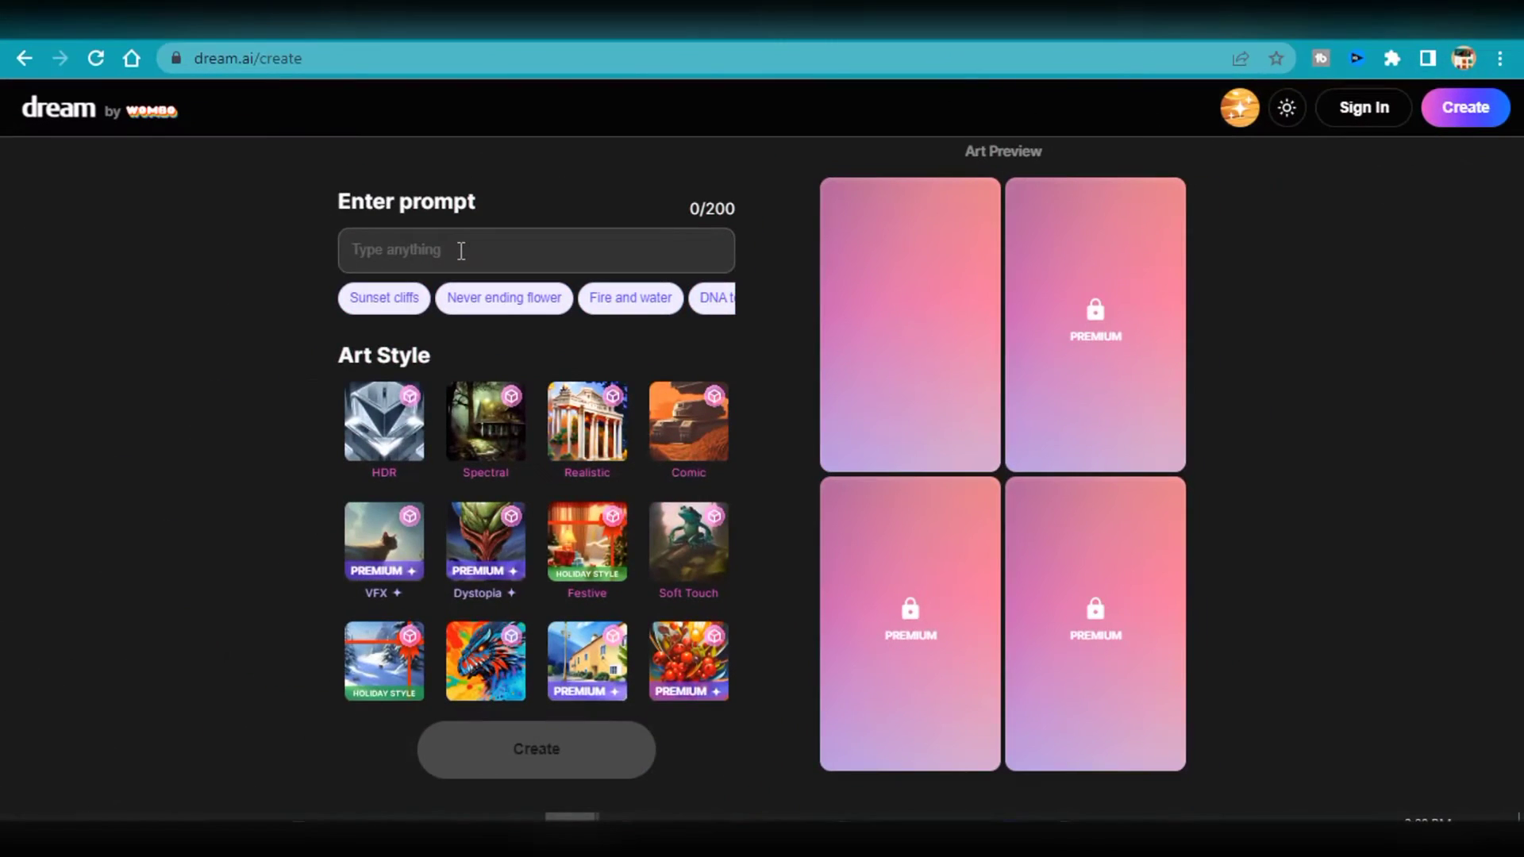
Step: Enter 'a monk drinking beer in a church chapel at sunset' and choose the Realistic art style
type("a mon")
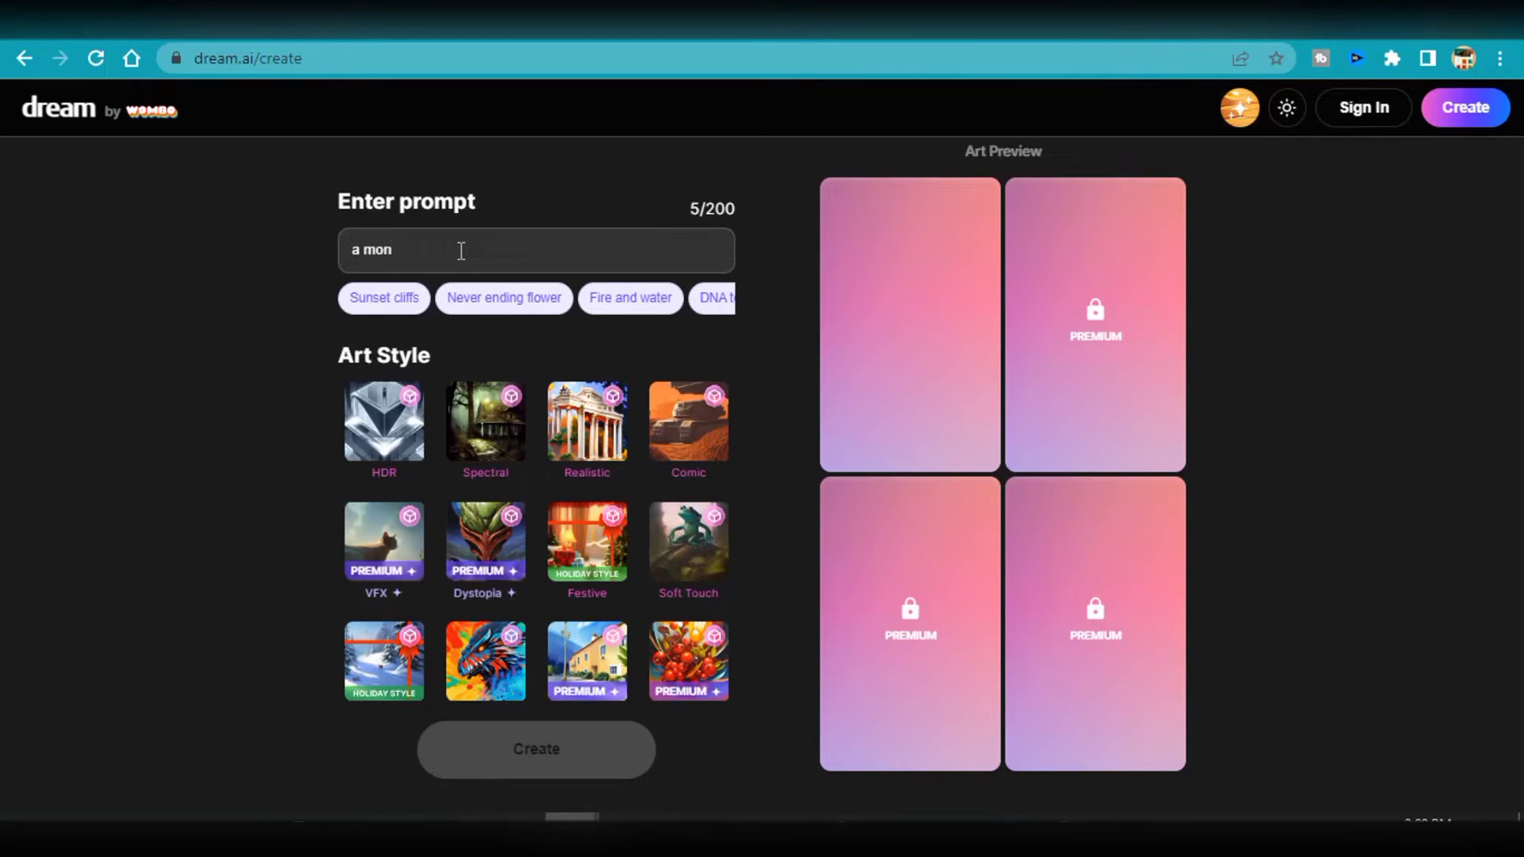
type("k drinking beer")
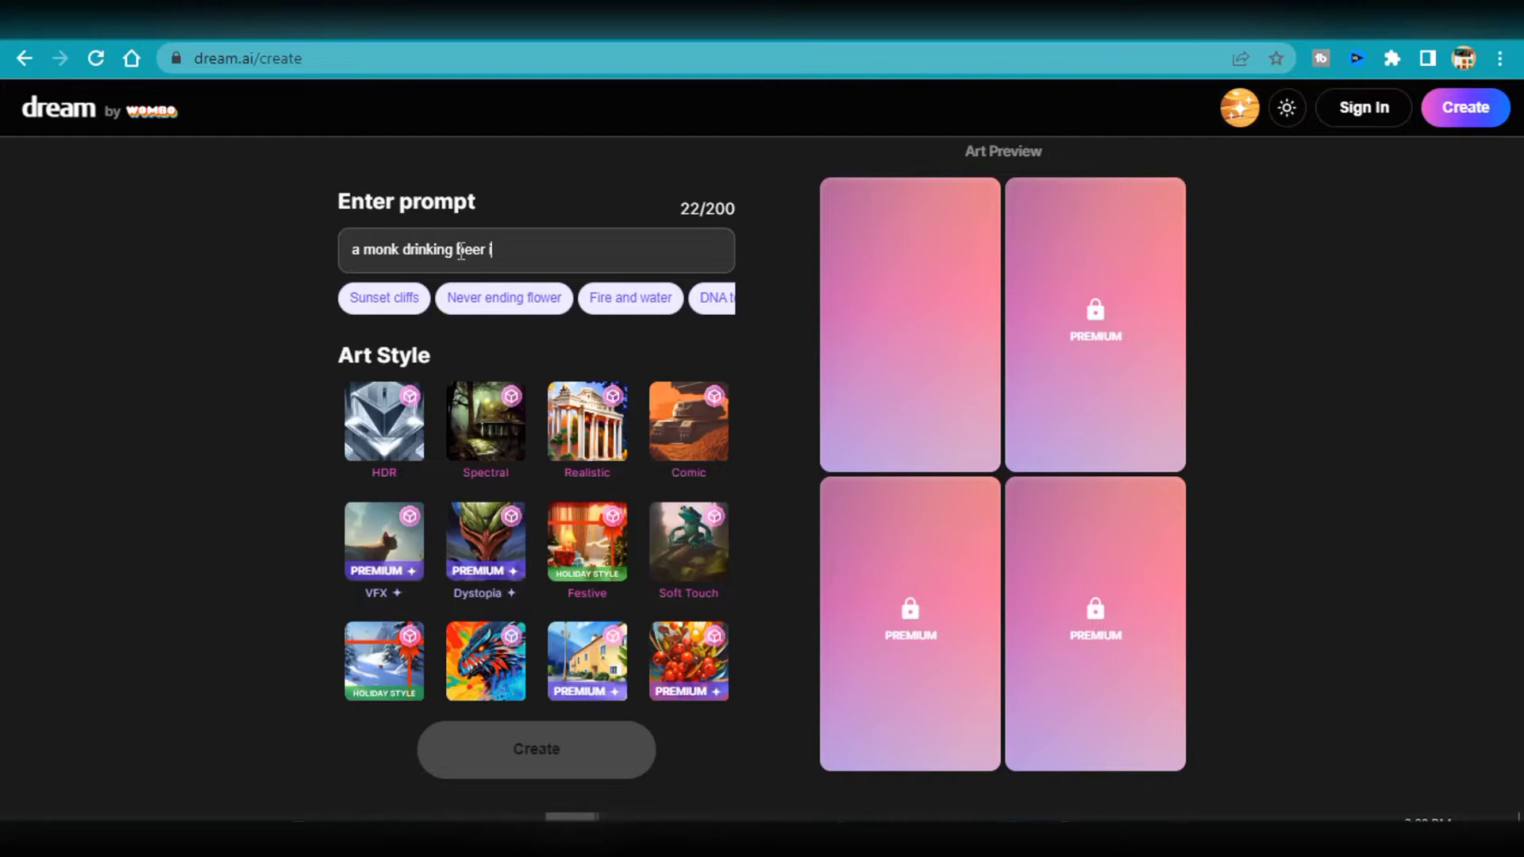
type("in a chu")
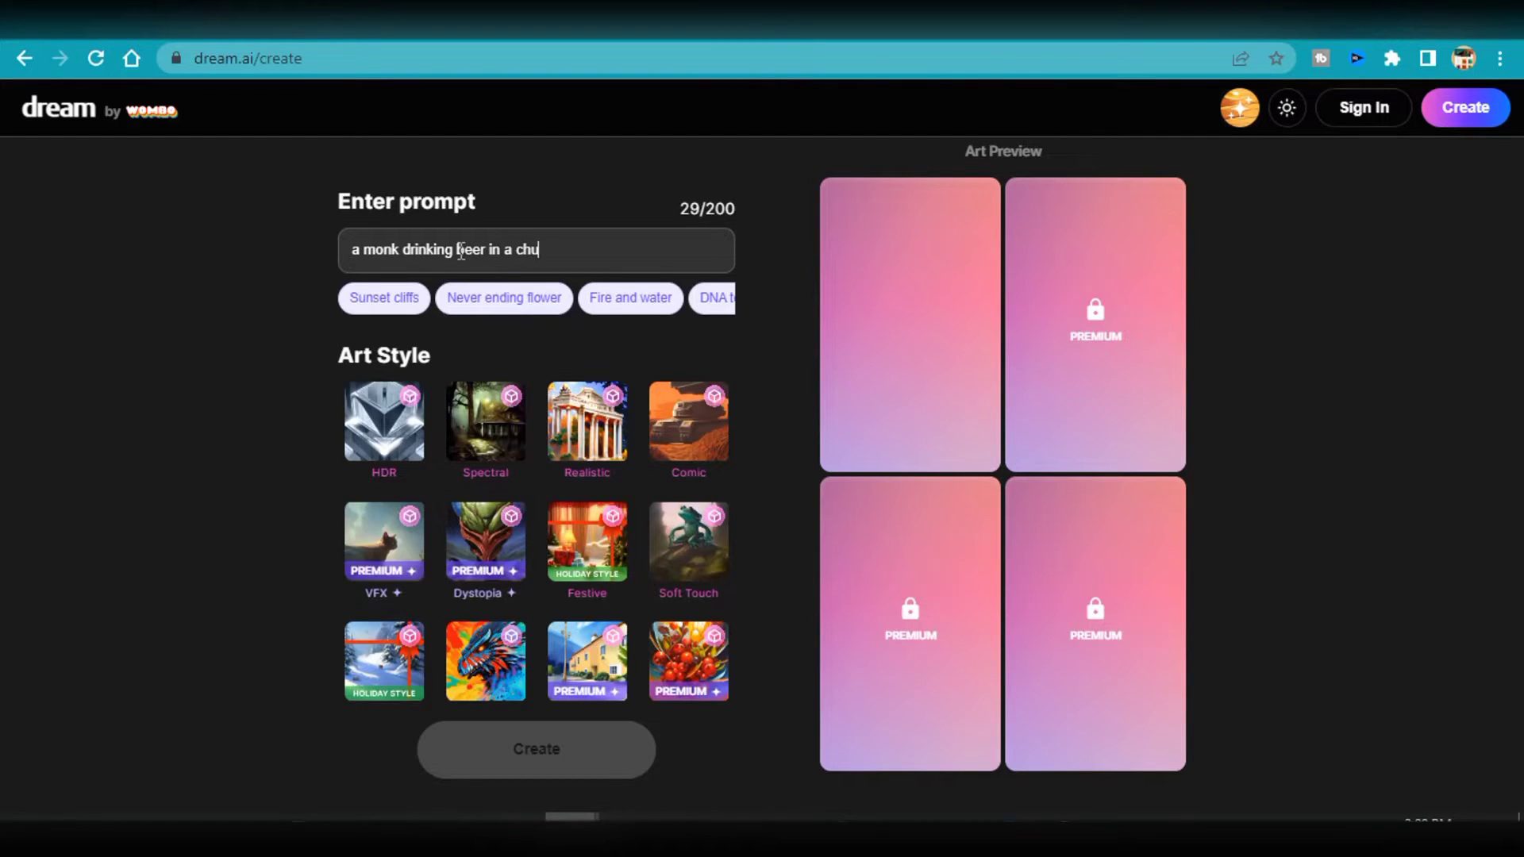
type("rch chapel")
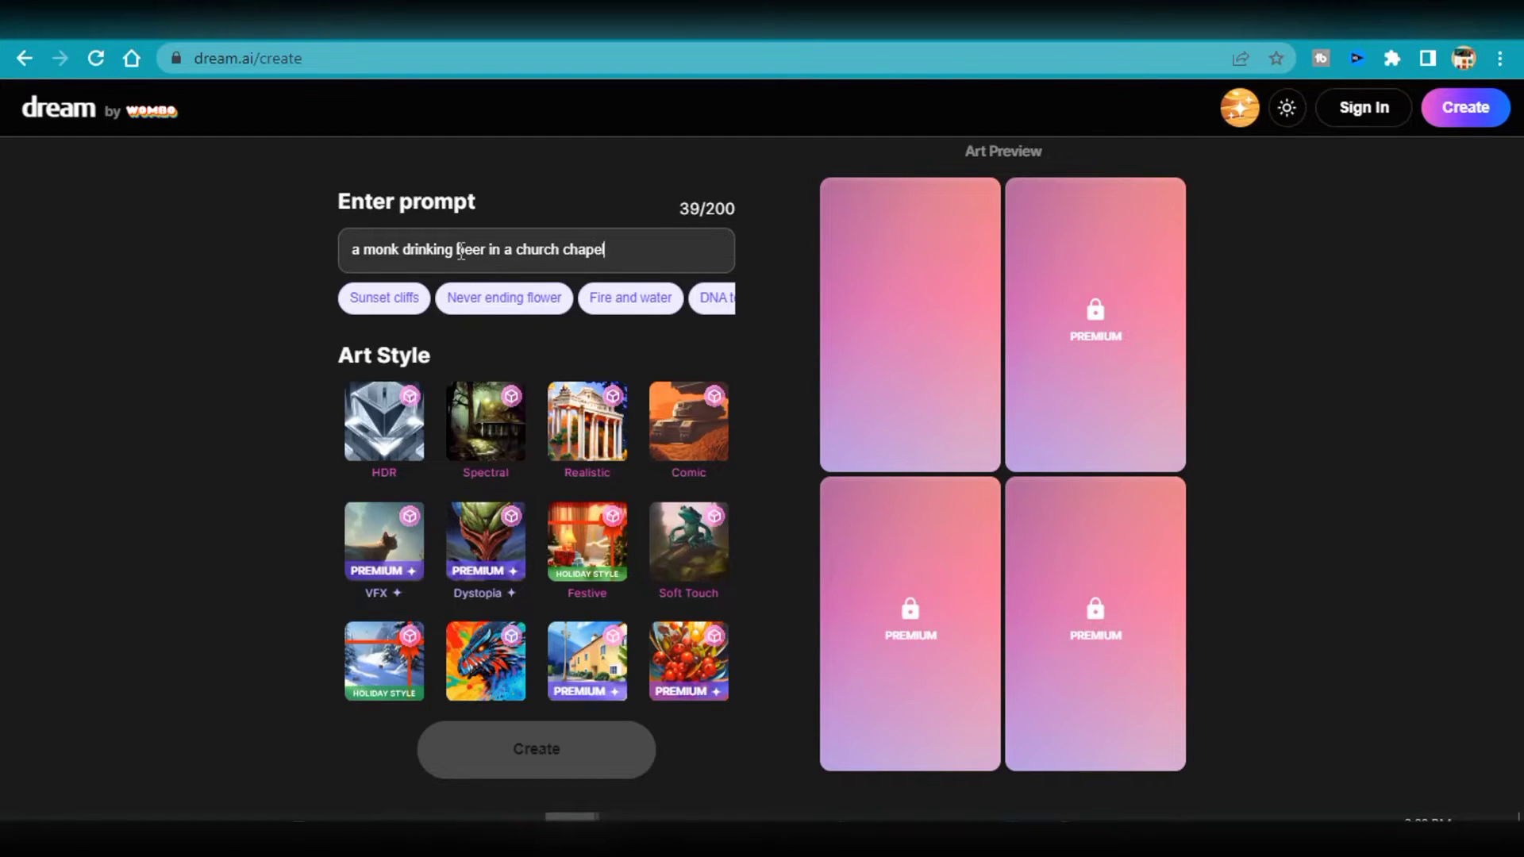
type("at s")
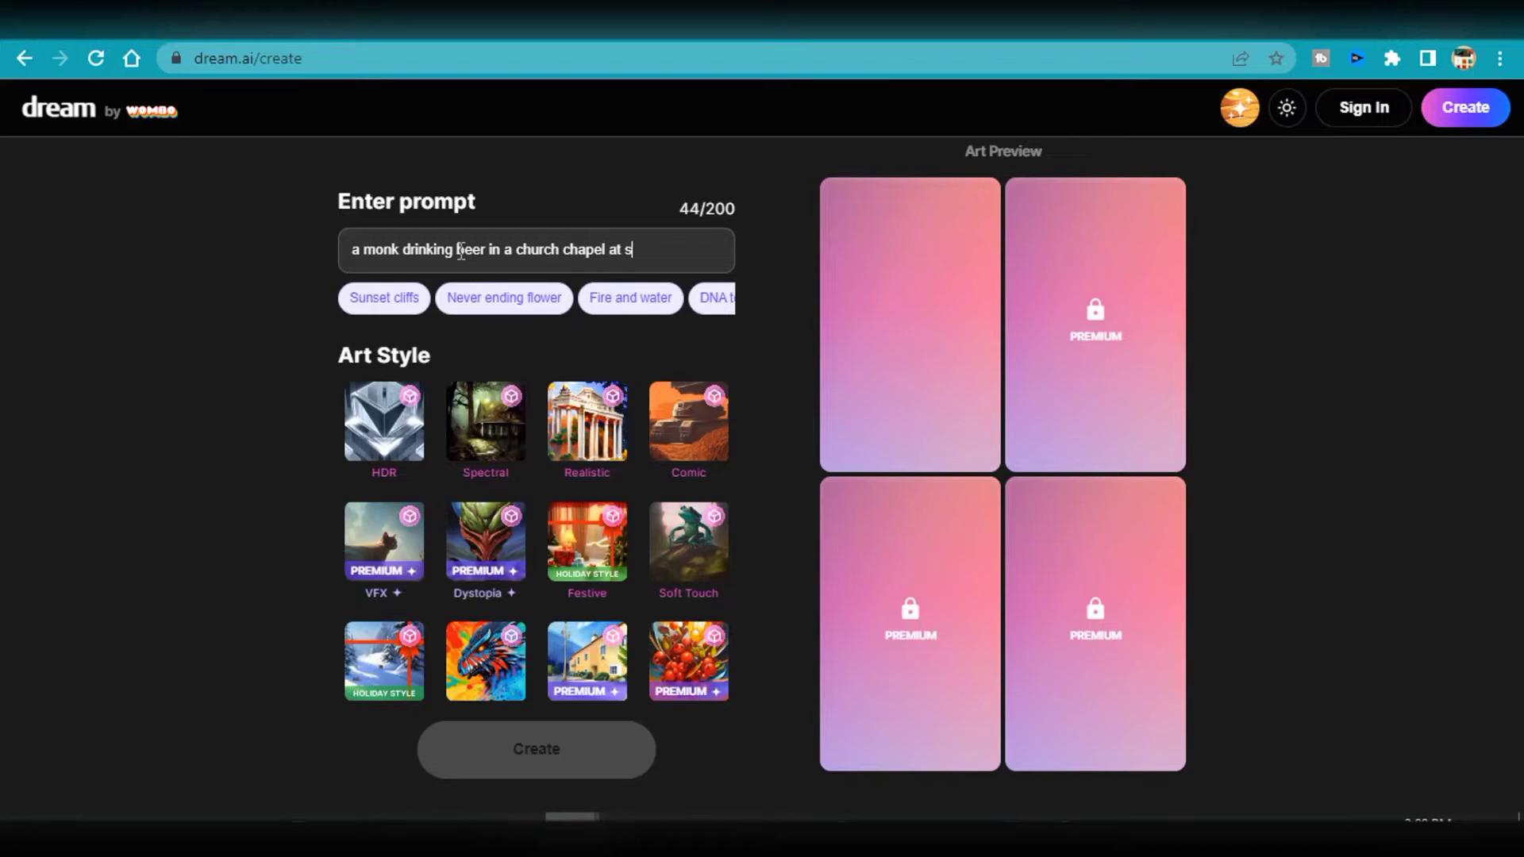
type("unset")
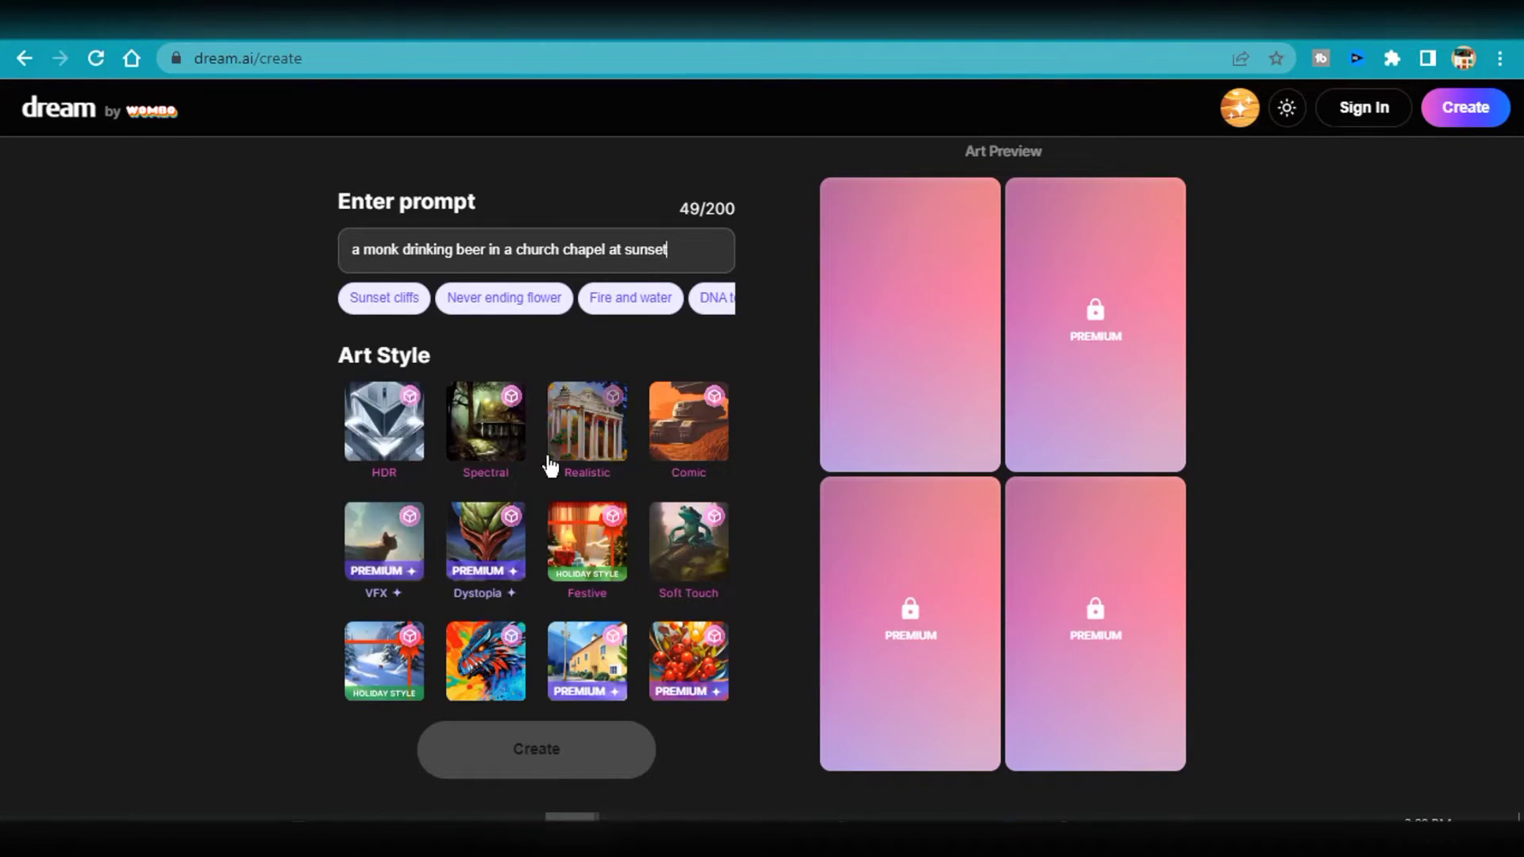
left_click(586, 425)
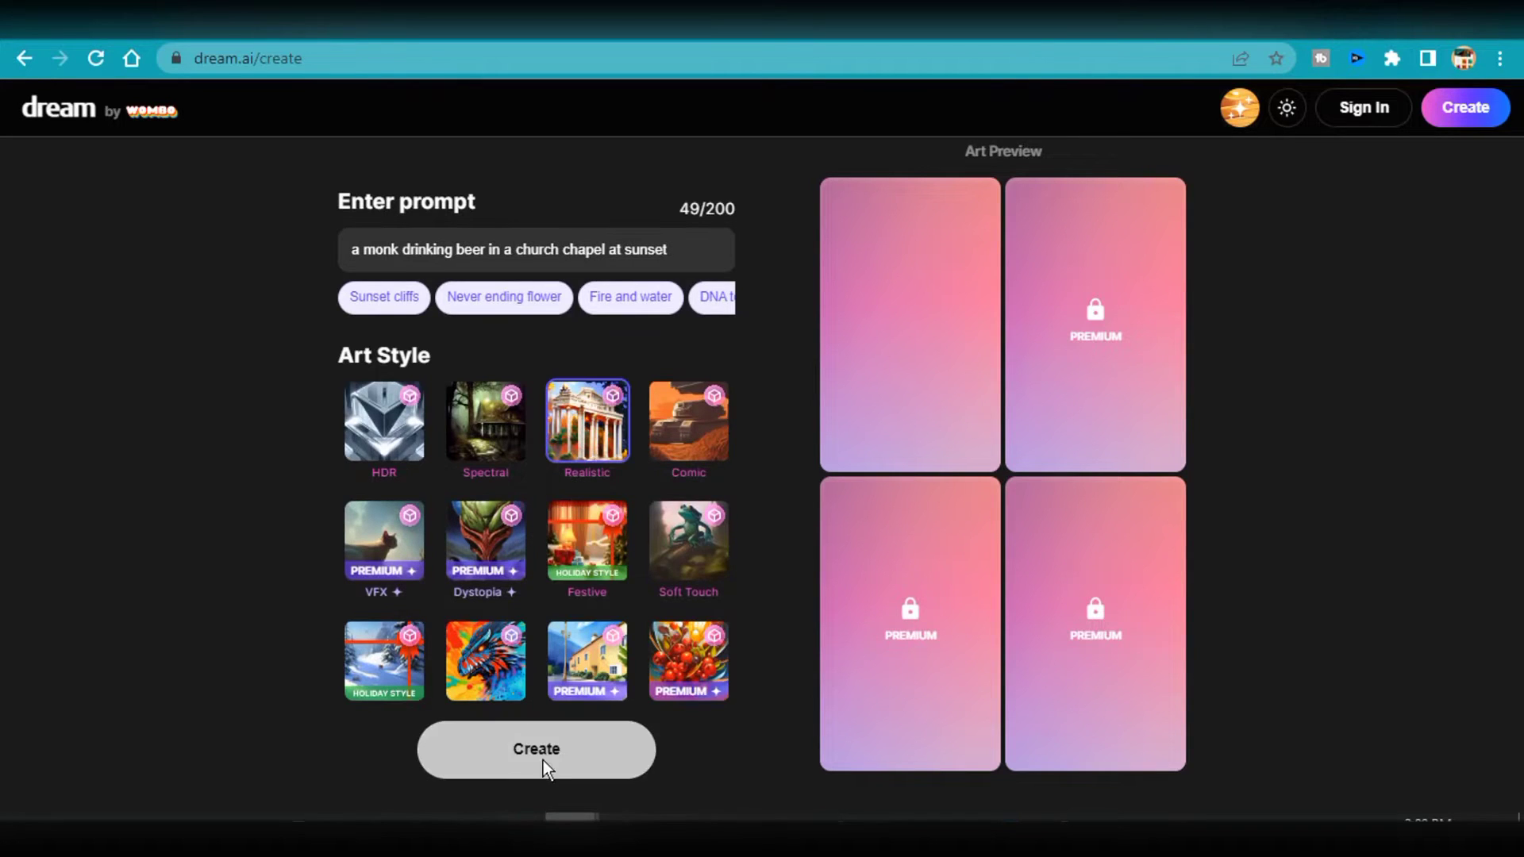
Step: Finalize the free monk-with-beer result and bring up the Download Dream dialog
scroll("down", 3)
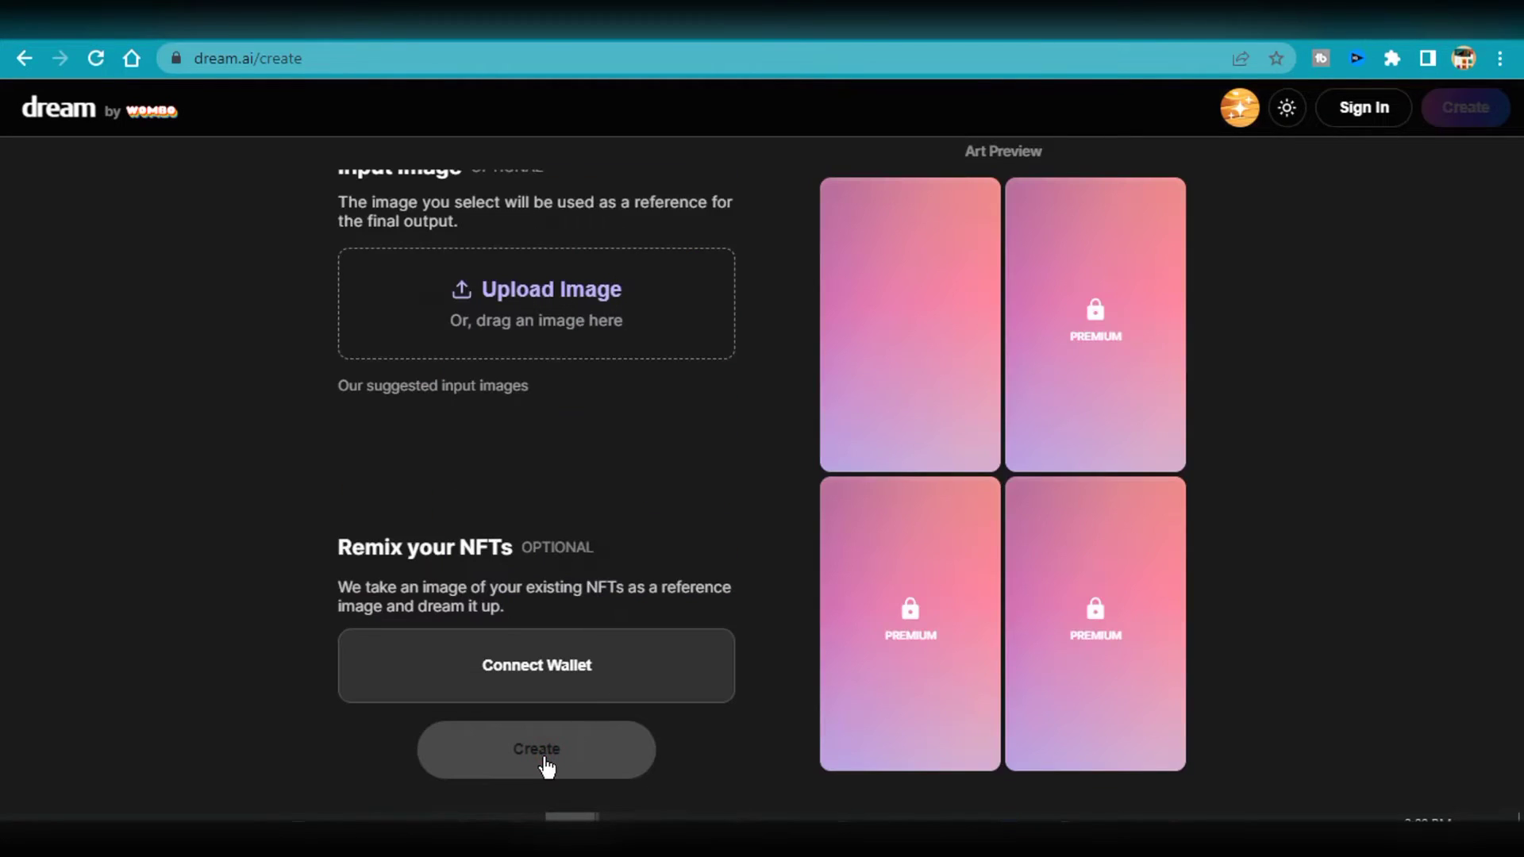
mouse_move(688, 623)
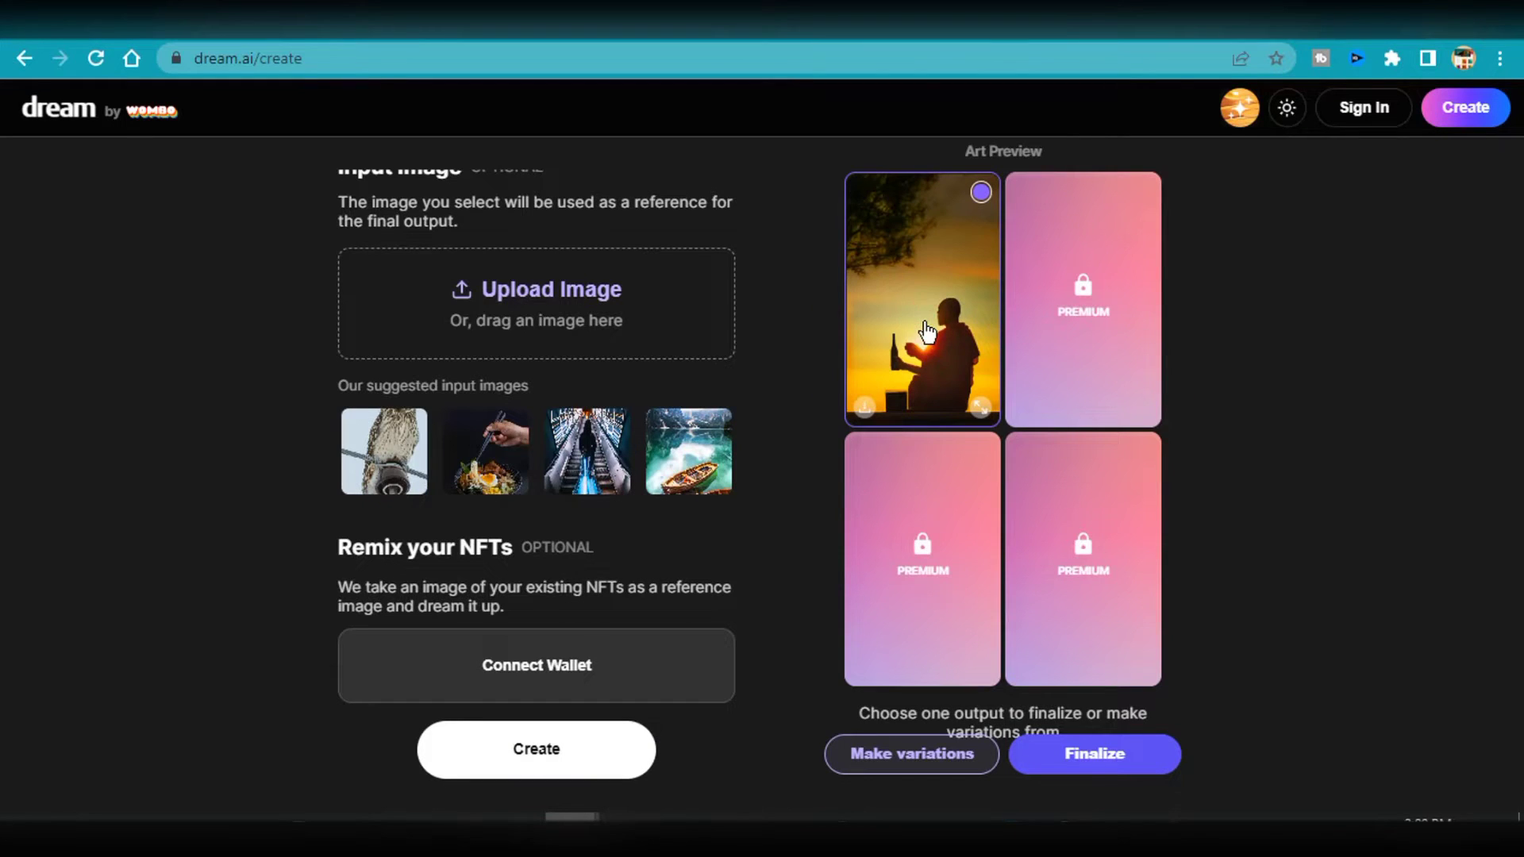
mouse_move(1077, 700)
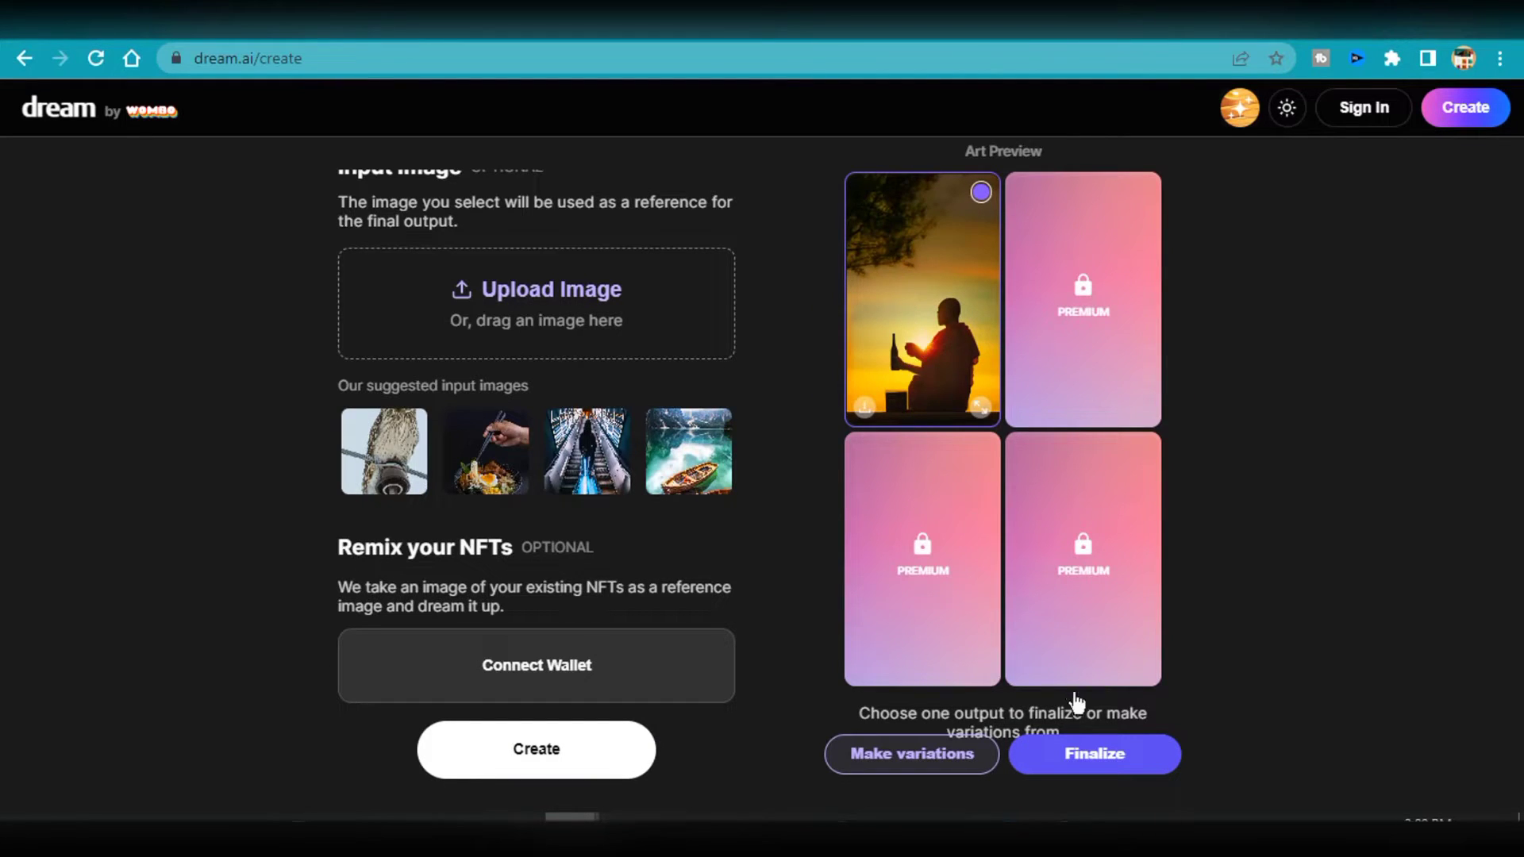
left_click(1094, 753)
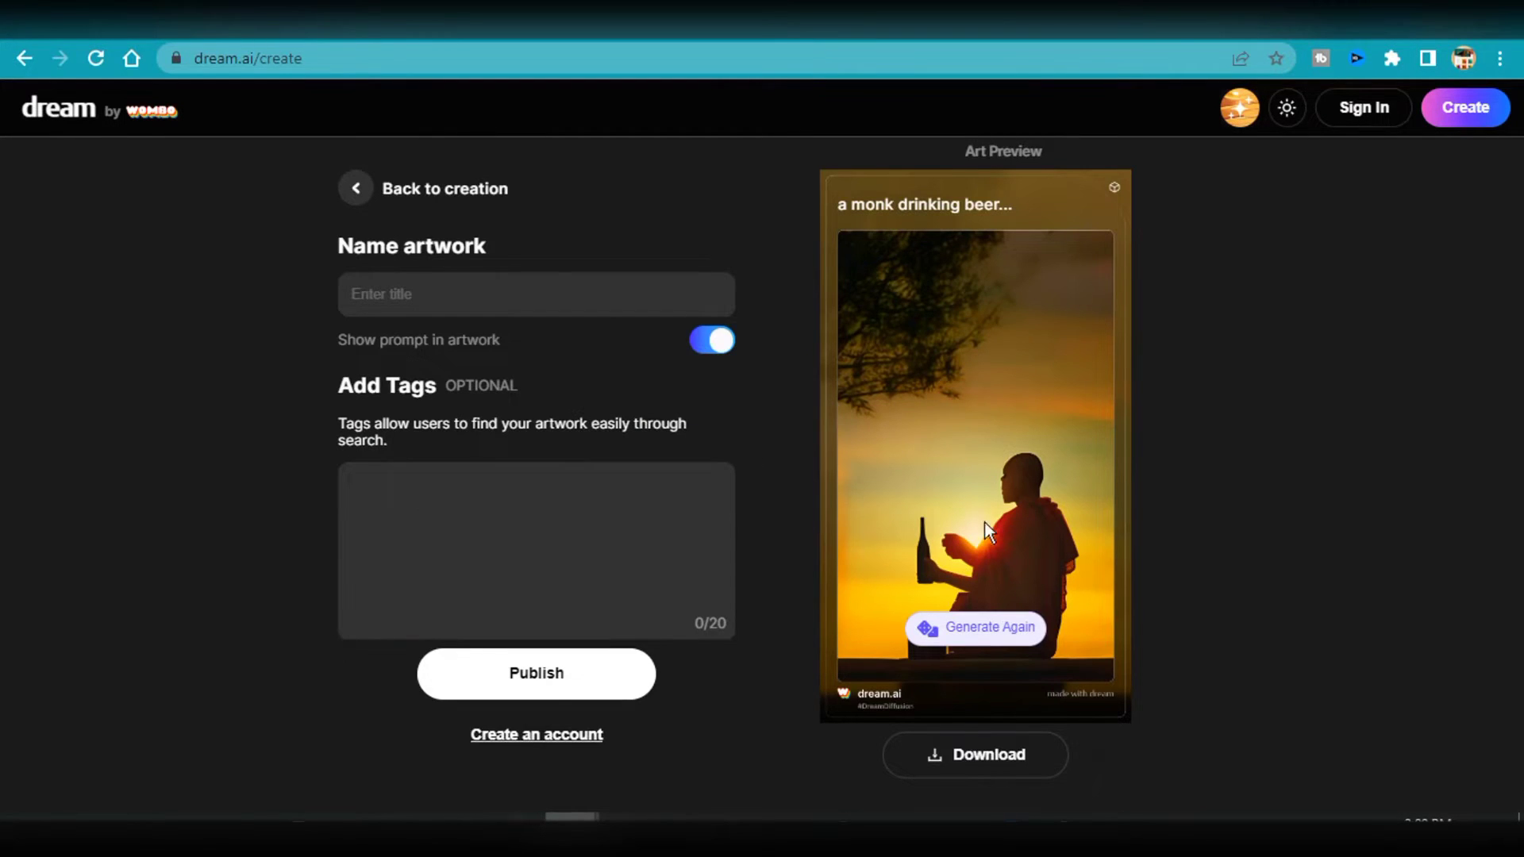
left_click(974, 755)
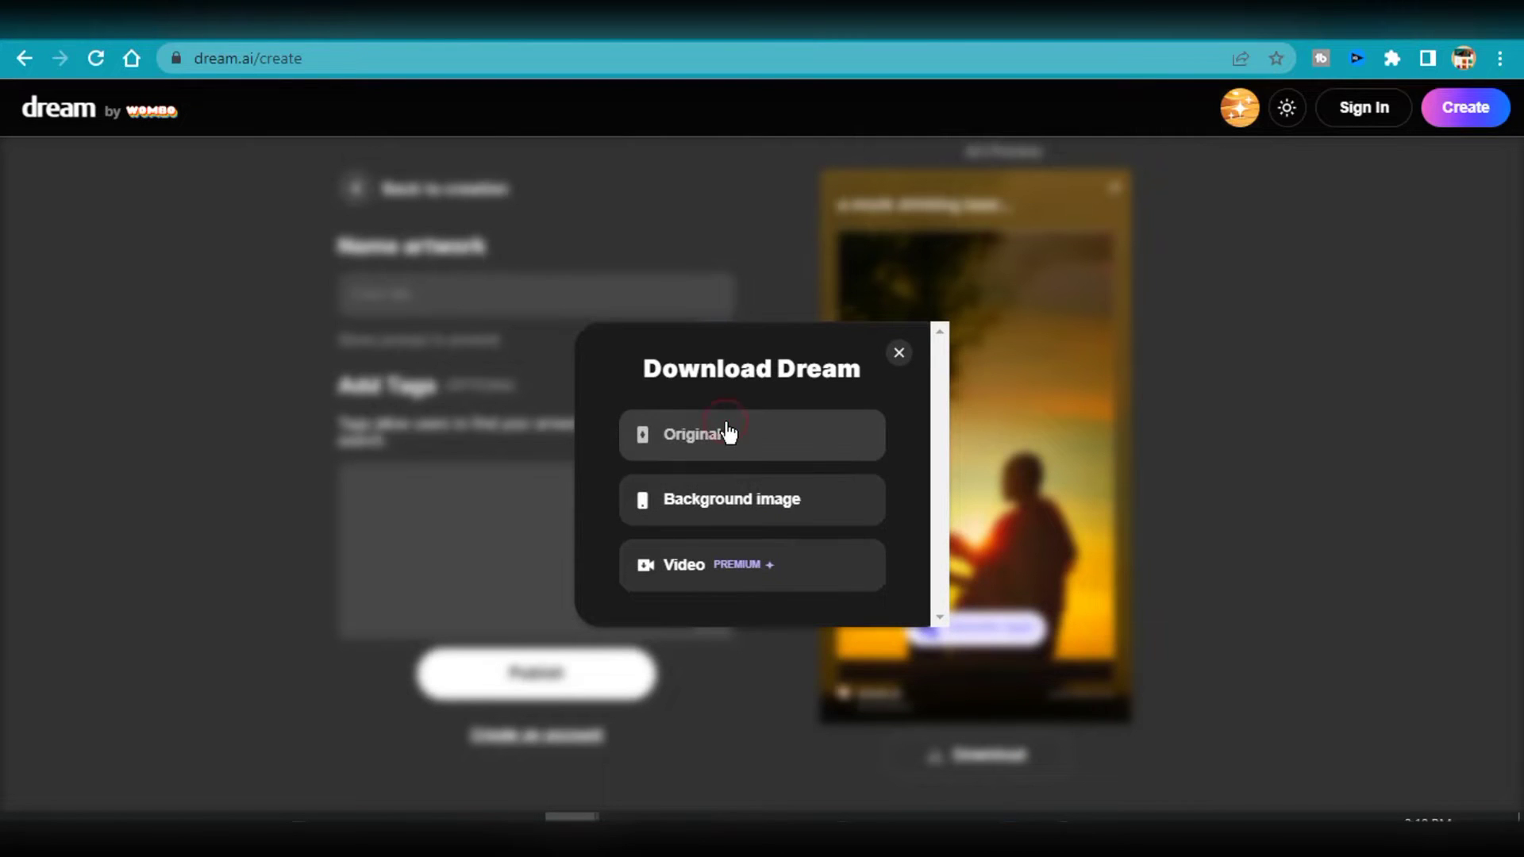
mouse_move(1505, 787)
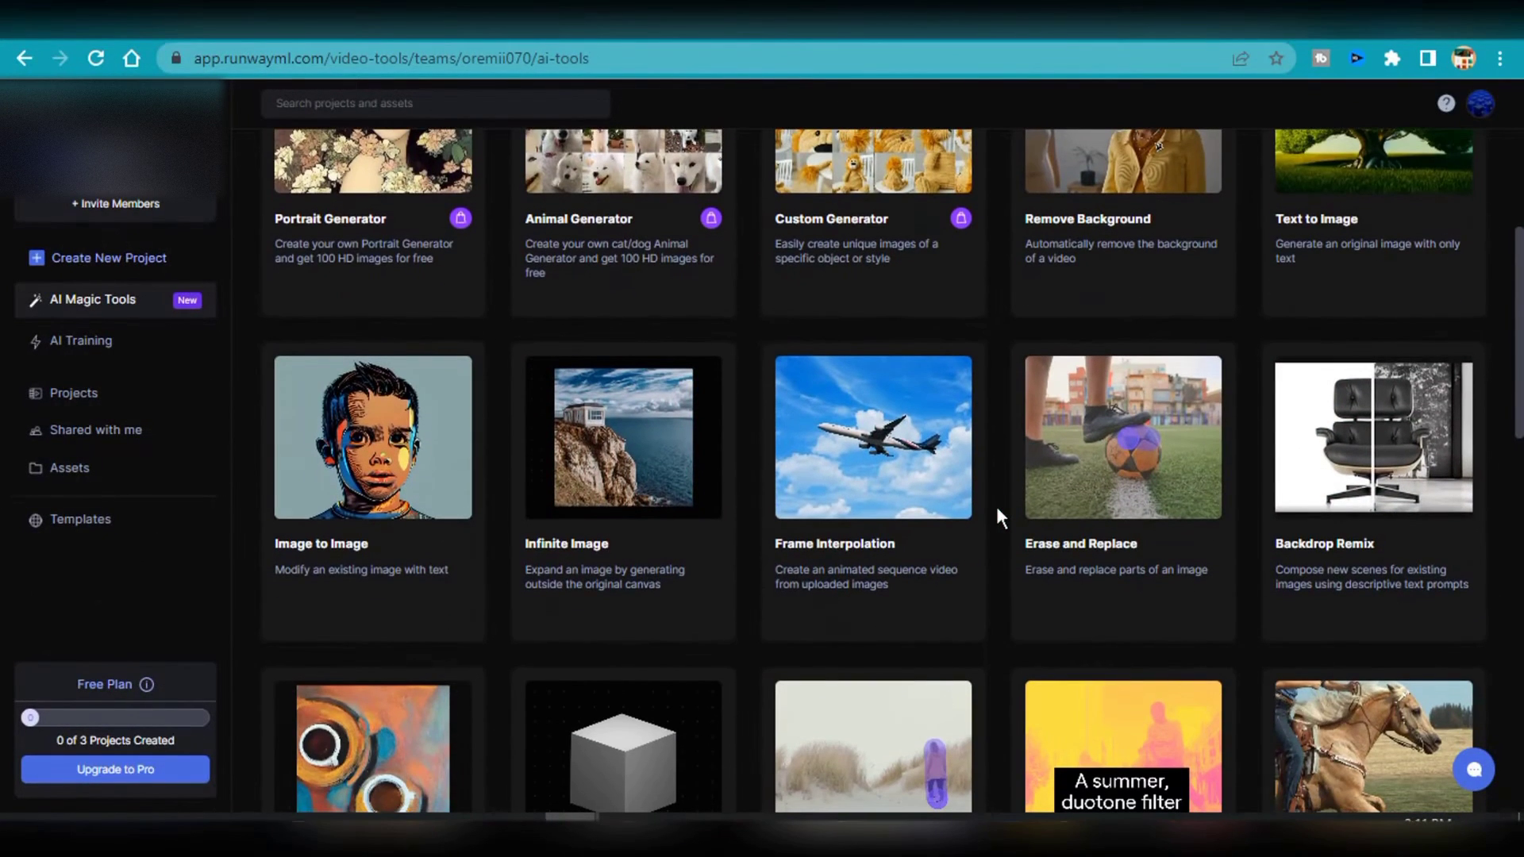
Step: Scroll through RunwayML's AI Magic Tools catalogue of tool cards and back toward the top
scroll("down", 3)
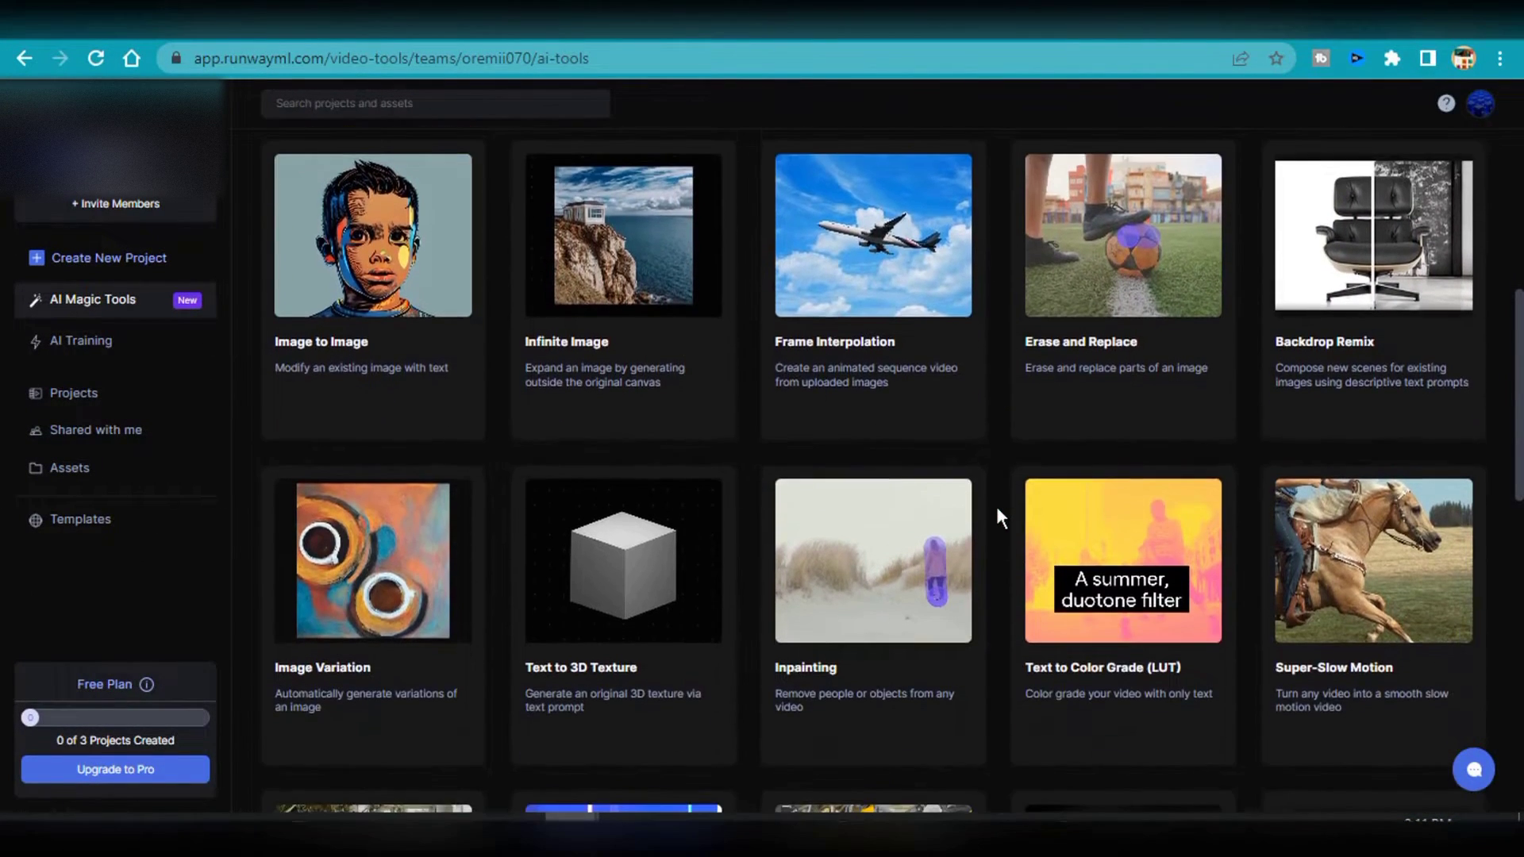
scroll("down", 3)
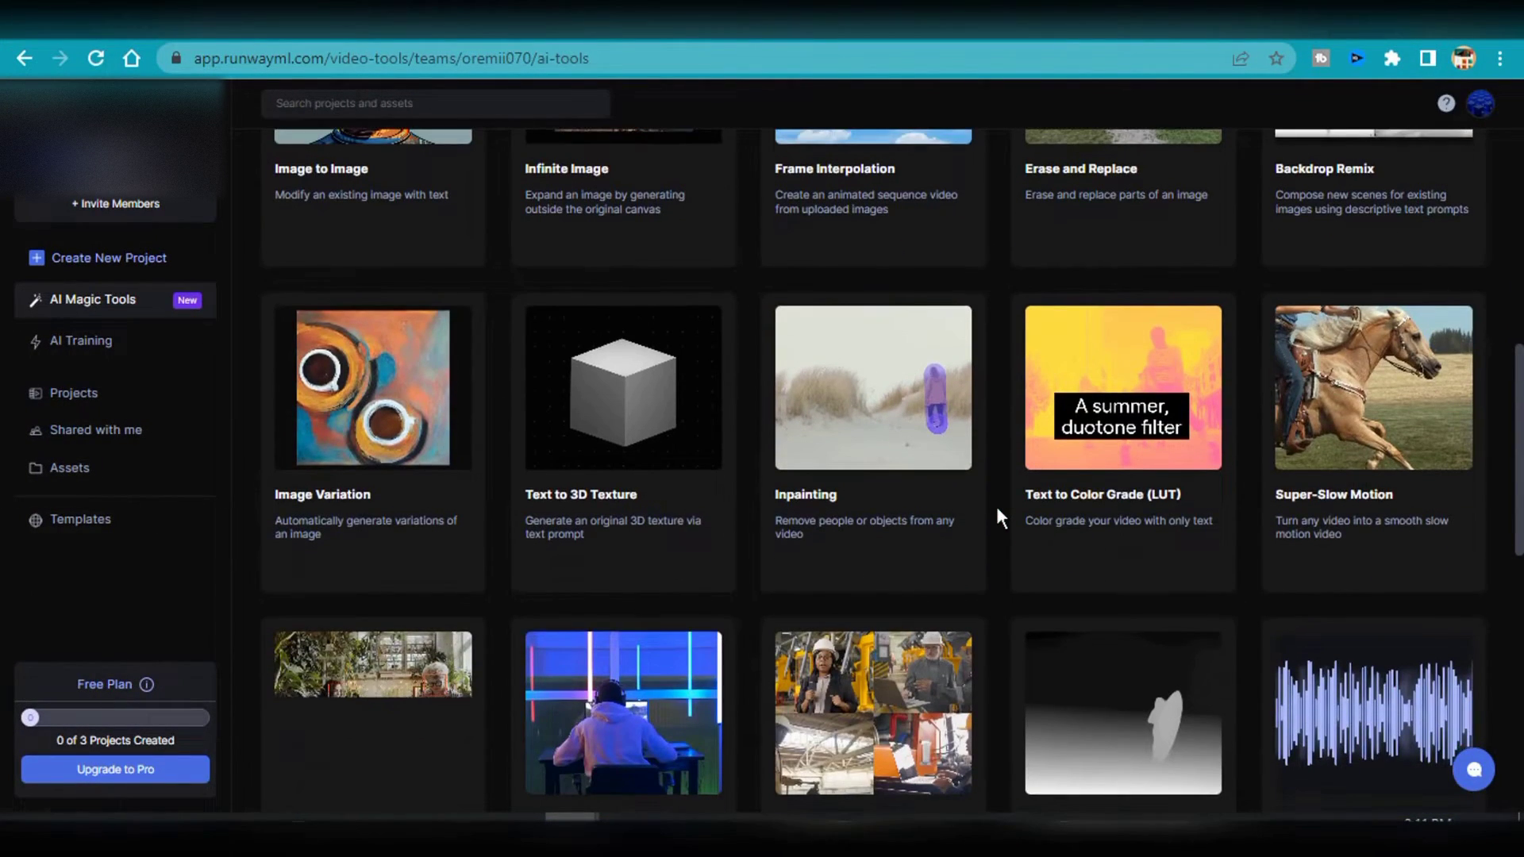
scroll("down", 3)
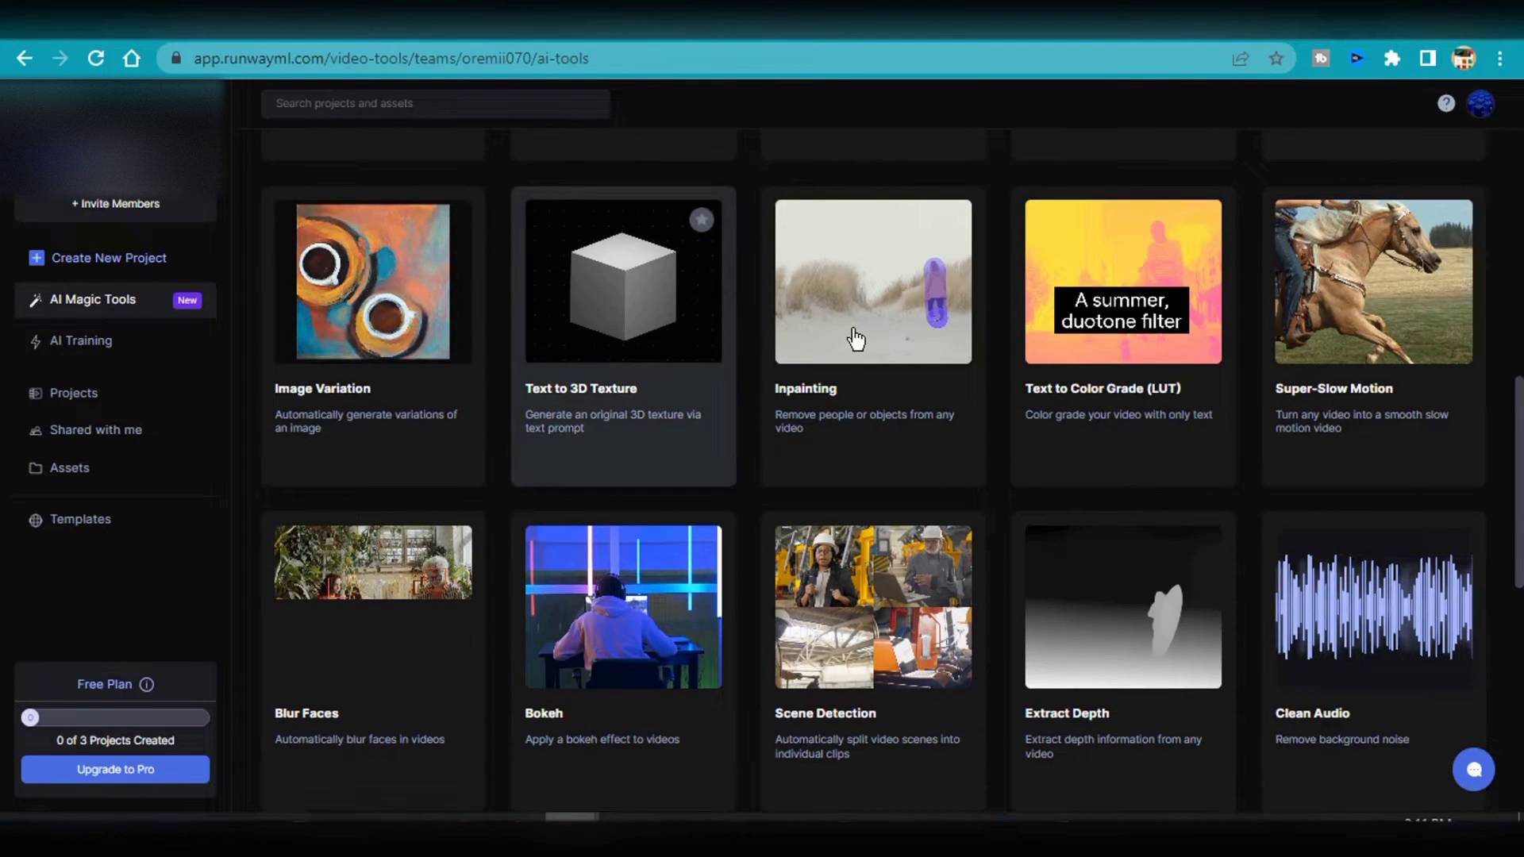
mouse_move(675, 594)
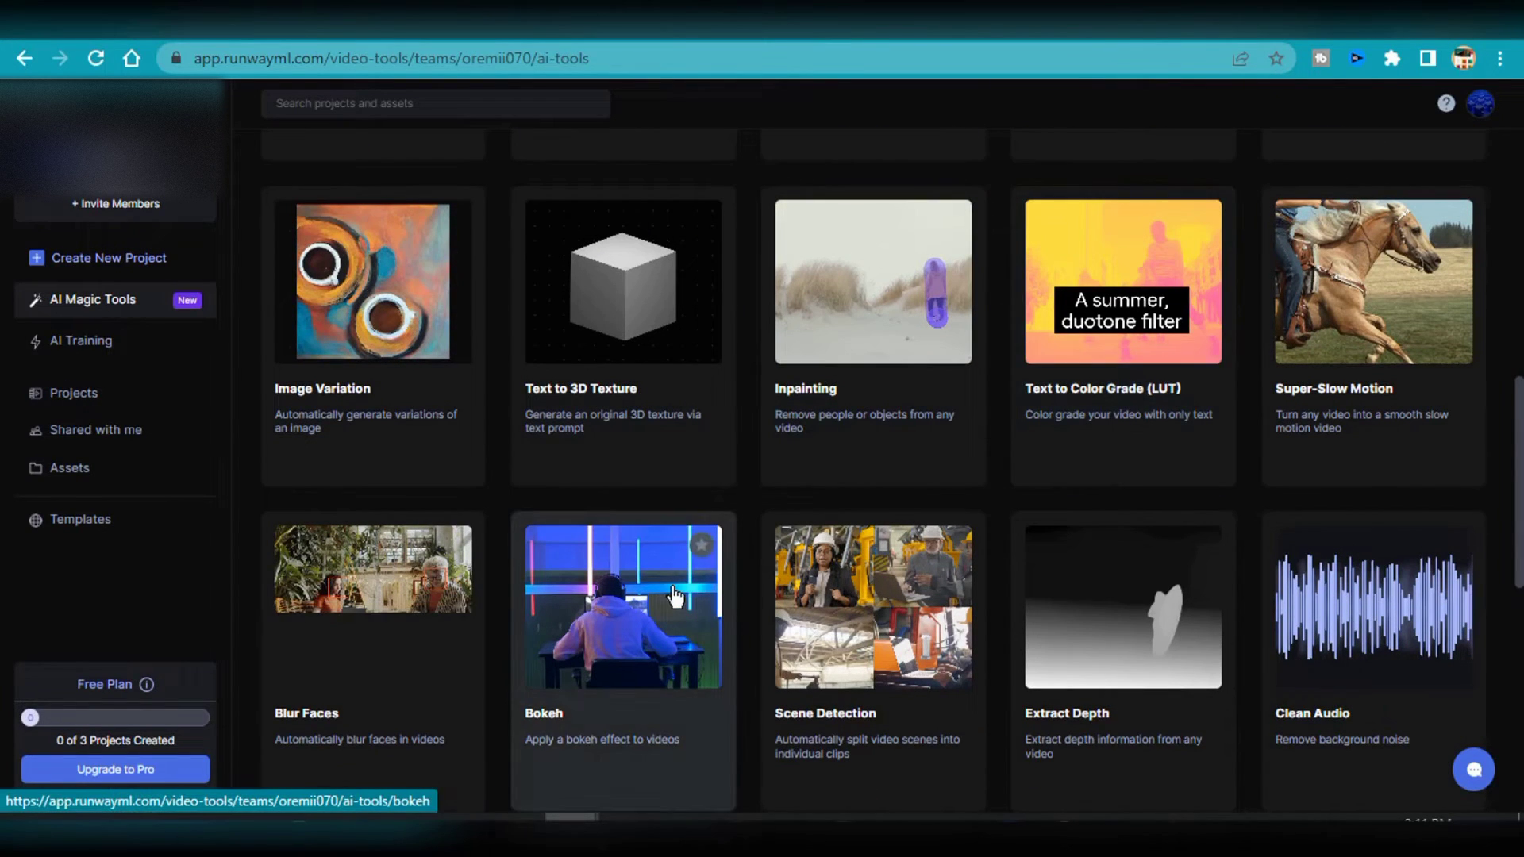
scroll("down", 3)
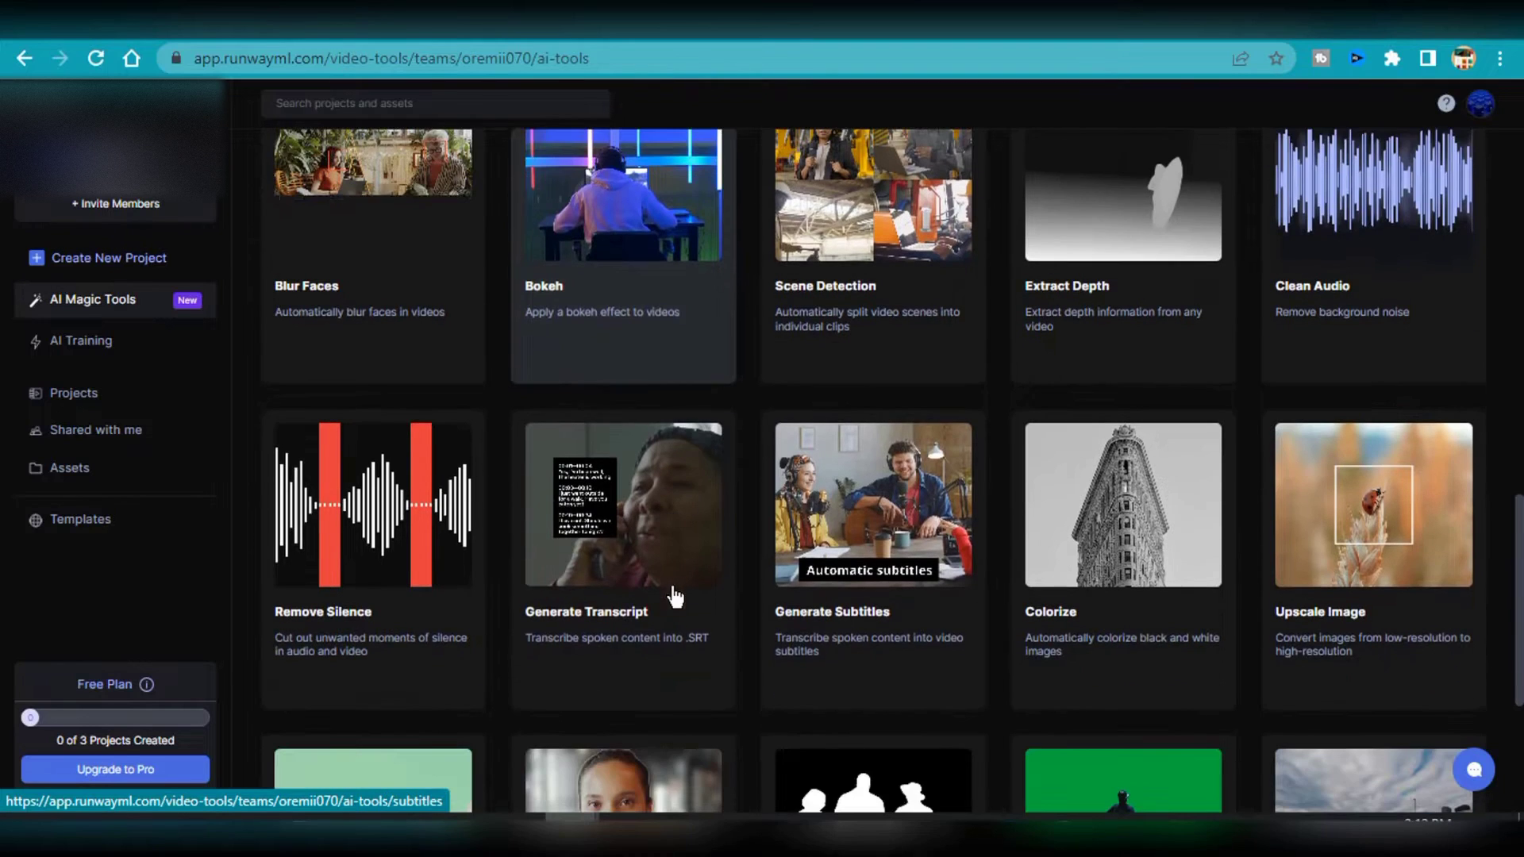
scroll("down", 3)
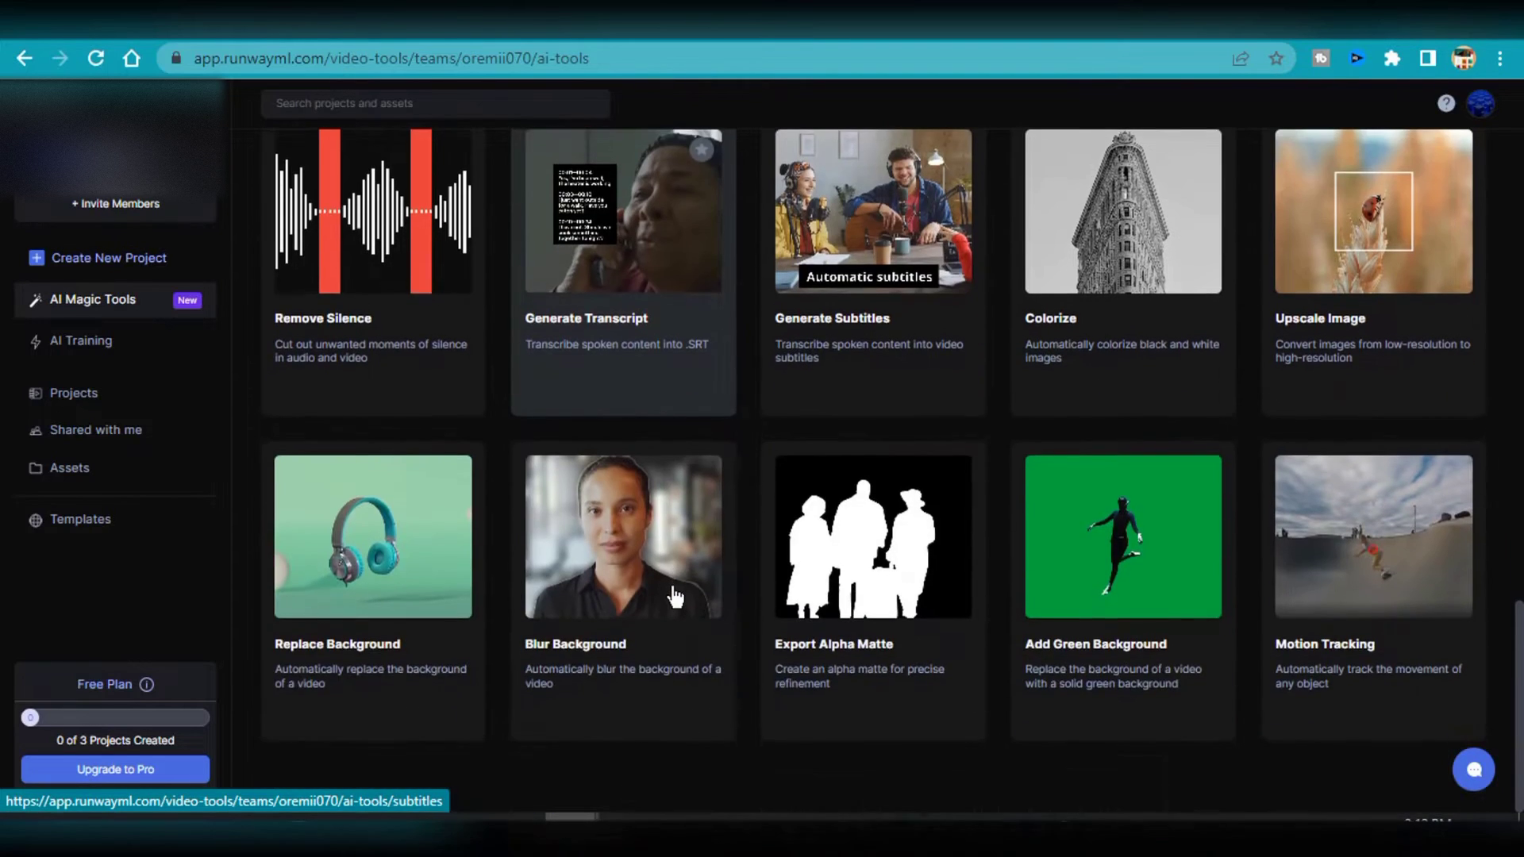
mouse_move(1006, 555)
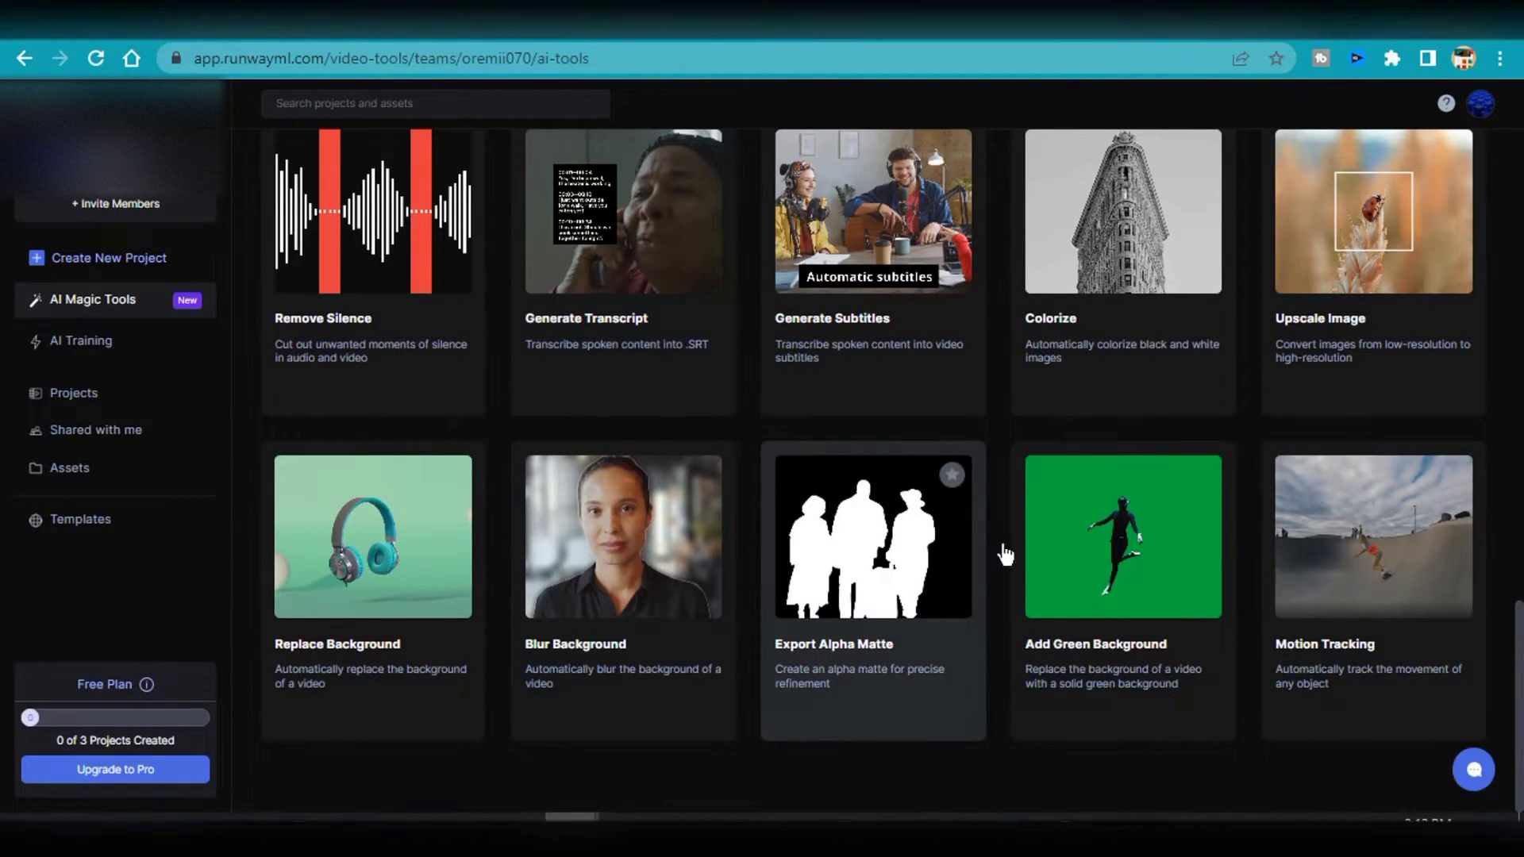
mouse_move(515, 612)
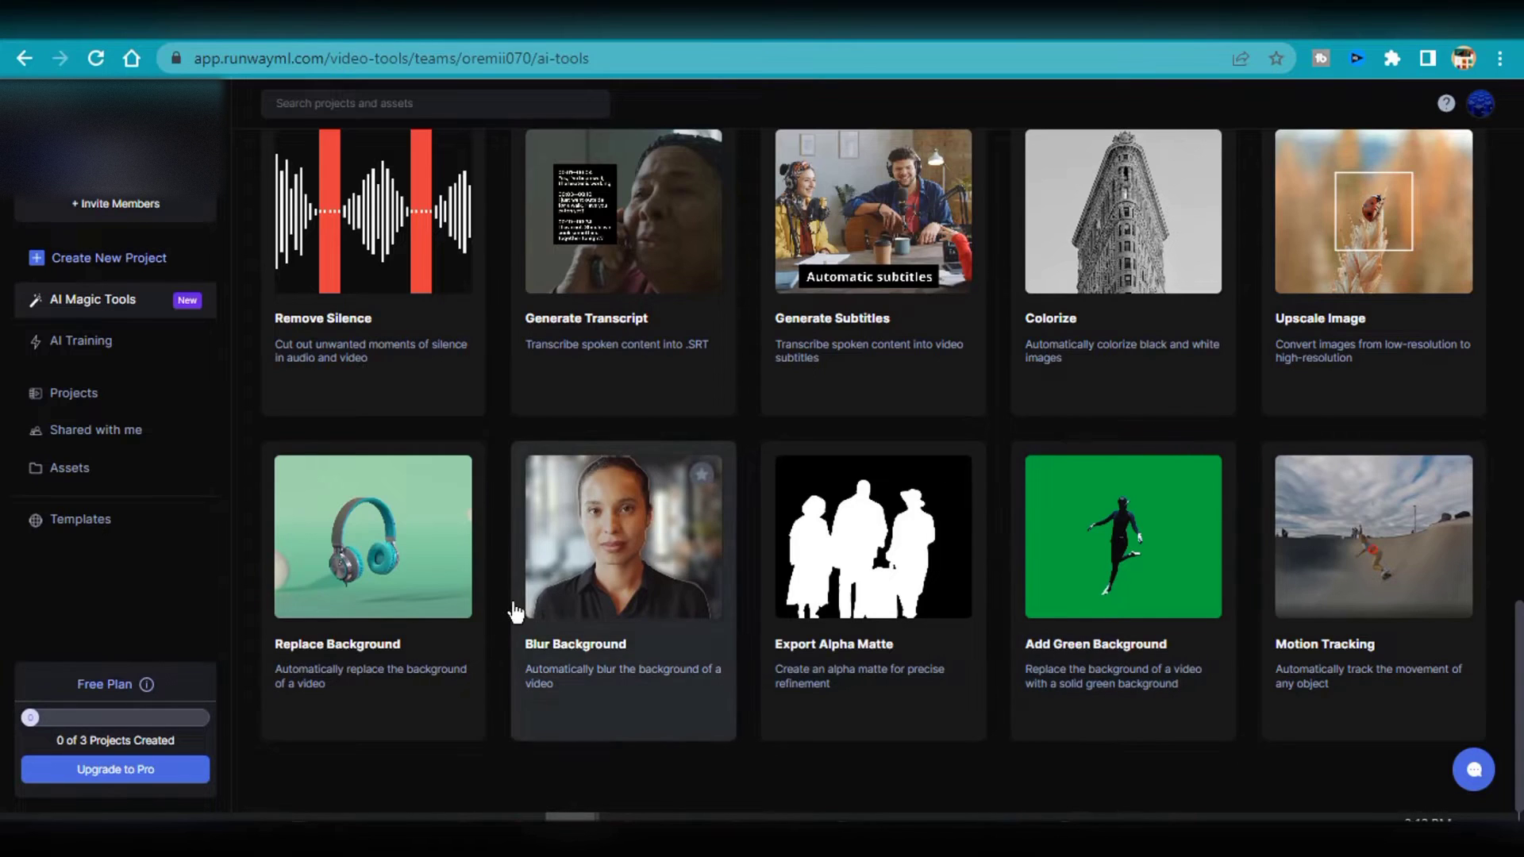
mouse_move(583, 620)
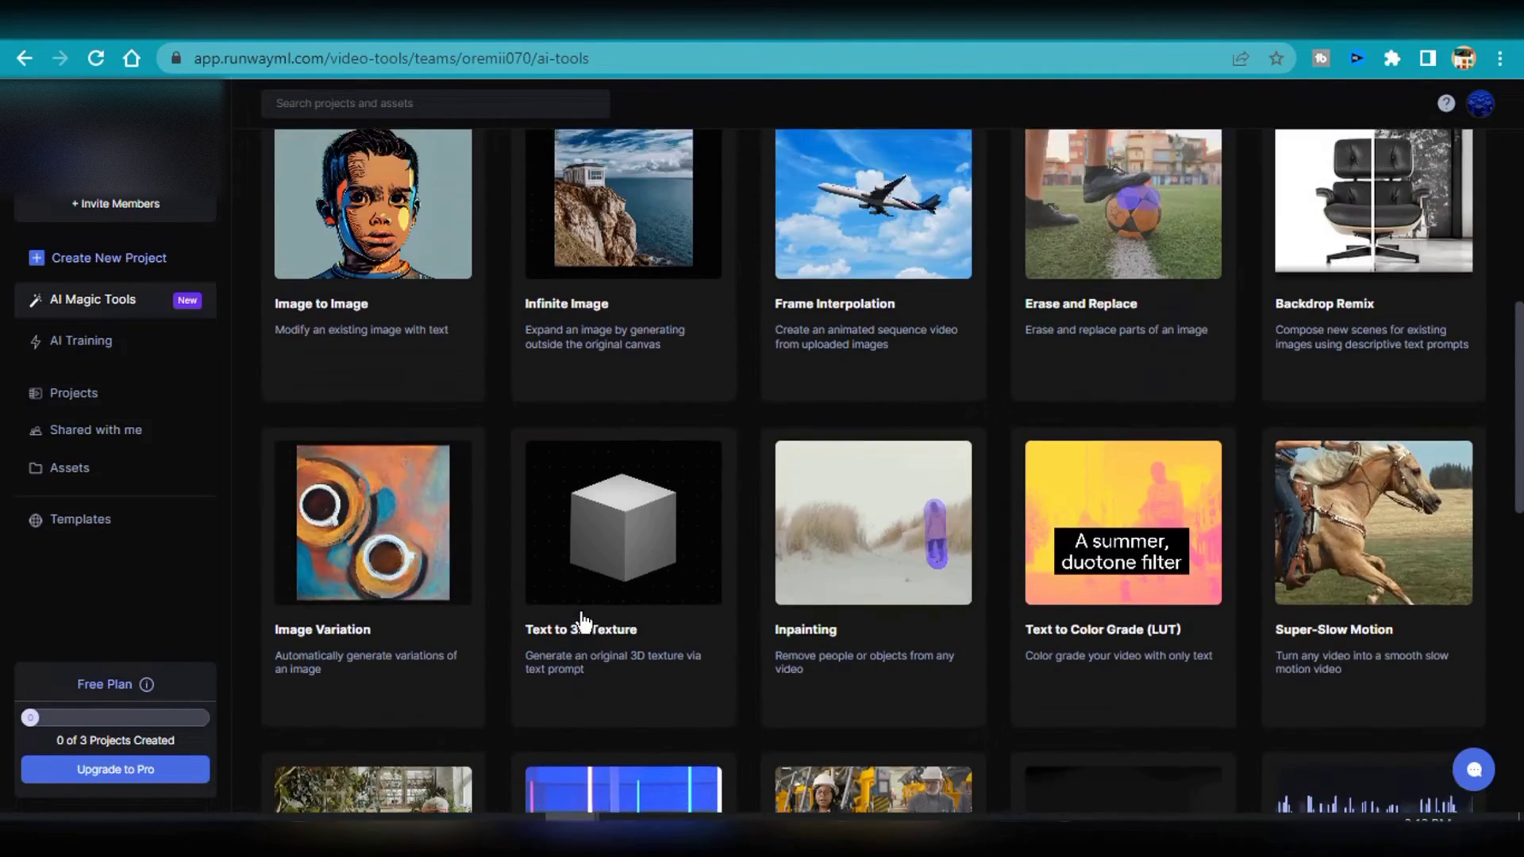
scroll("up", 3)
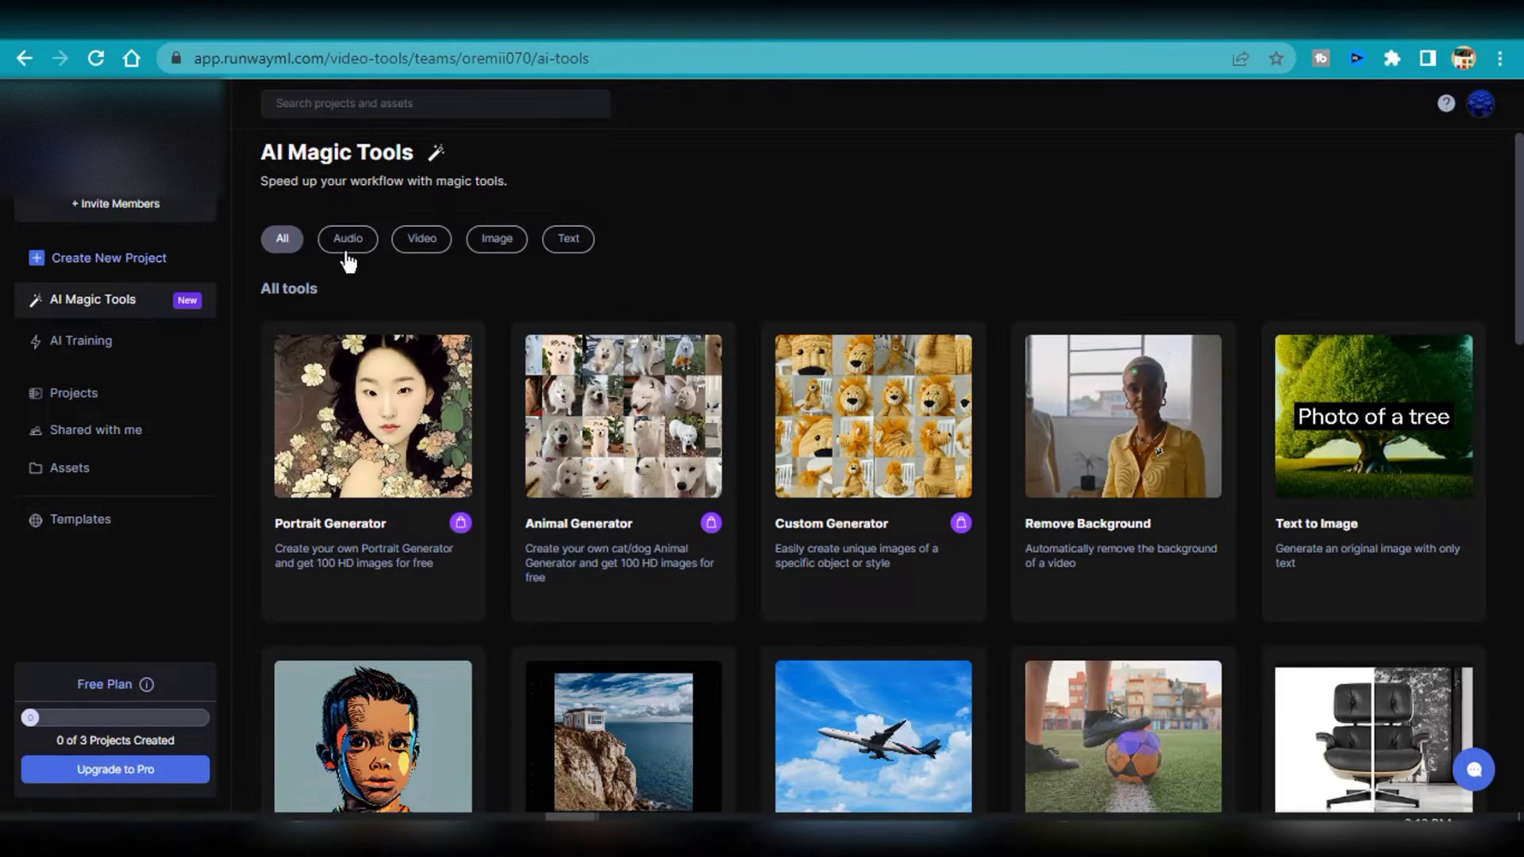
Step: Filter the AI Magic Tools list to Audio, Video and Image tools and browse the results
left_click(346, 239)
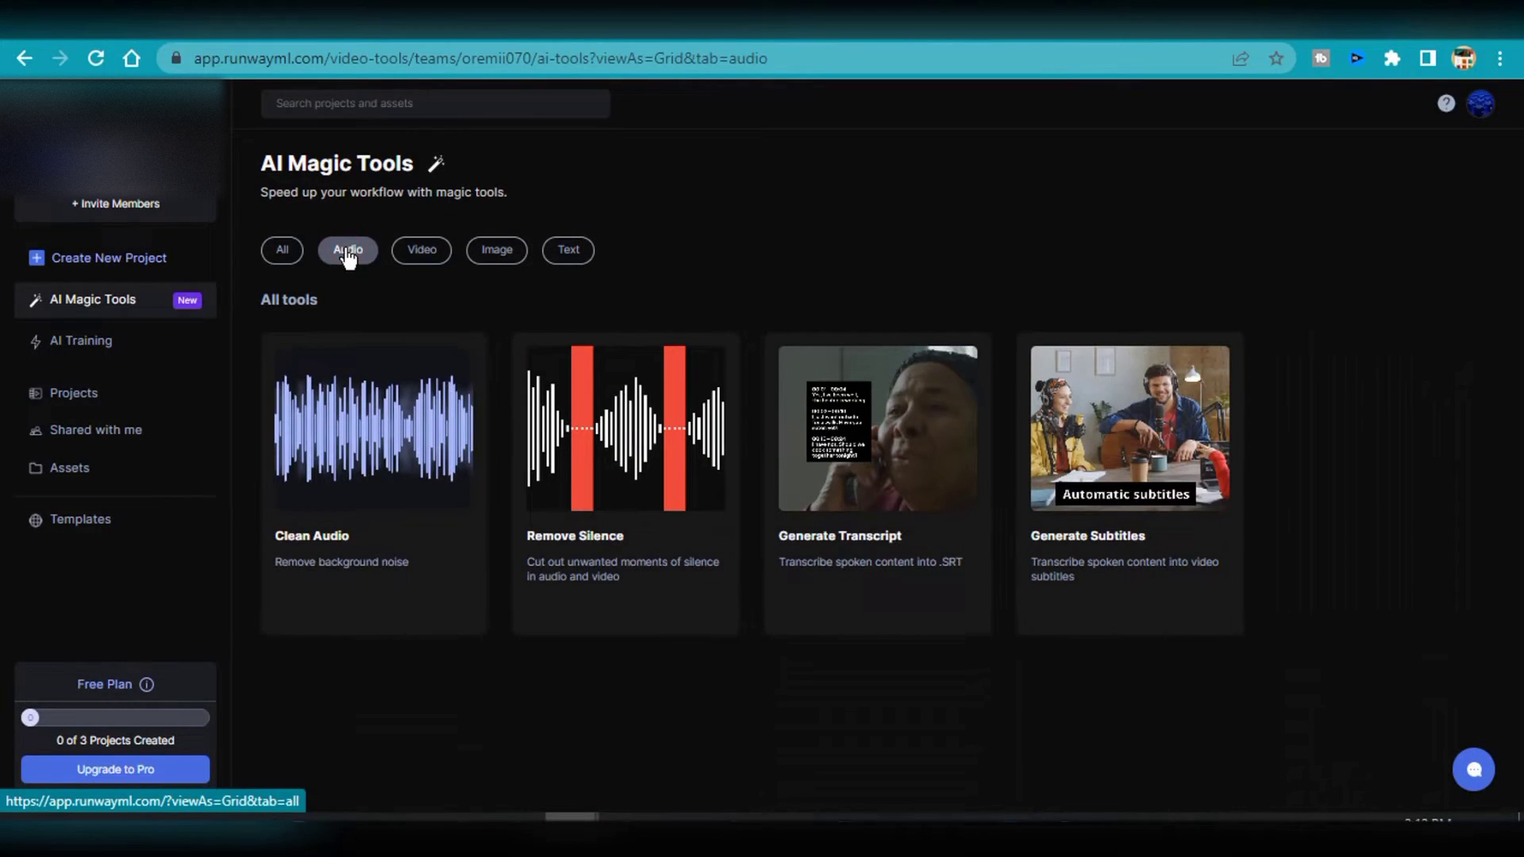
left_click(421, 250)
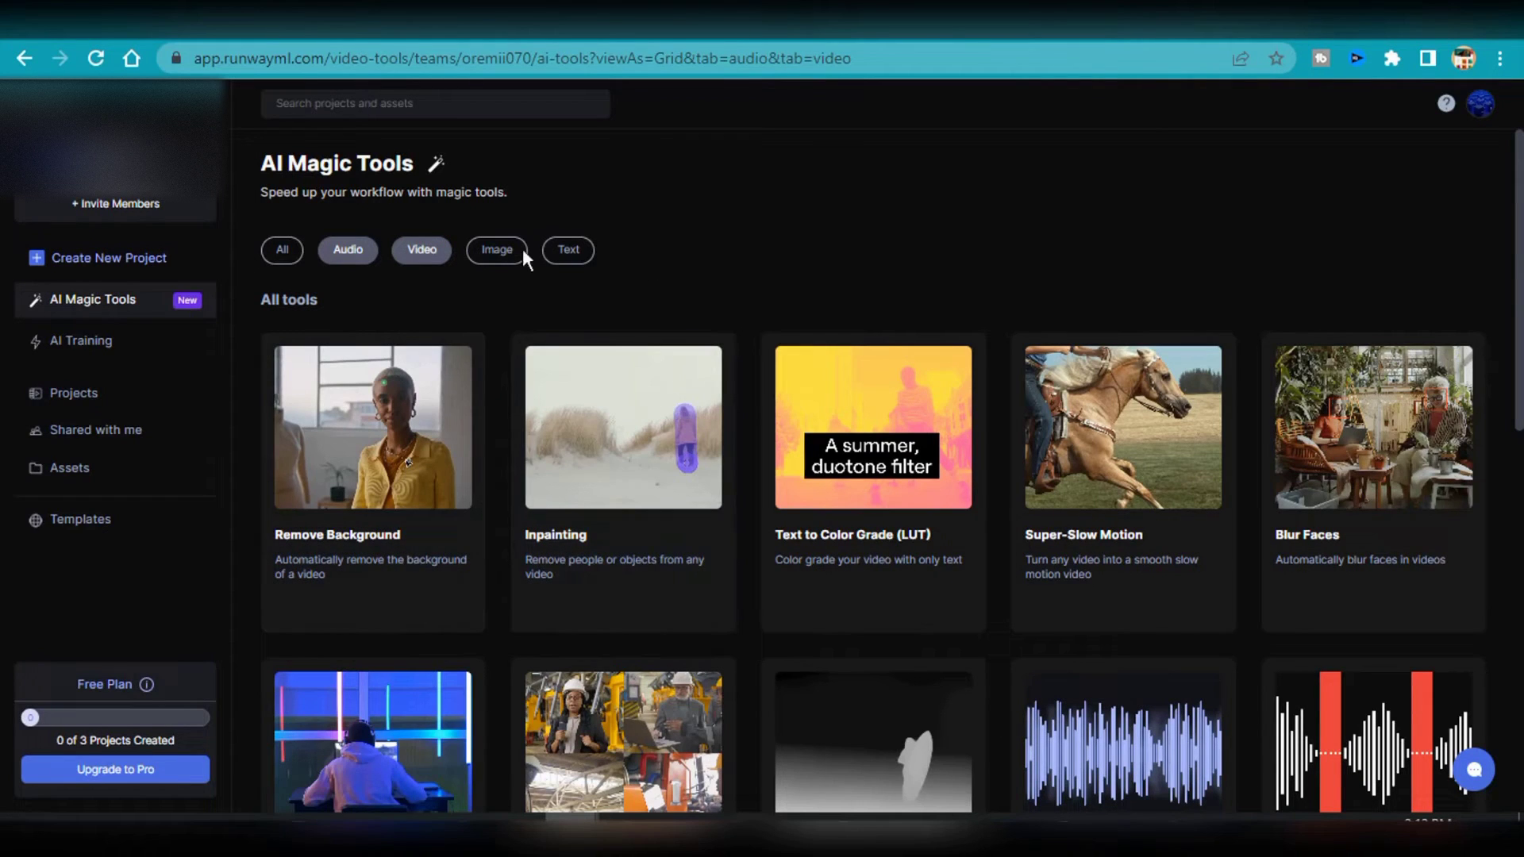
left_click(497, 250)
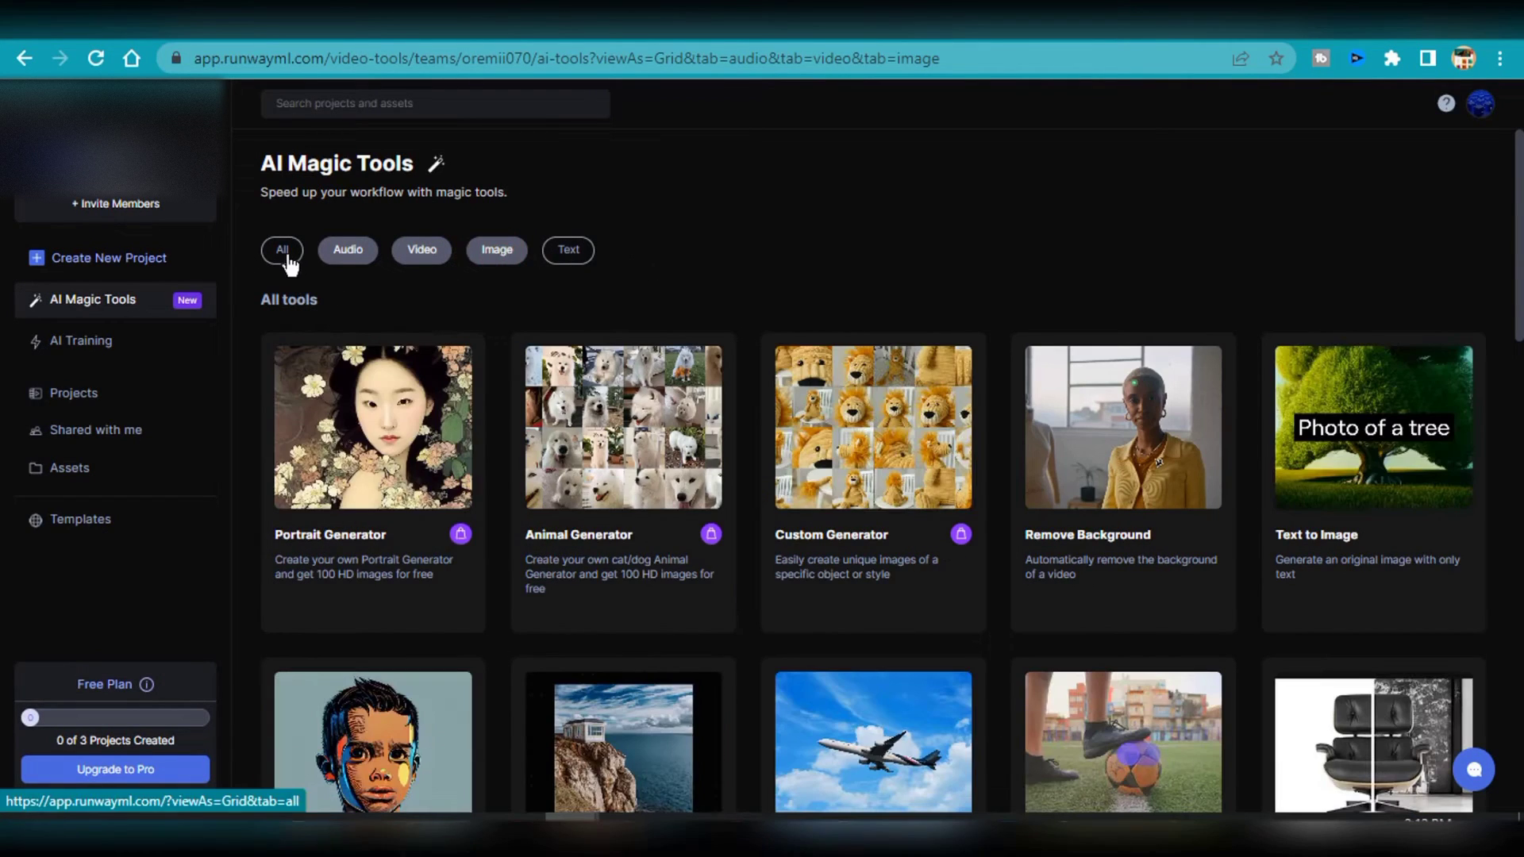
scroll("down", 3)
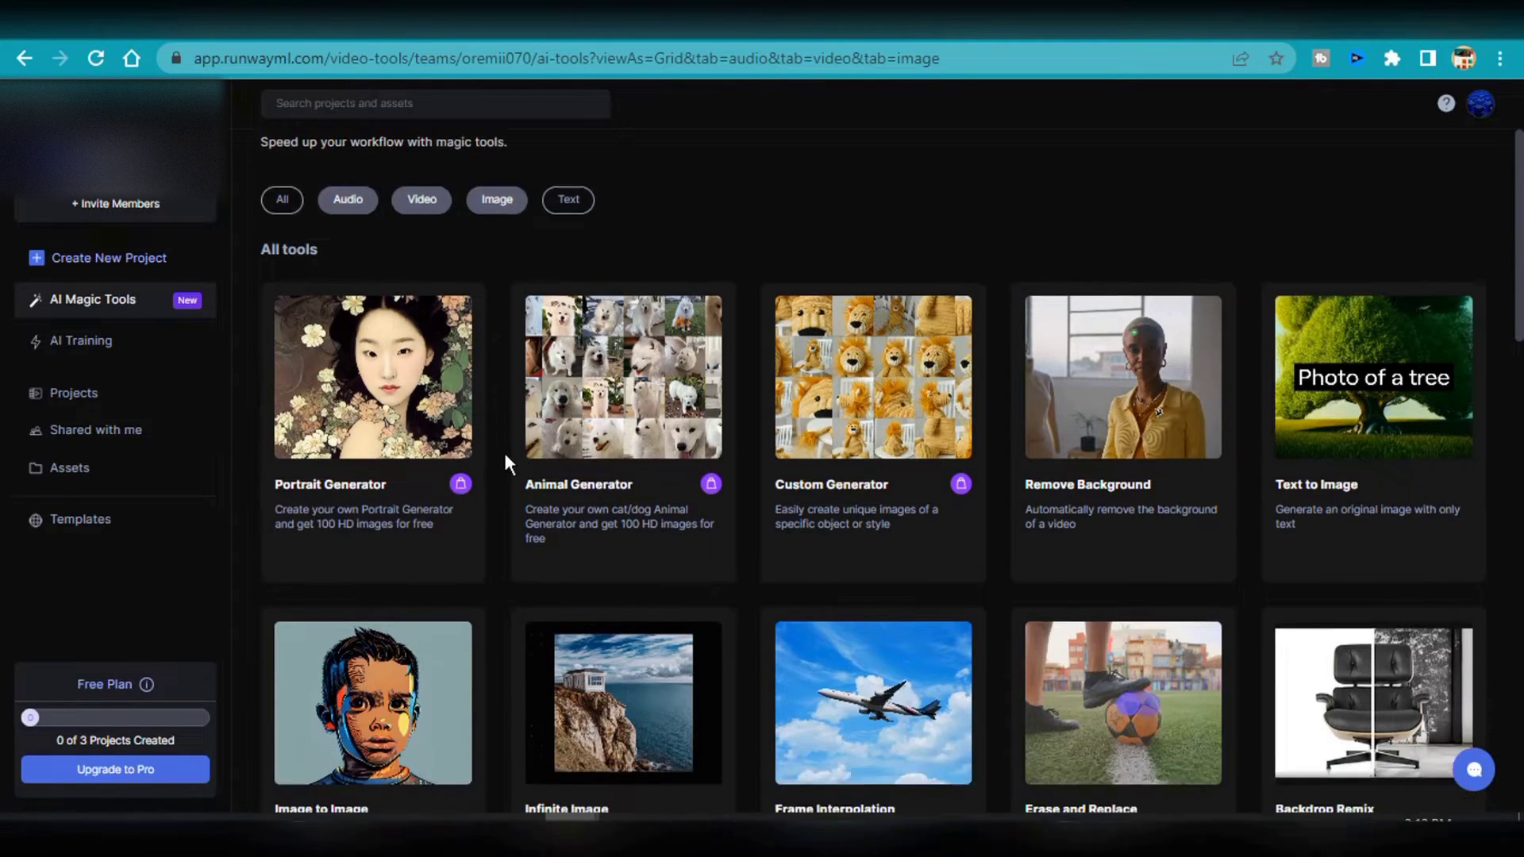
scroll("down", 3)
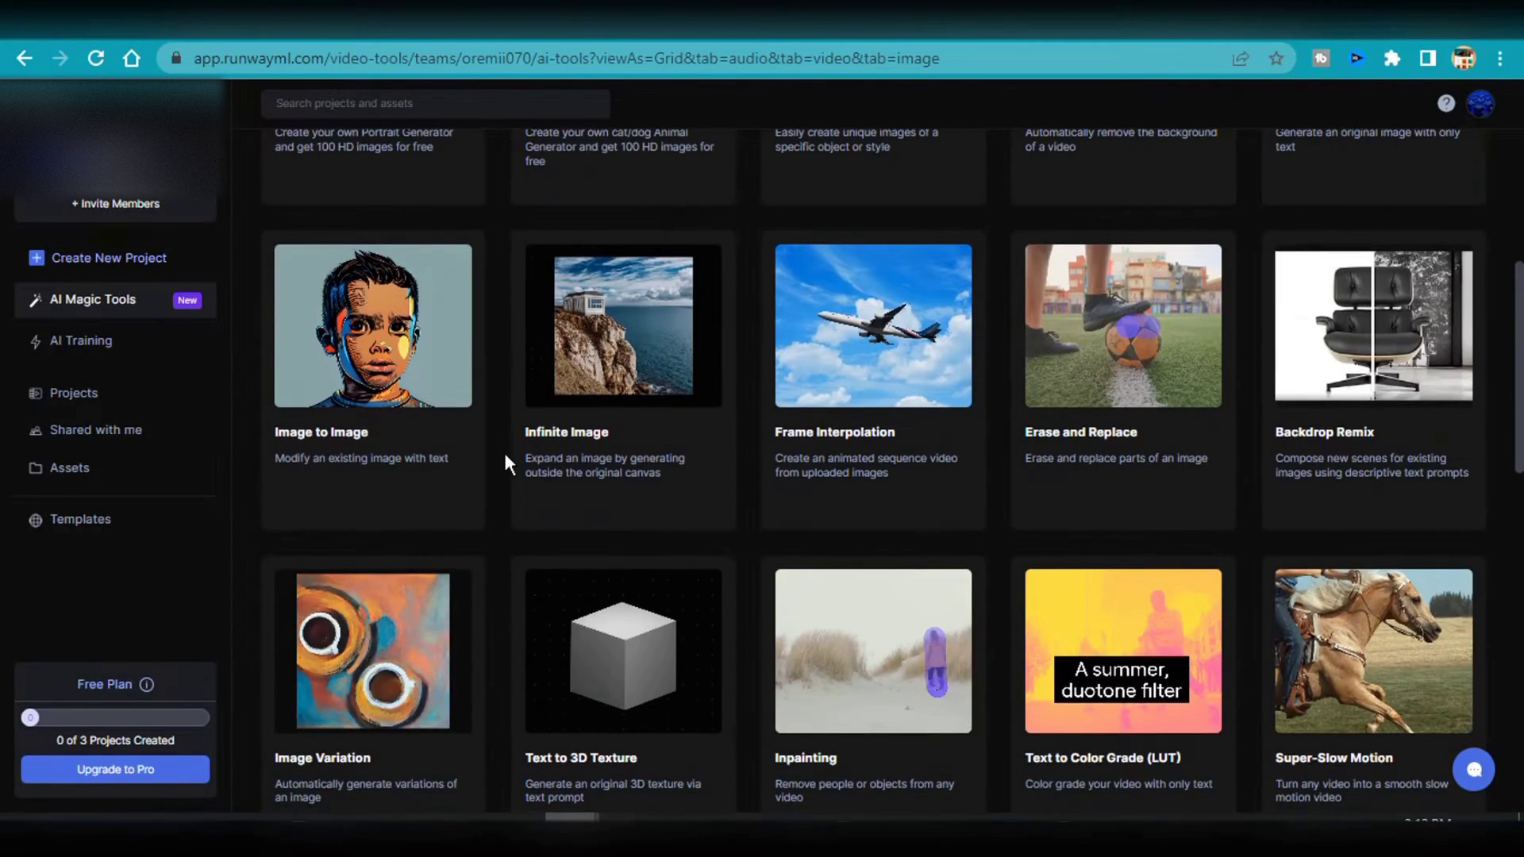
scroll("down", 3)
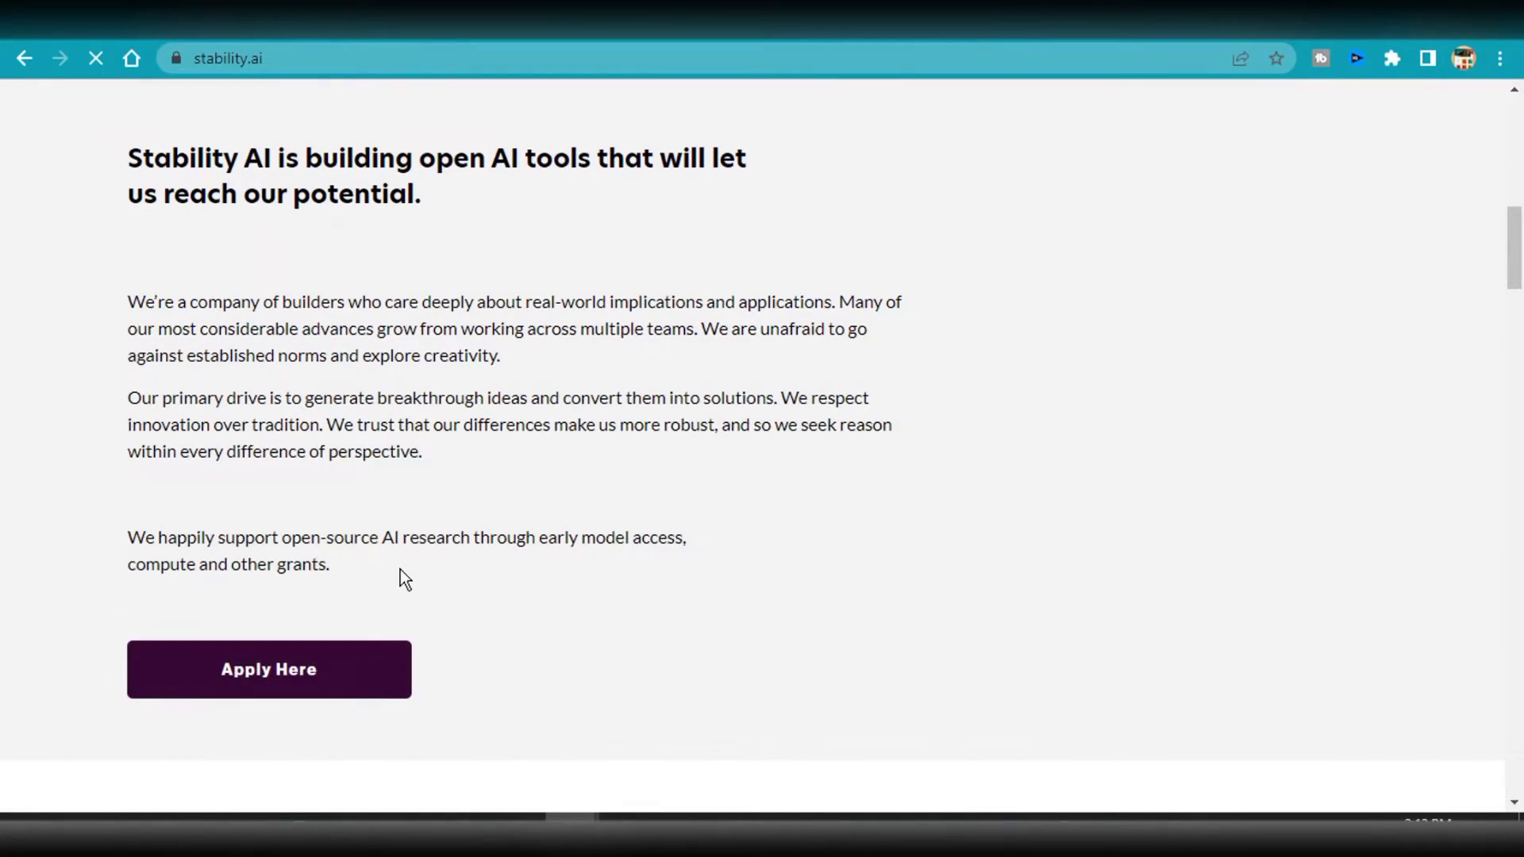
Step: Browse the Stability AI homepage down to the footer and head to the Stable Diffusion 2.0 article
scroll("up", 3)
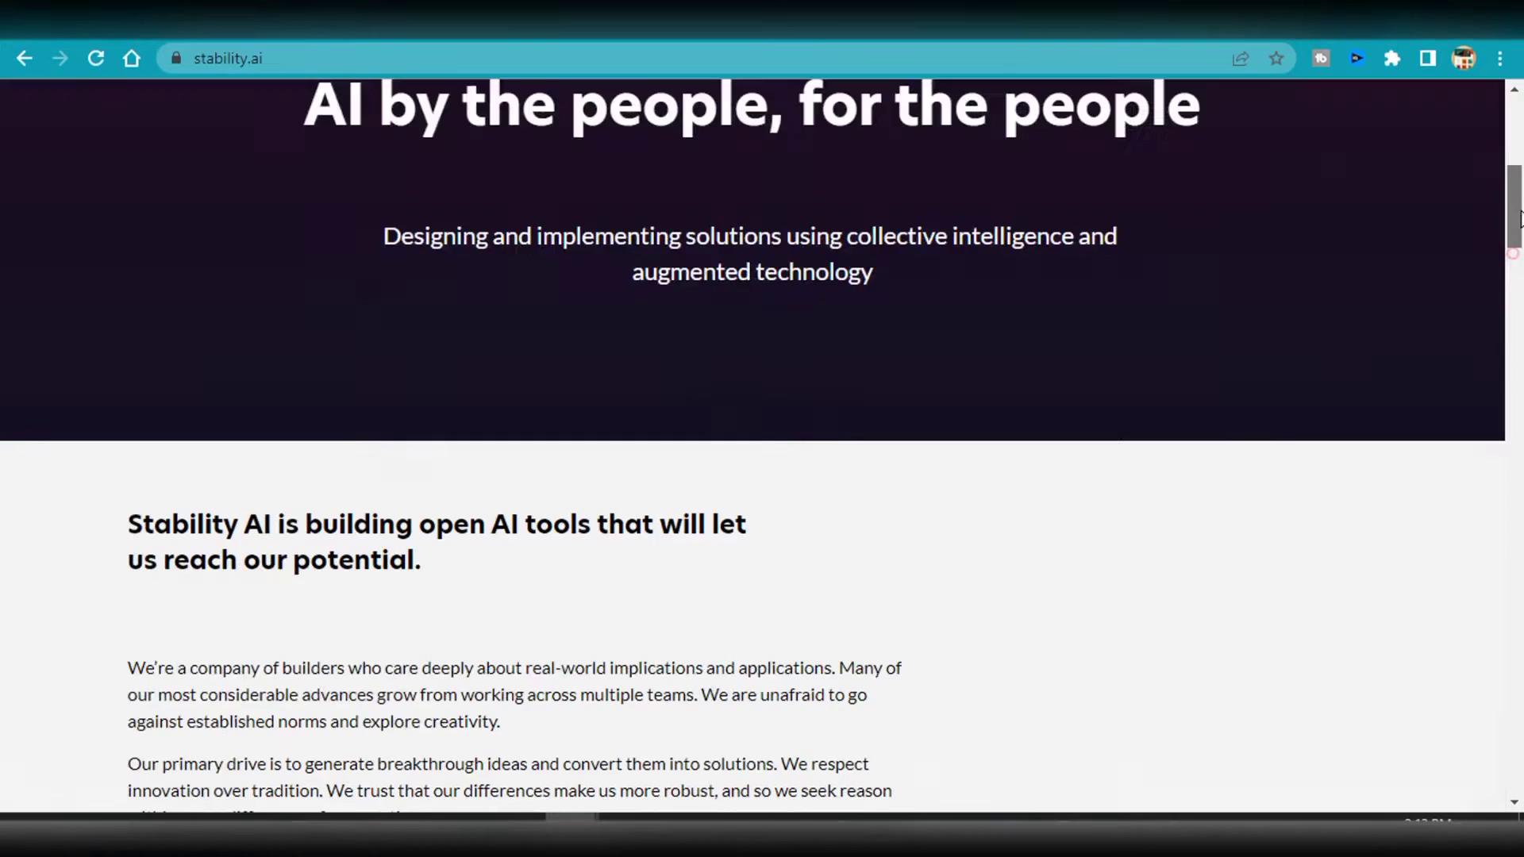
scroll("down", 3)
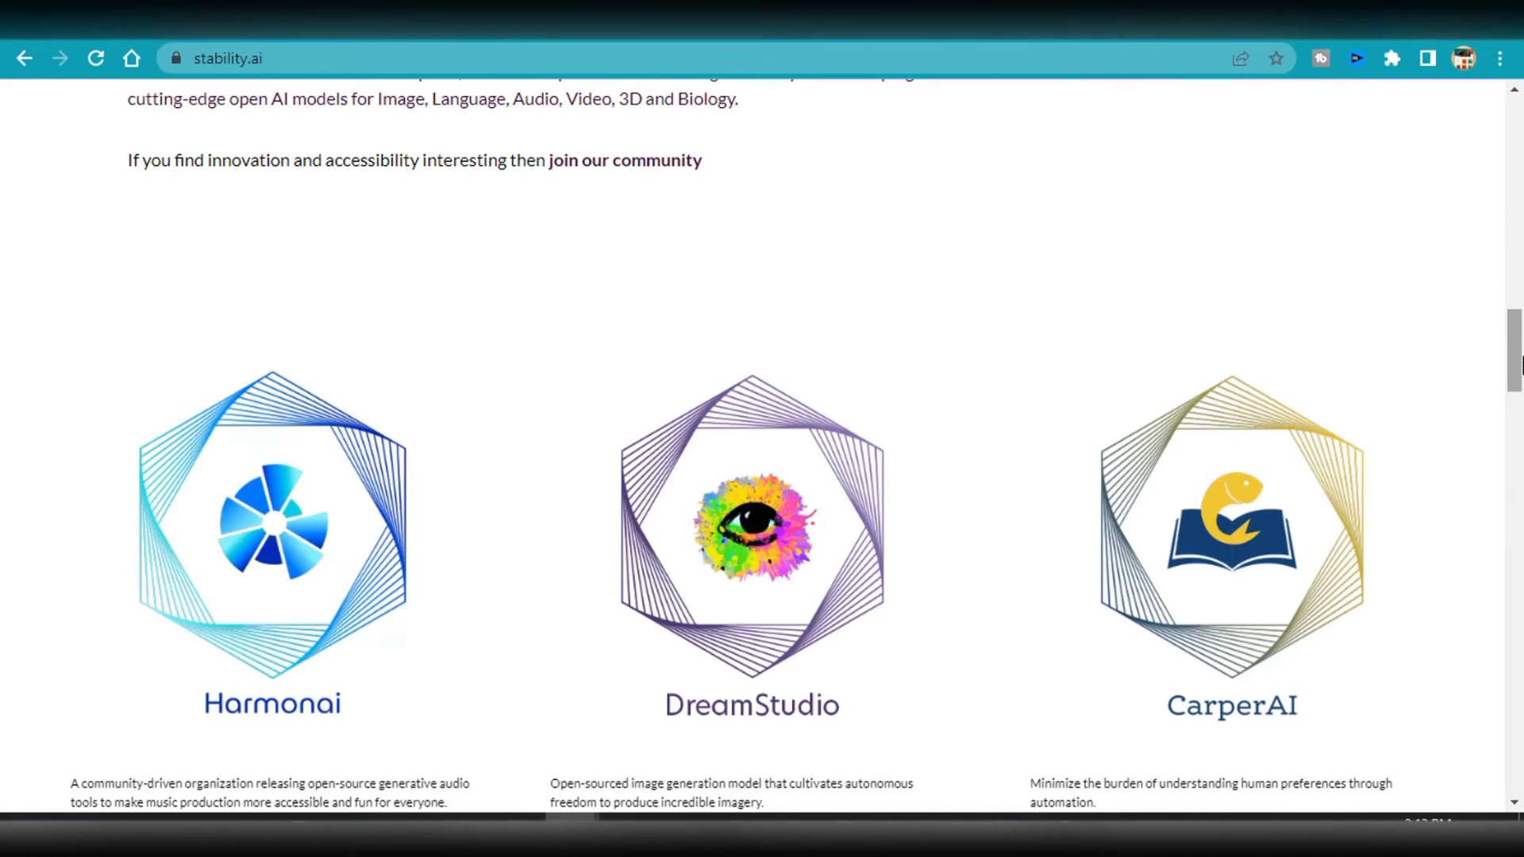
scroll("down", 3)
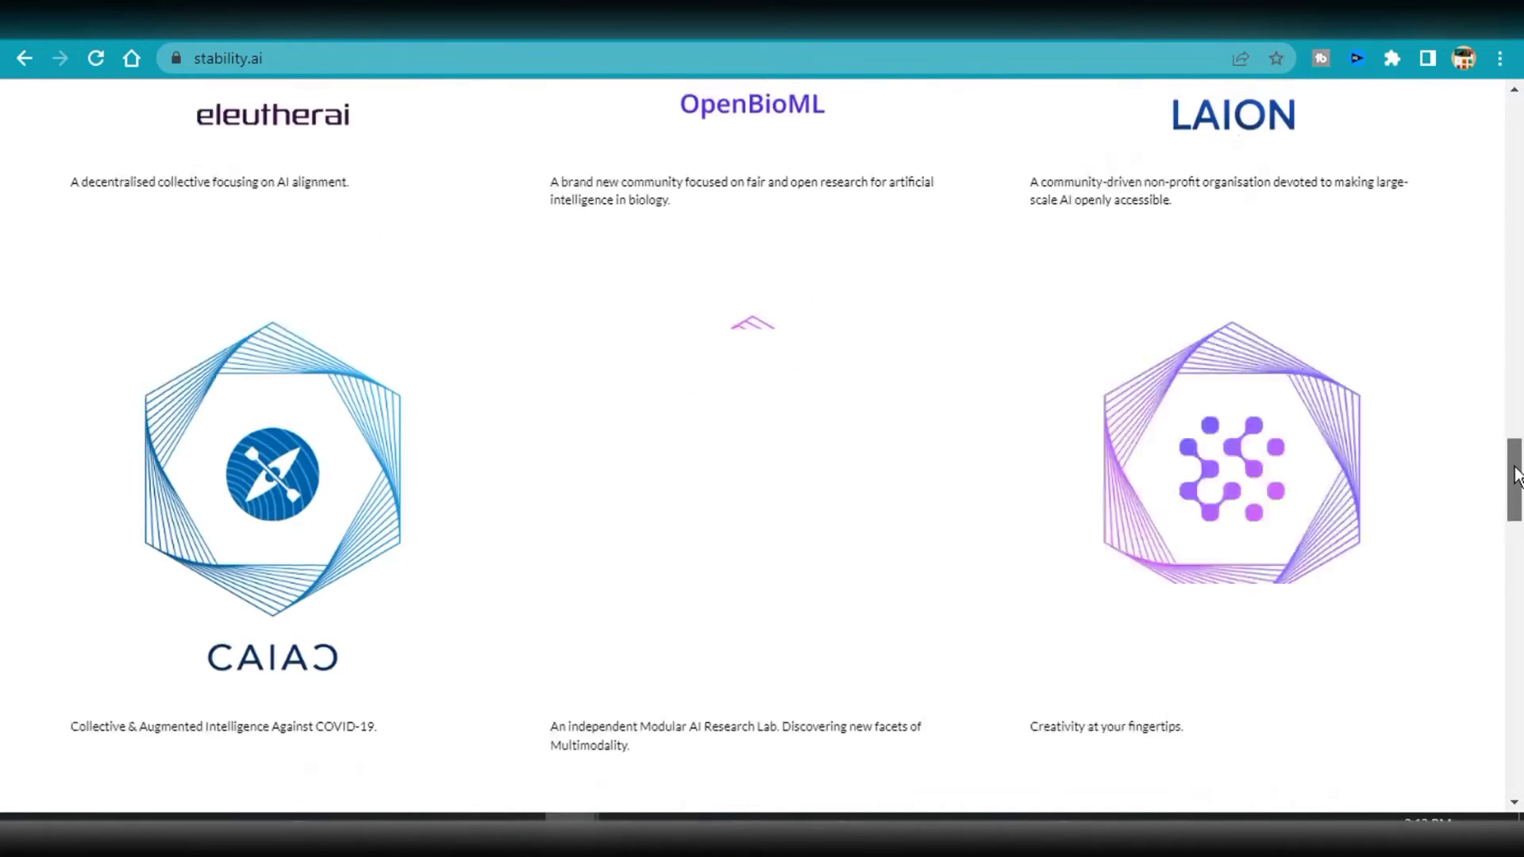
scroll("down", 3)
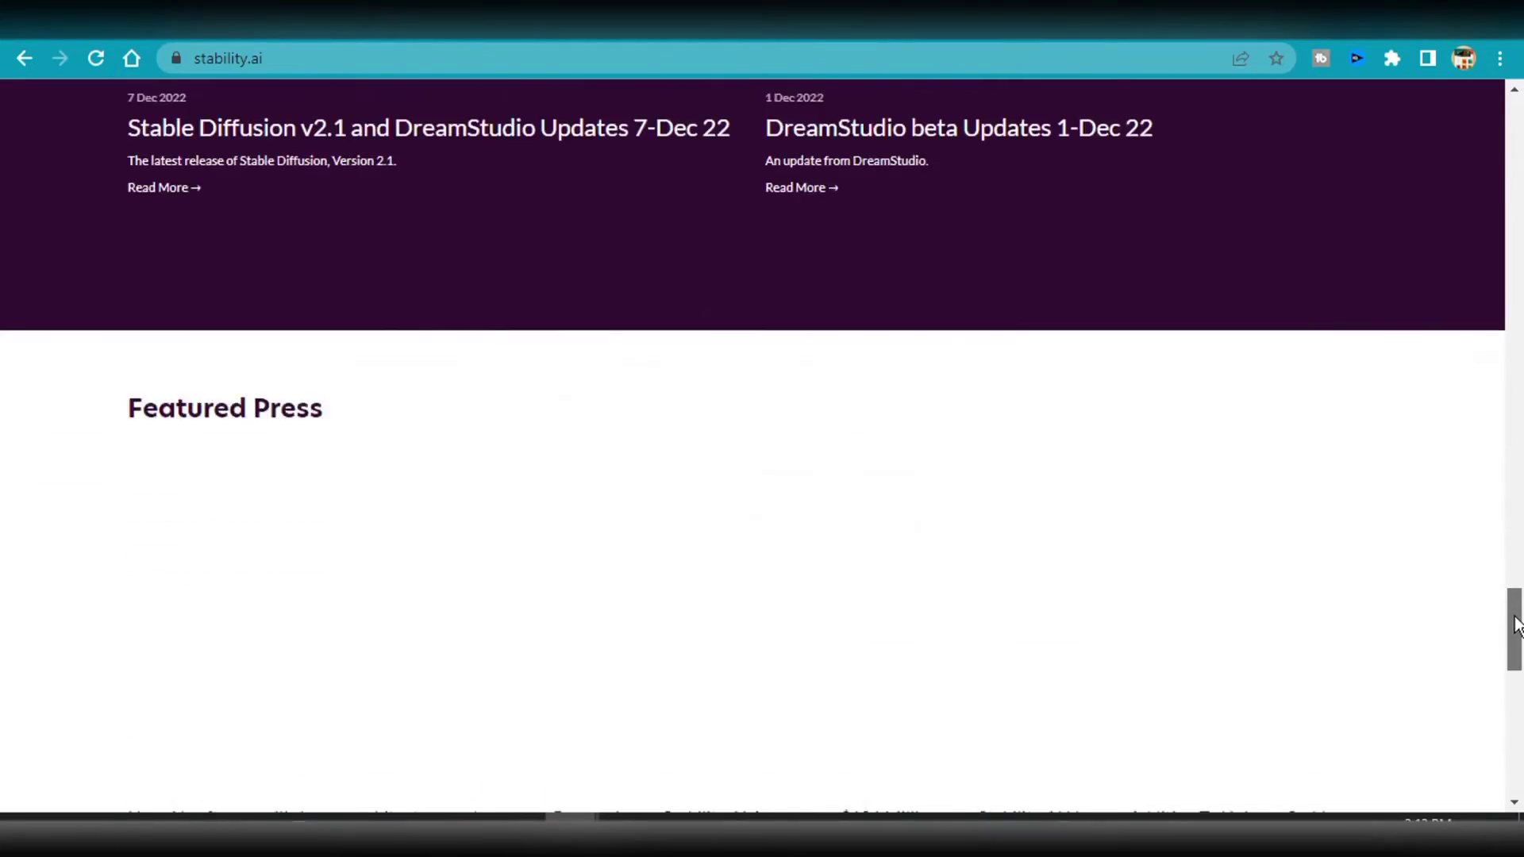
scroll("up", 3)
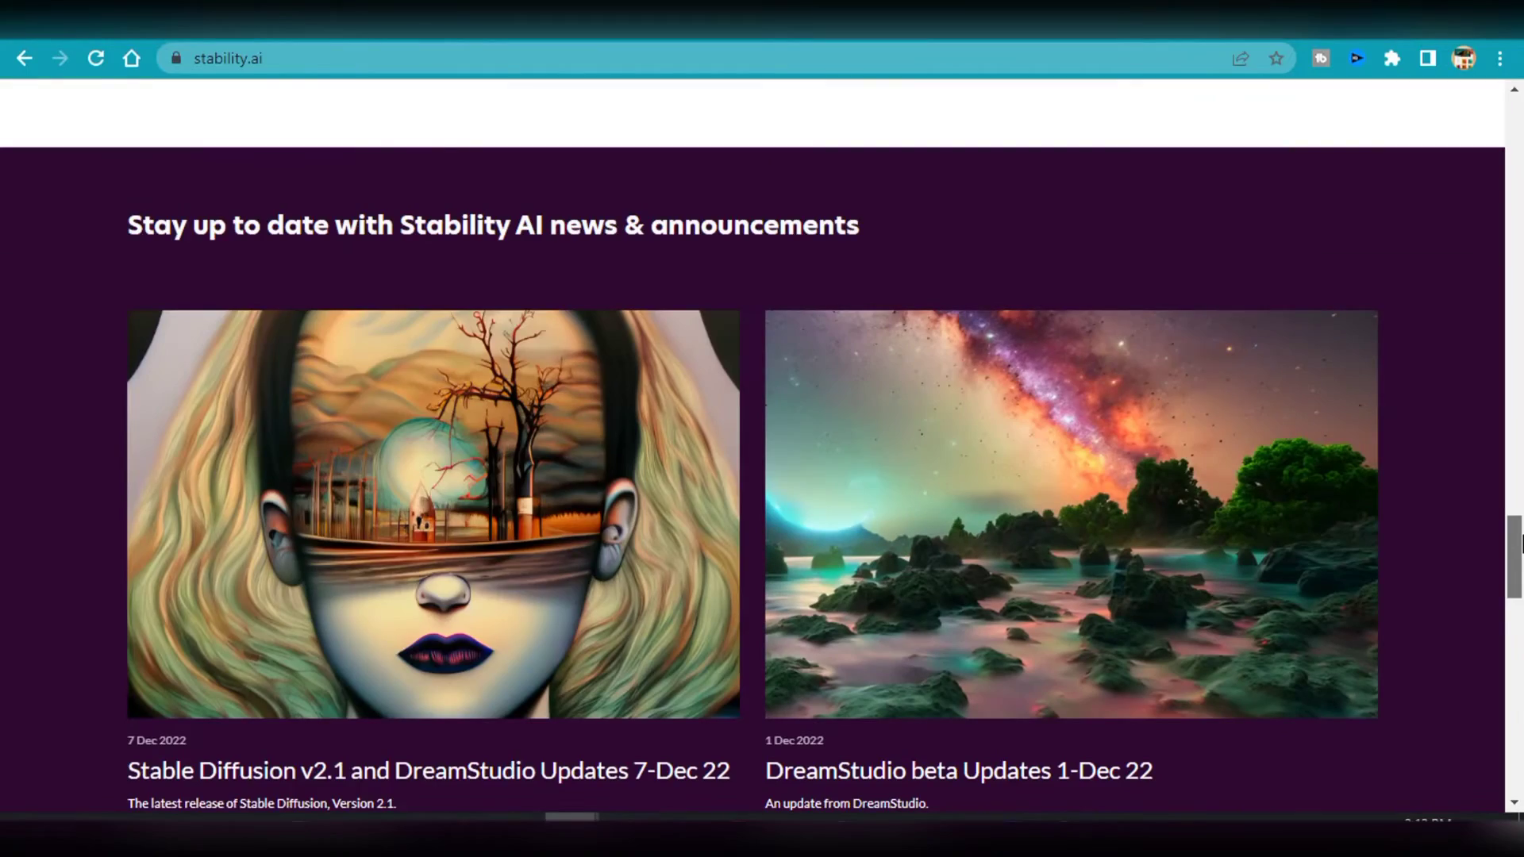
scroll("down", 3)
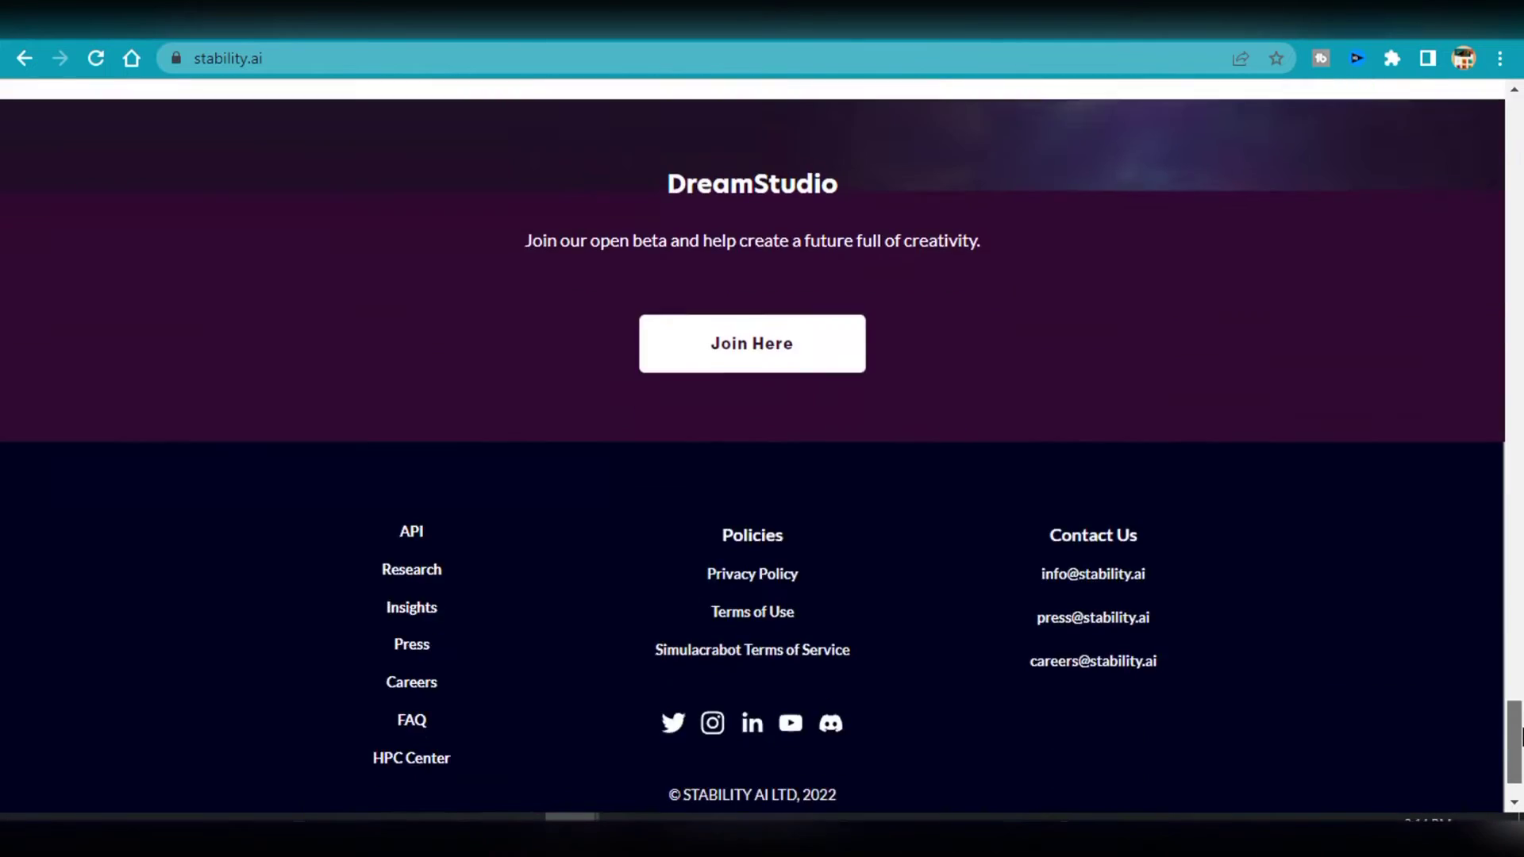
left_click(96, 58)
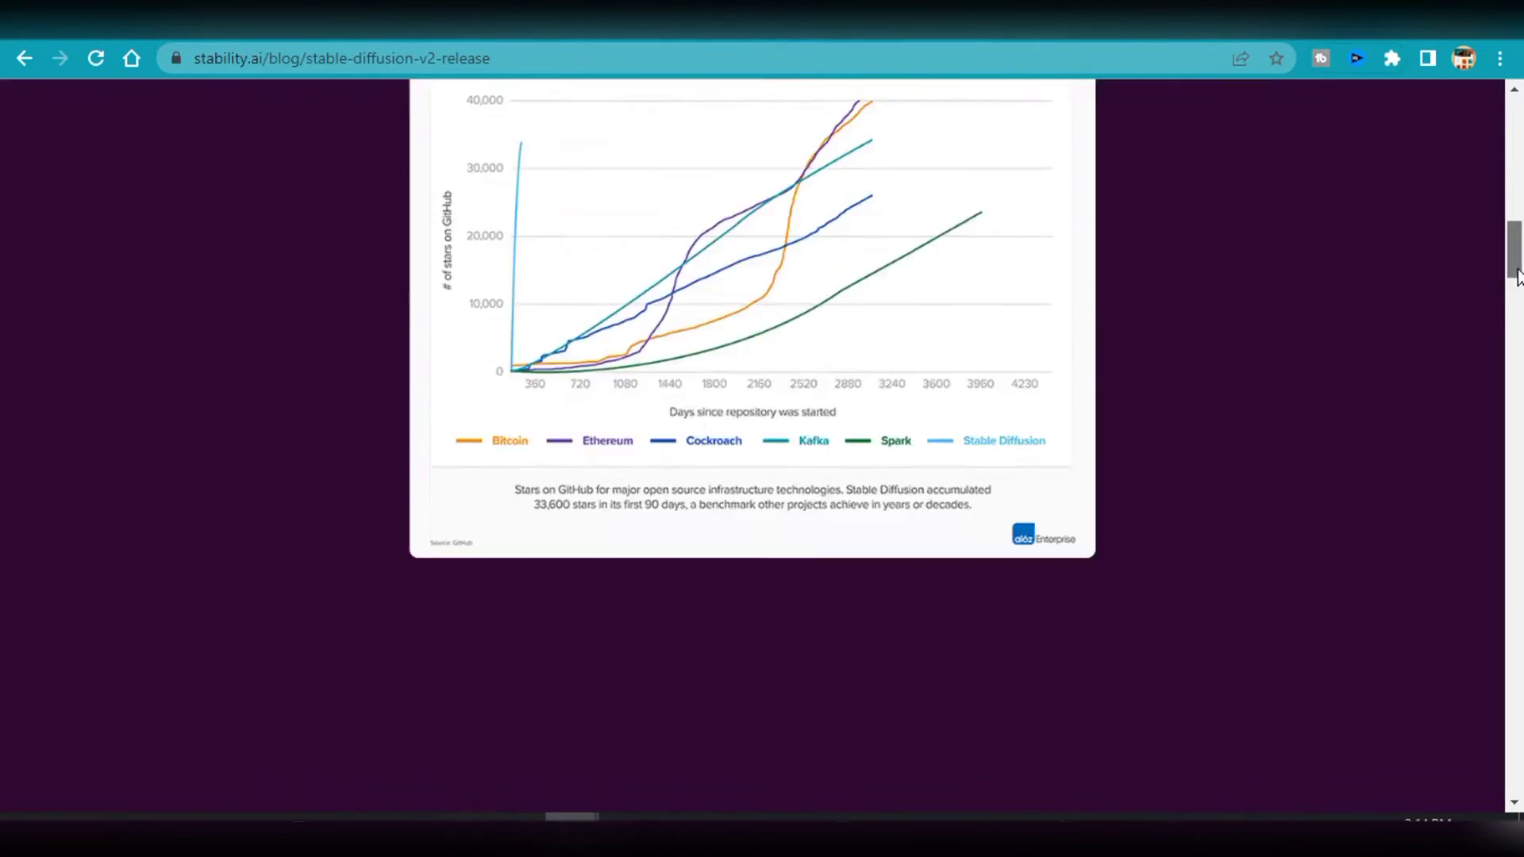
scroll("down", 3)
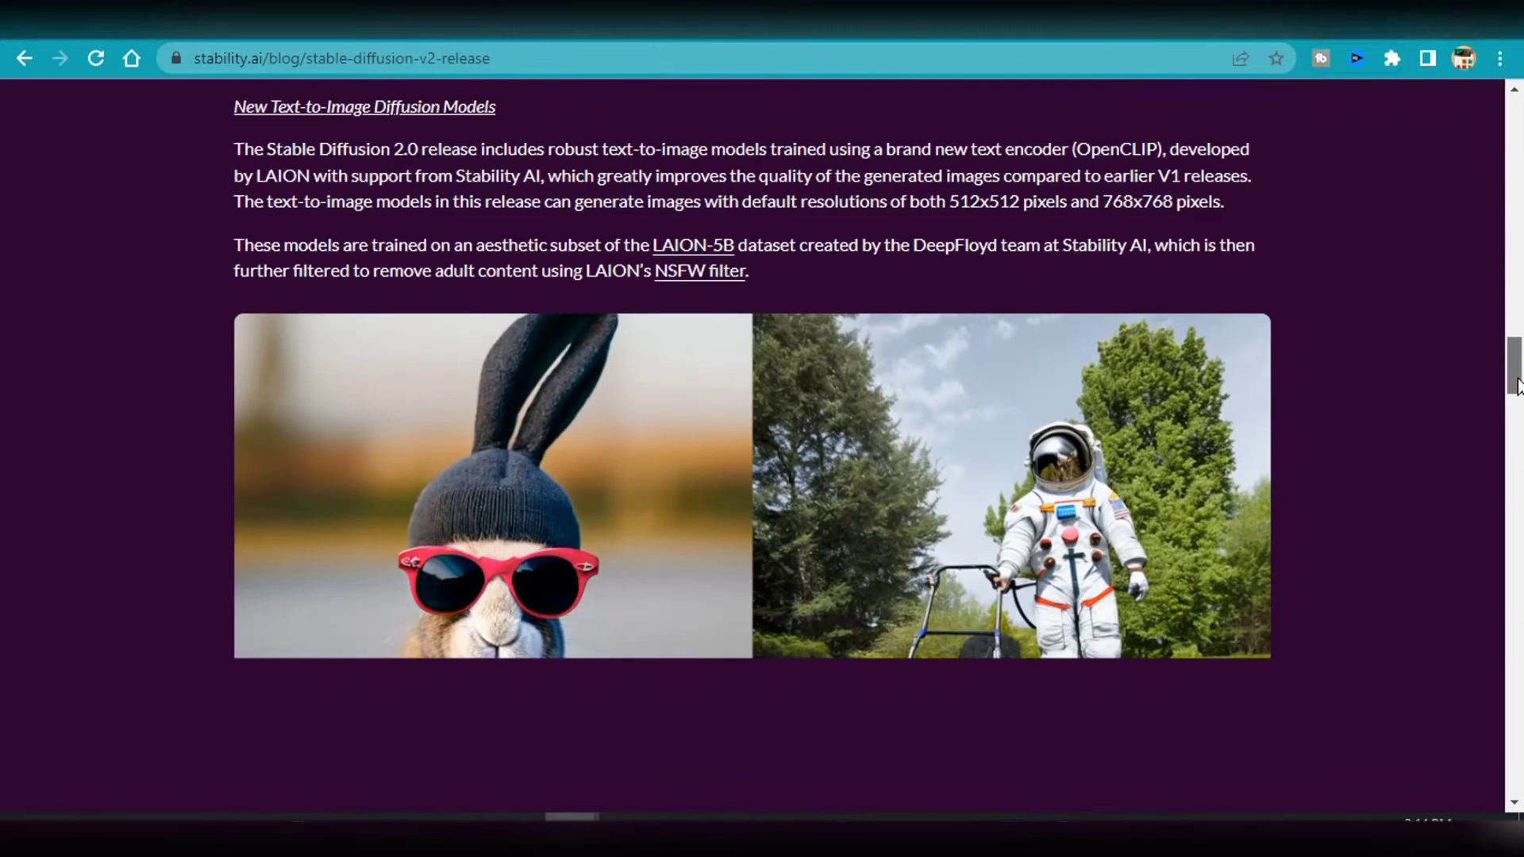
scroll("down", 3)
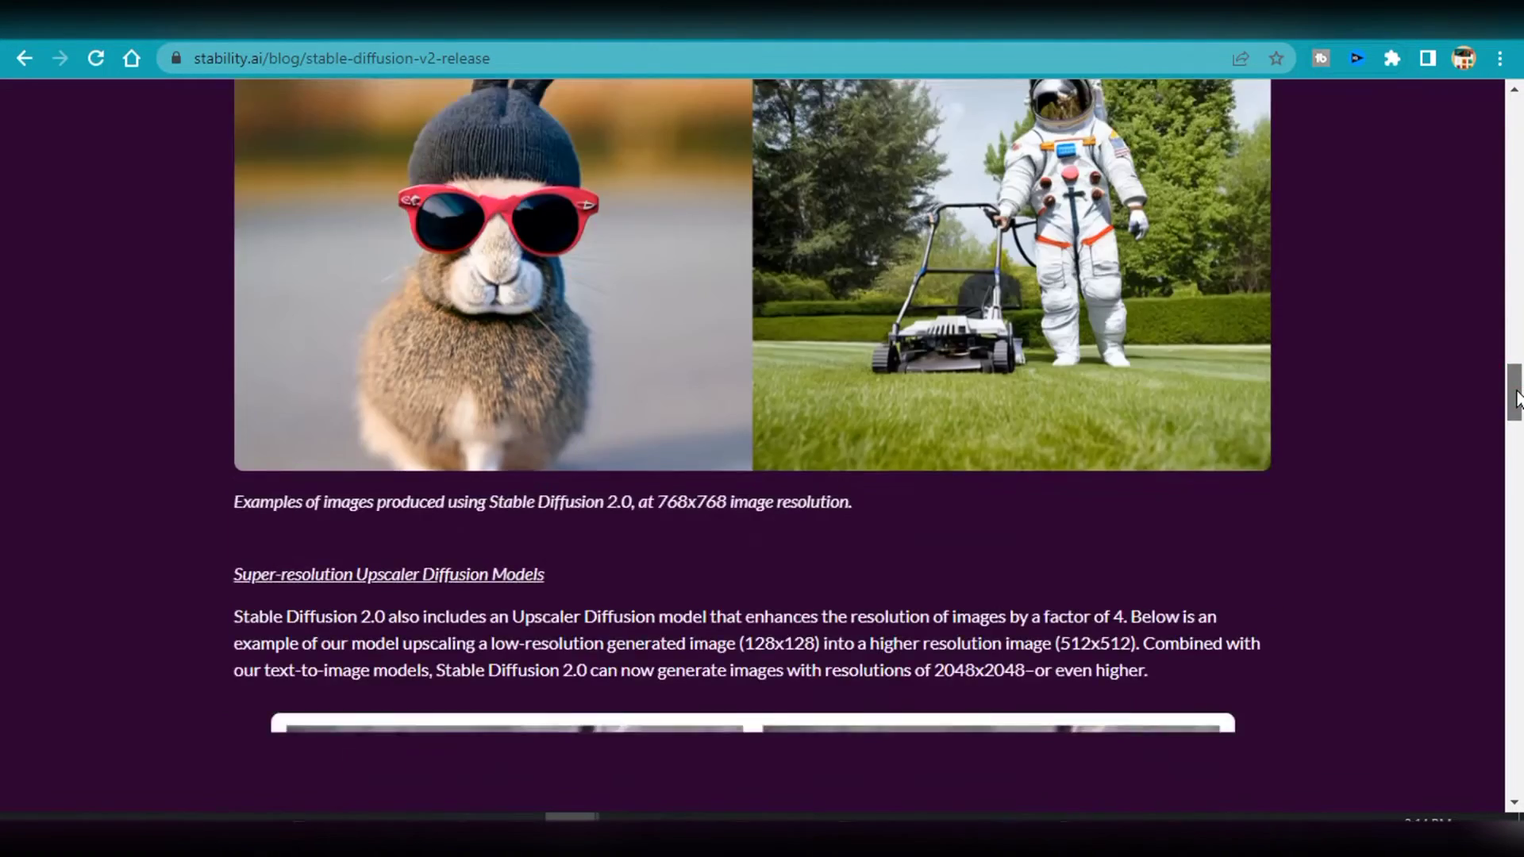
scroll("down", 3)
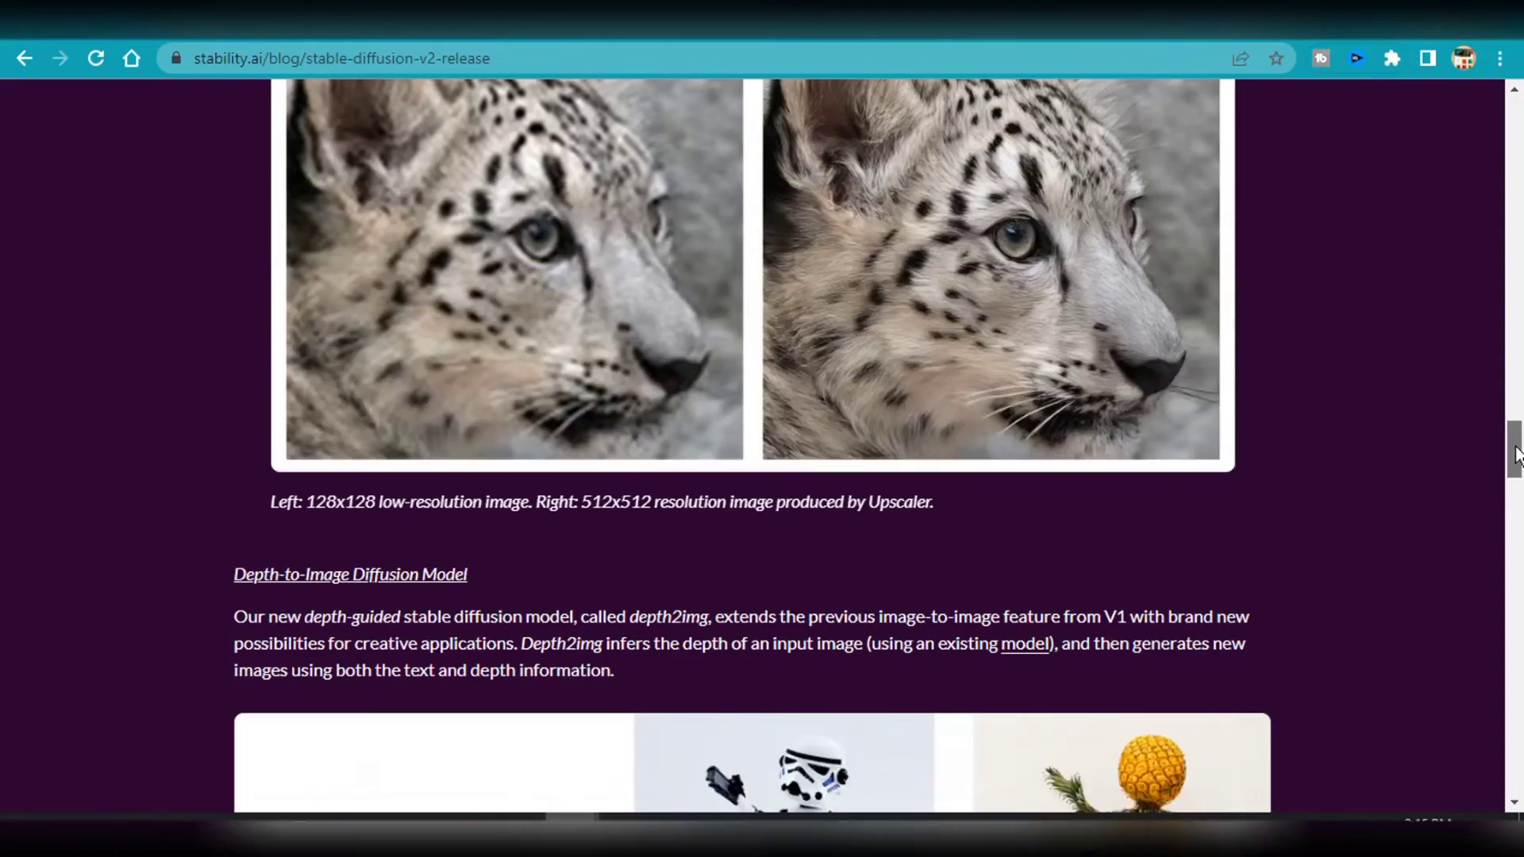
scroll("down", 3)
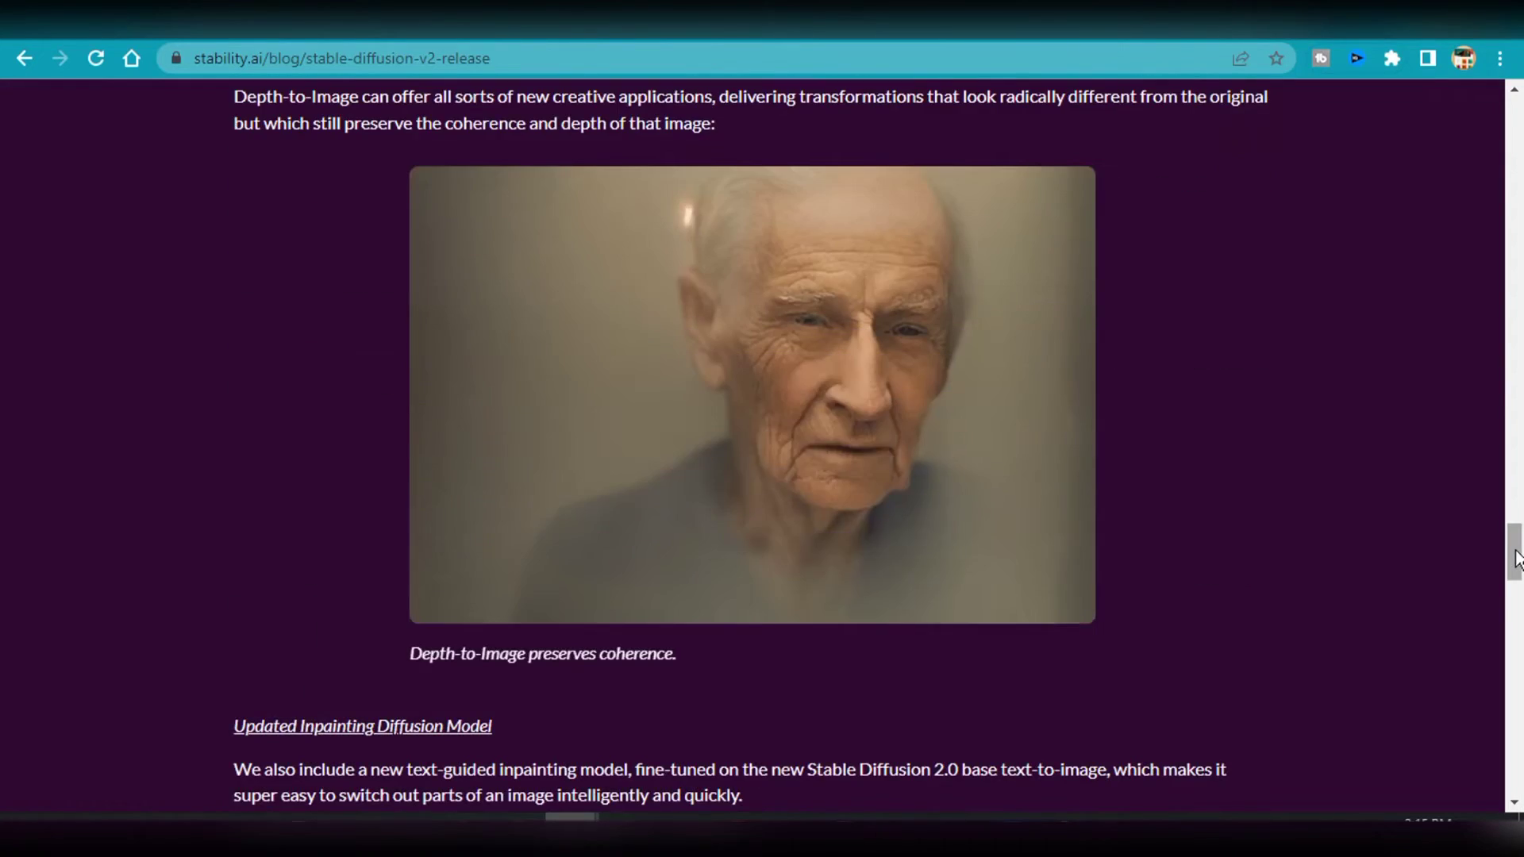
scroll("down", 3)
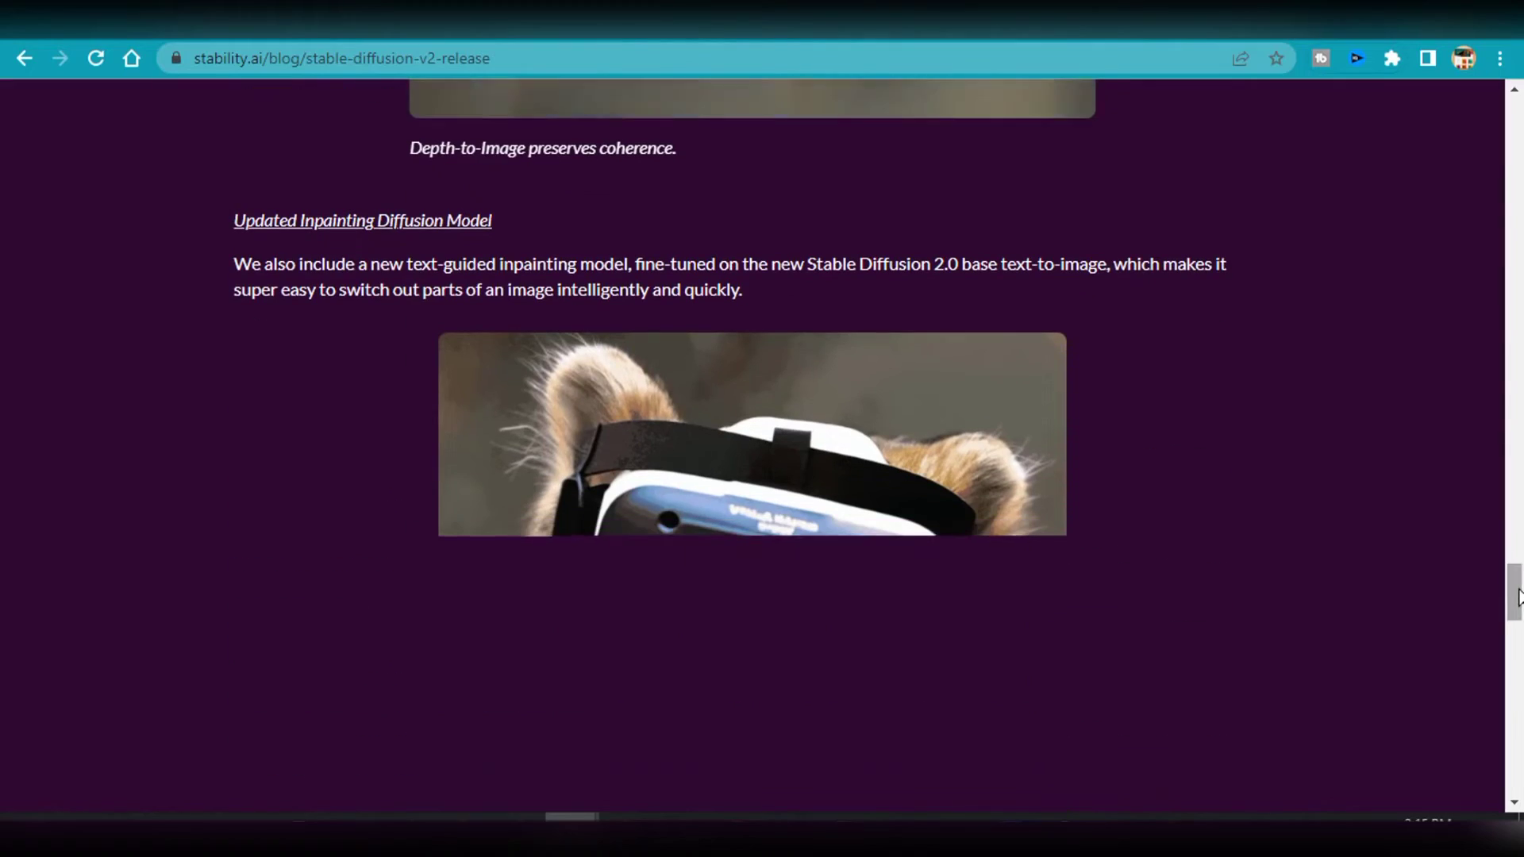
scroll("down", 3)
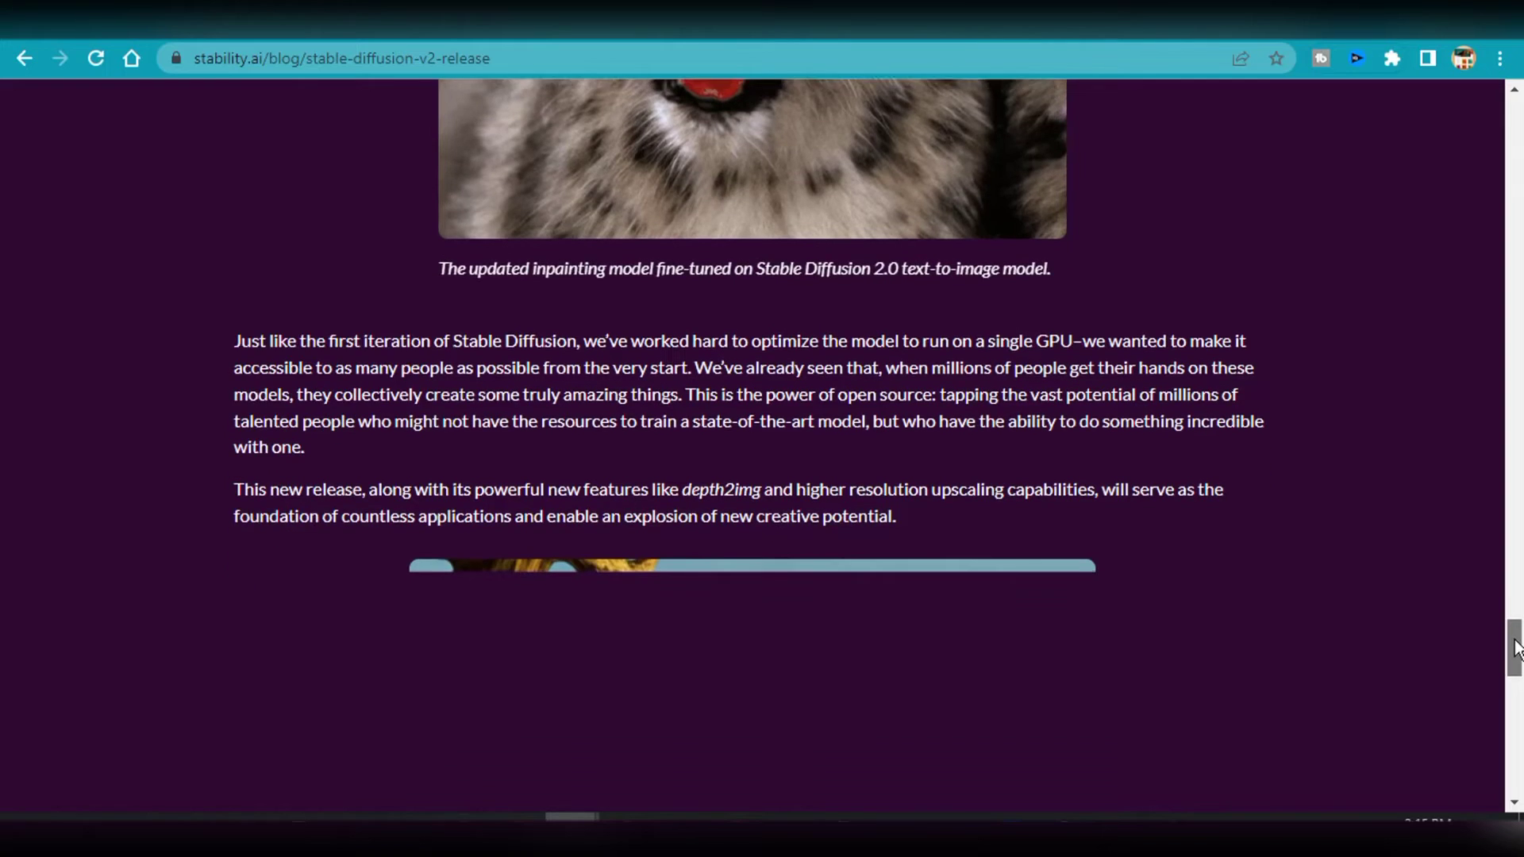
scroll("down", 3)
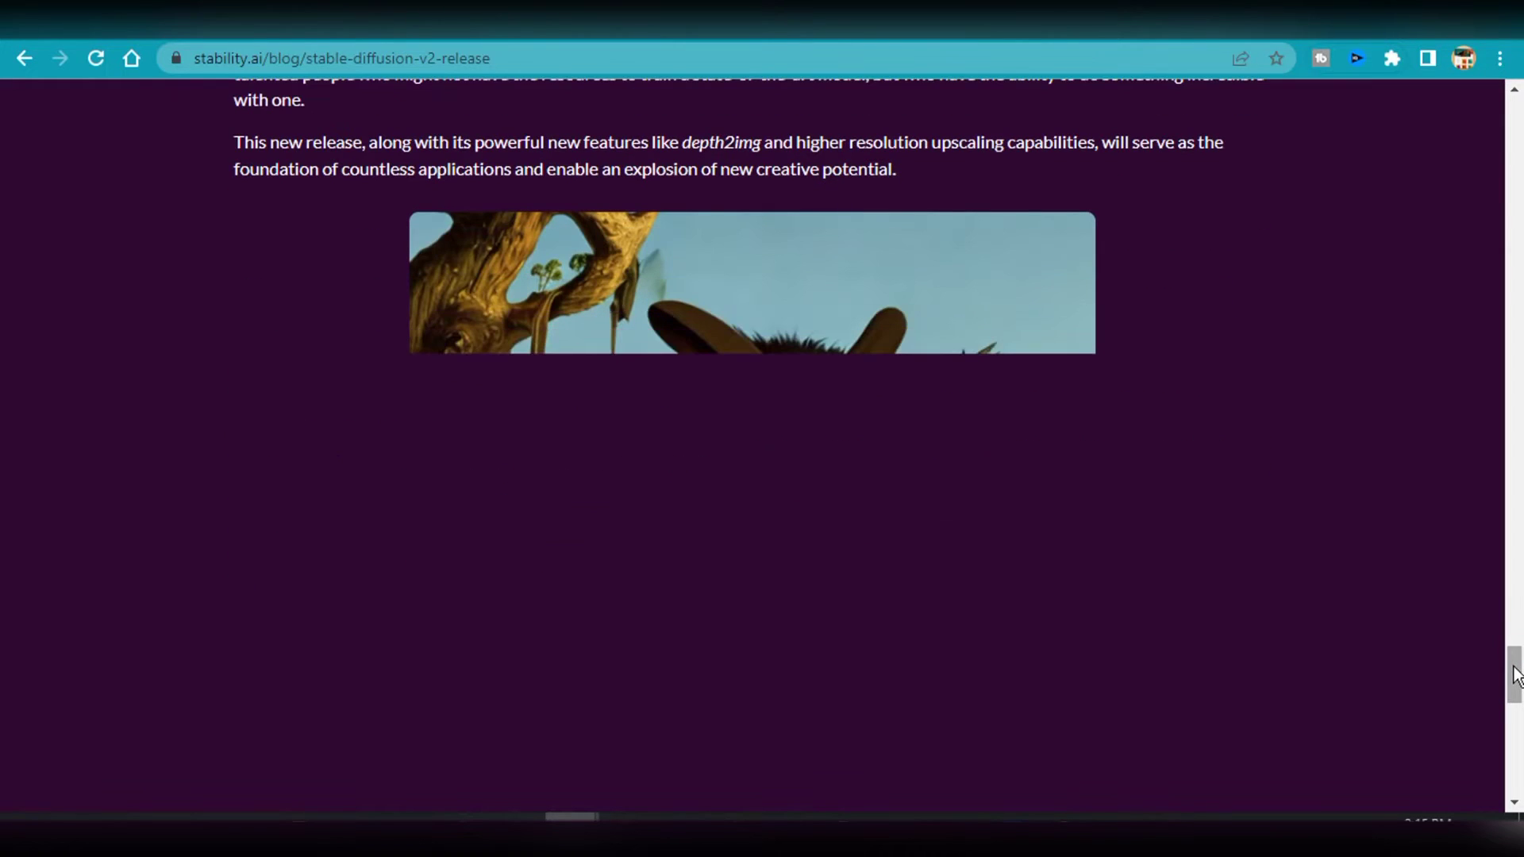
scroll("down", 3)
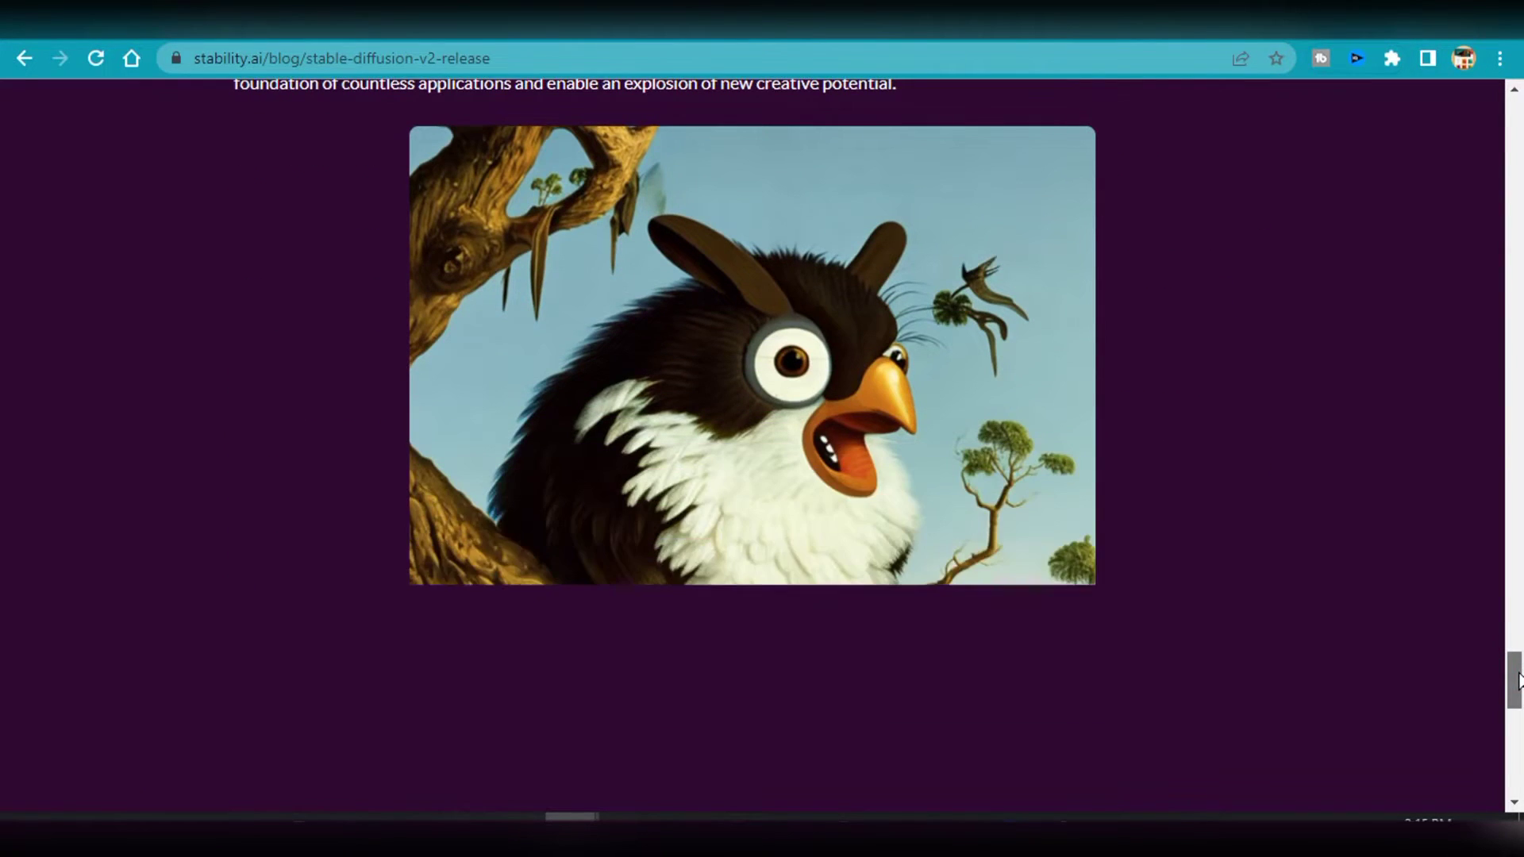
scroll("down", 3)
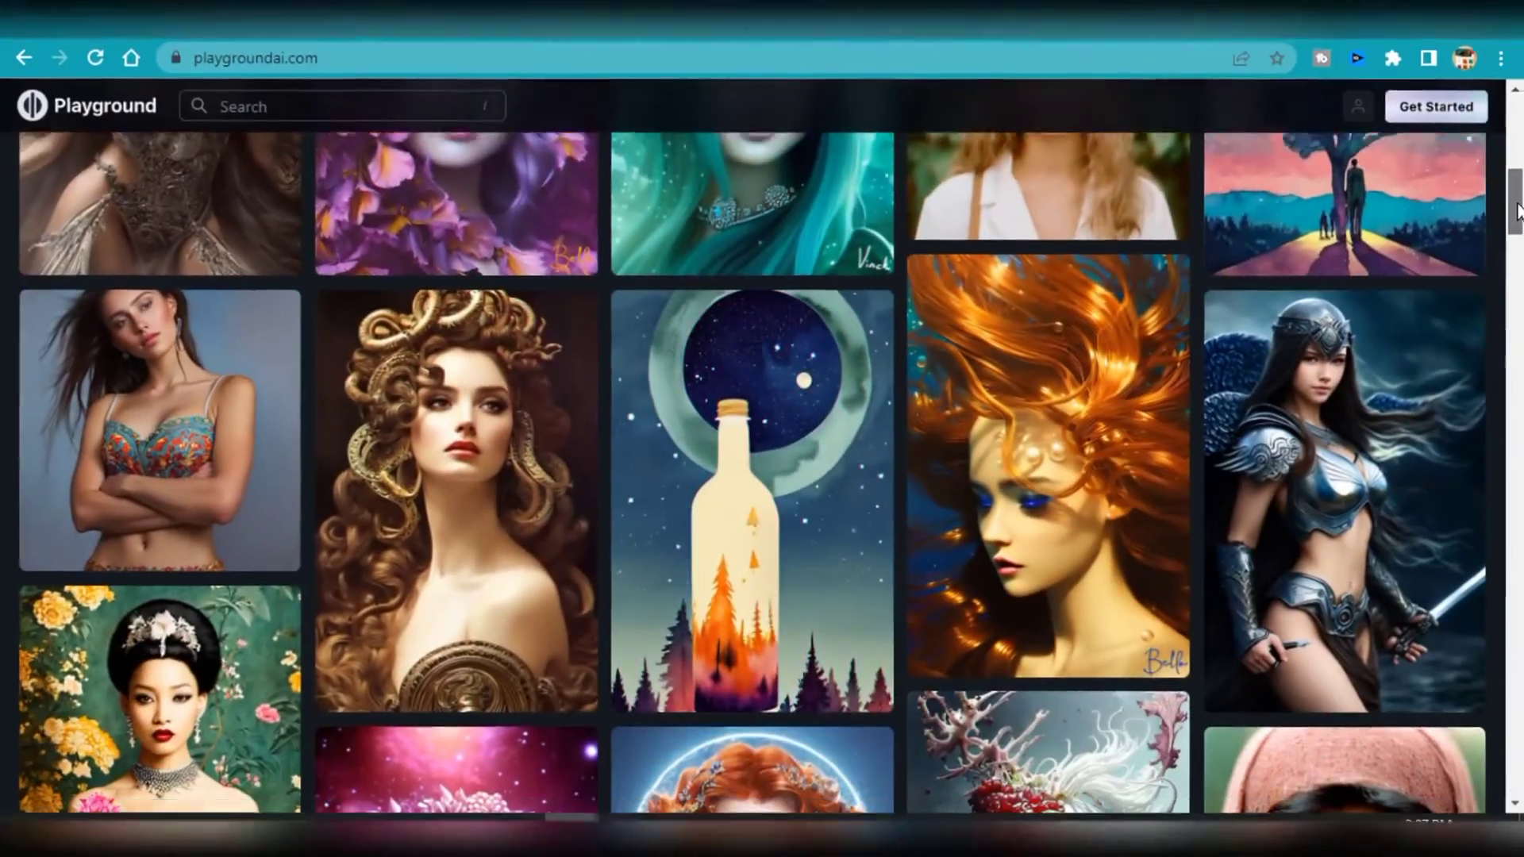
Step: Scroll down through Playground AI's community image feed
scroll("down", 3)
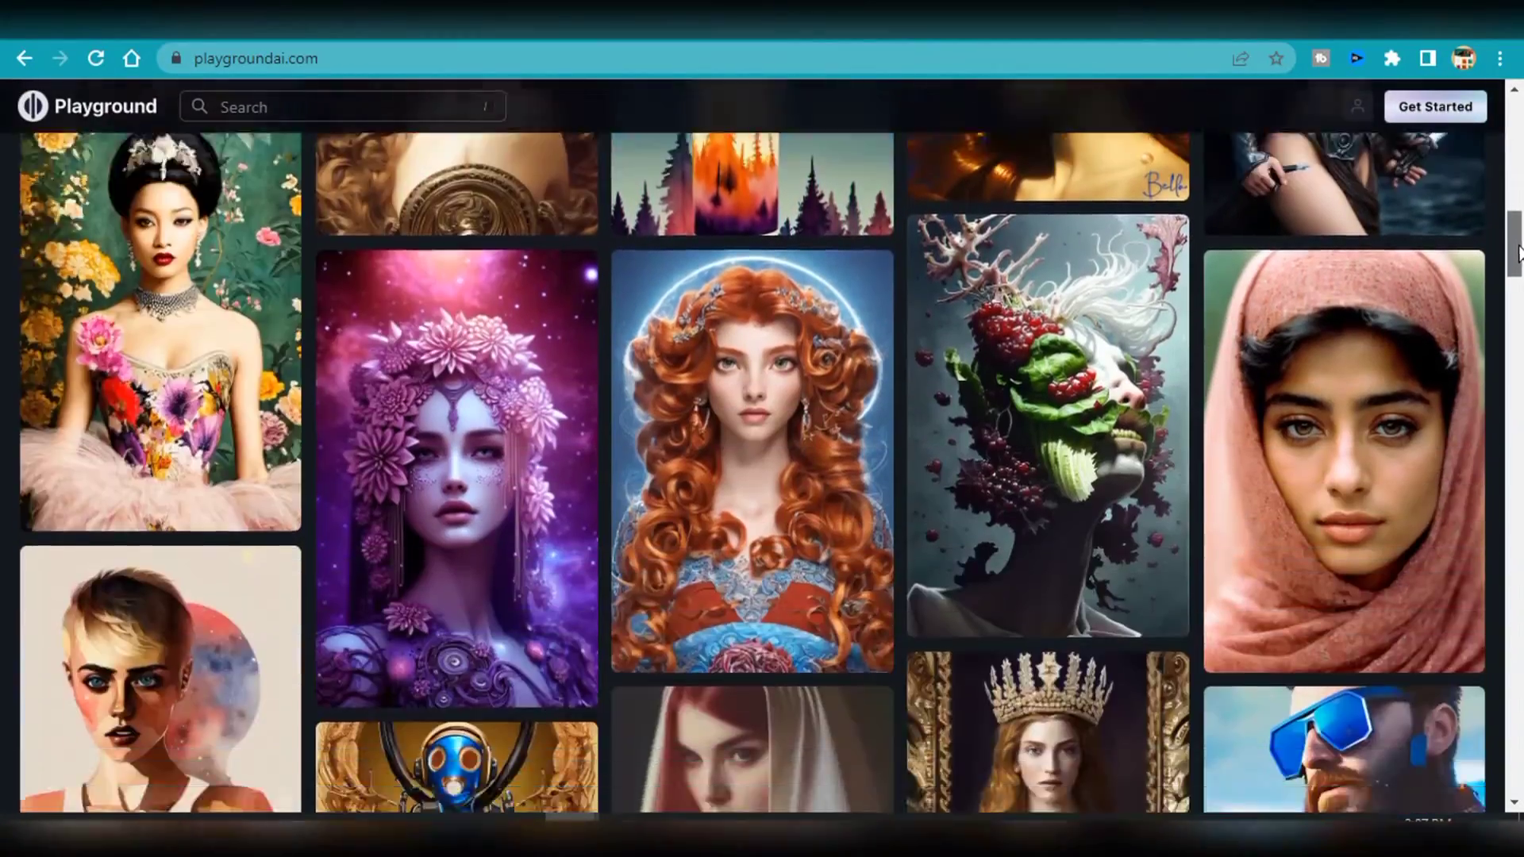
scroll("down", 3)
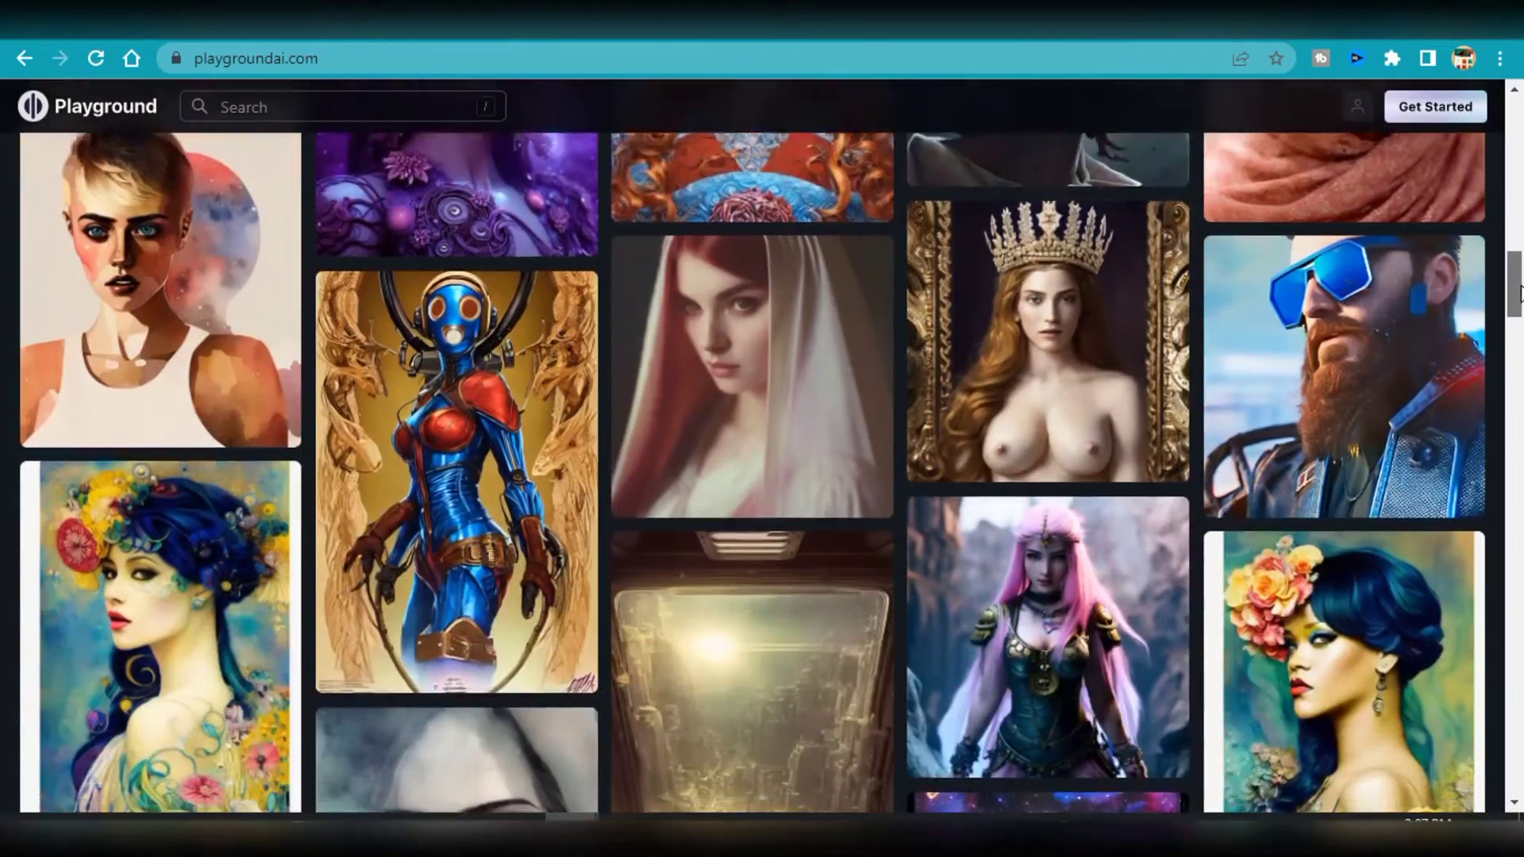
scroll("down", 3)
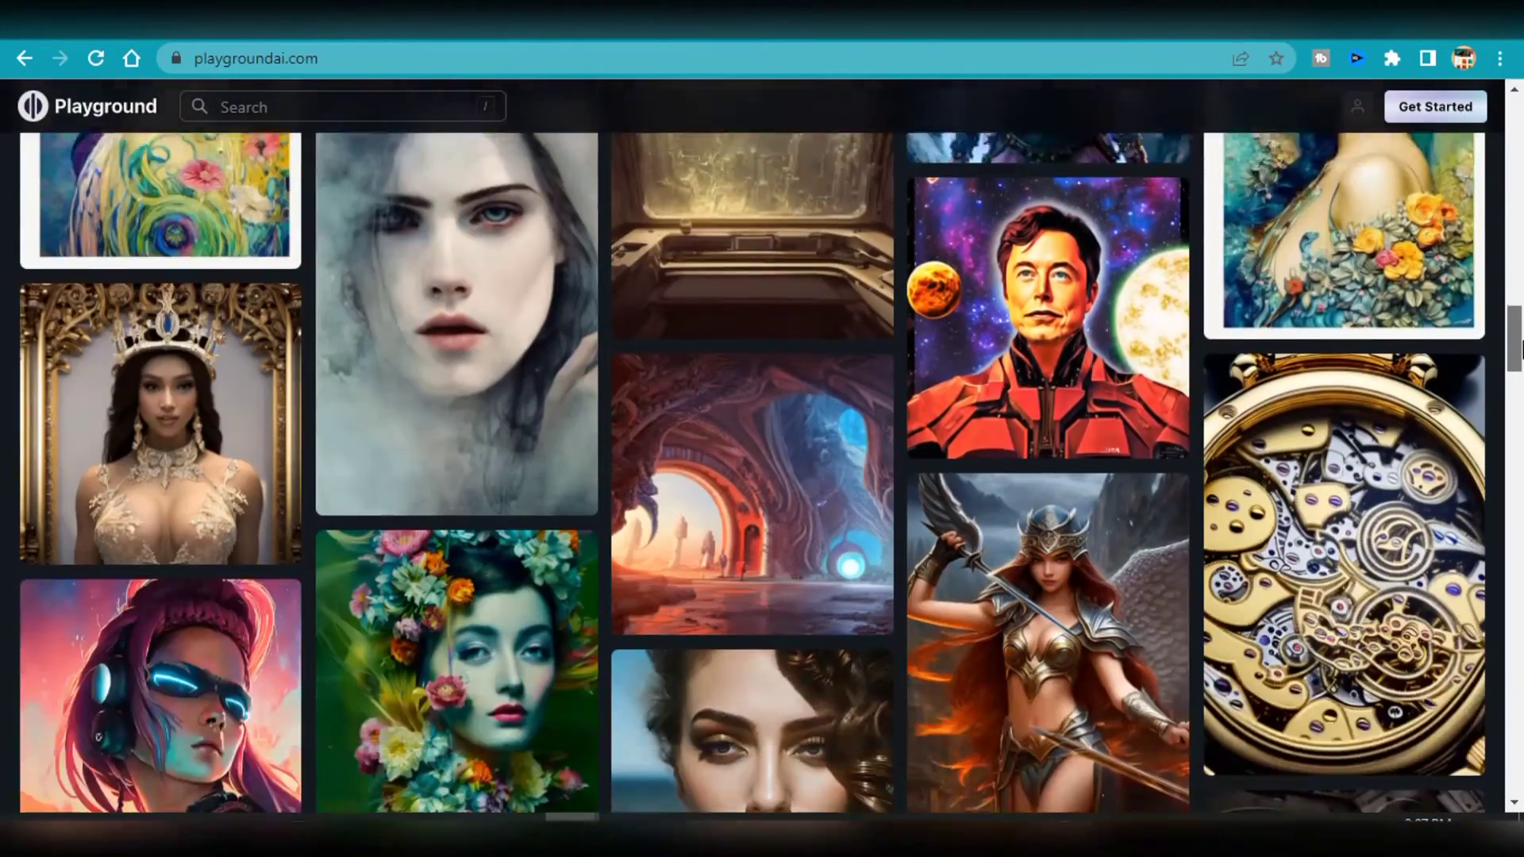
scroll("down", 3)
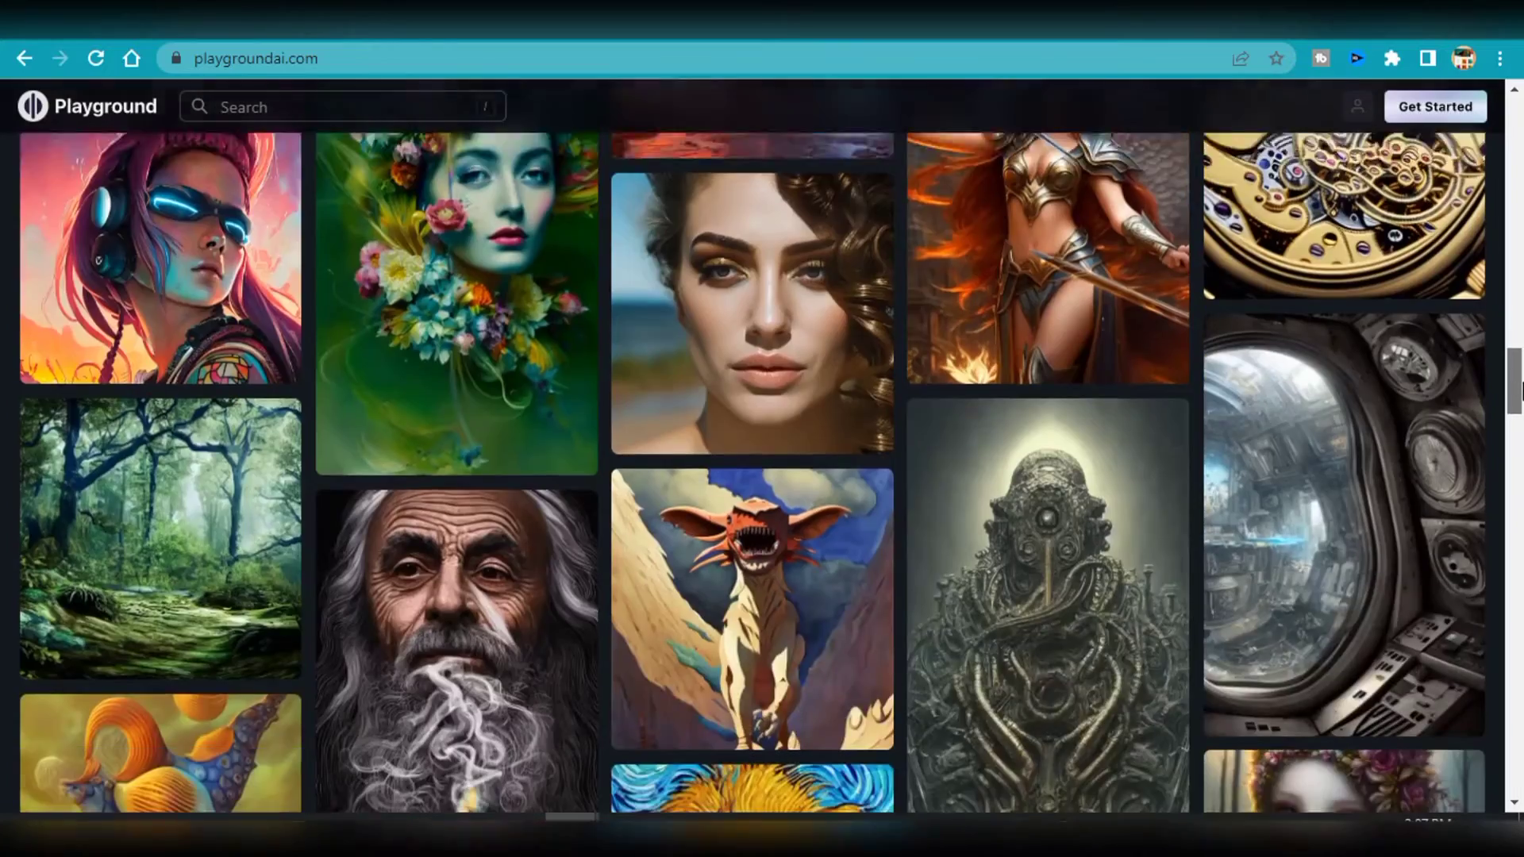
scroll("down", 3)
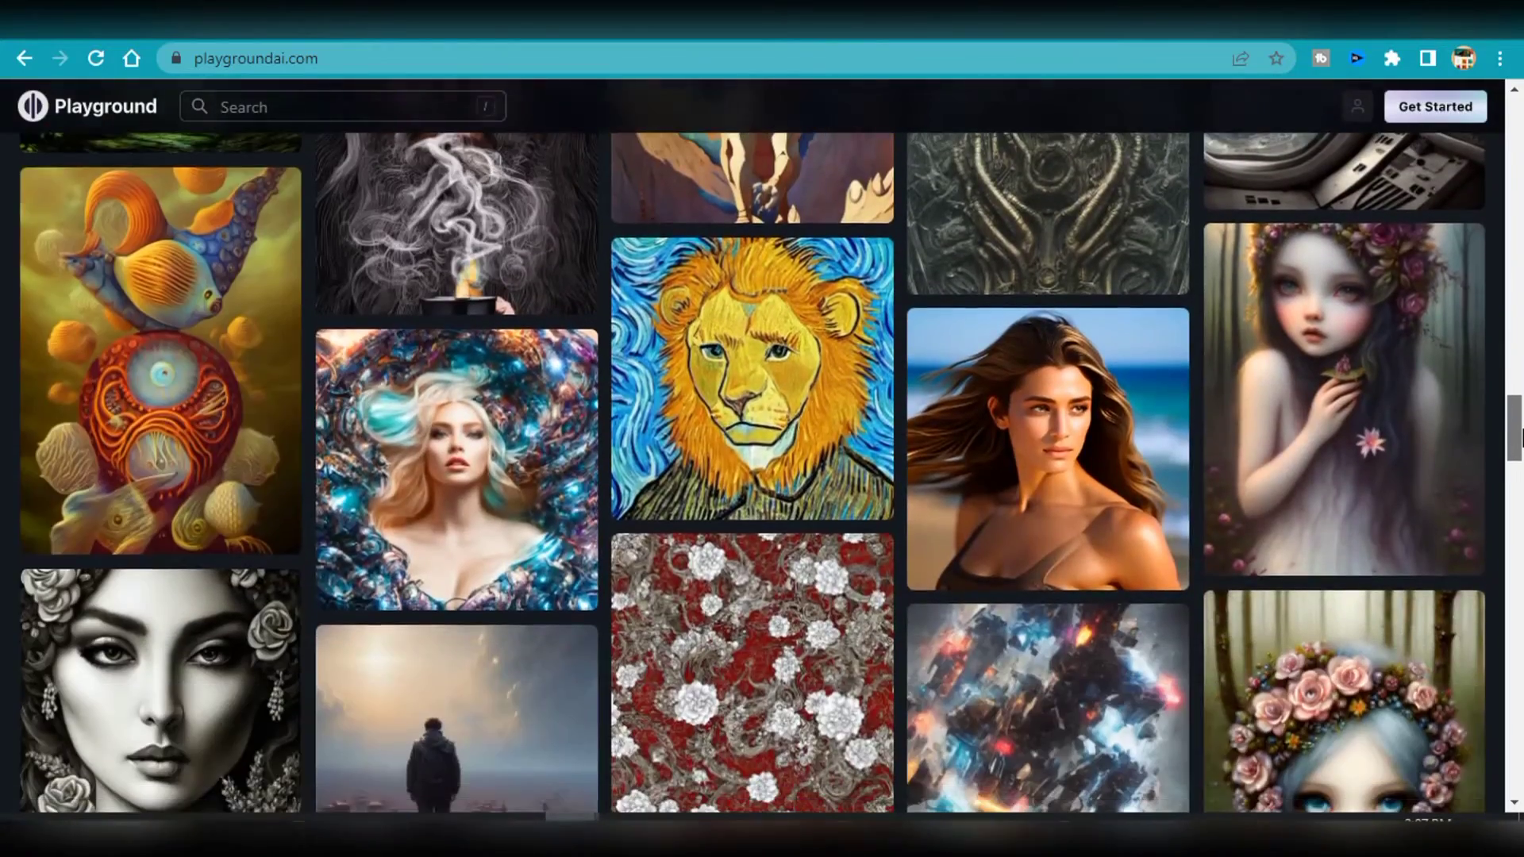
scroll("down", 3)
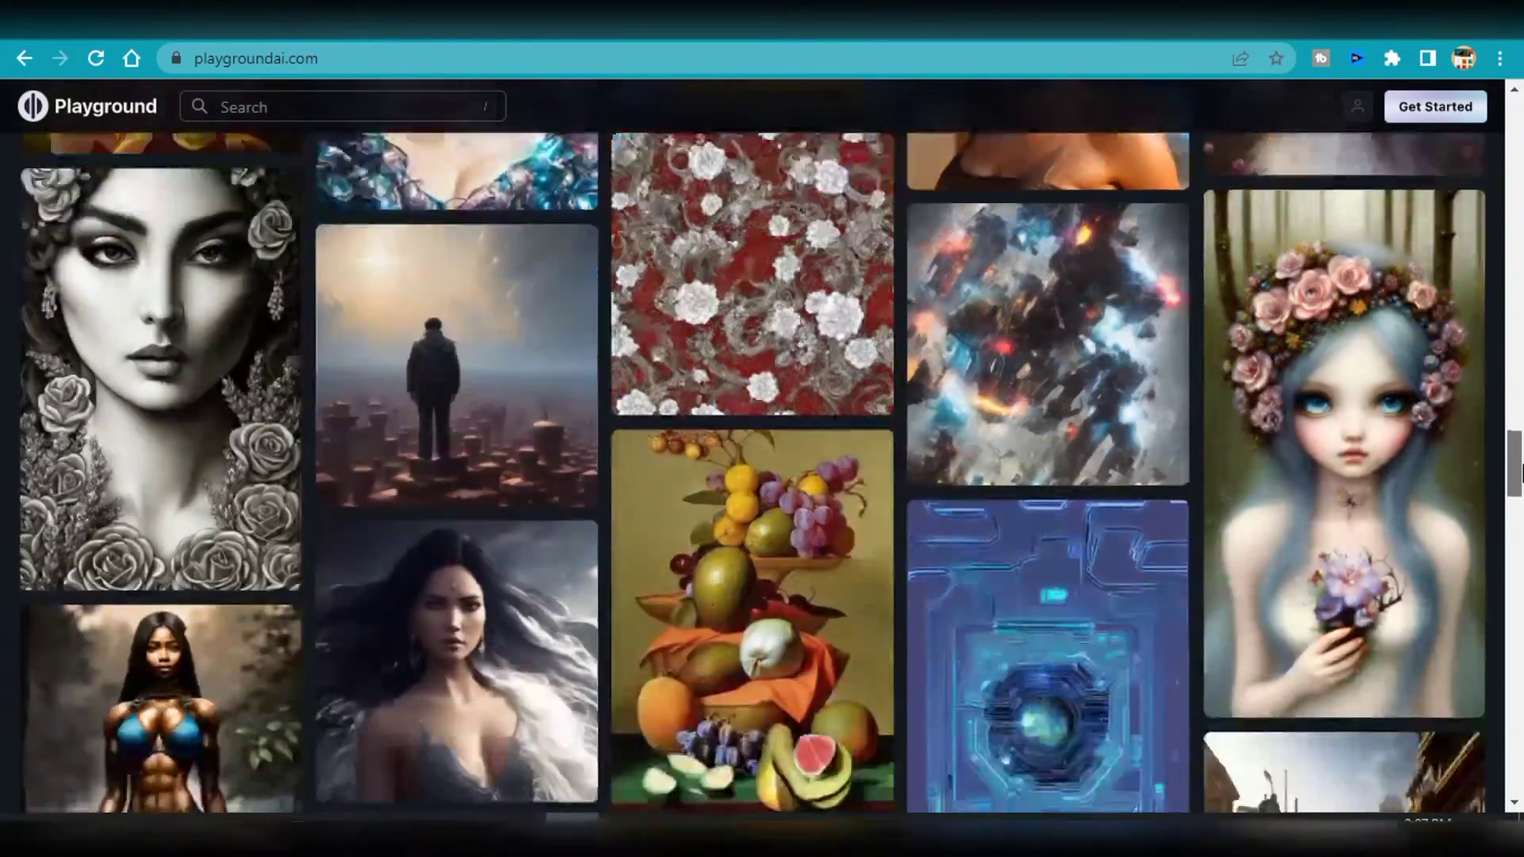
scroll("down", 3)
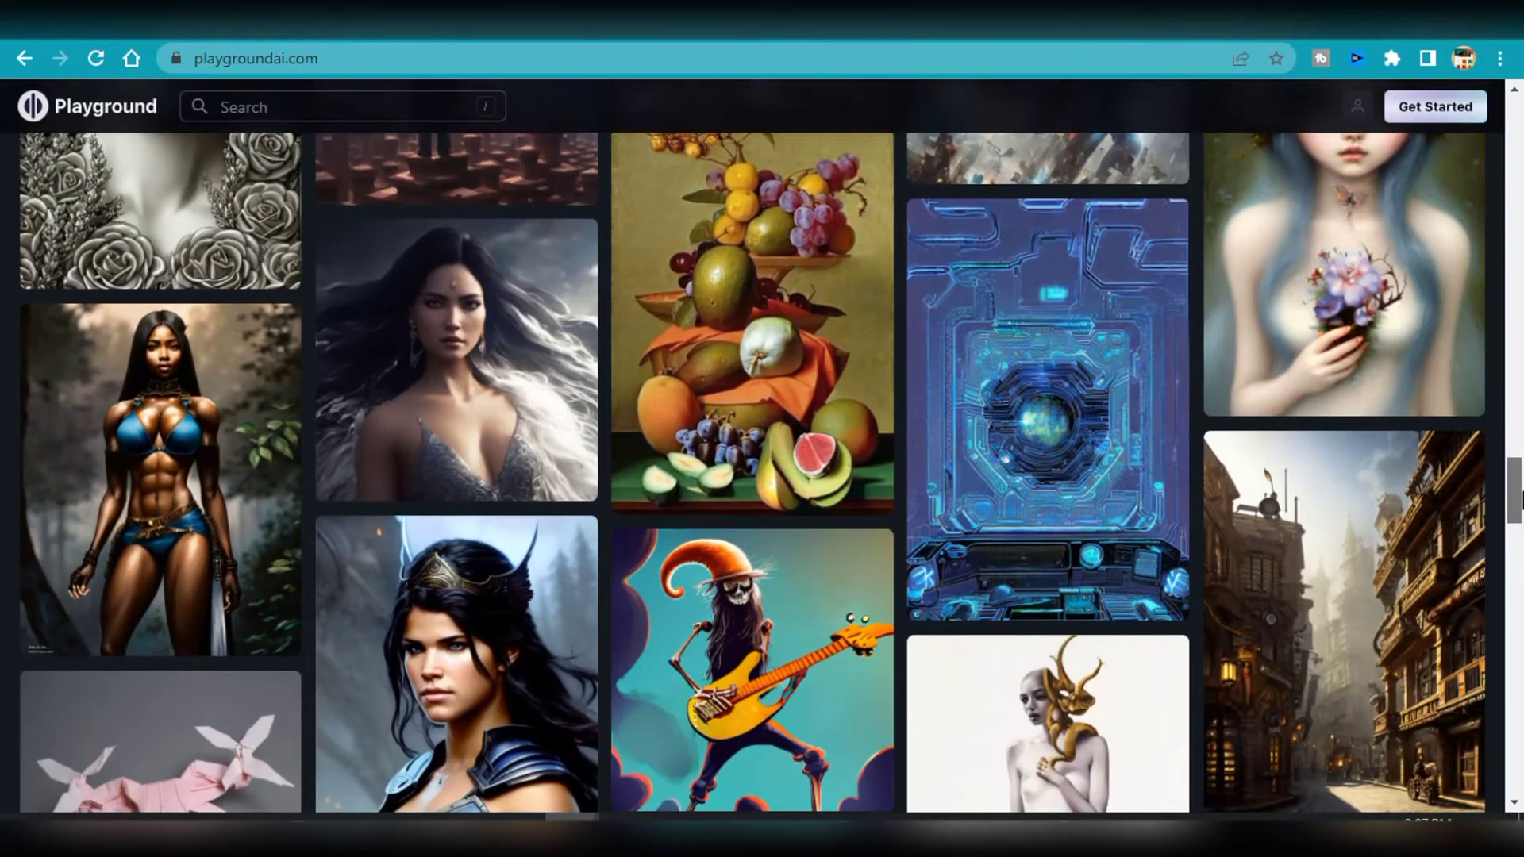
scroll("down", 3)
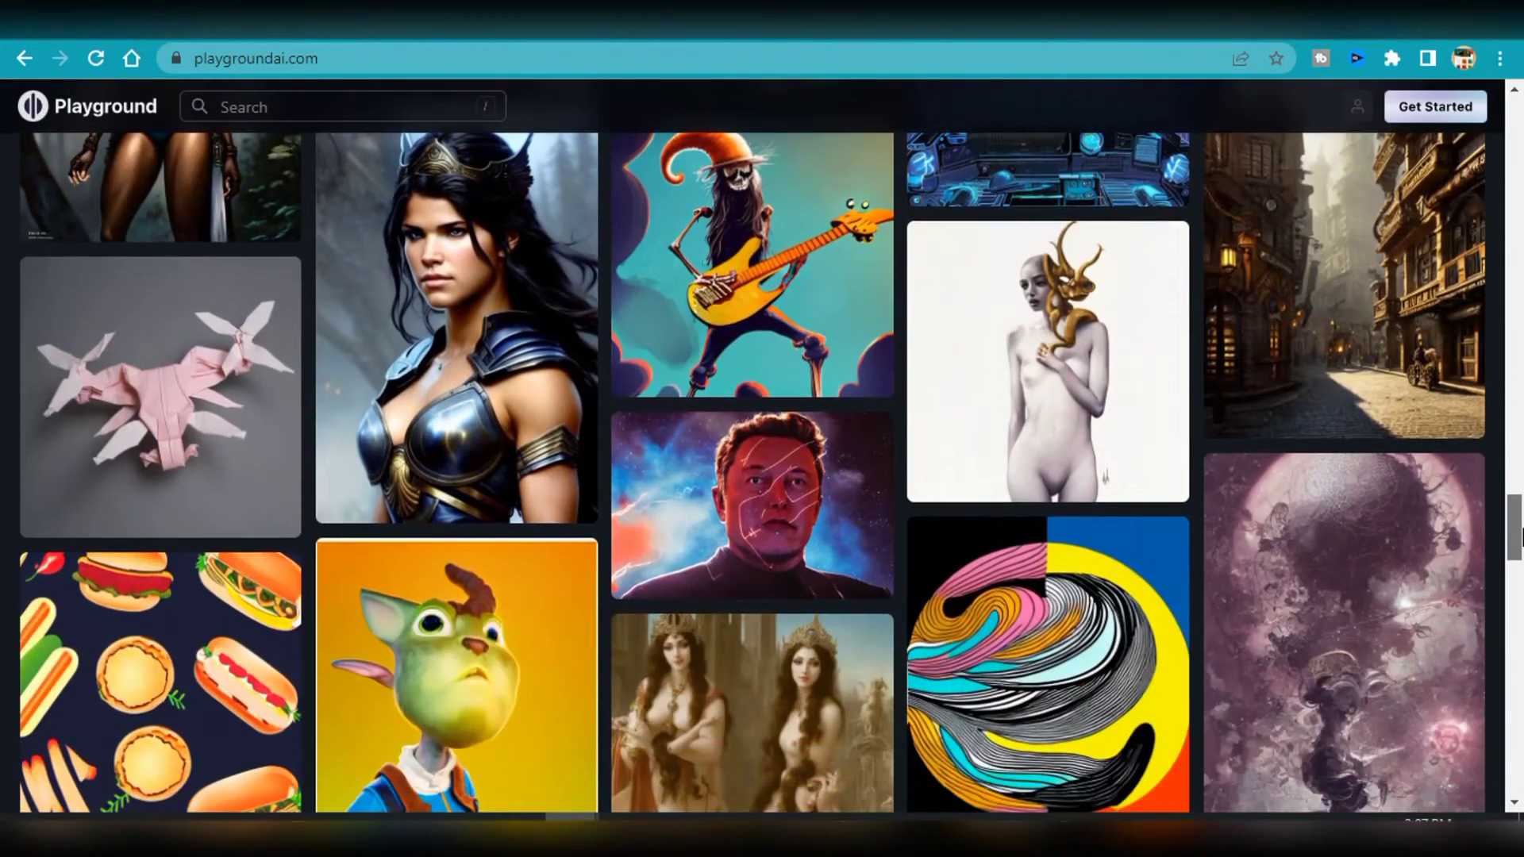
scroll("down", 3)
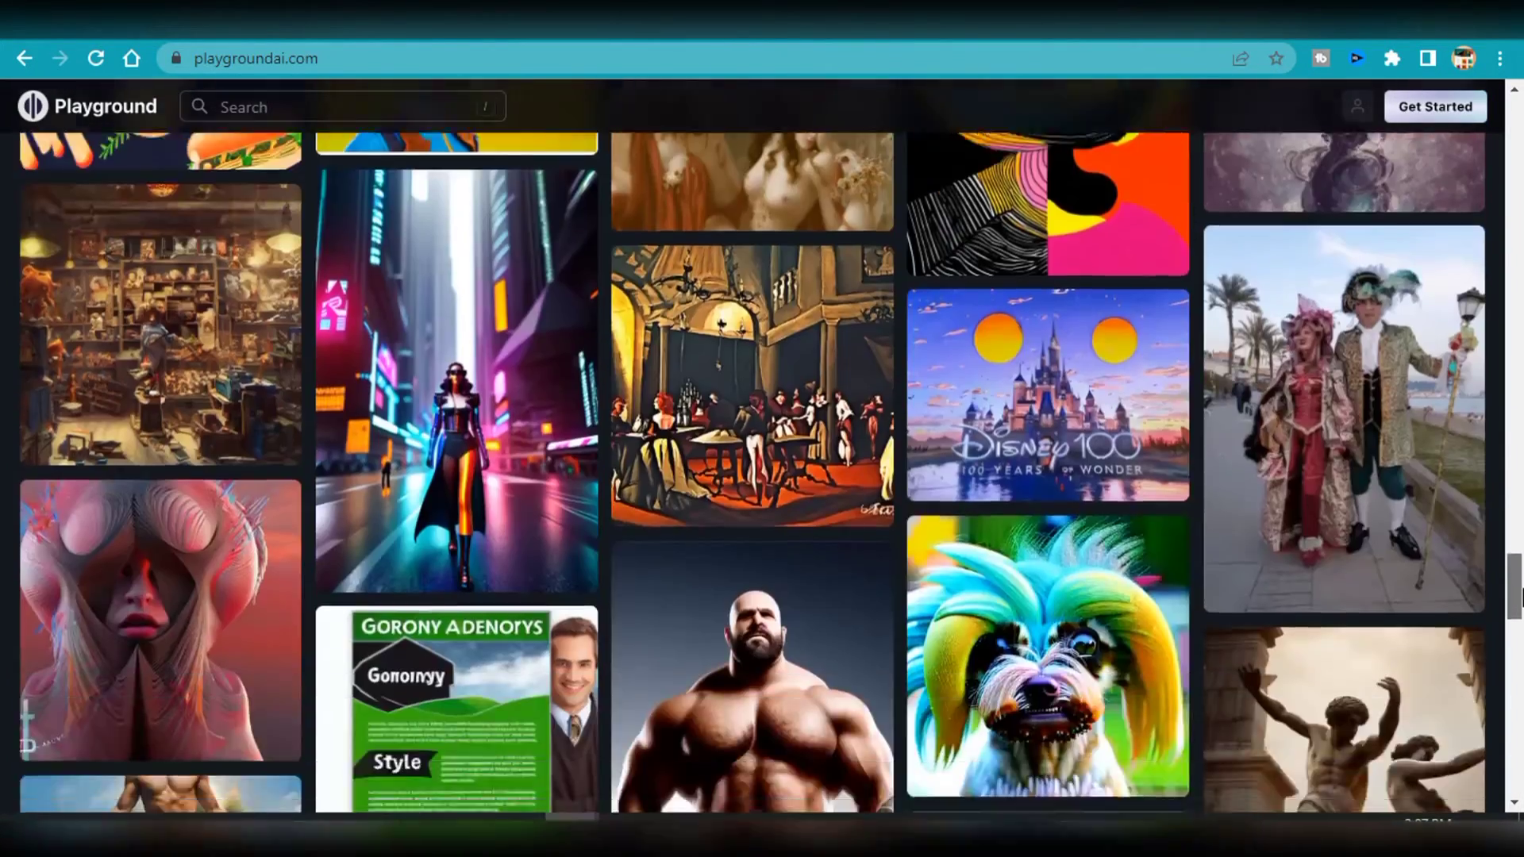
scroll("down", 3)
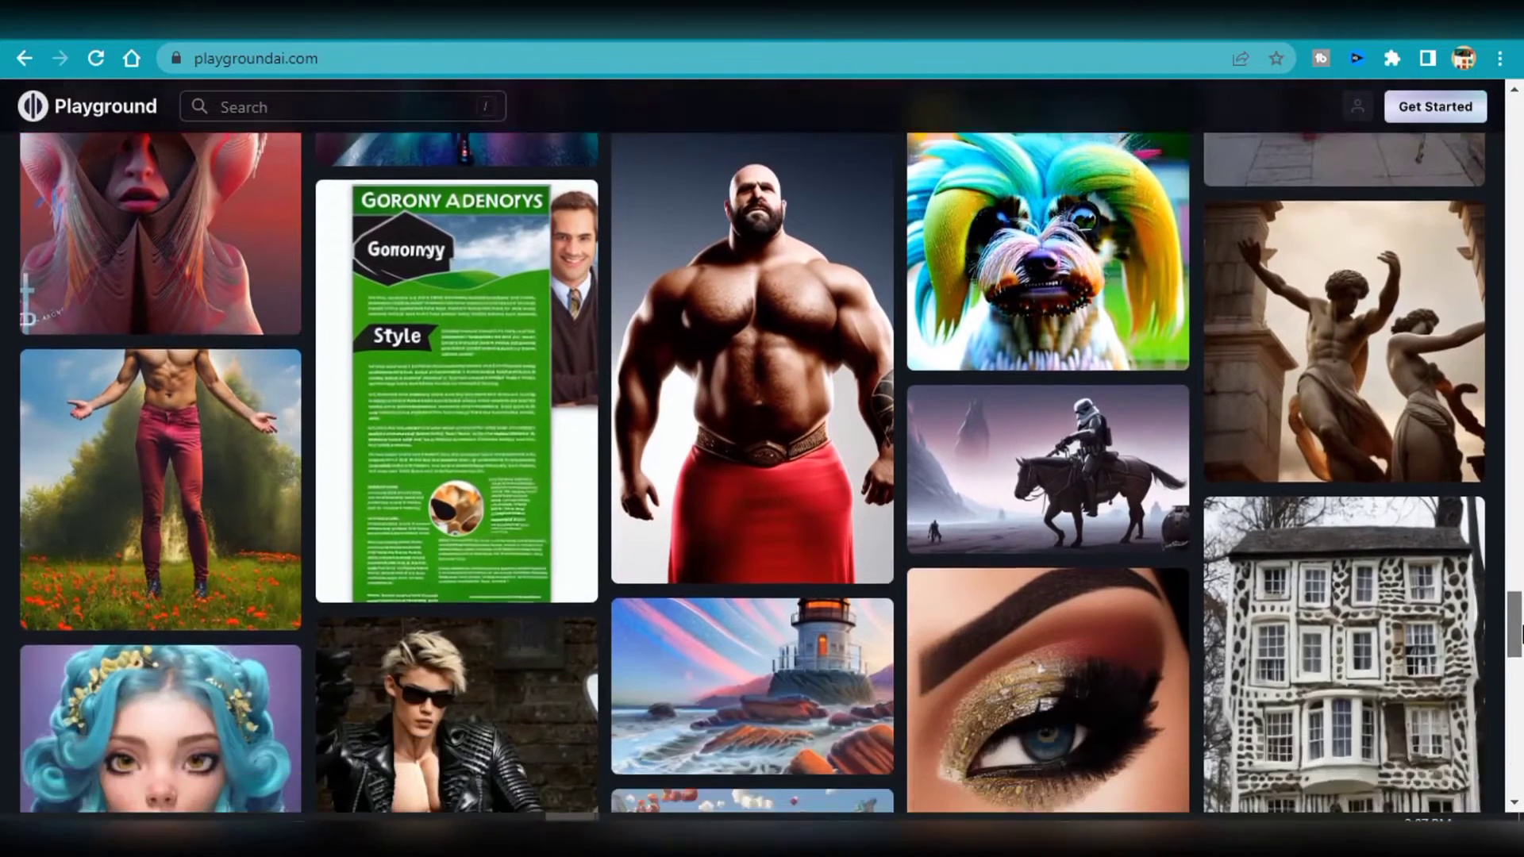
scroll("down", 3)
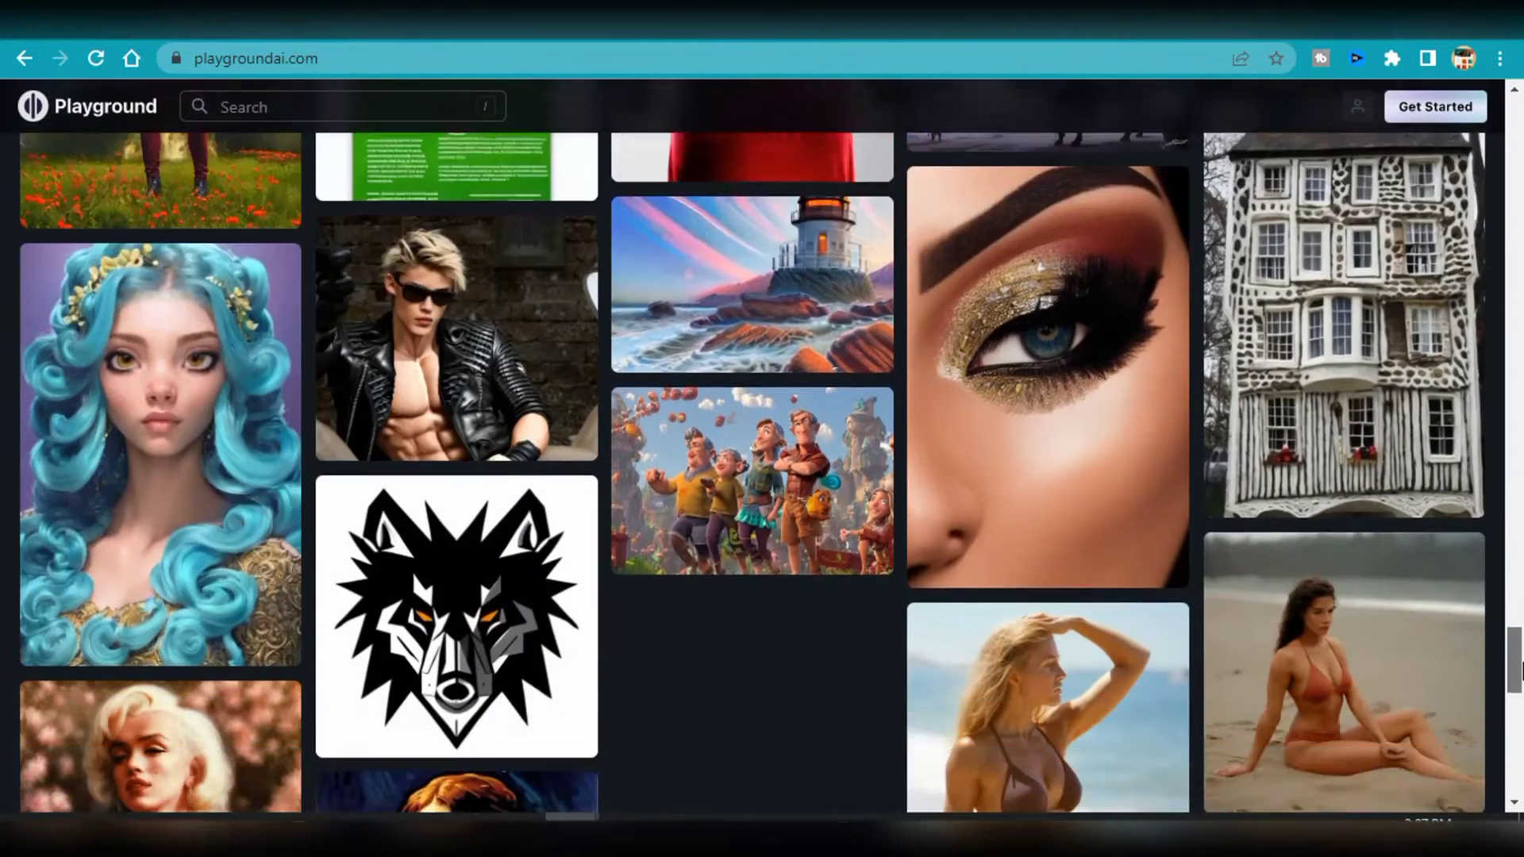
scroll("down", 3)
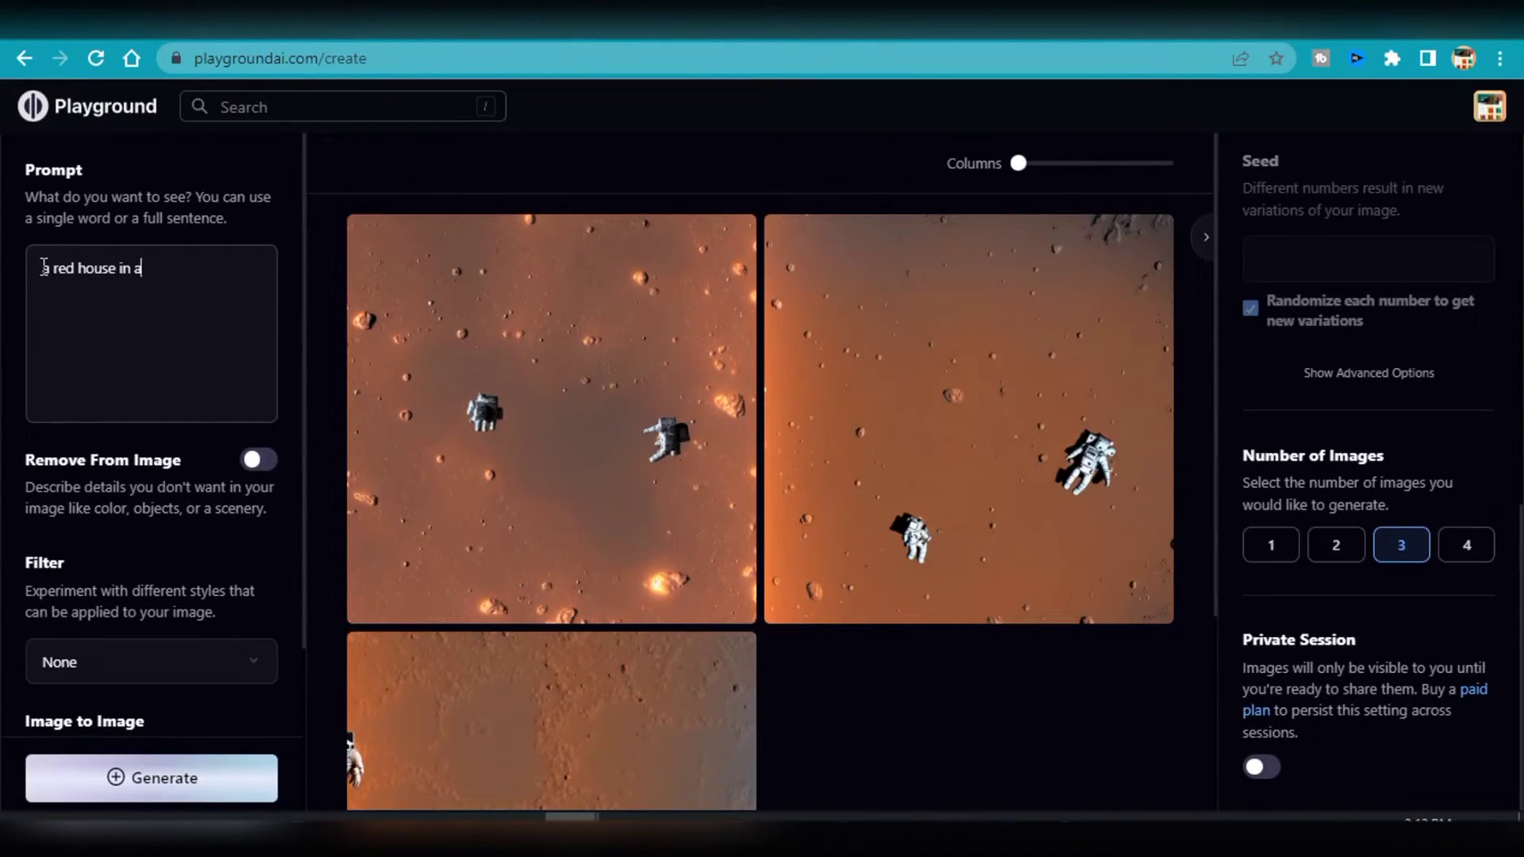
Step: Make the Playground AI prompt read 'an abandoned red house in the woods'
type("f")
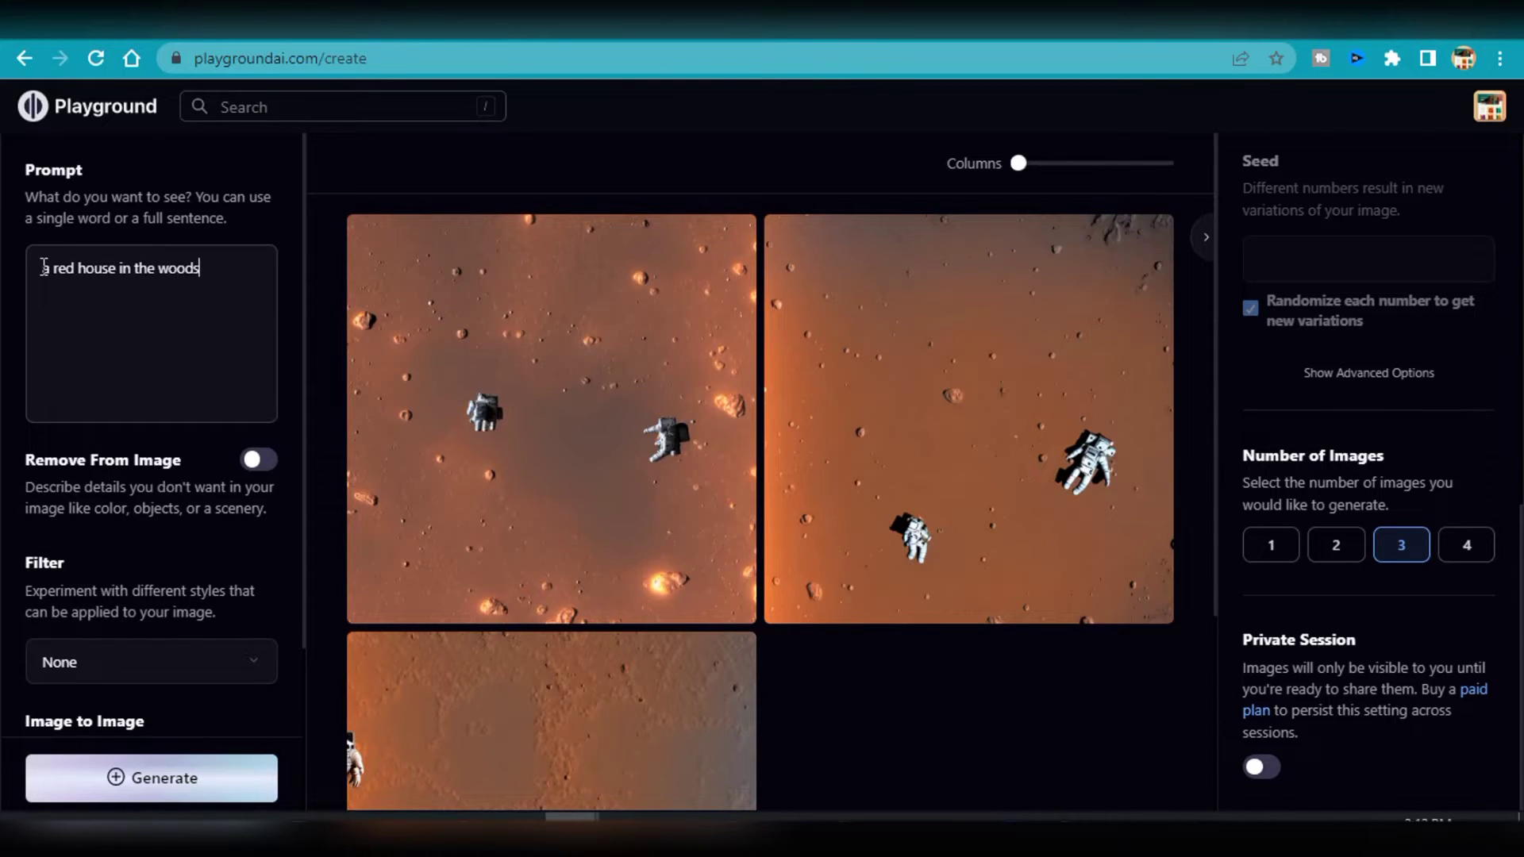
type("n")
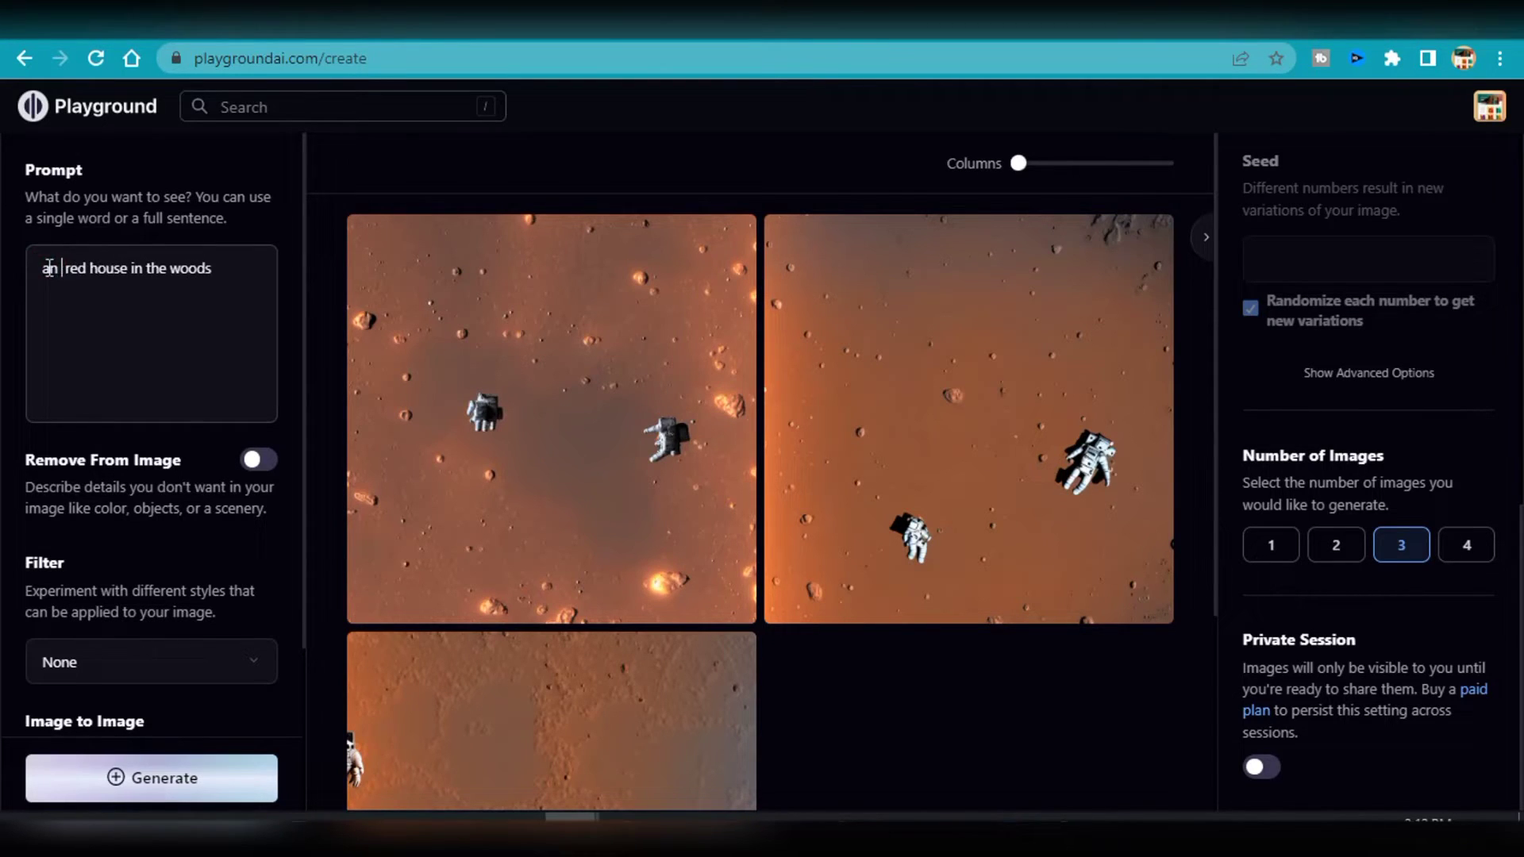
type("aband")
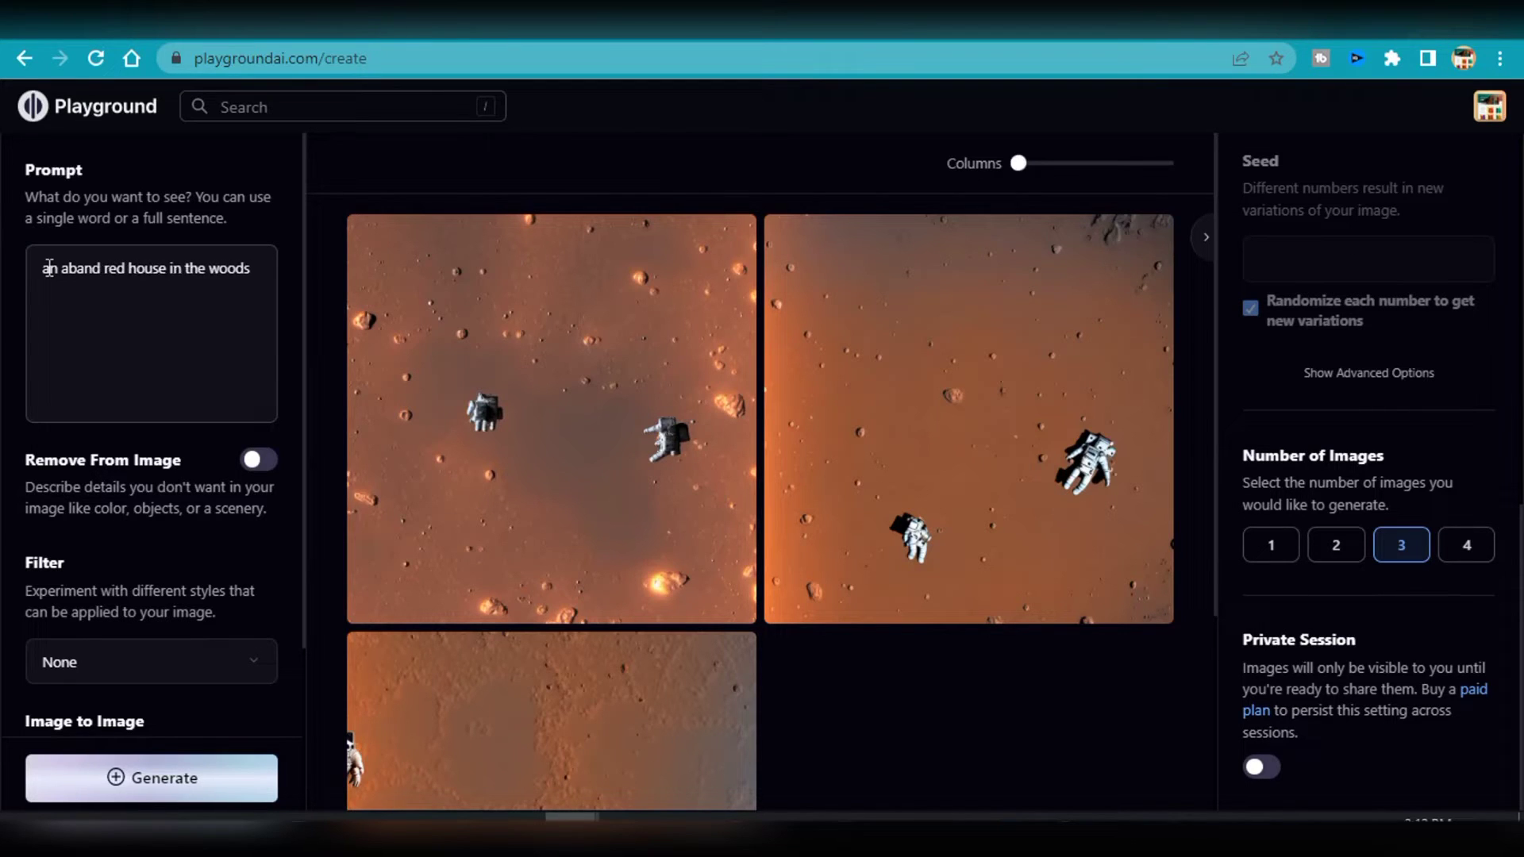
type("abandoned")
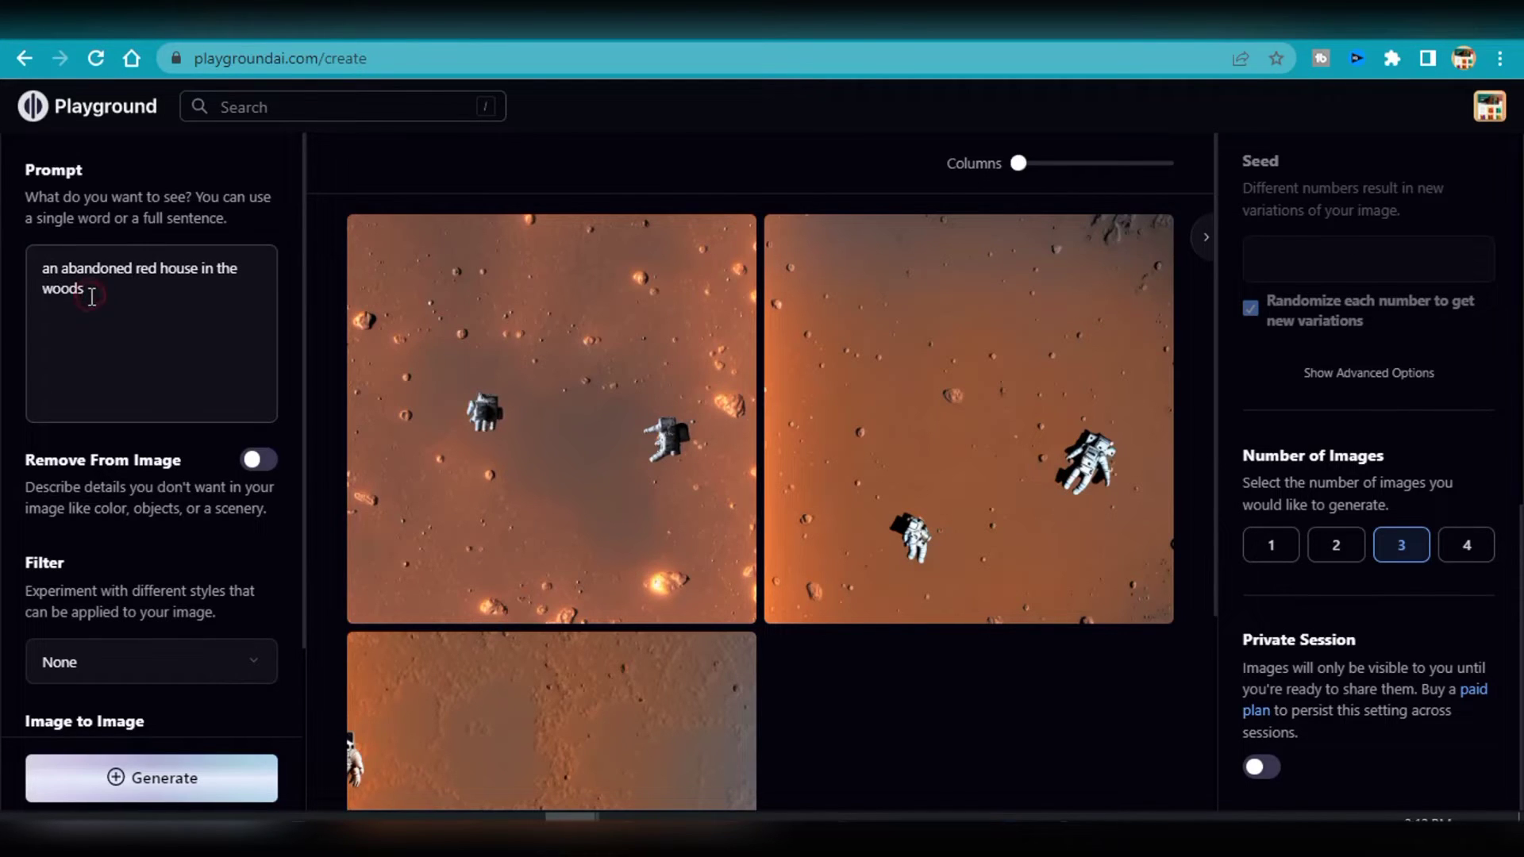
left_click(151, 778)
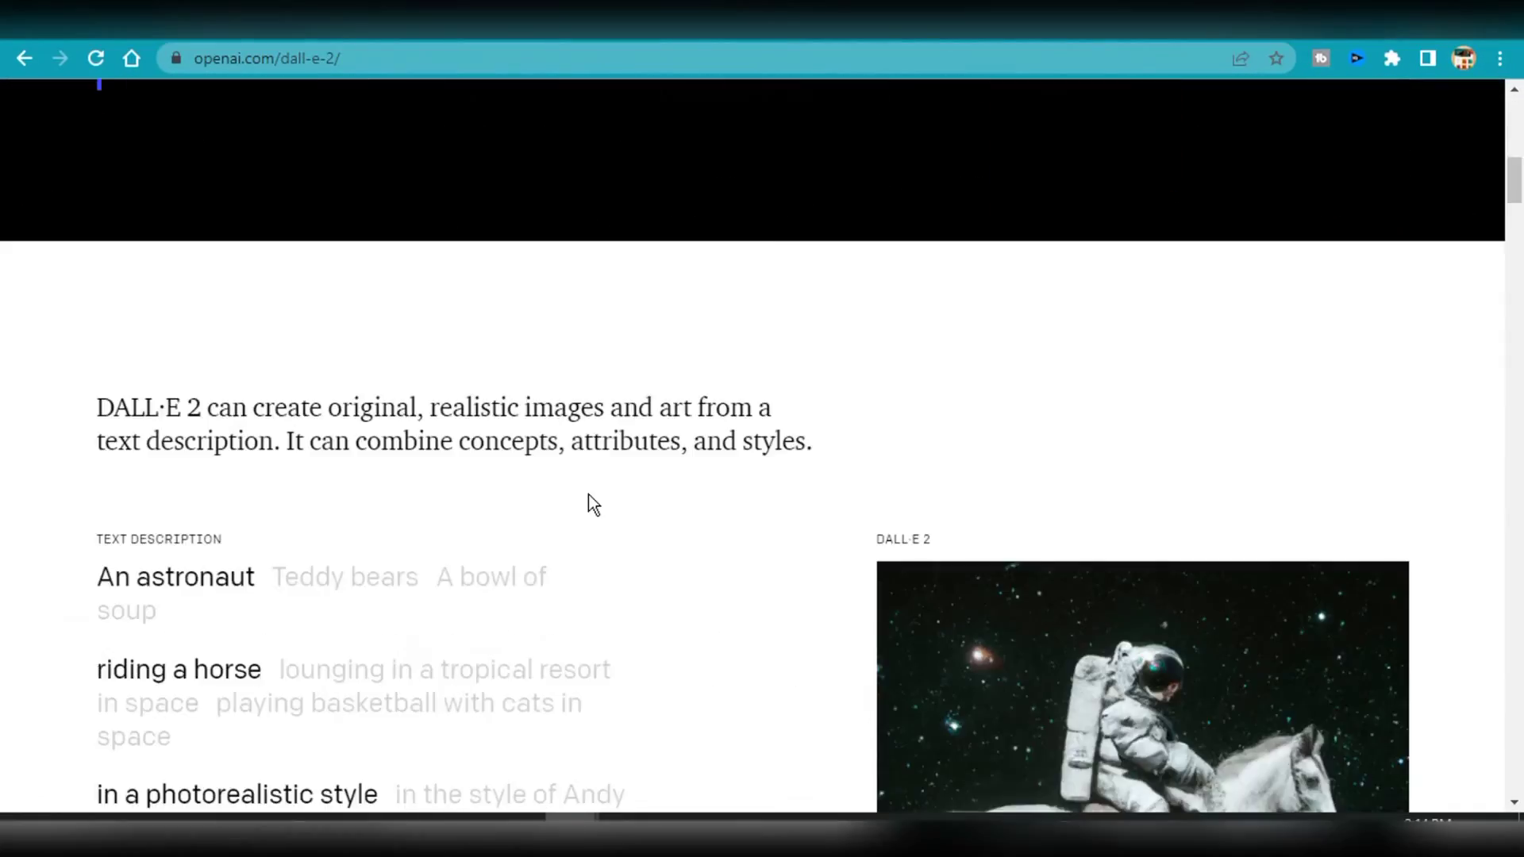
Step: Scroll the DALL·E 2 page through the example images to the DALL·E 2 Explained video
scroll("down", 3)
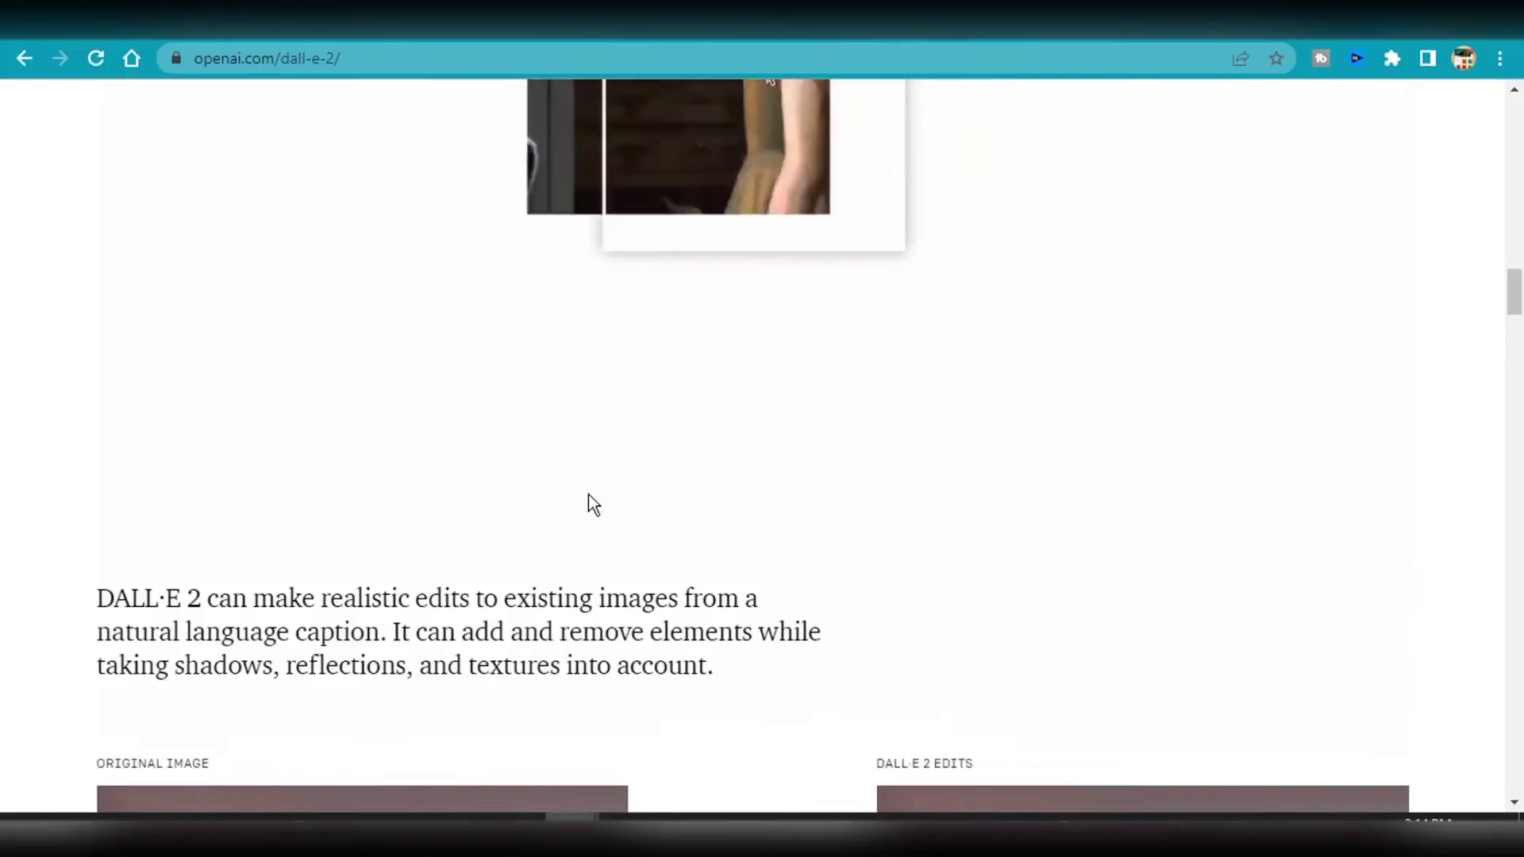
scroll("down", 3)
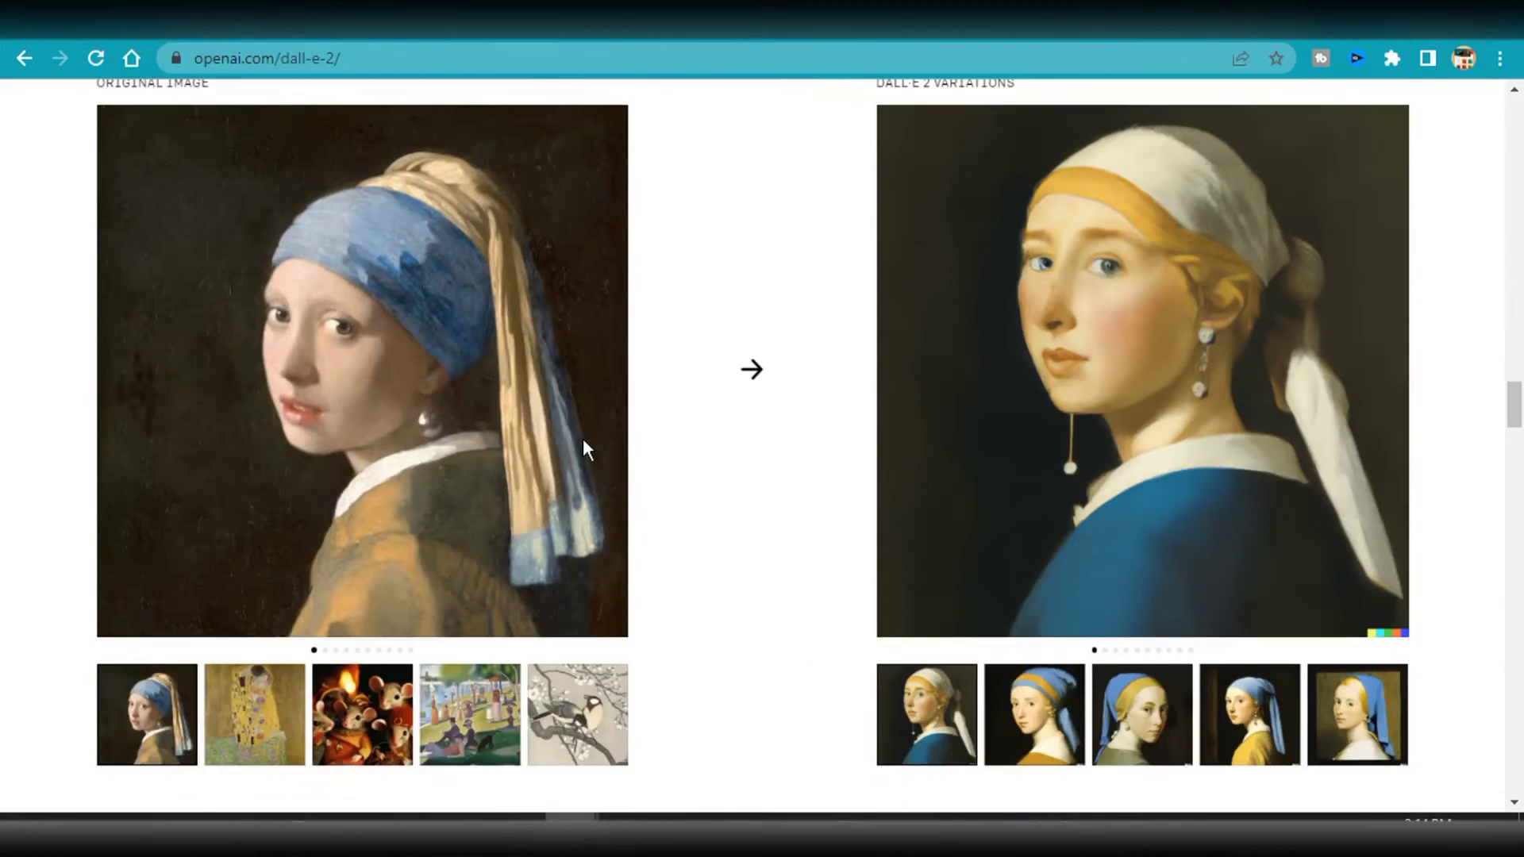
scroll("down", 3)
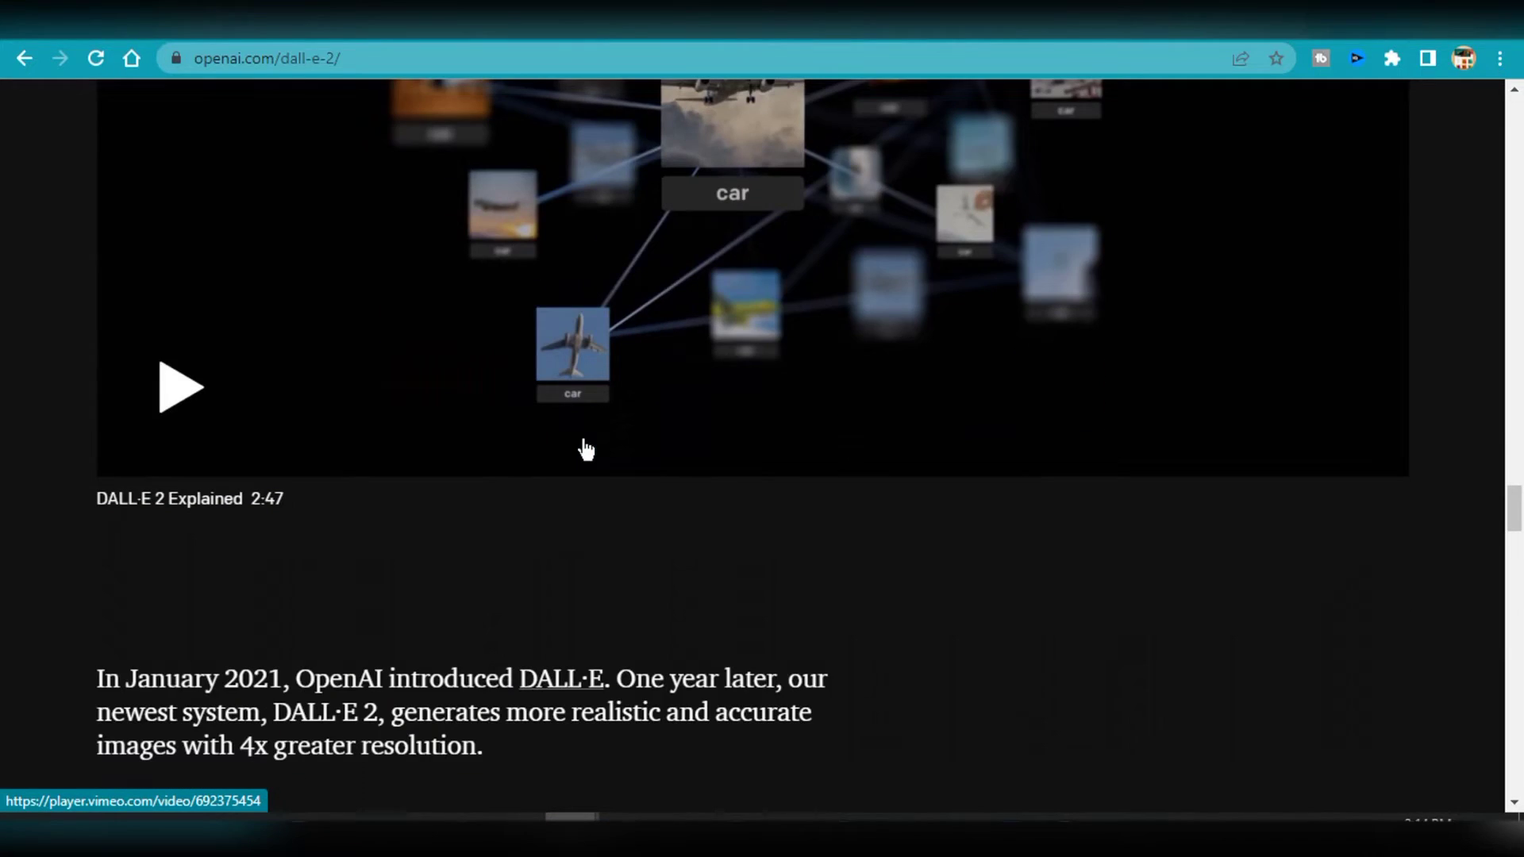
scroll("up", 3)
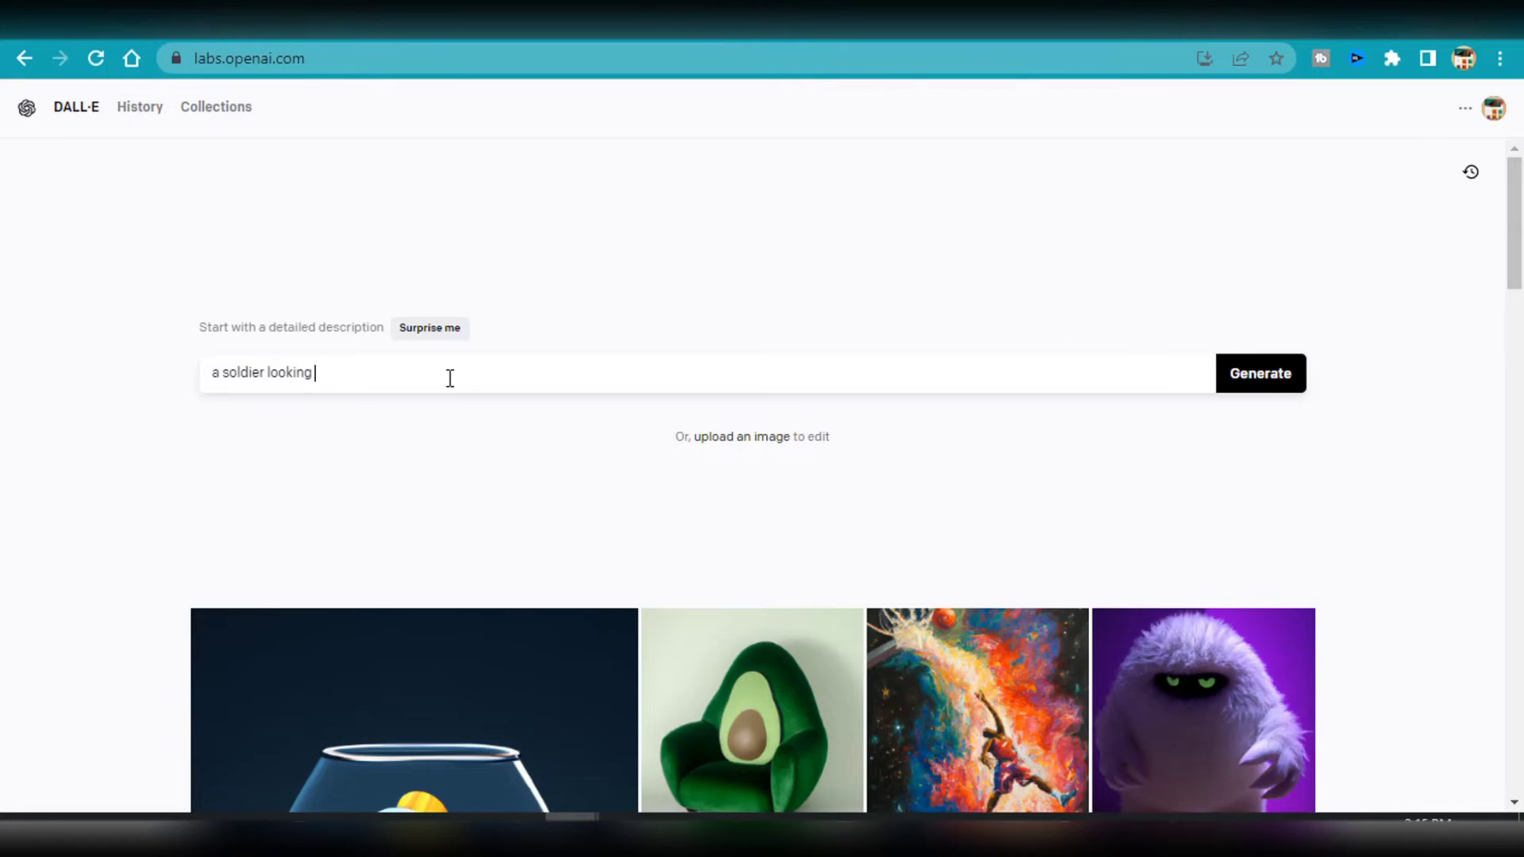
Step: Generate DALL·E images for 'a soldier looking out over a battle field late in the evening'
type("out o")
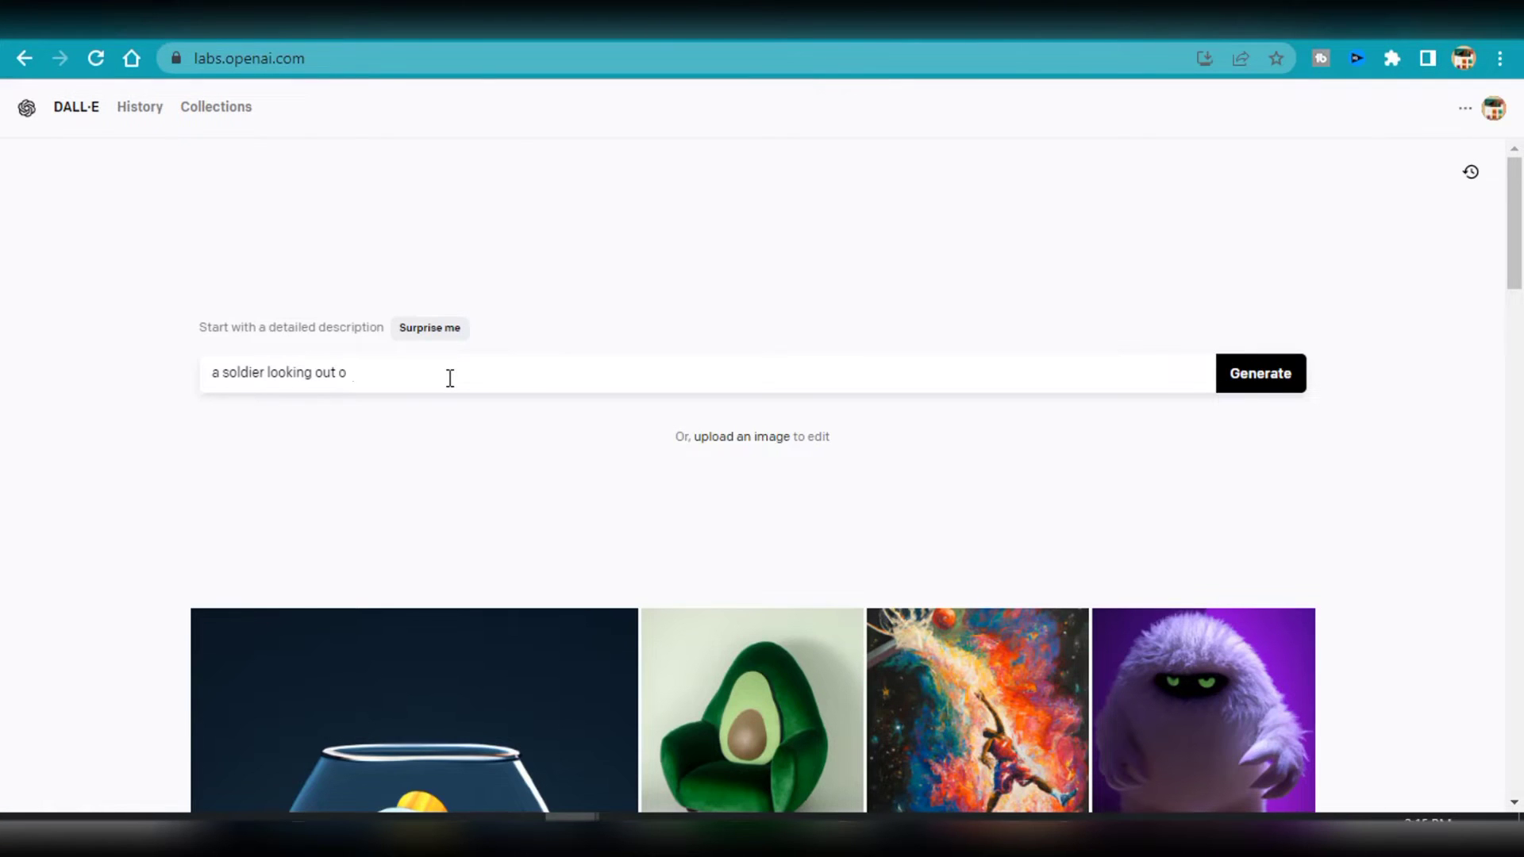
type("ver a battle field")
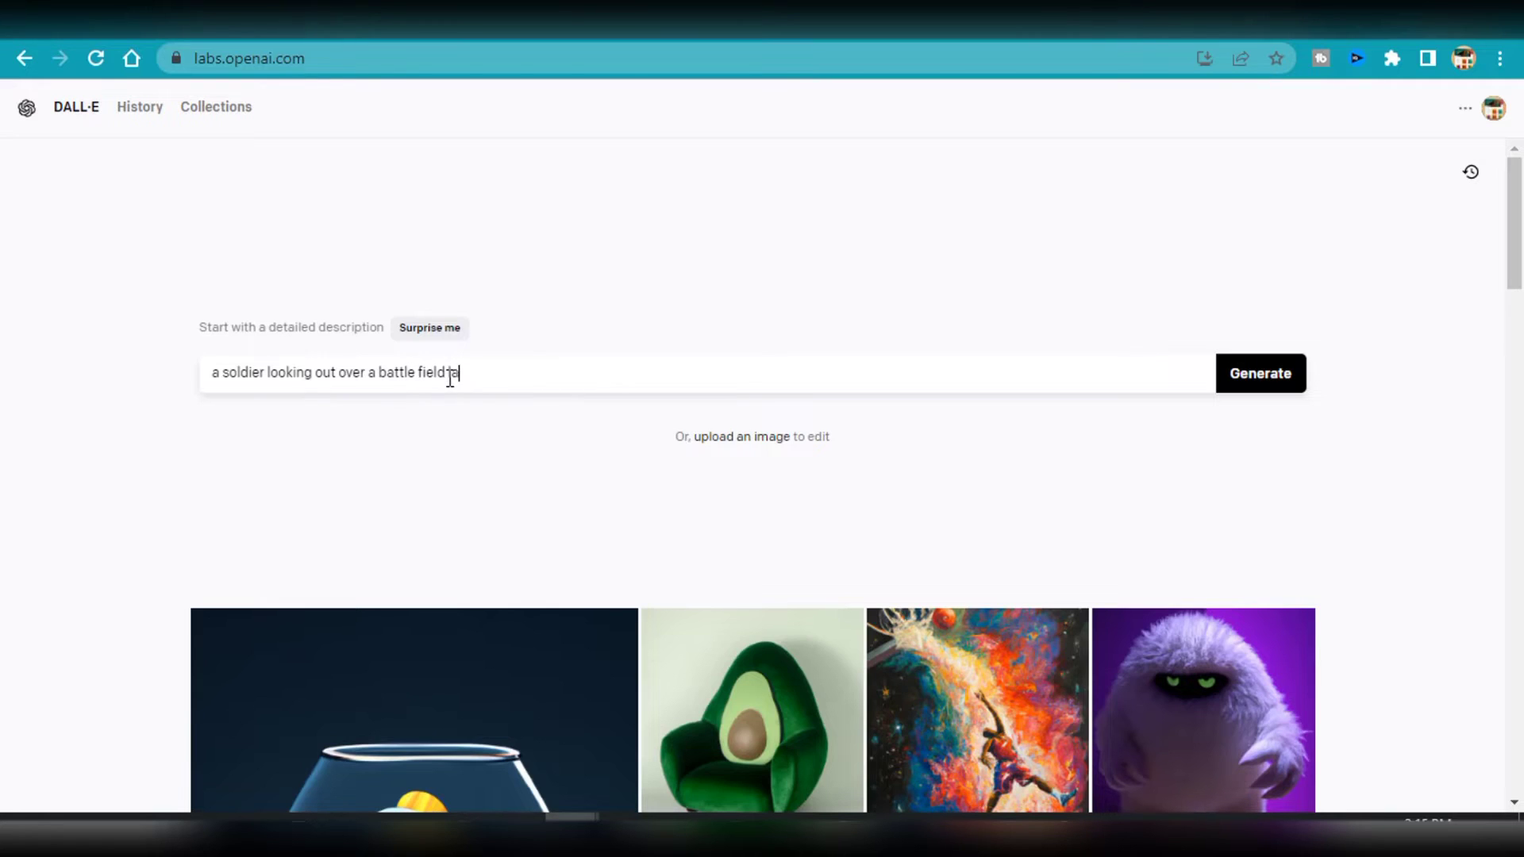
type("ate in the evening")
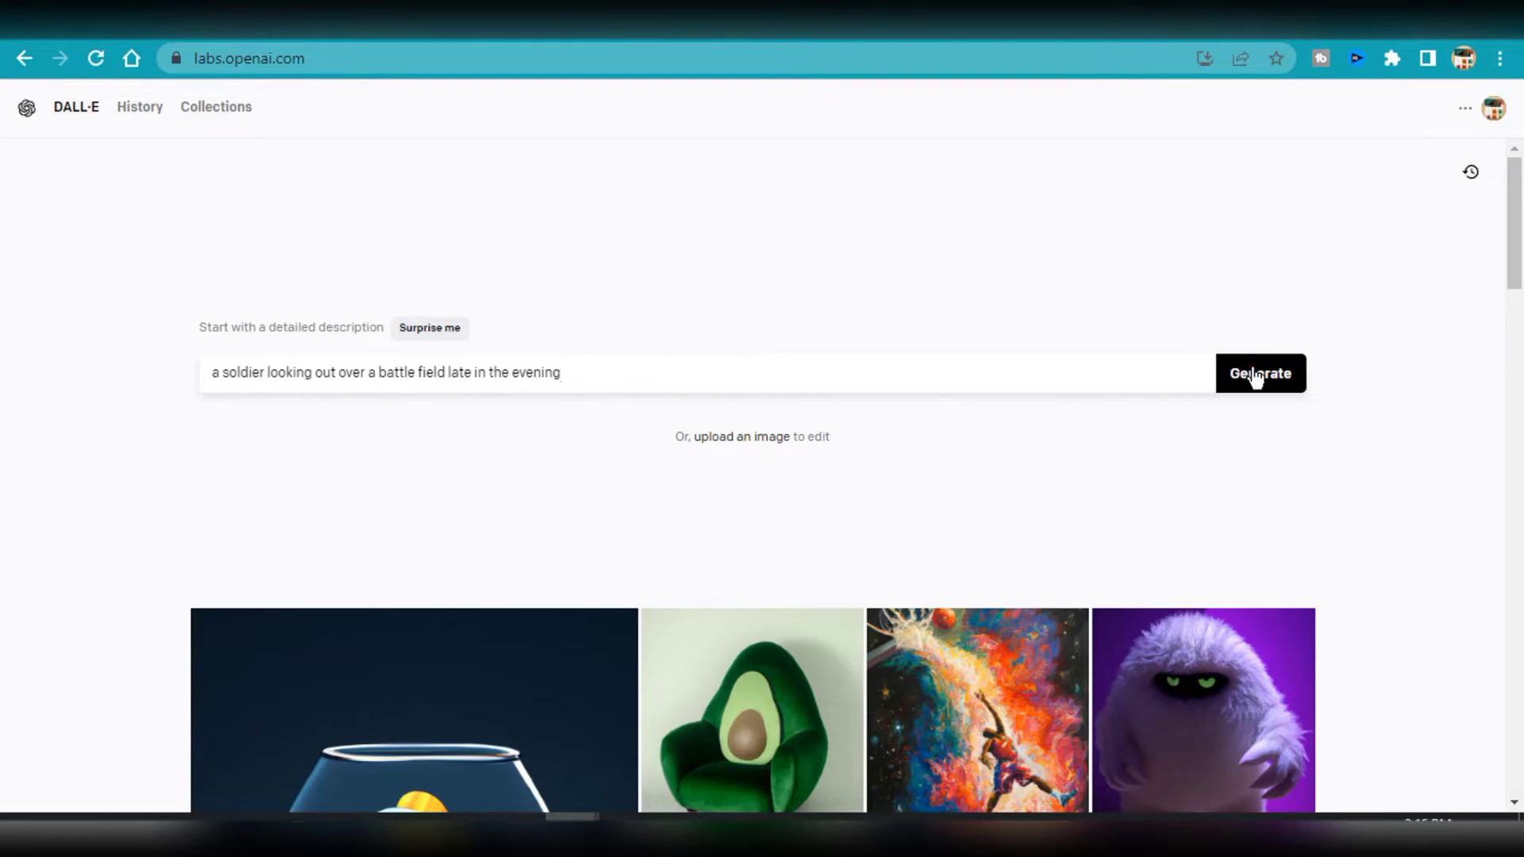
left_click(1259, 372)
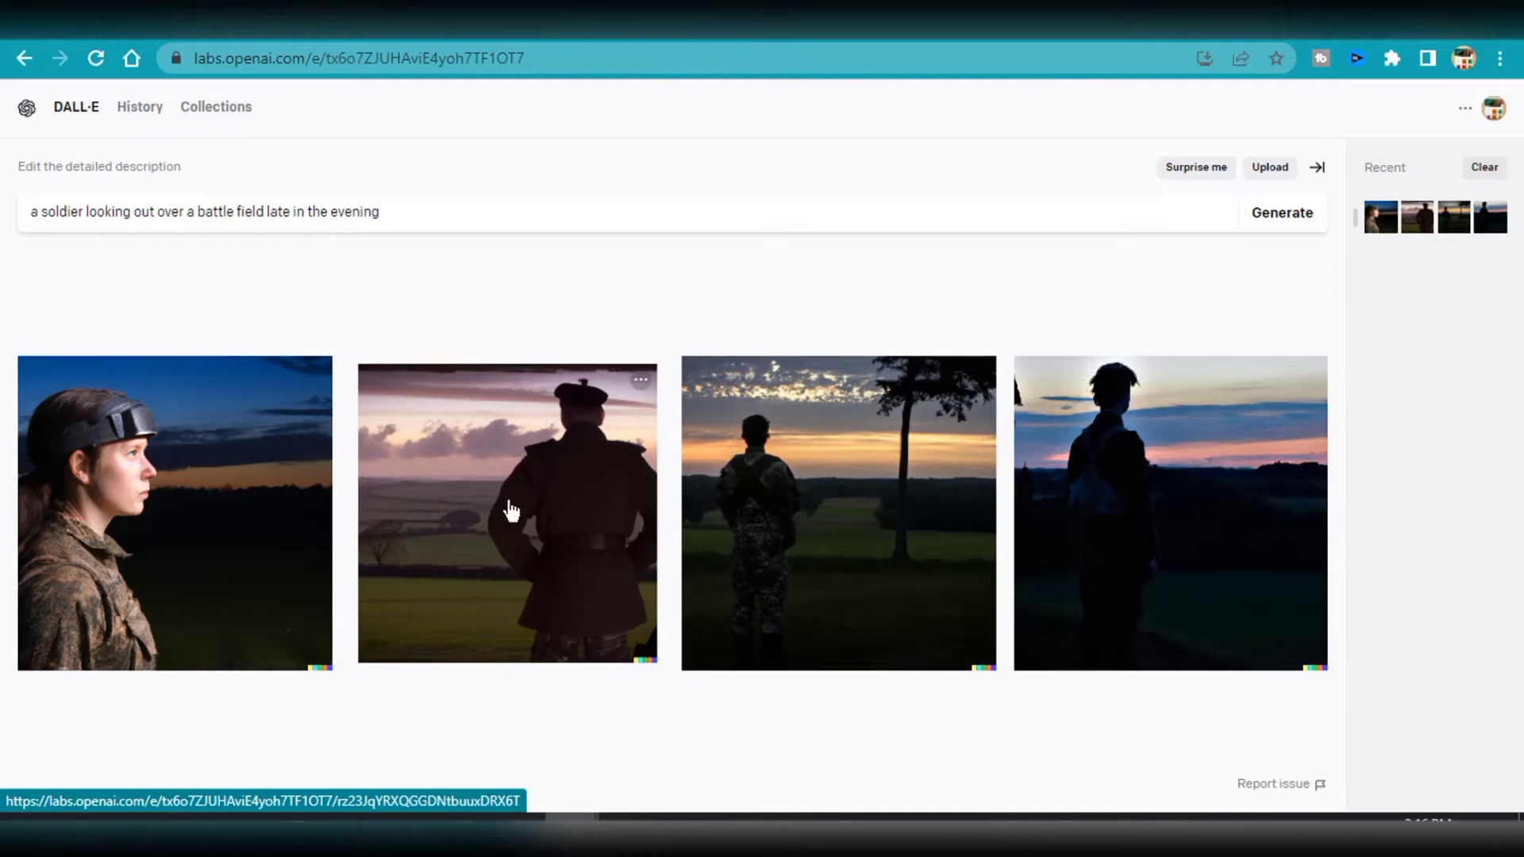
mouse_move(1103, 530)
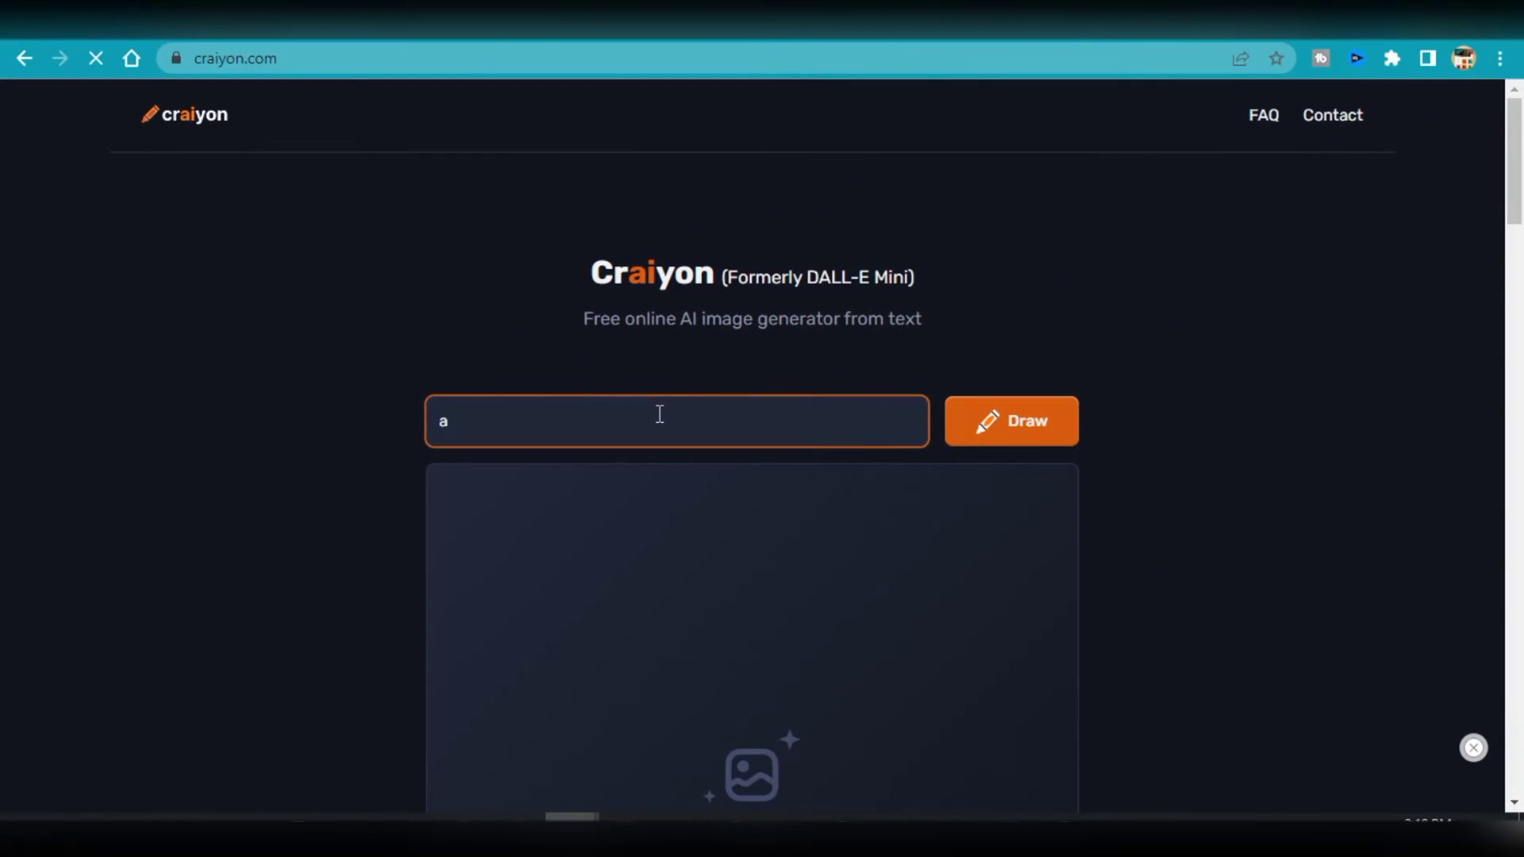
Step: Generate Craiyon images for the prompt 'dog chasing a cow down a street'
type("dog chasi")
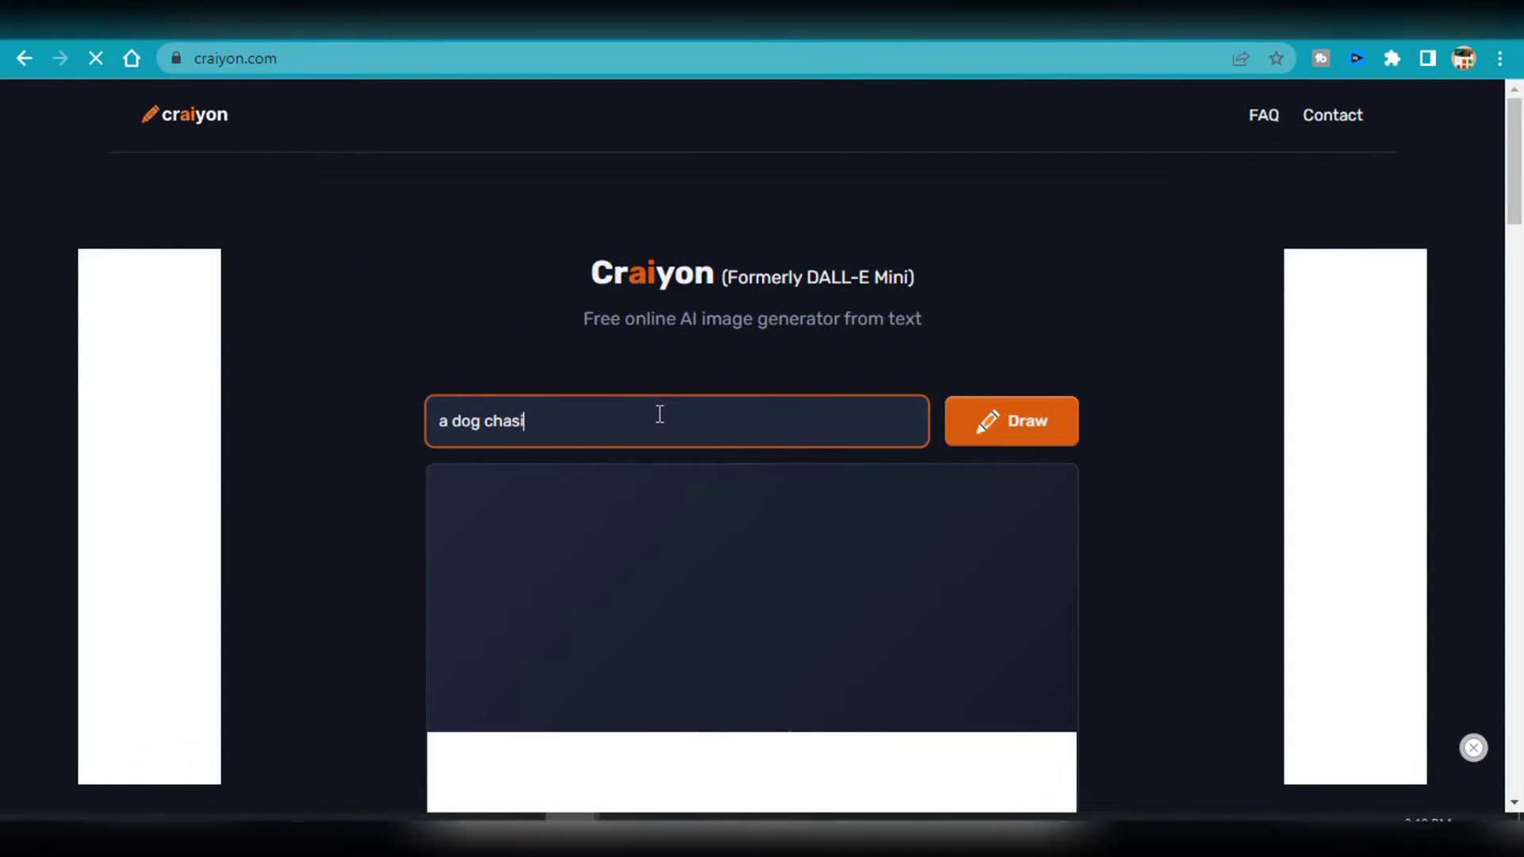
type("ng a cow")
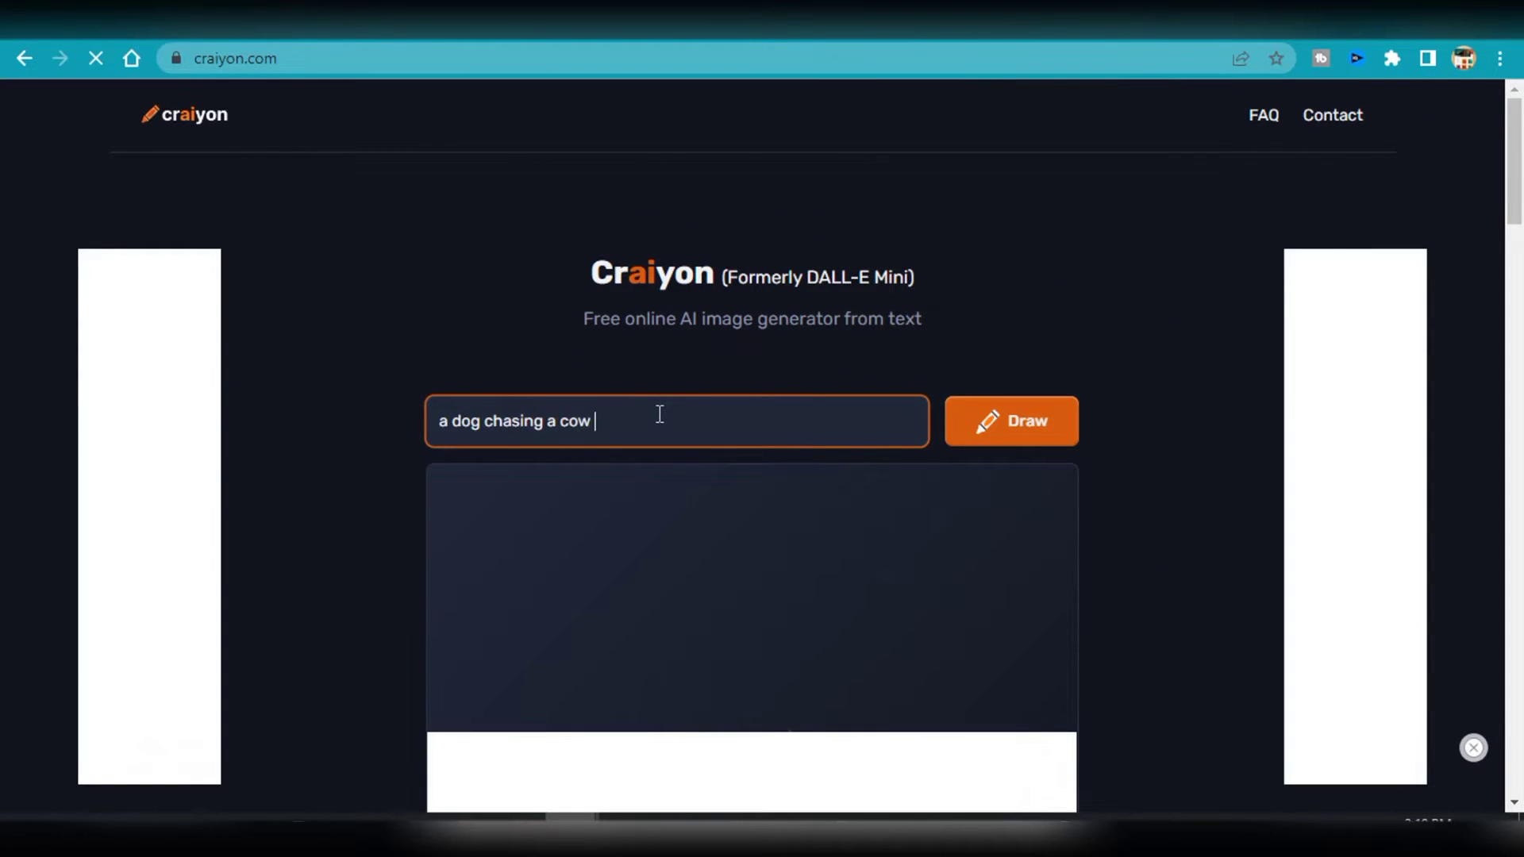
type("down a")
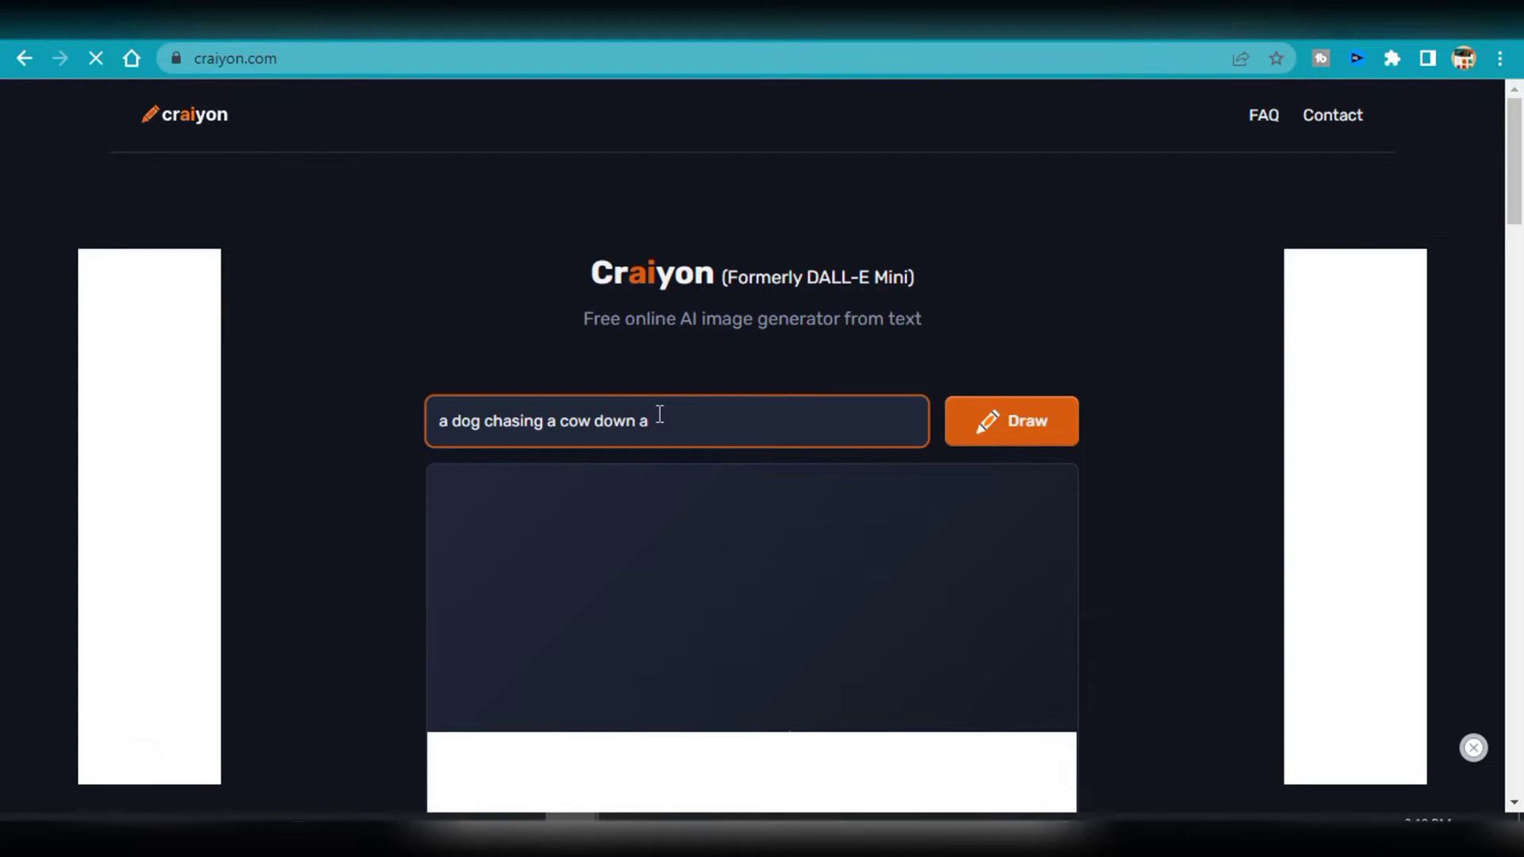
type("street")
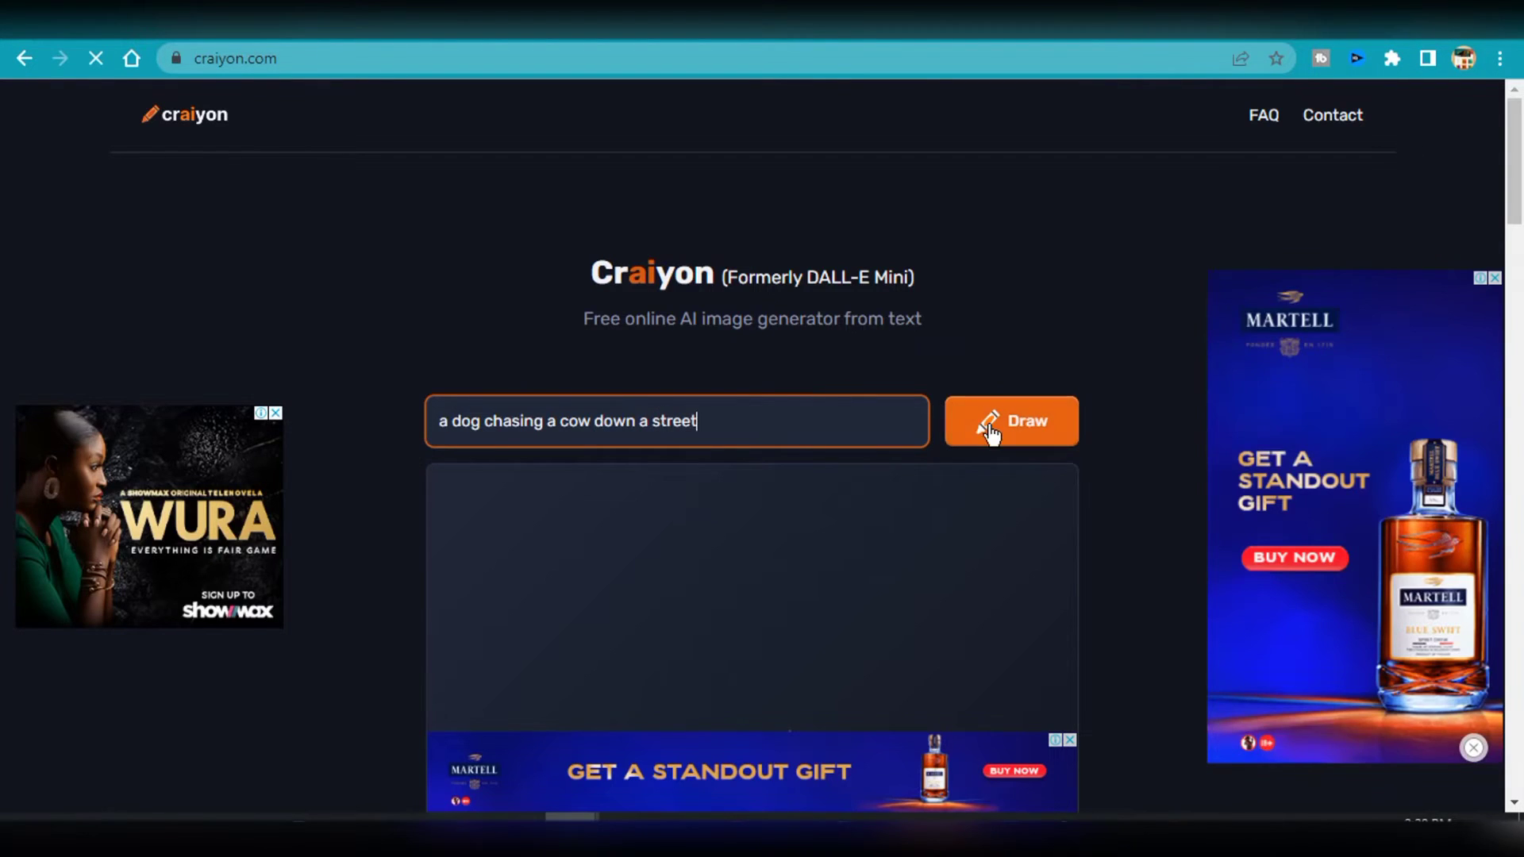
left_click(1010, 421)
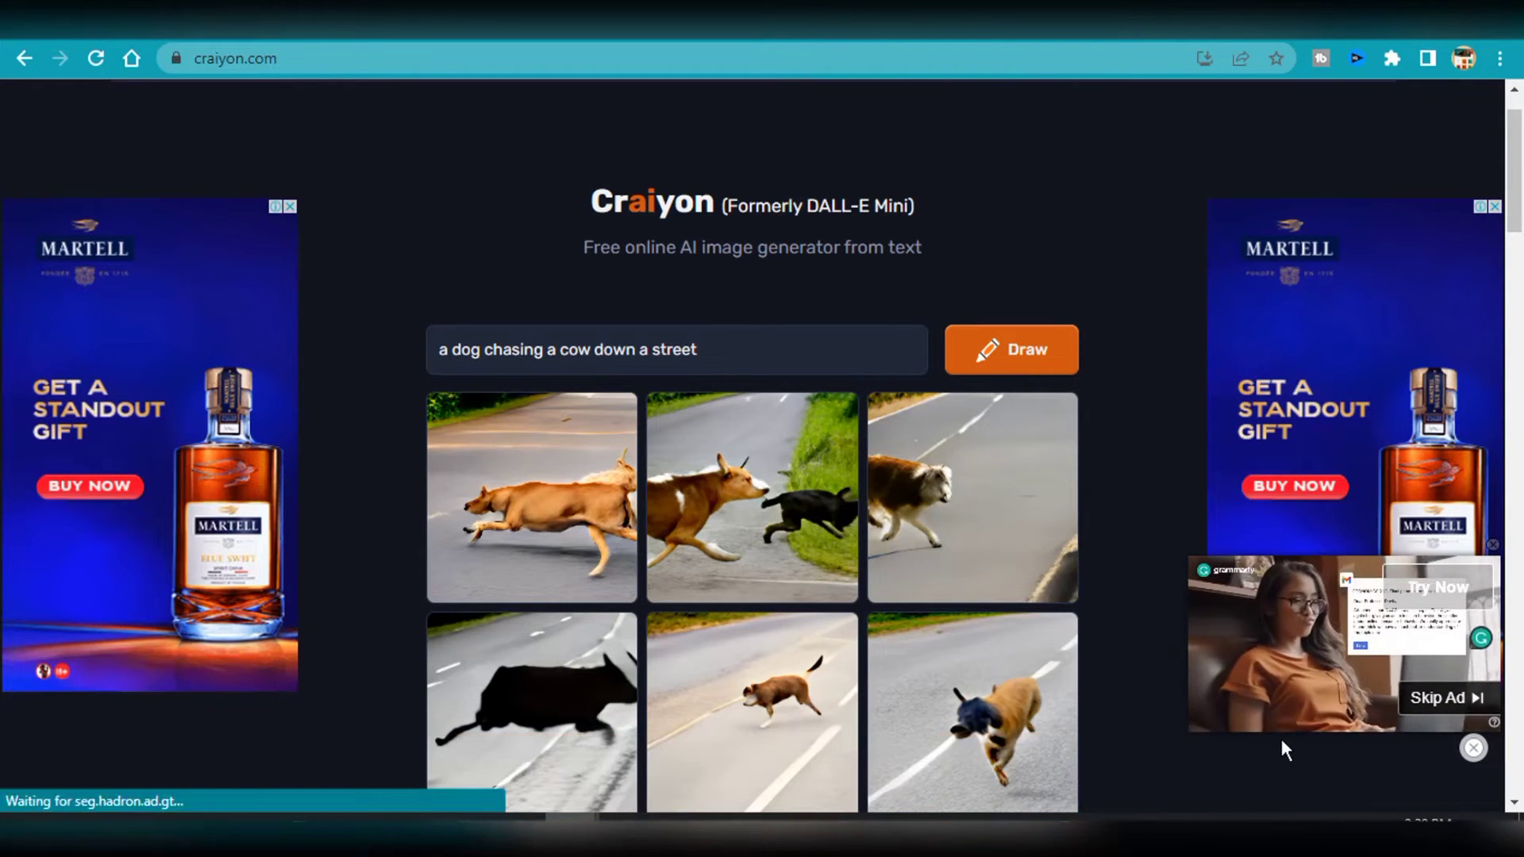
Step: Browse the nine results and enlarge the picture of the lone brown dog
scroll("down", 3)
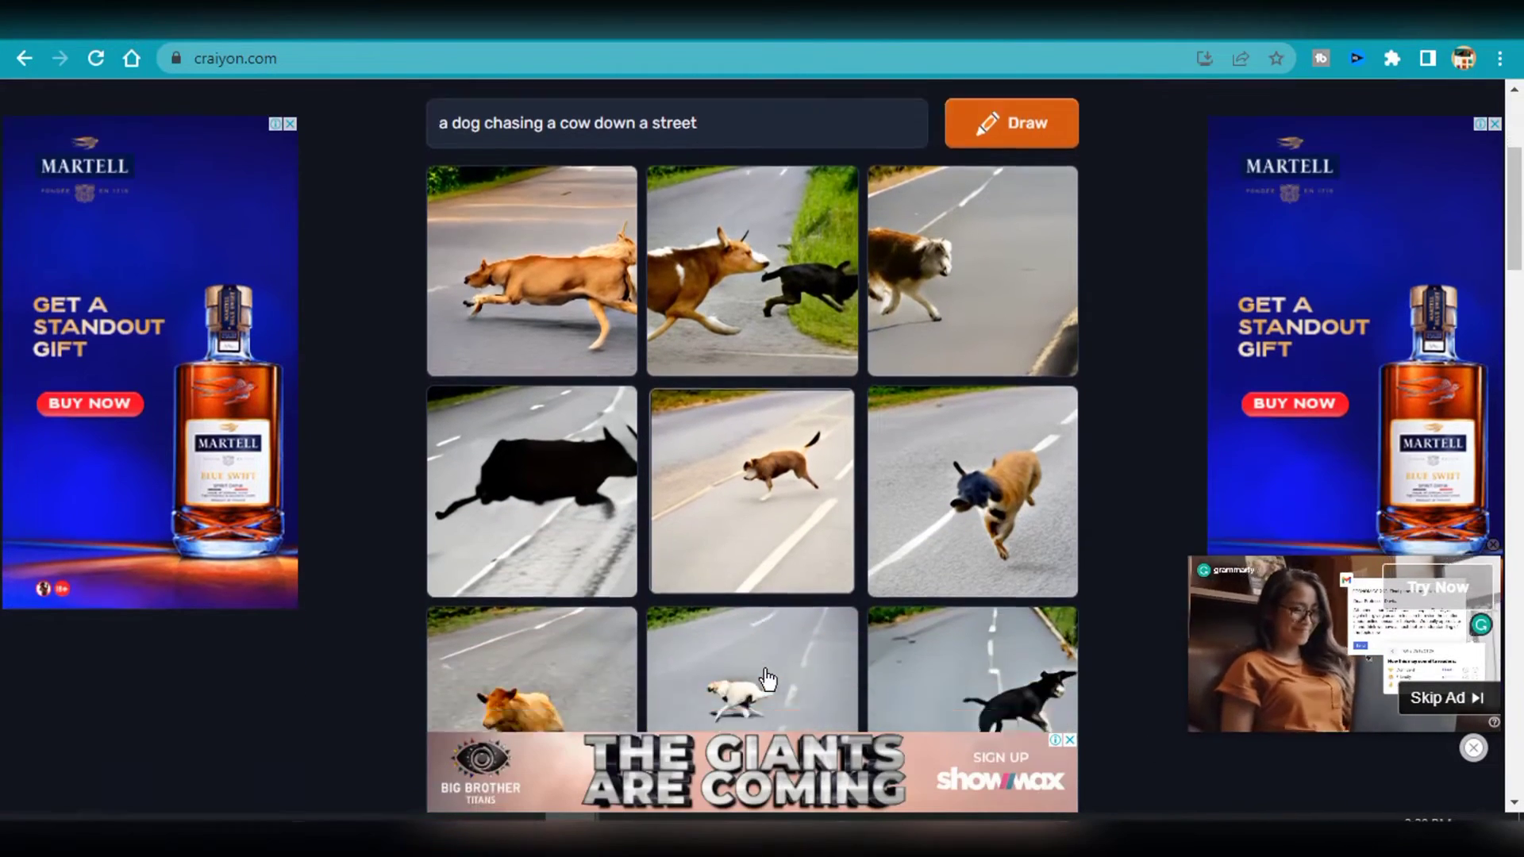
scroll("down", 3)
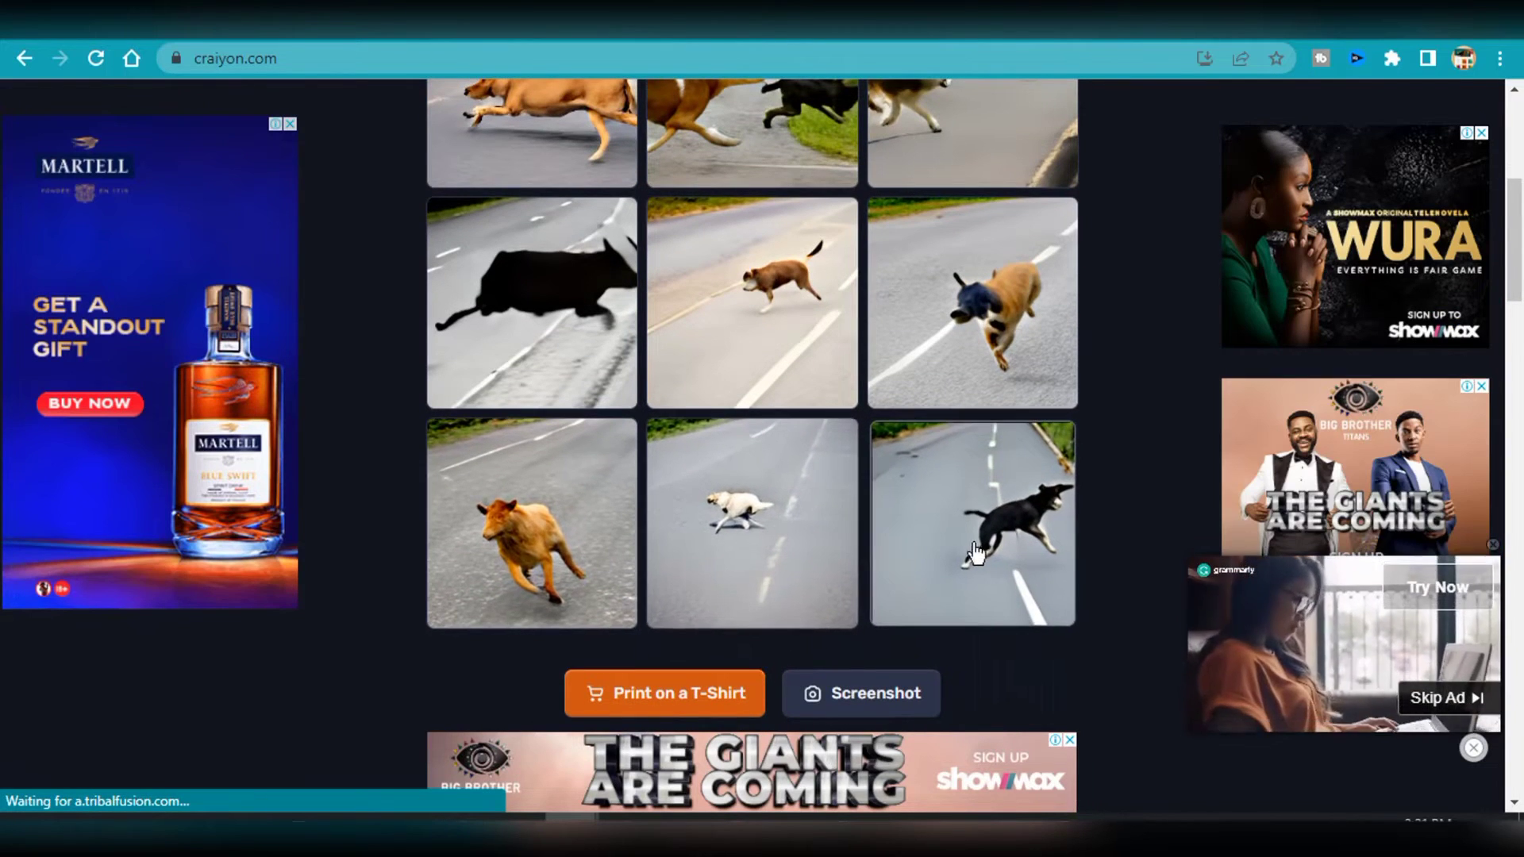
scroll("up", 3)
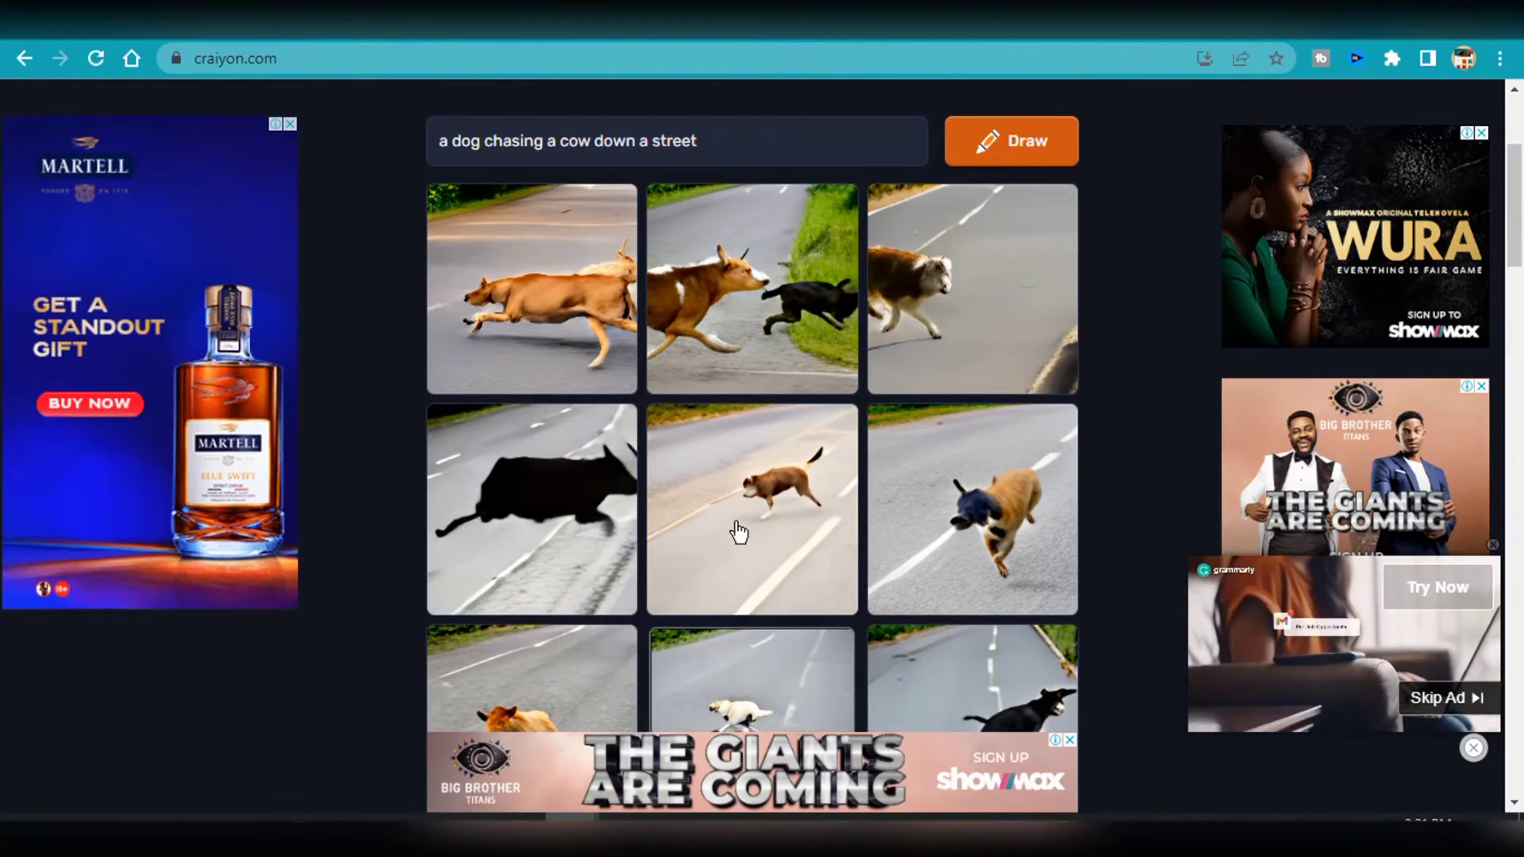
scroll("up", 3)
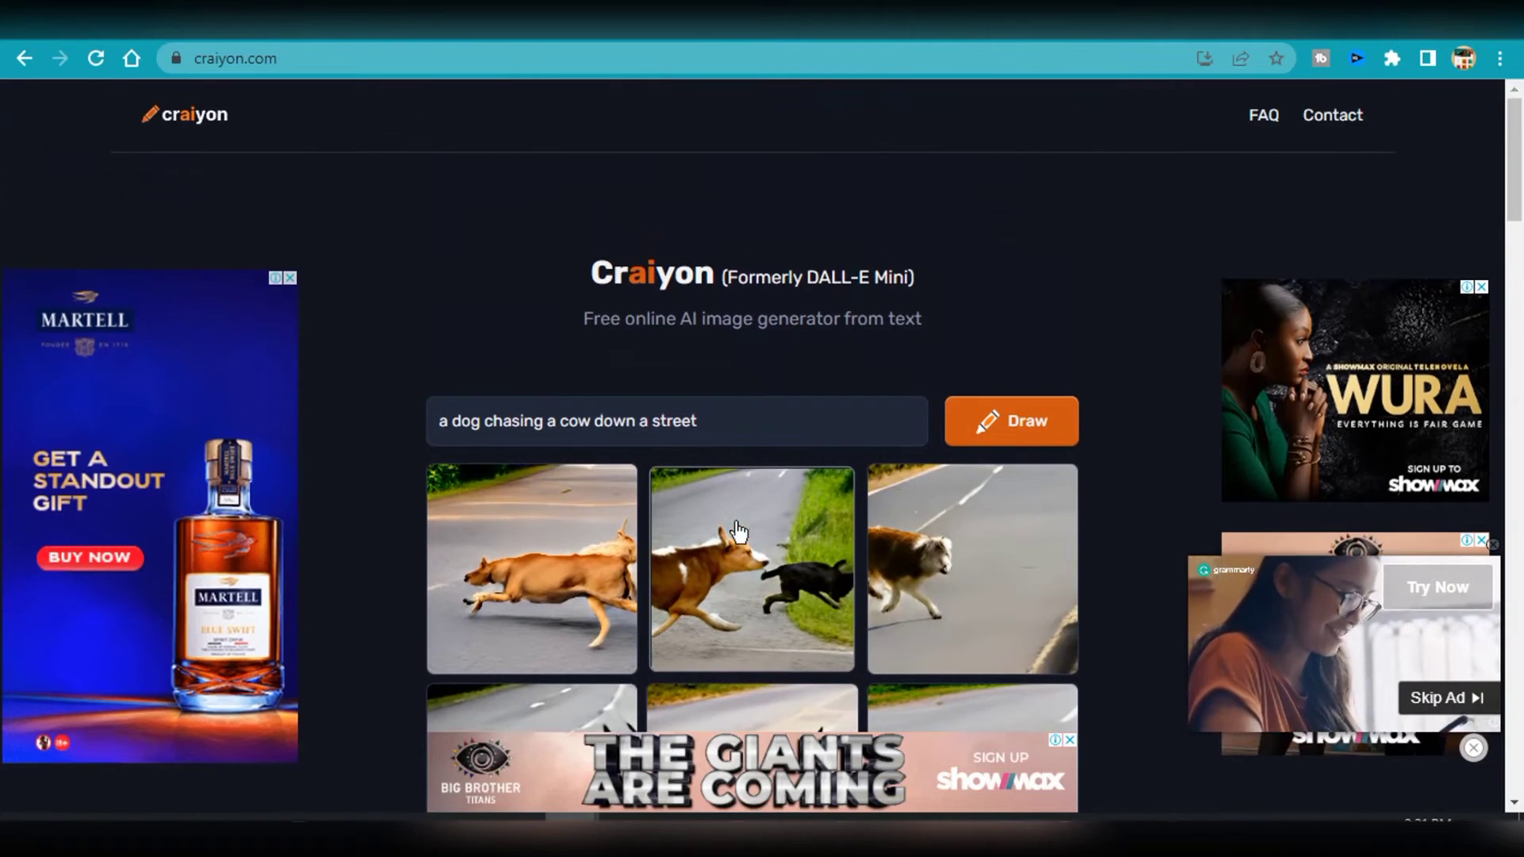
scroll("down", 3)
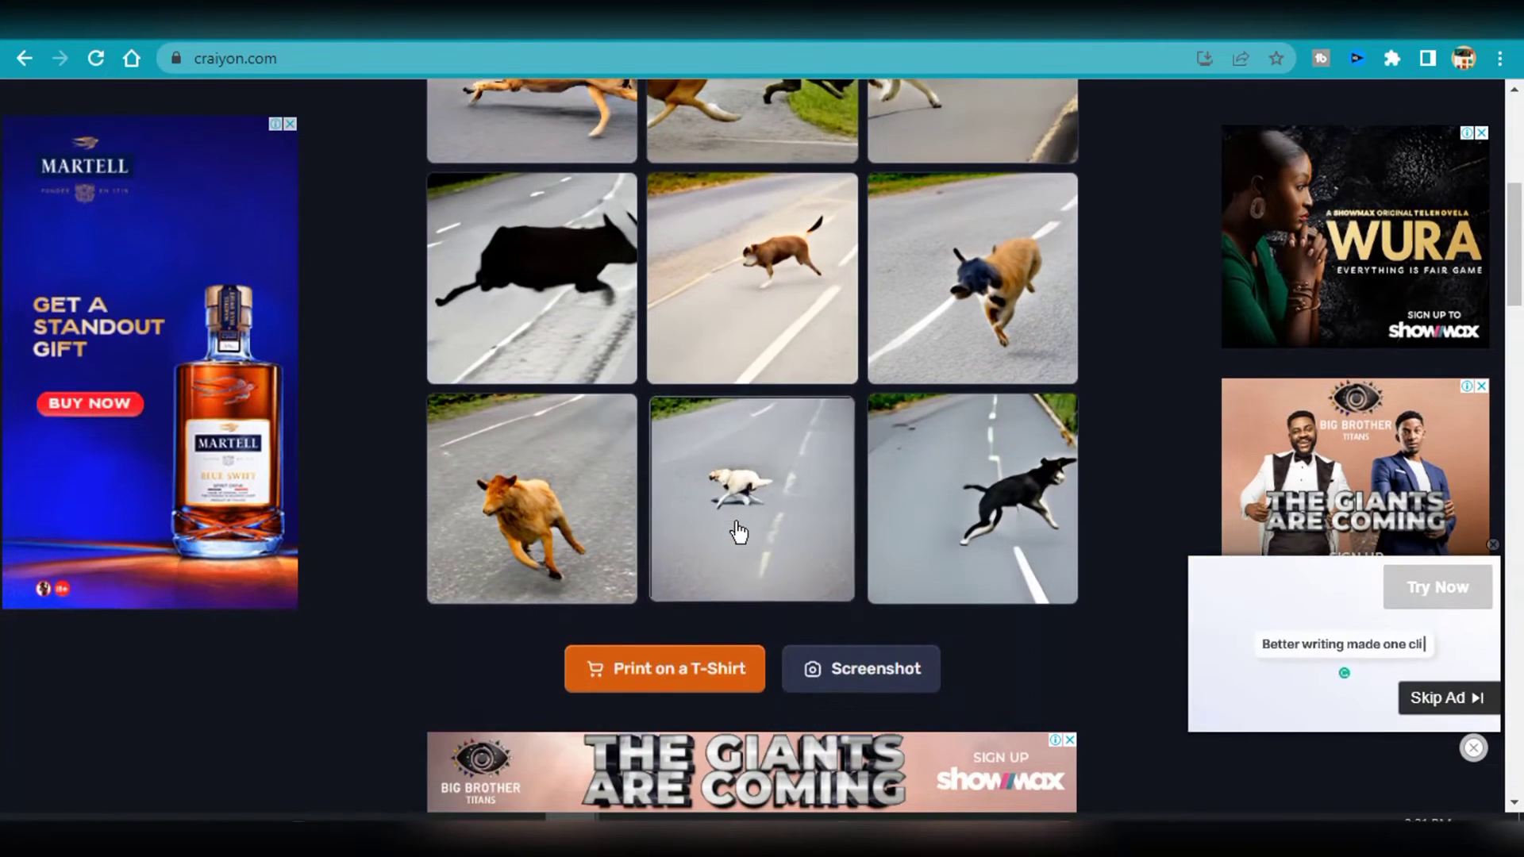
scroll("up", 3)
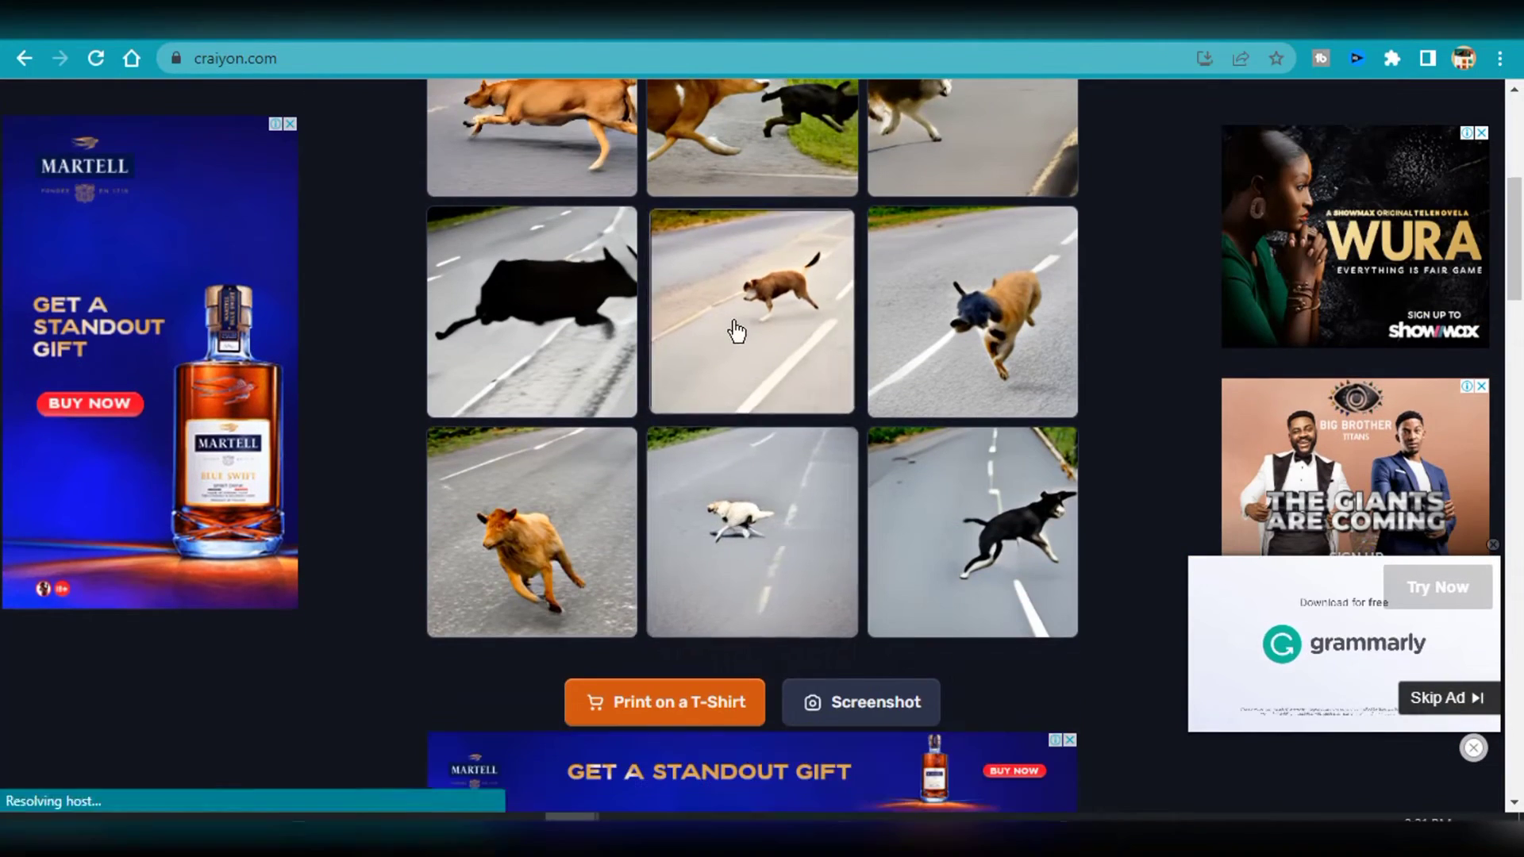
left_click(751, 312)
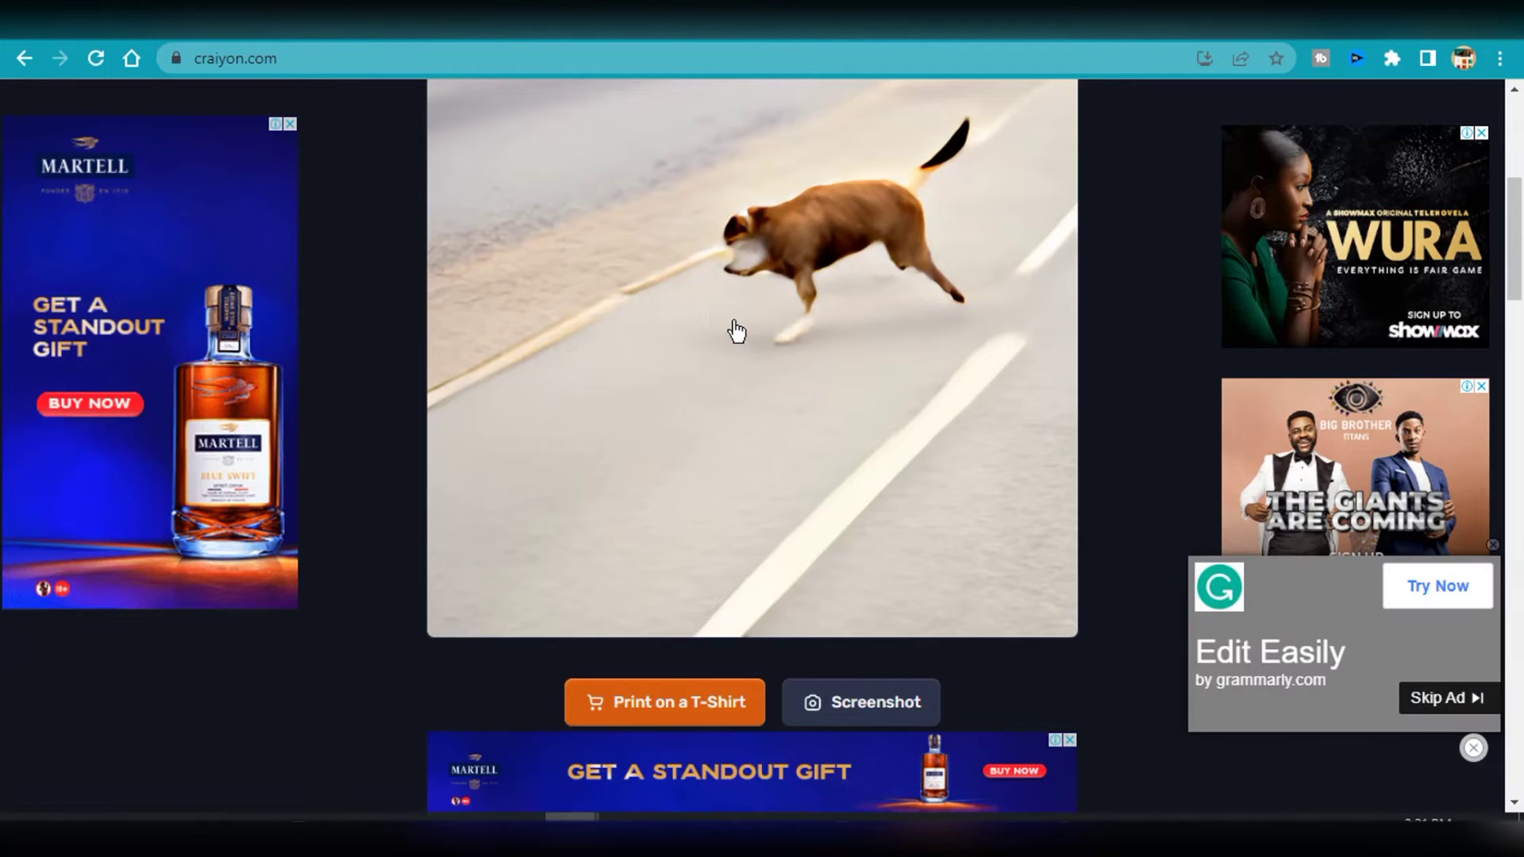
scroll("up", 3)
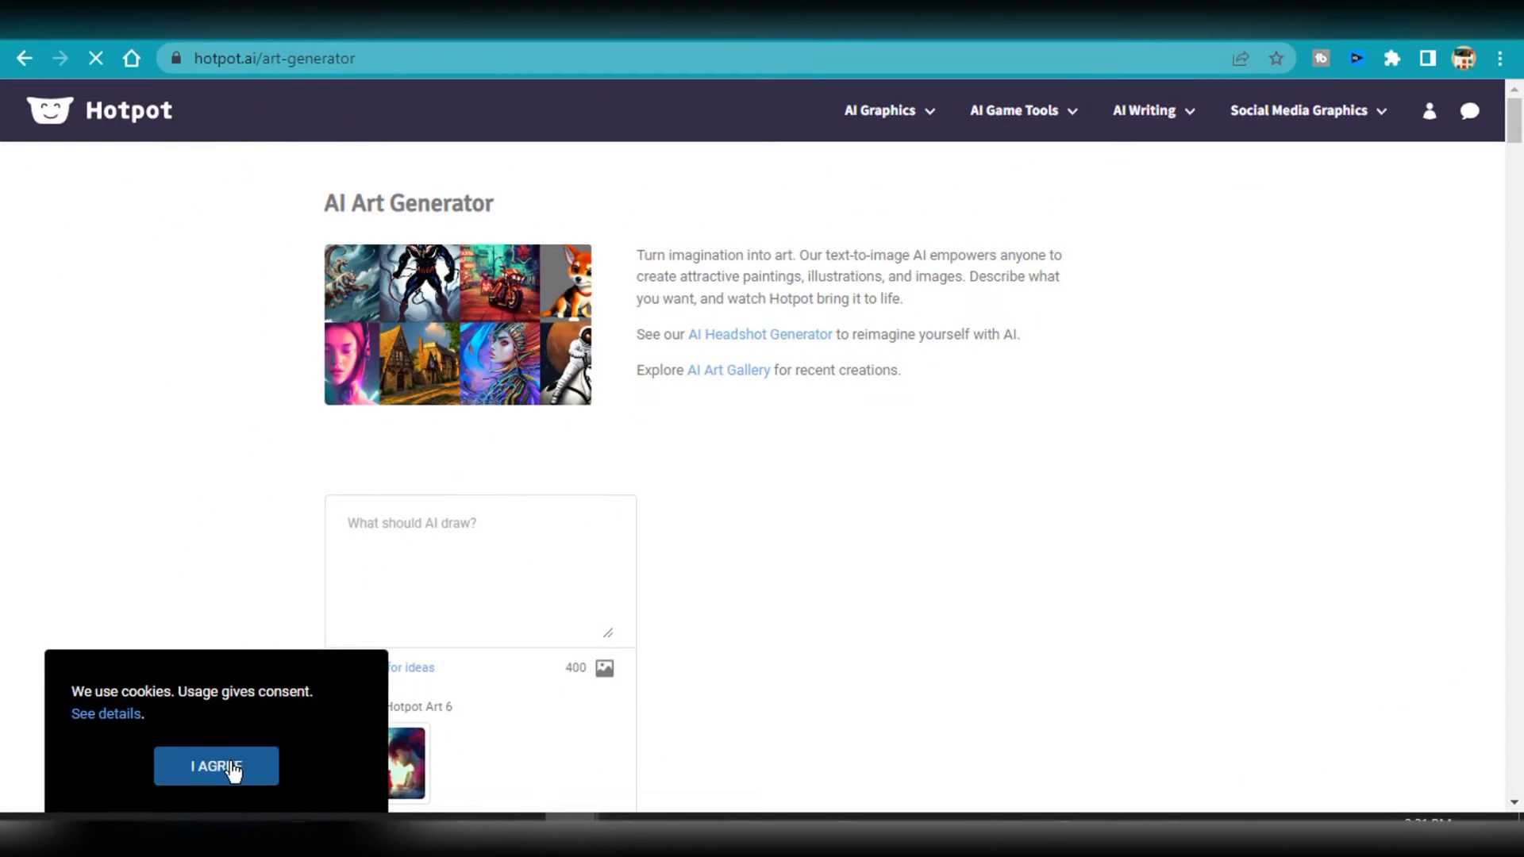
Step: Accept the cookie notice and enter the prompt 'a goat dancing in the forest'
left_click(215, 767)
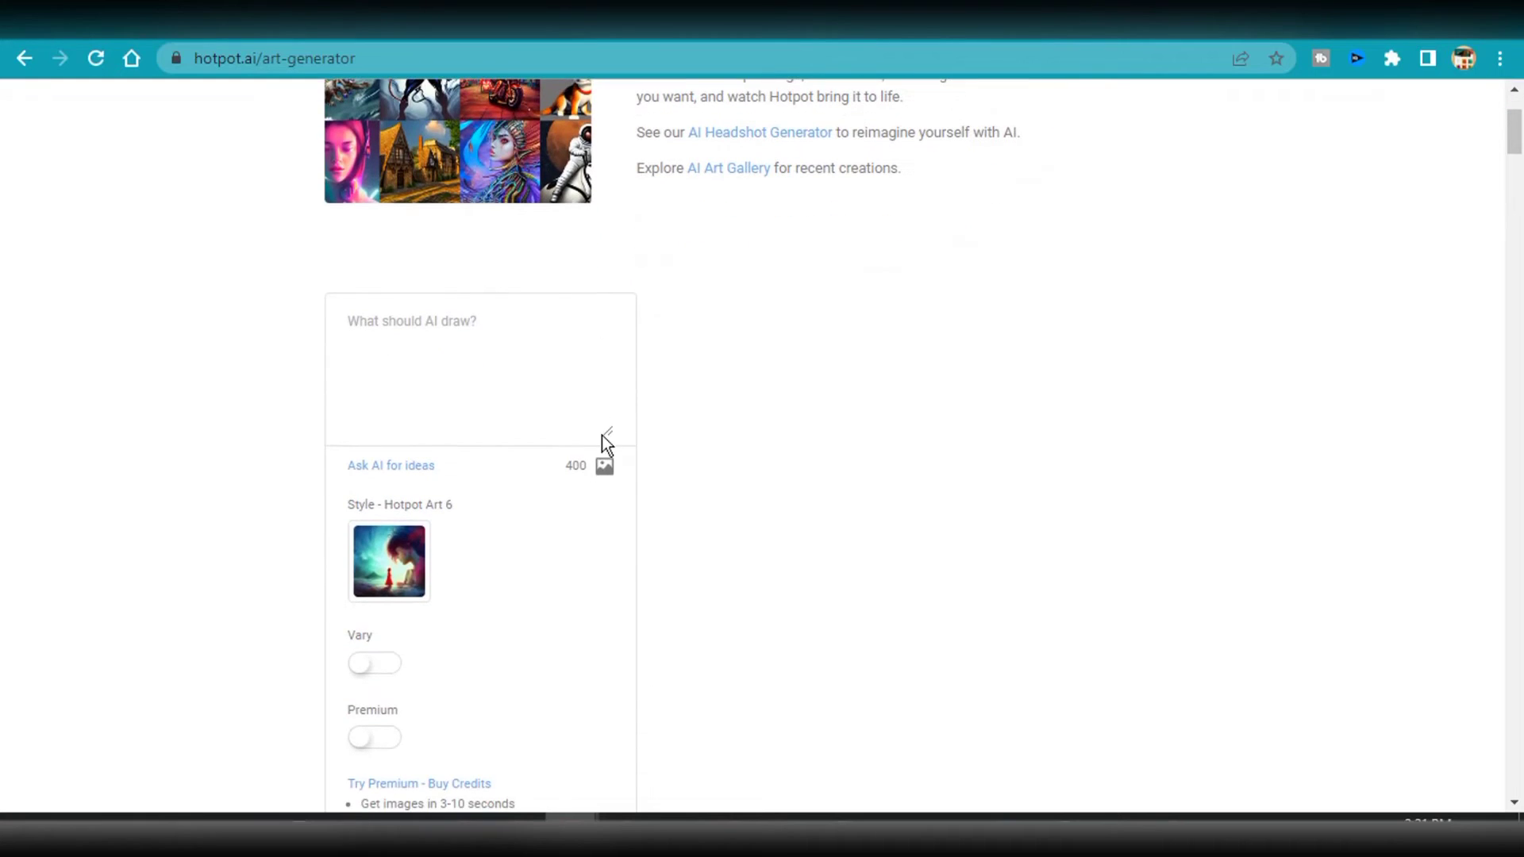
scroll("up", 3)
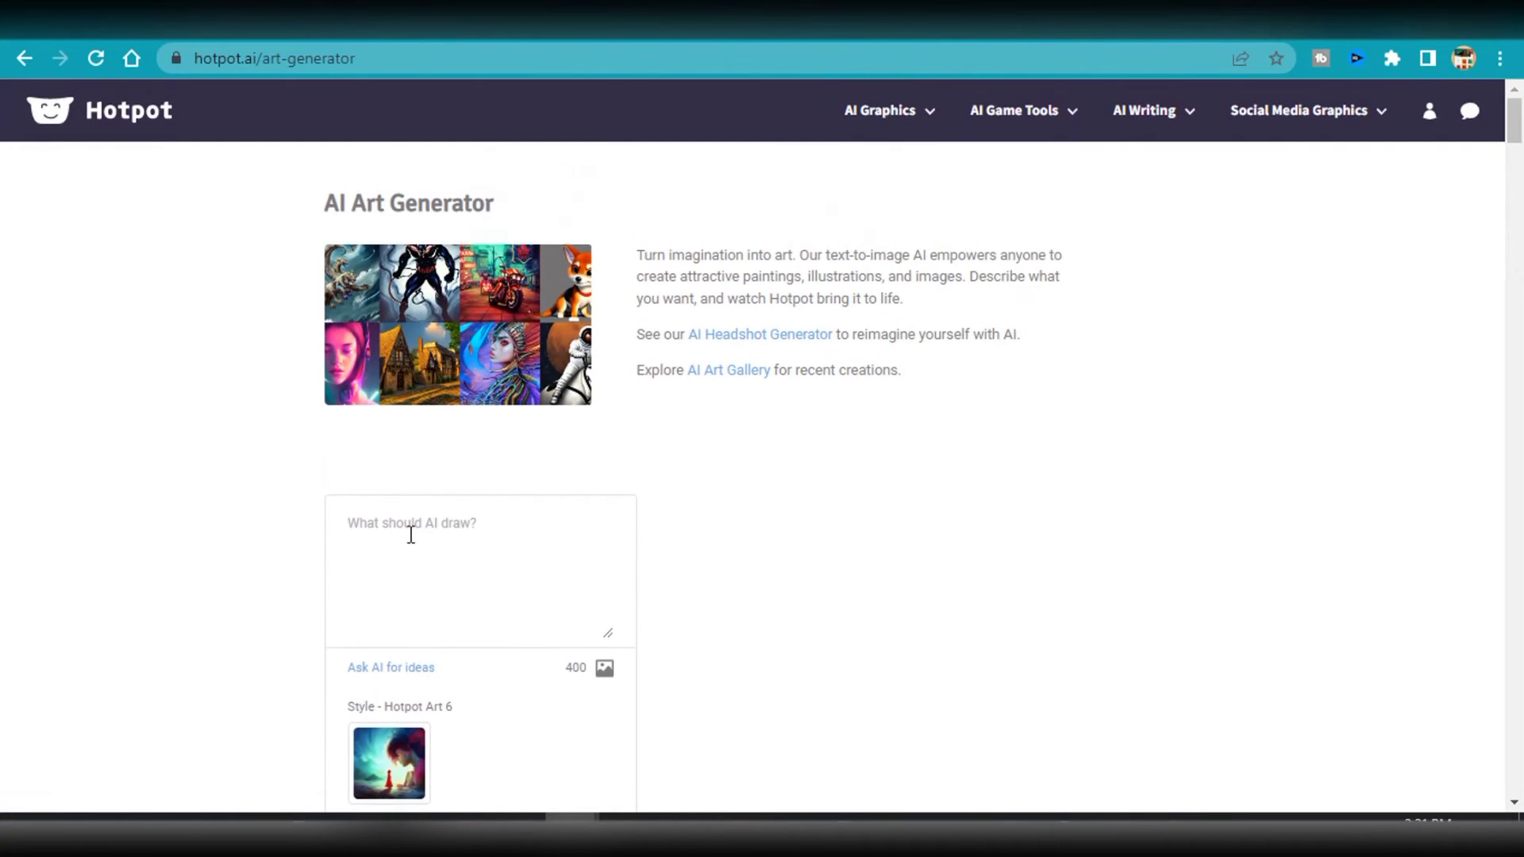
type("a")
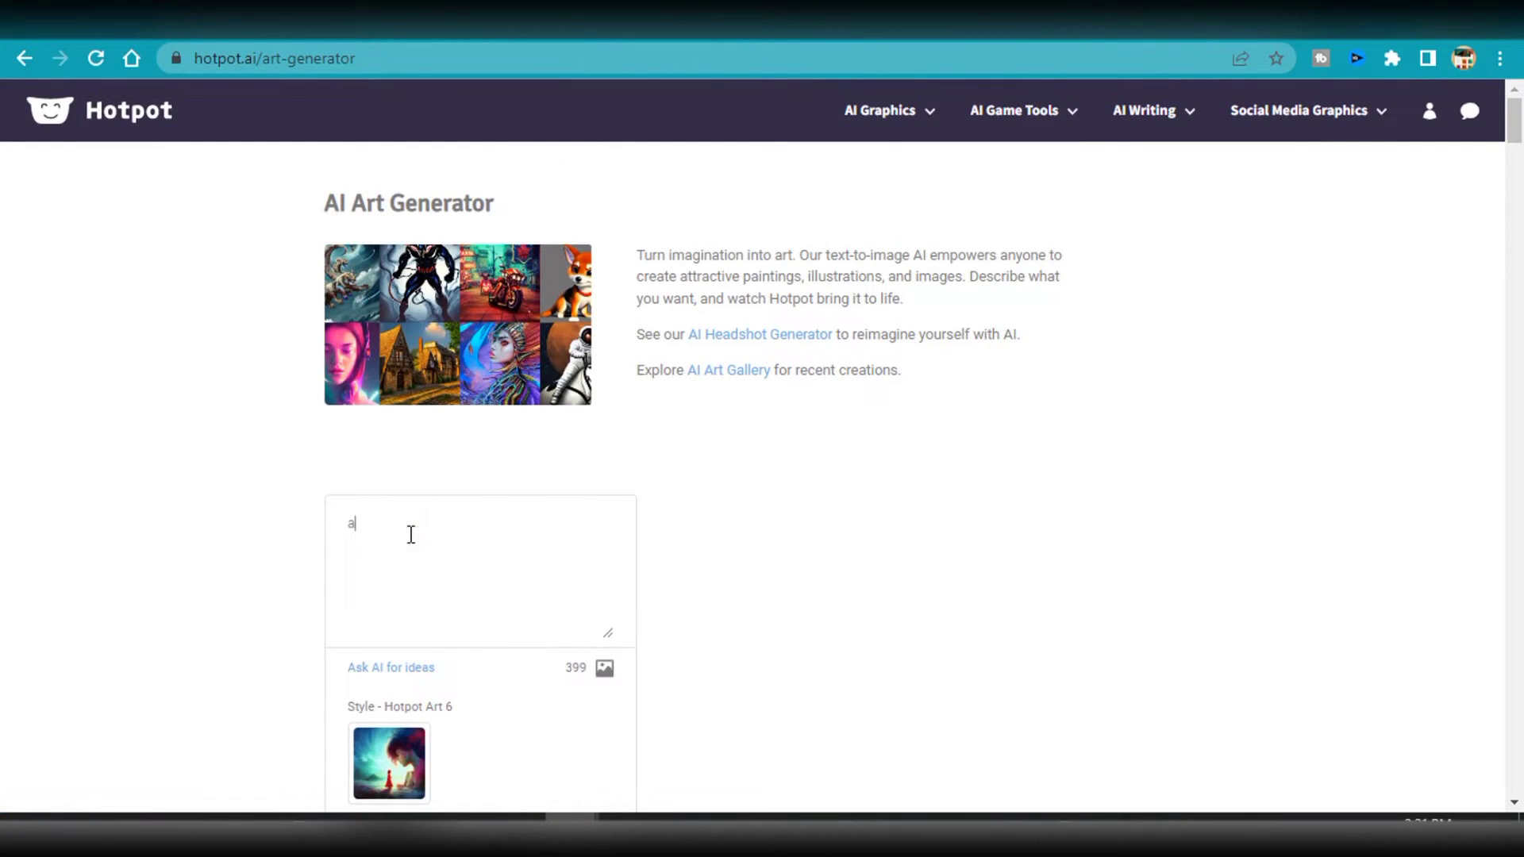
type("goat d")
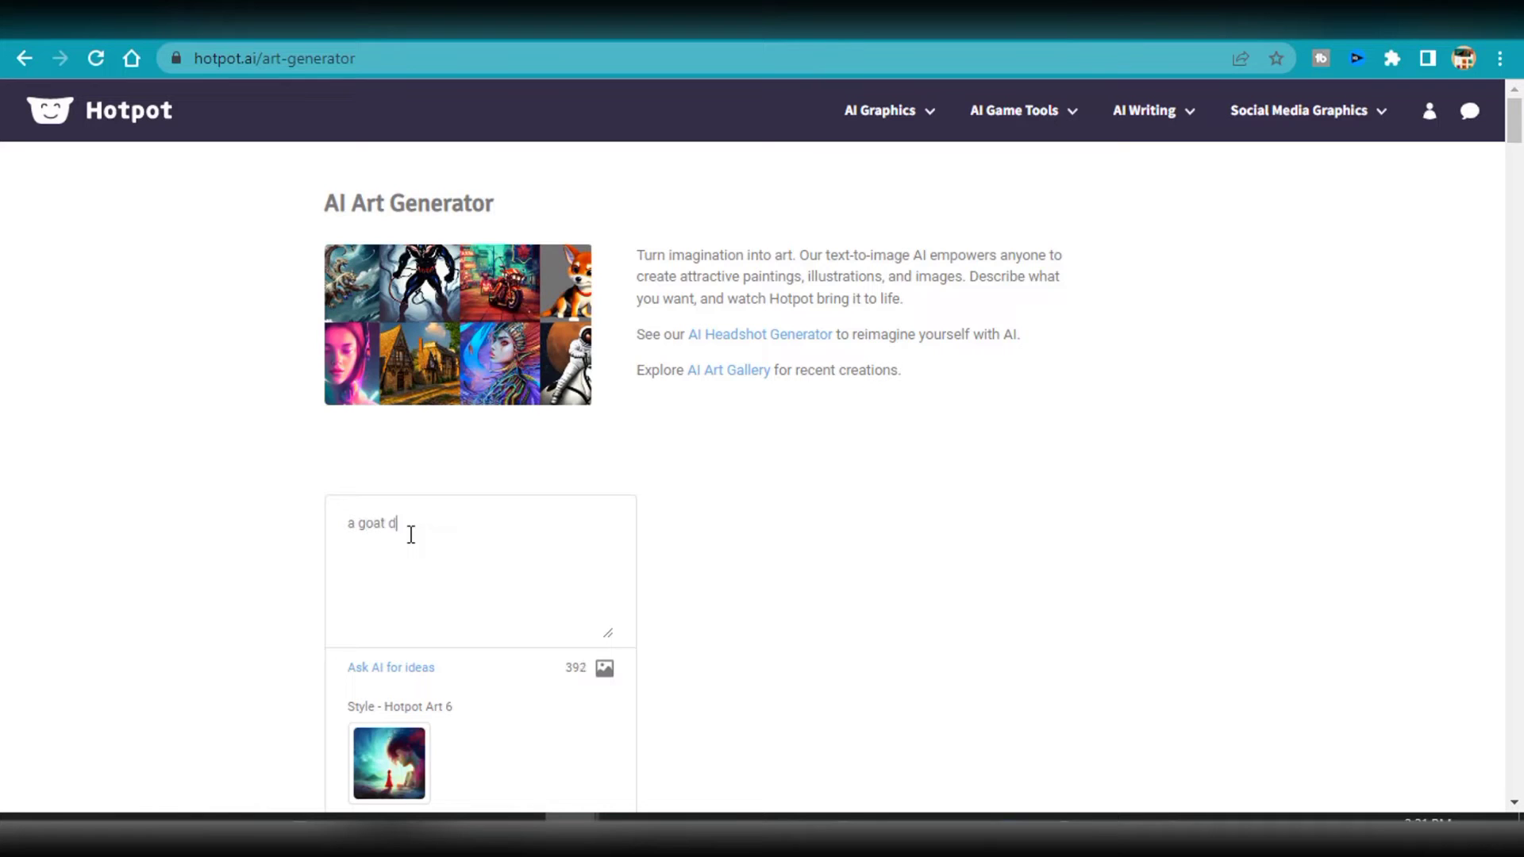
type("ancing in the")
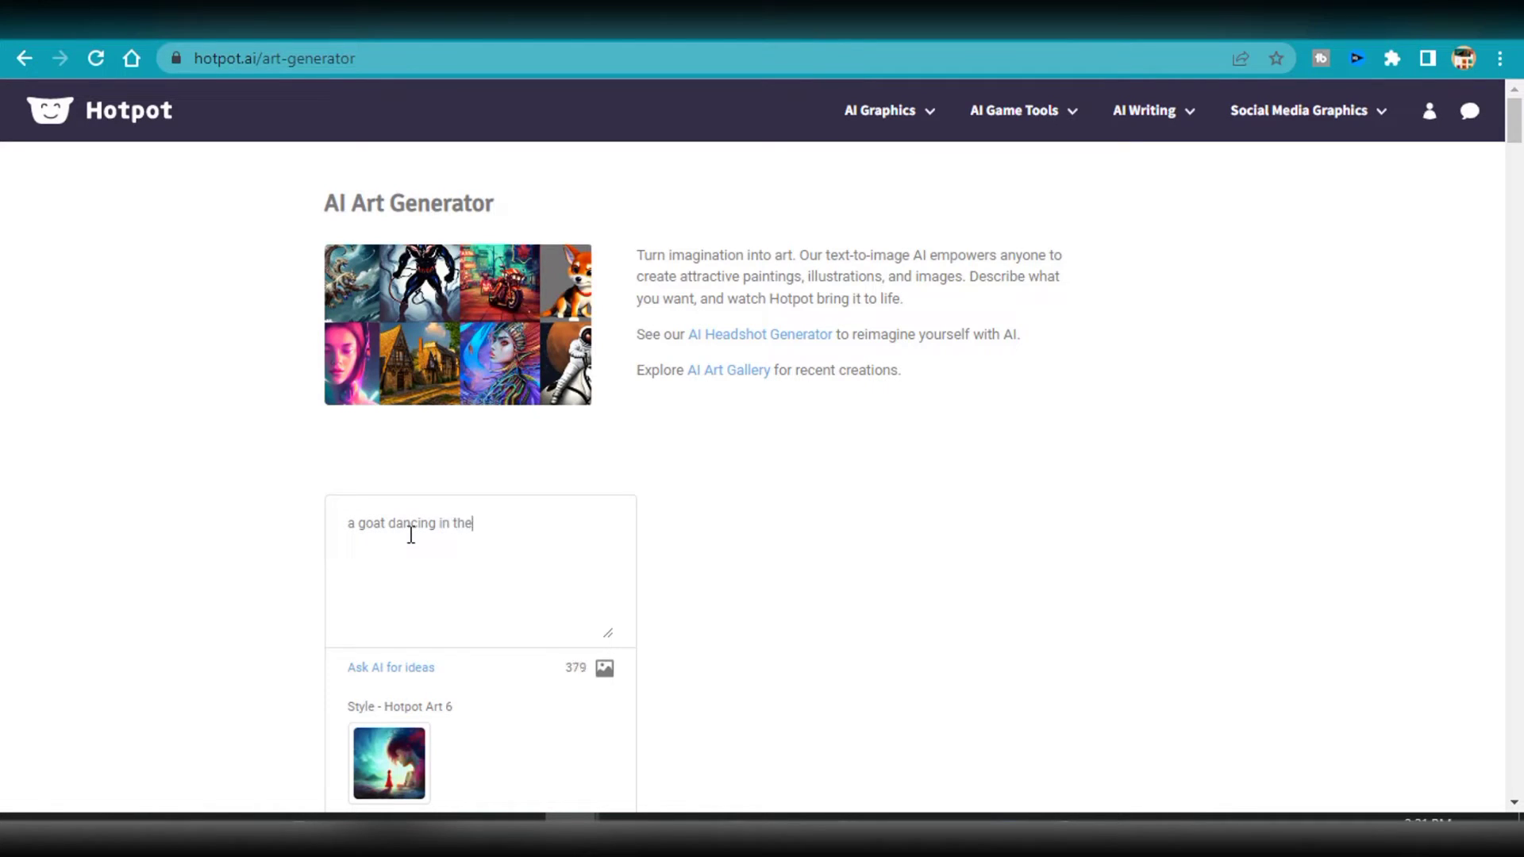
type("forest")
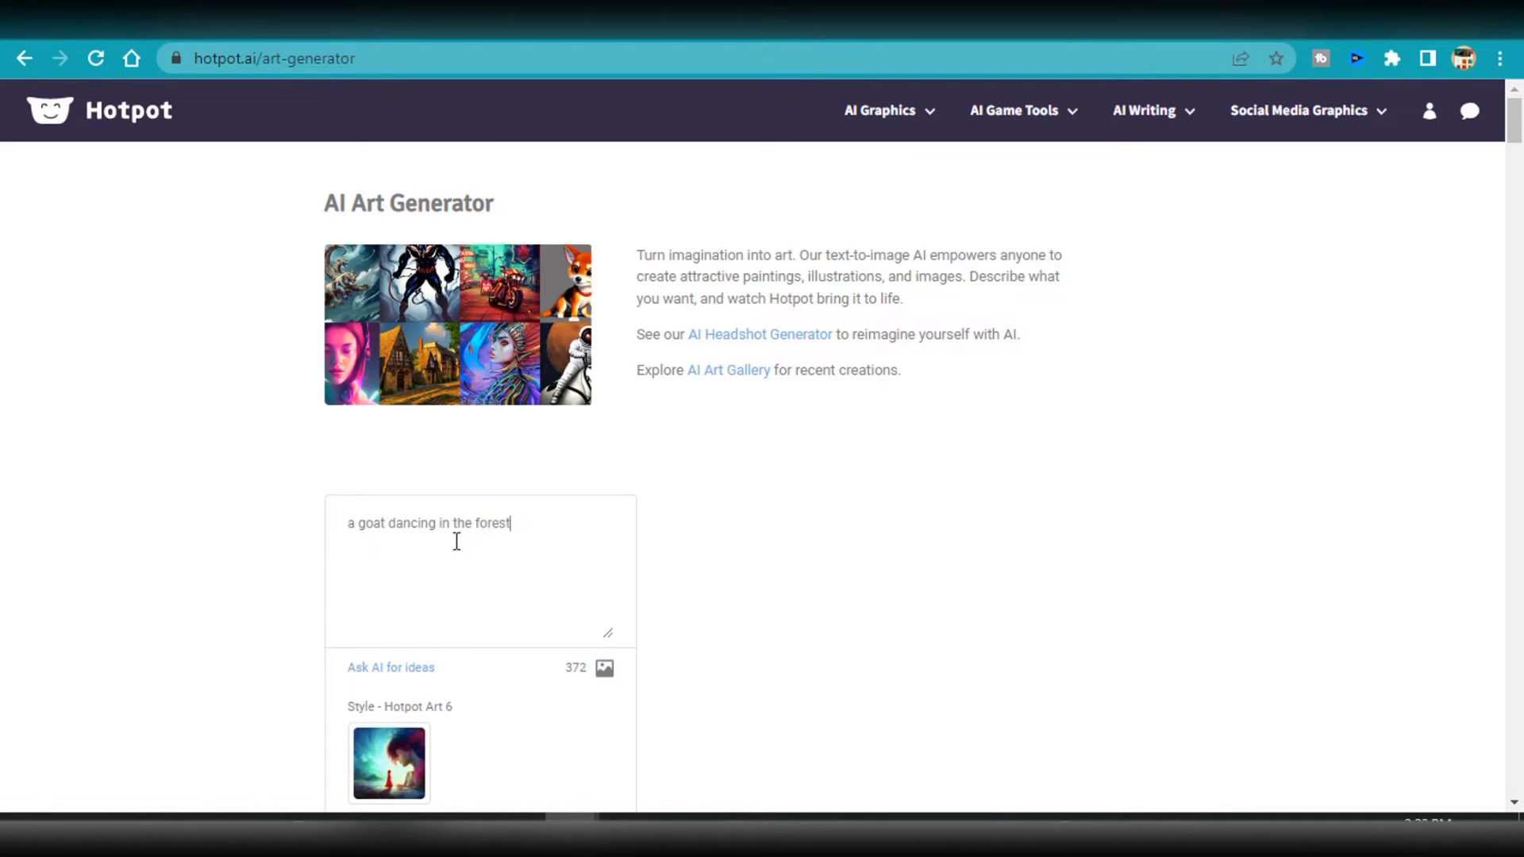
mouse_move(517, 604)
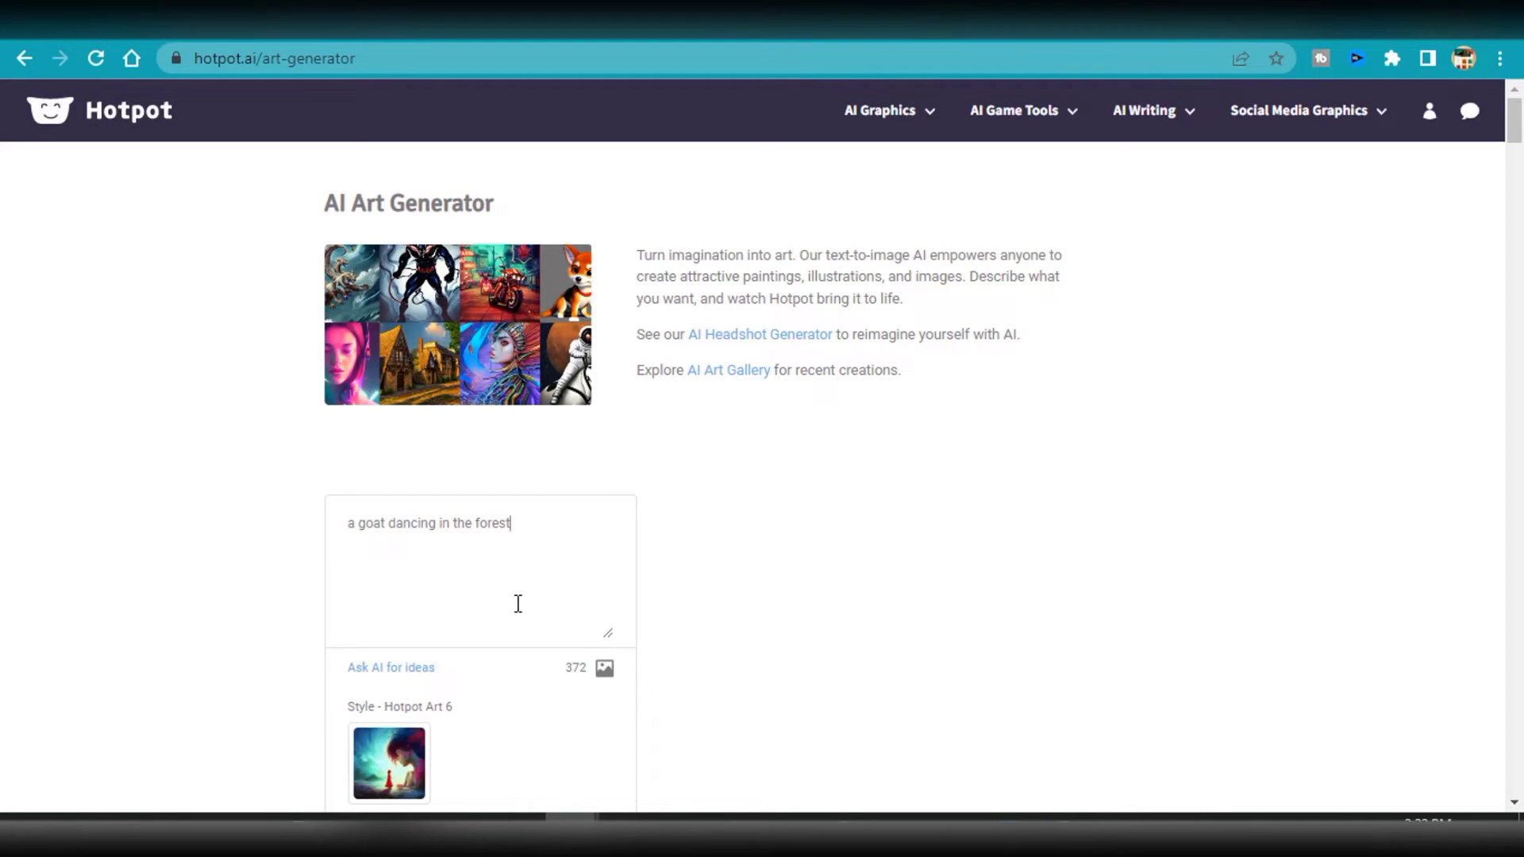
Step: Start Hotpot creating the dancing-goat image
scroll("down", 3)
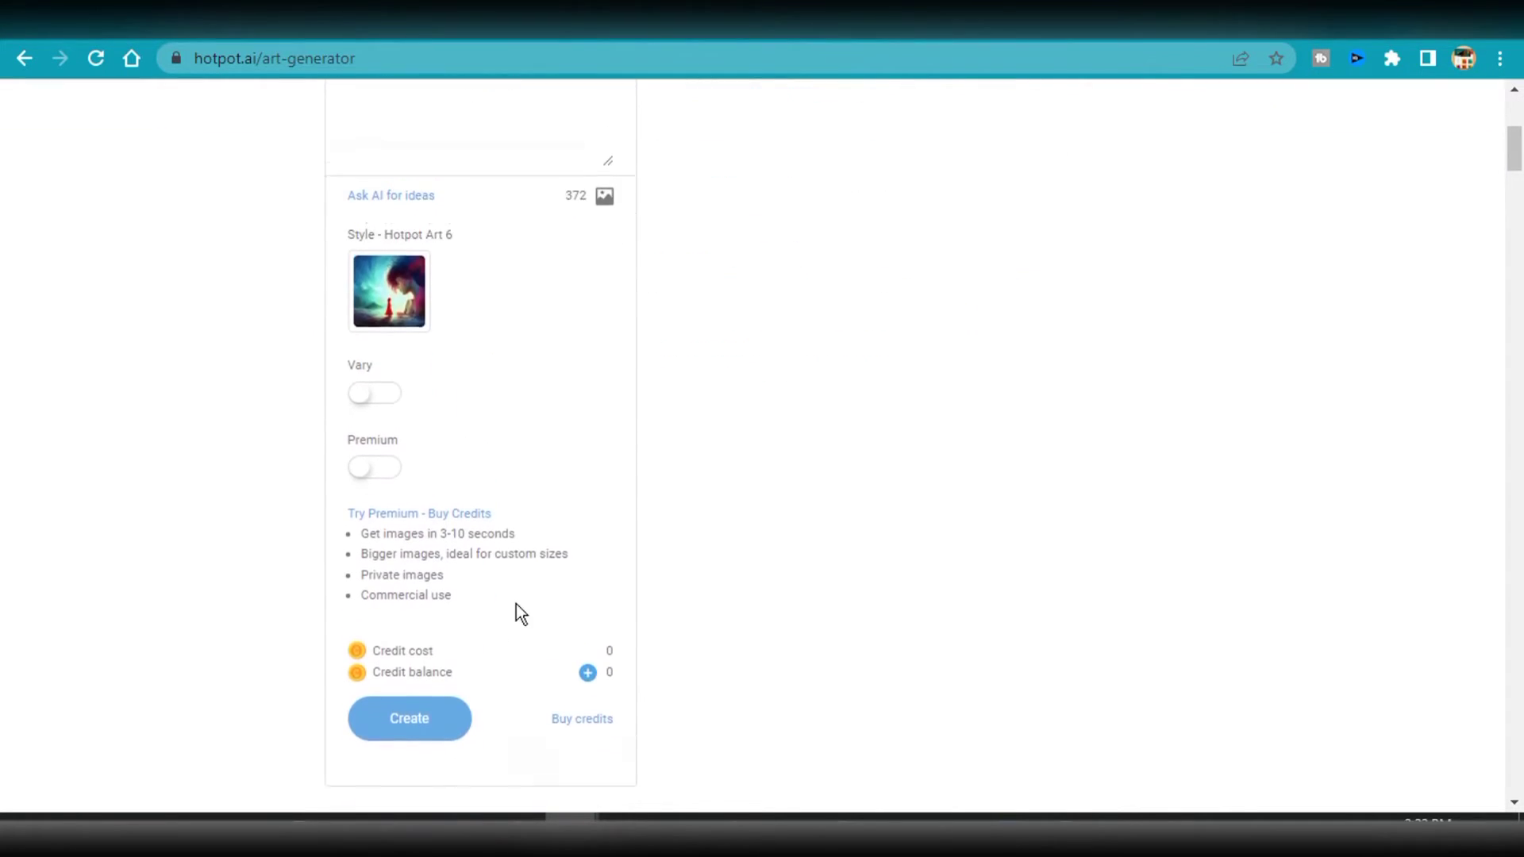
left_click(408, 718)
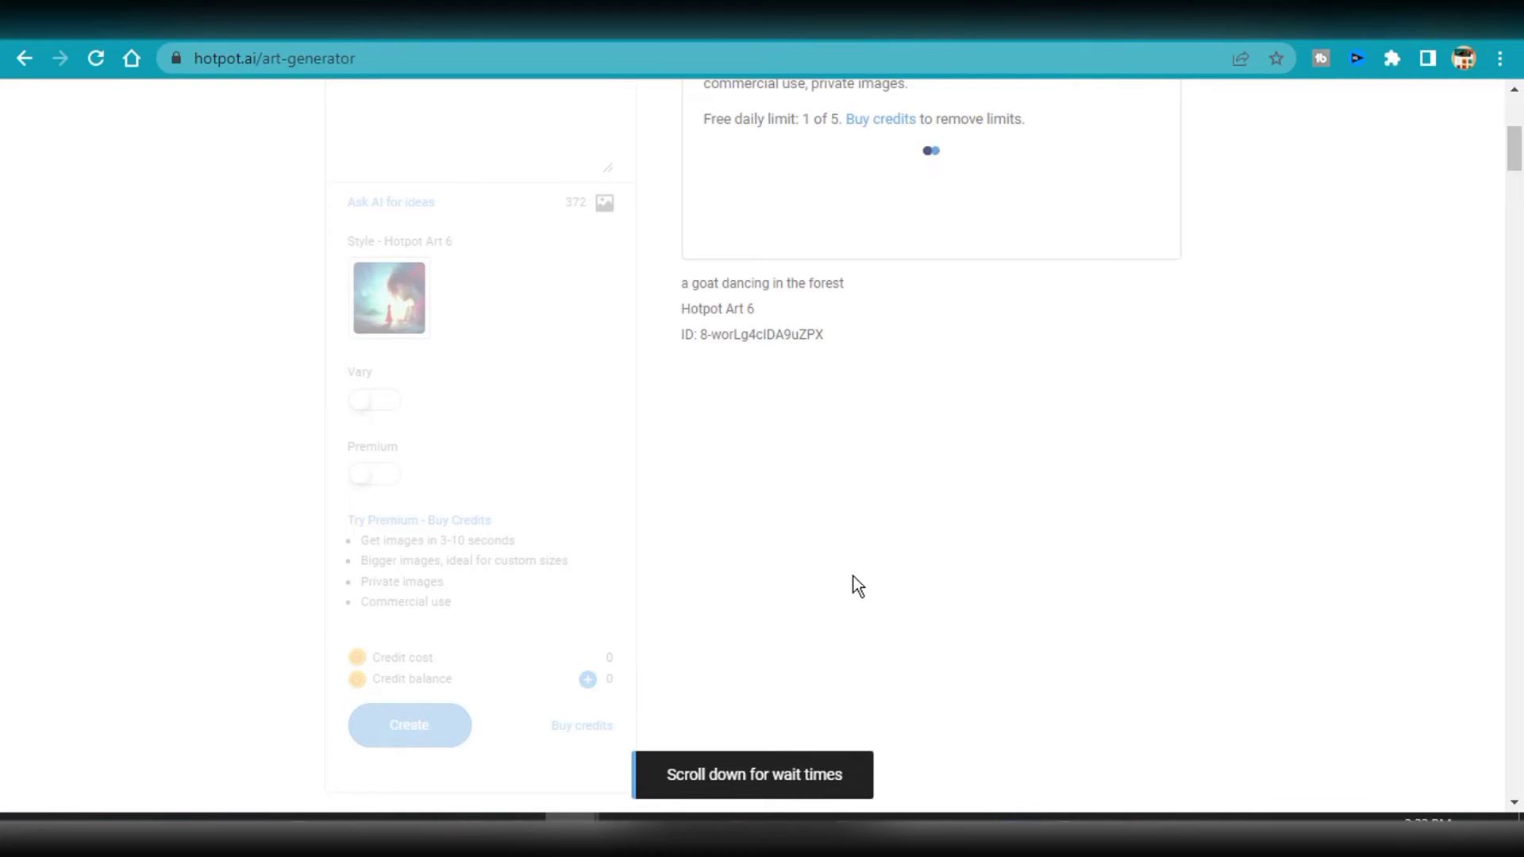
mouse_move(878, 568)
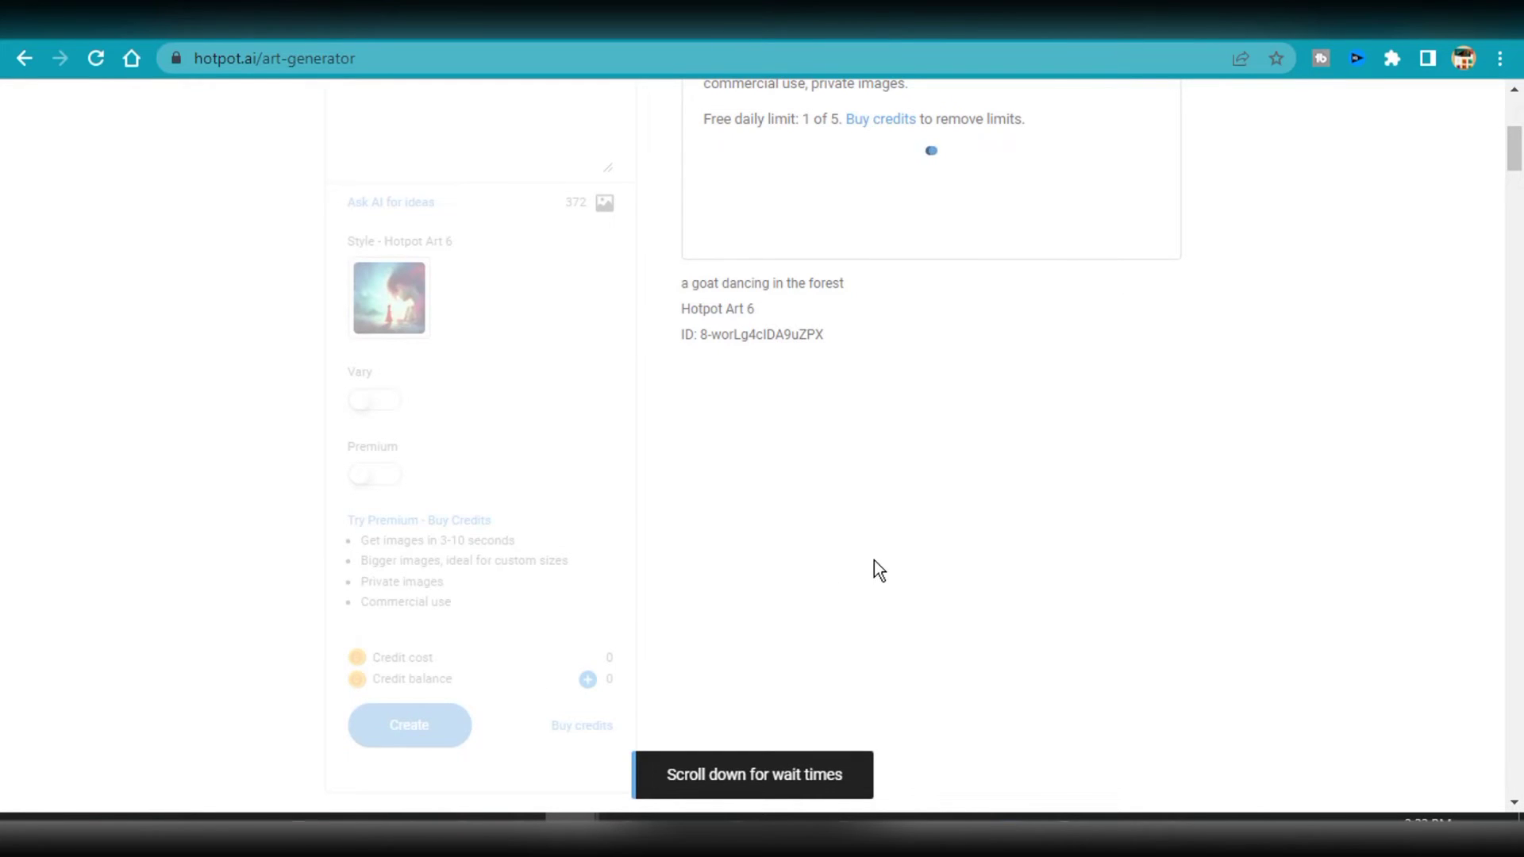
scroll("up", 3)
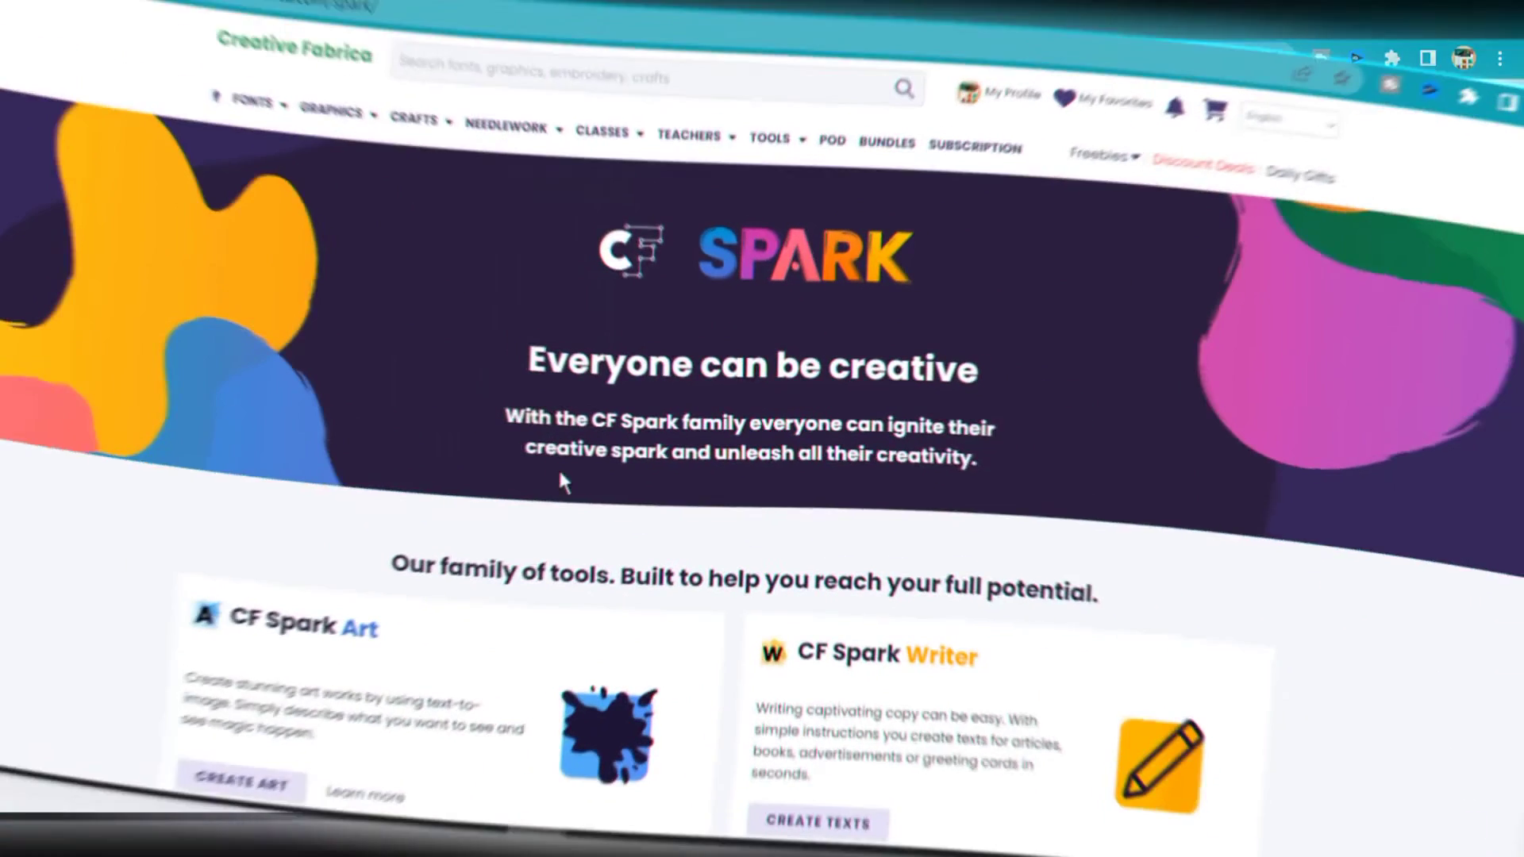
Step: Browse the CF Spark tools page and launch the Spark Art text-to-image generator
scroll("down", 3)
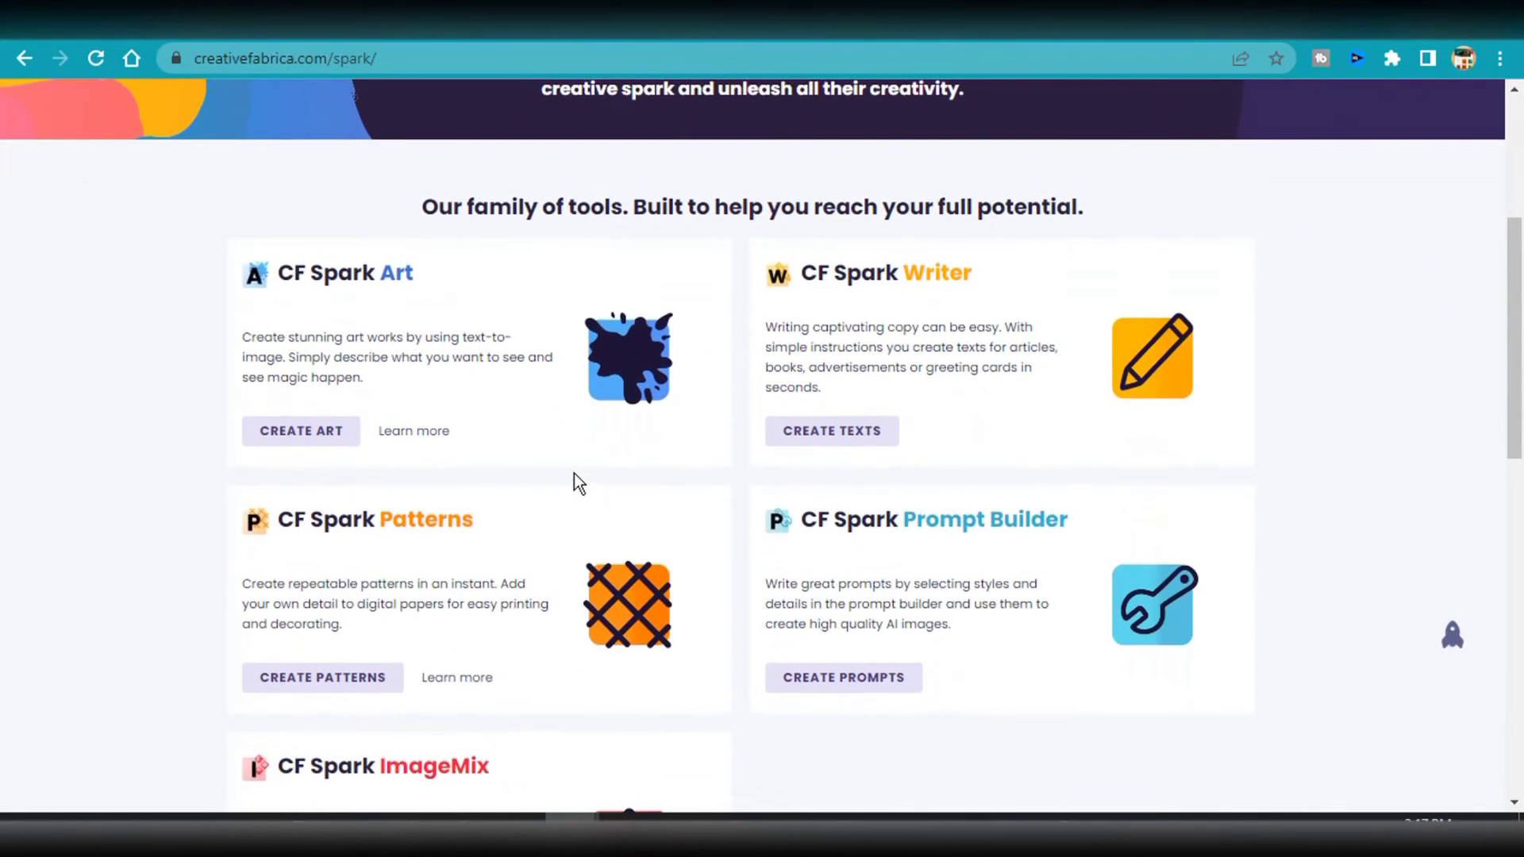
mouse_move(301, 525)
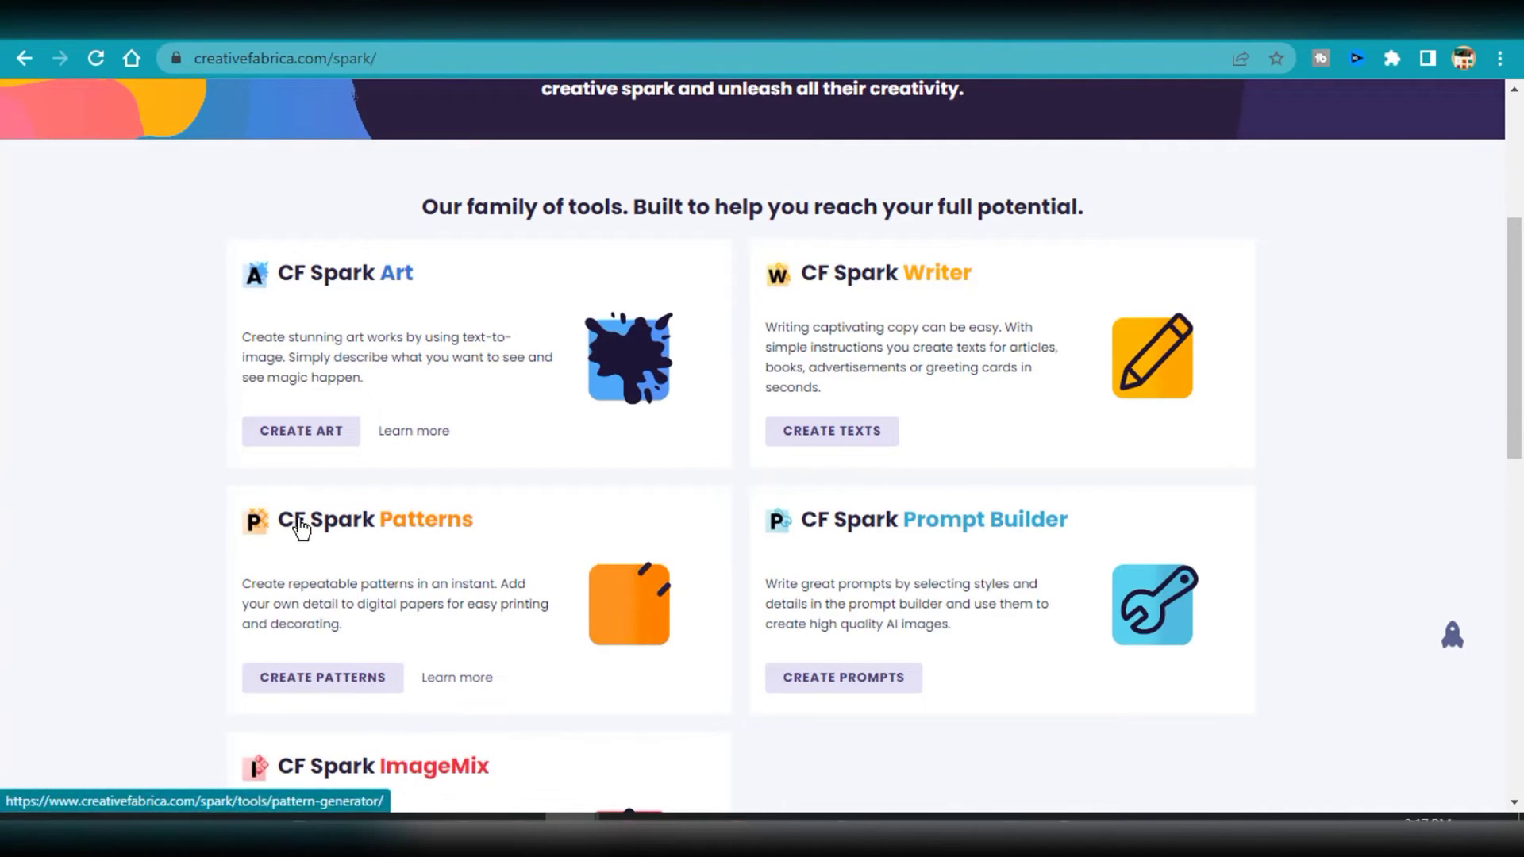
scroll("down", 3)
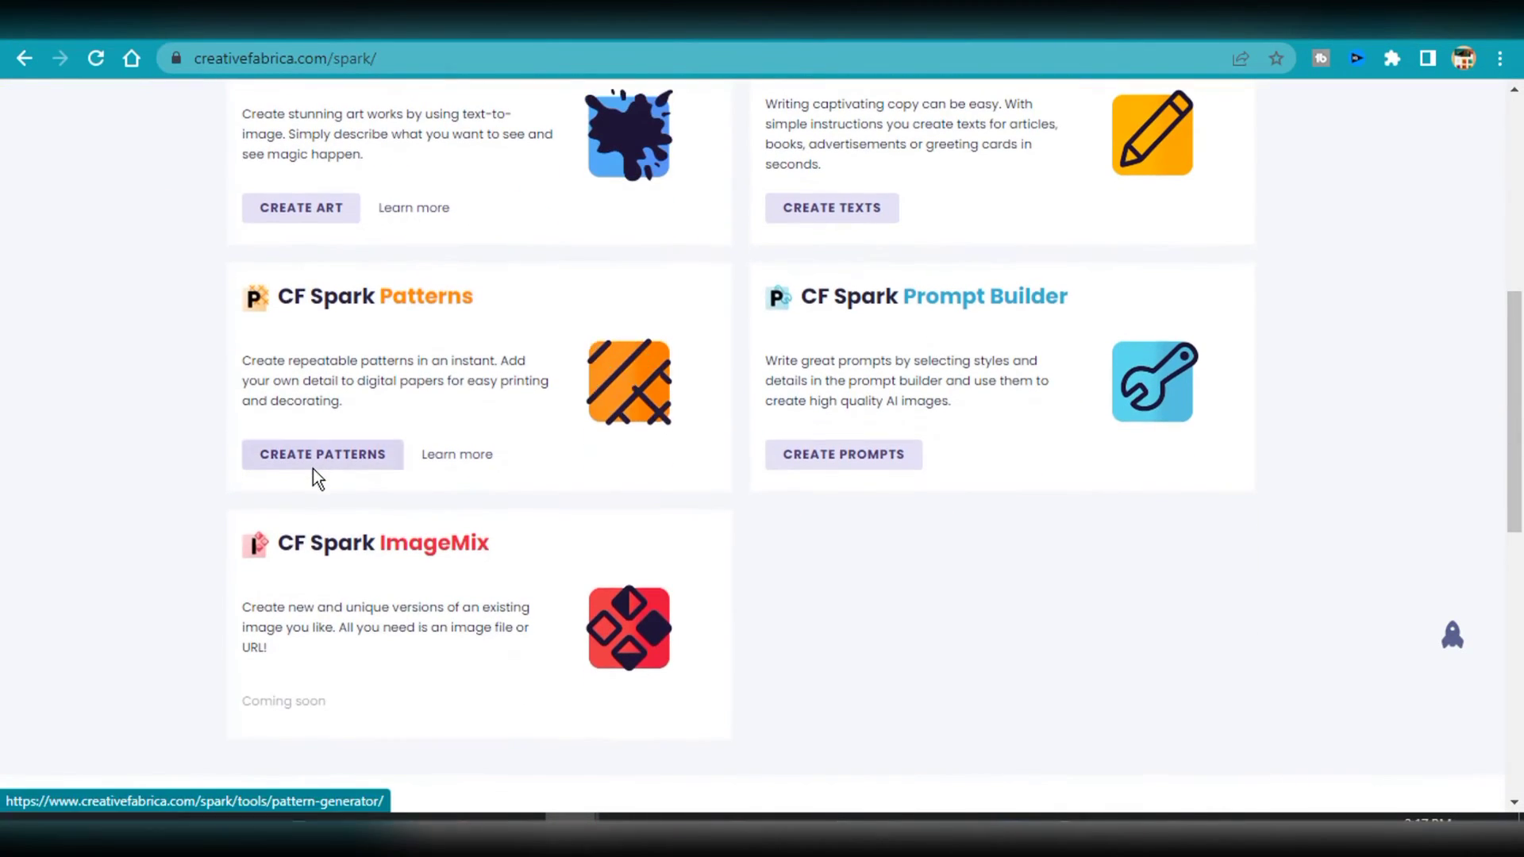
scroll("up", 3)
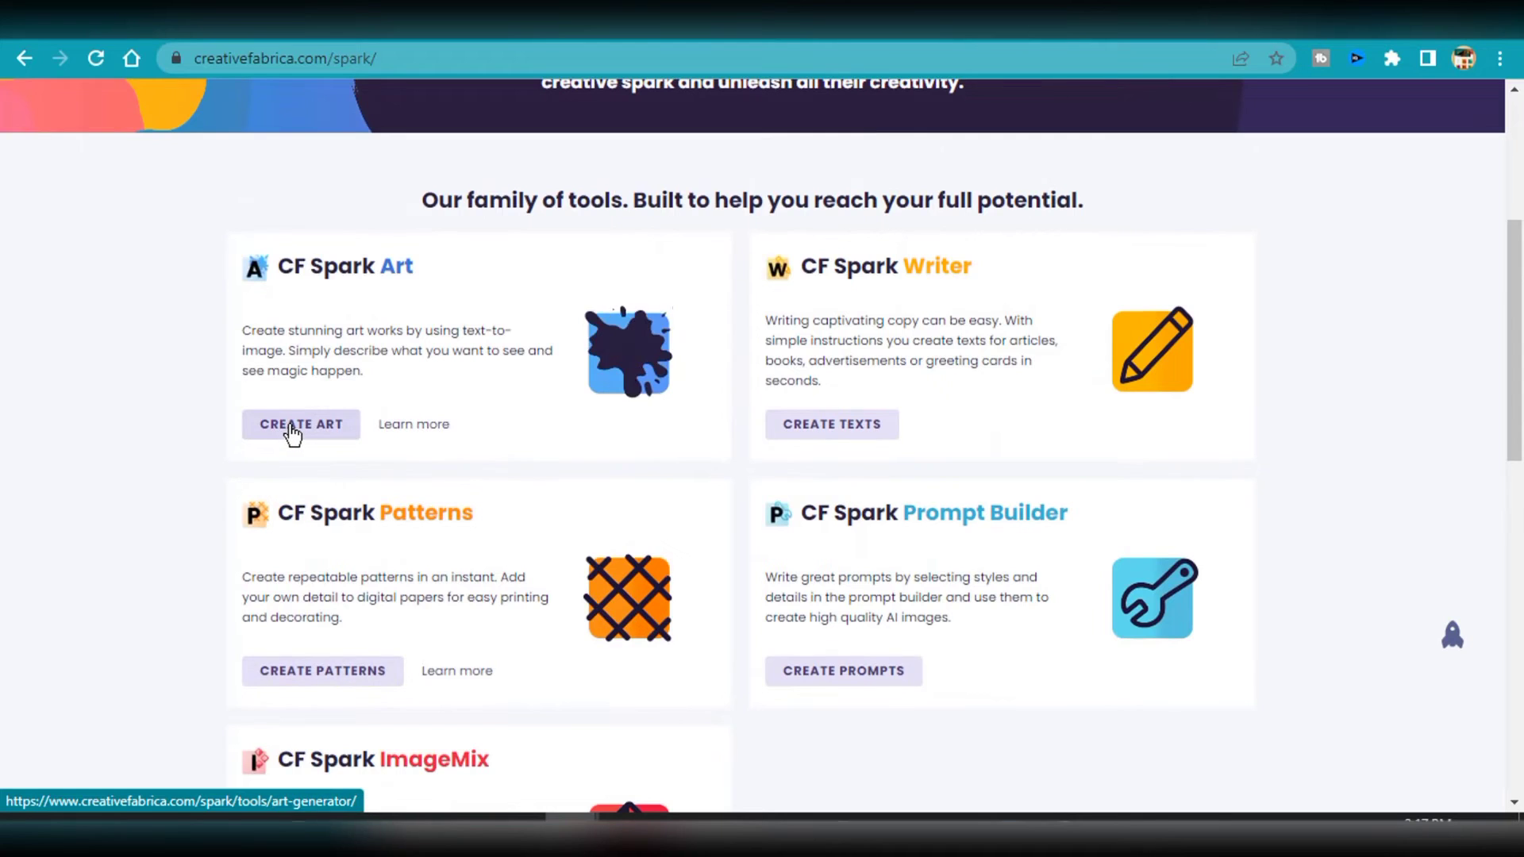
left_click(300, 424)
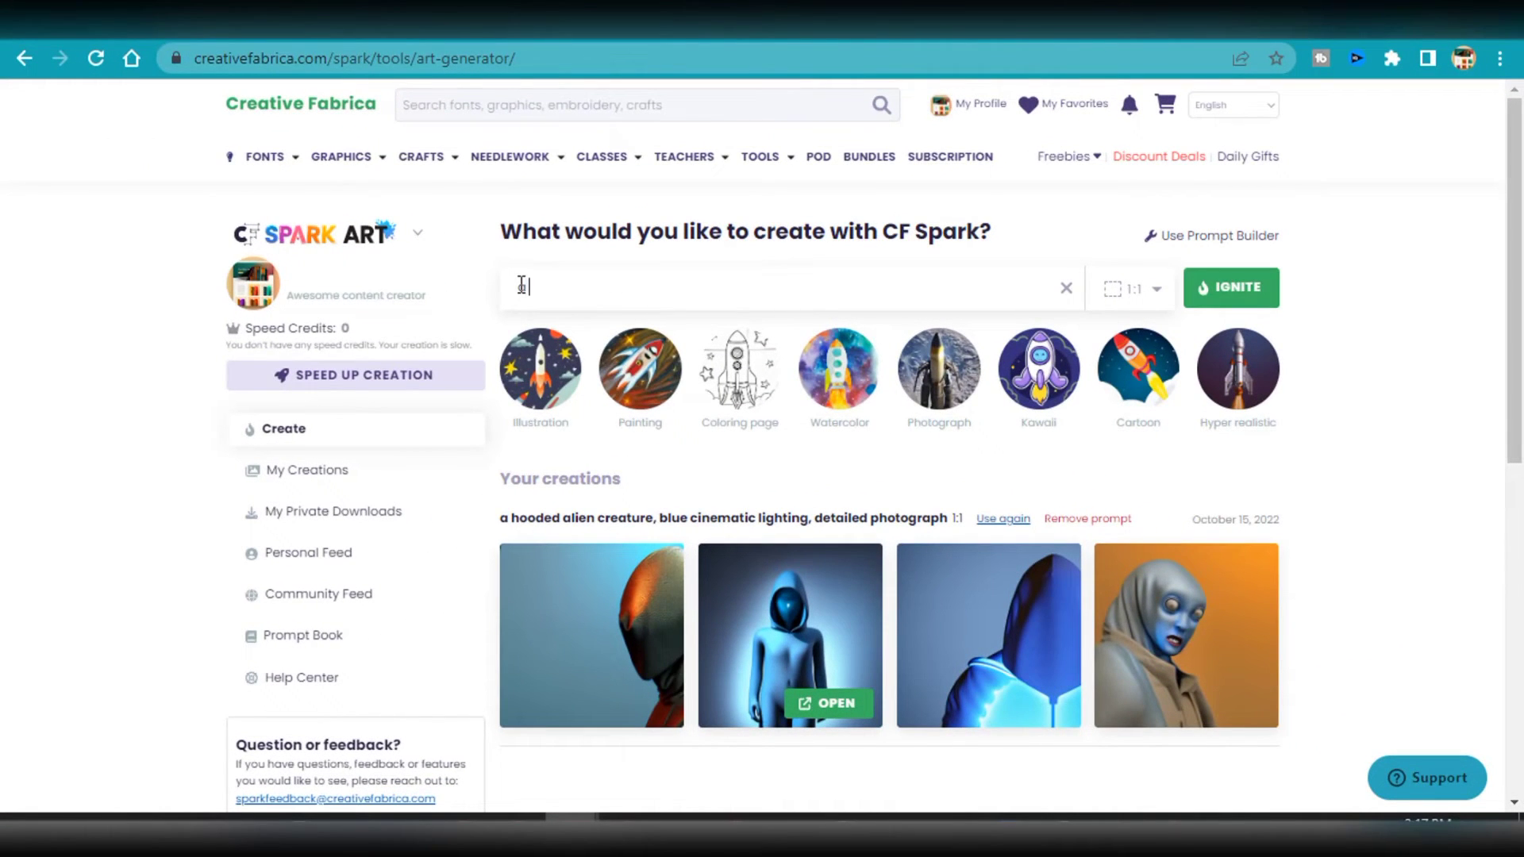
Step: Queue the prompt 'a woman sitting on a couch watching tv' for generation with Ignite
type("woman sitting")
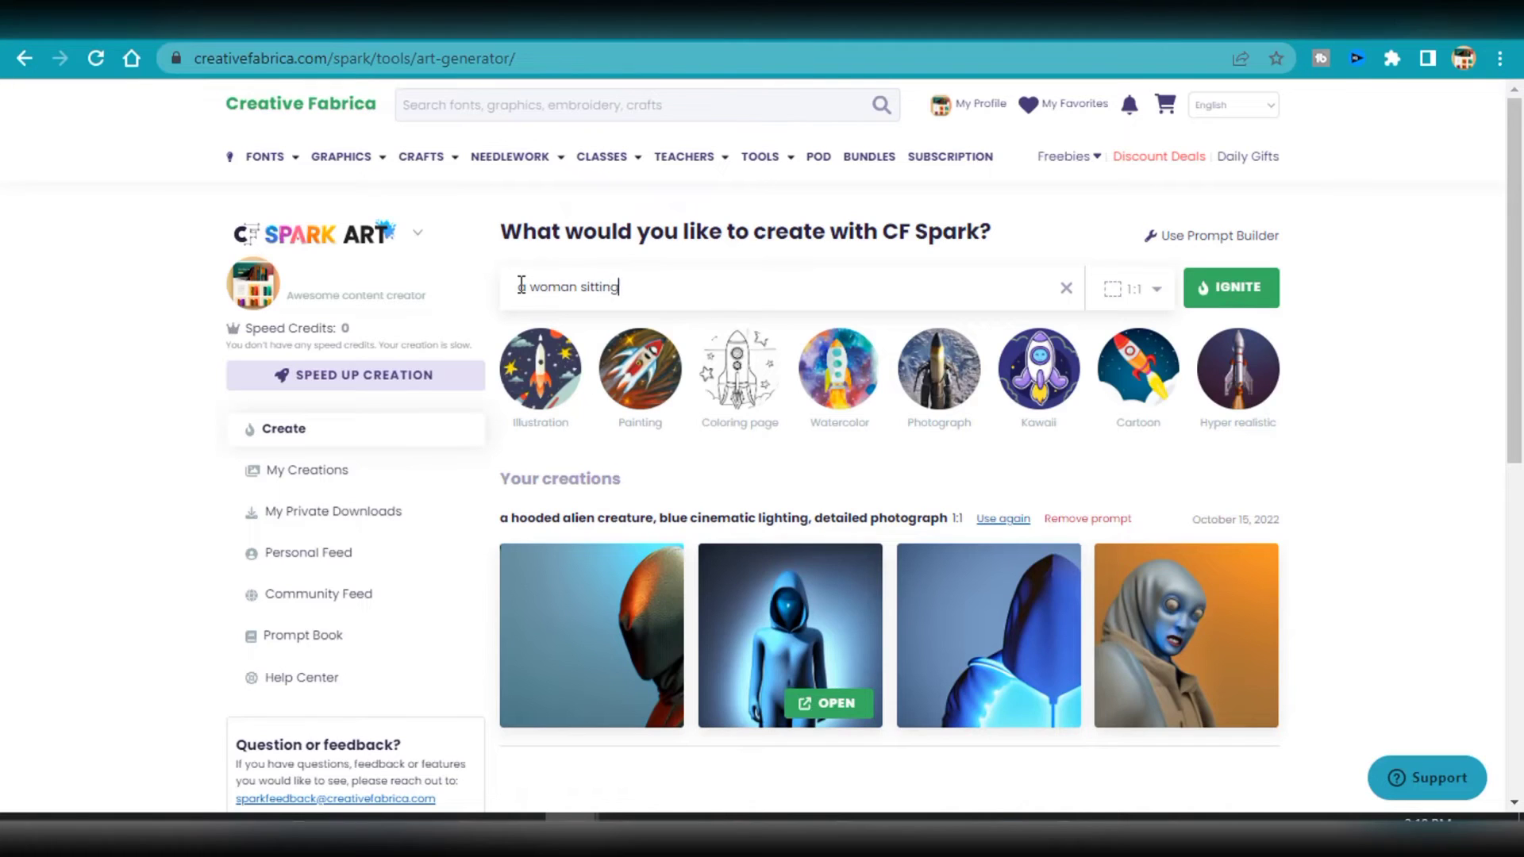
type("on a mou")
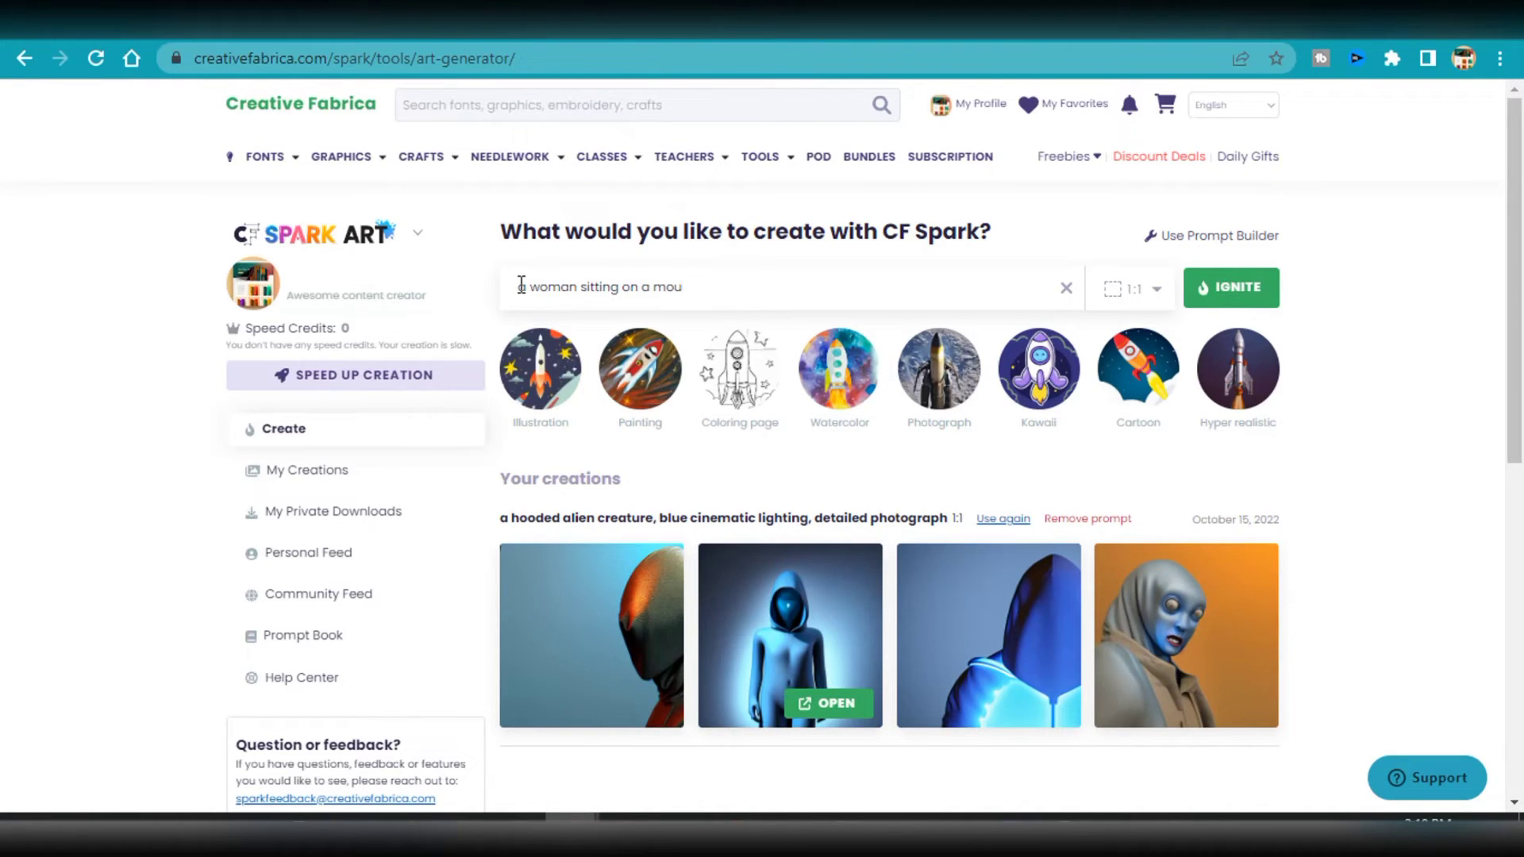
type("sofa ch")
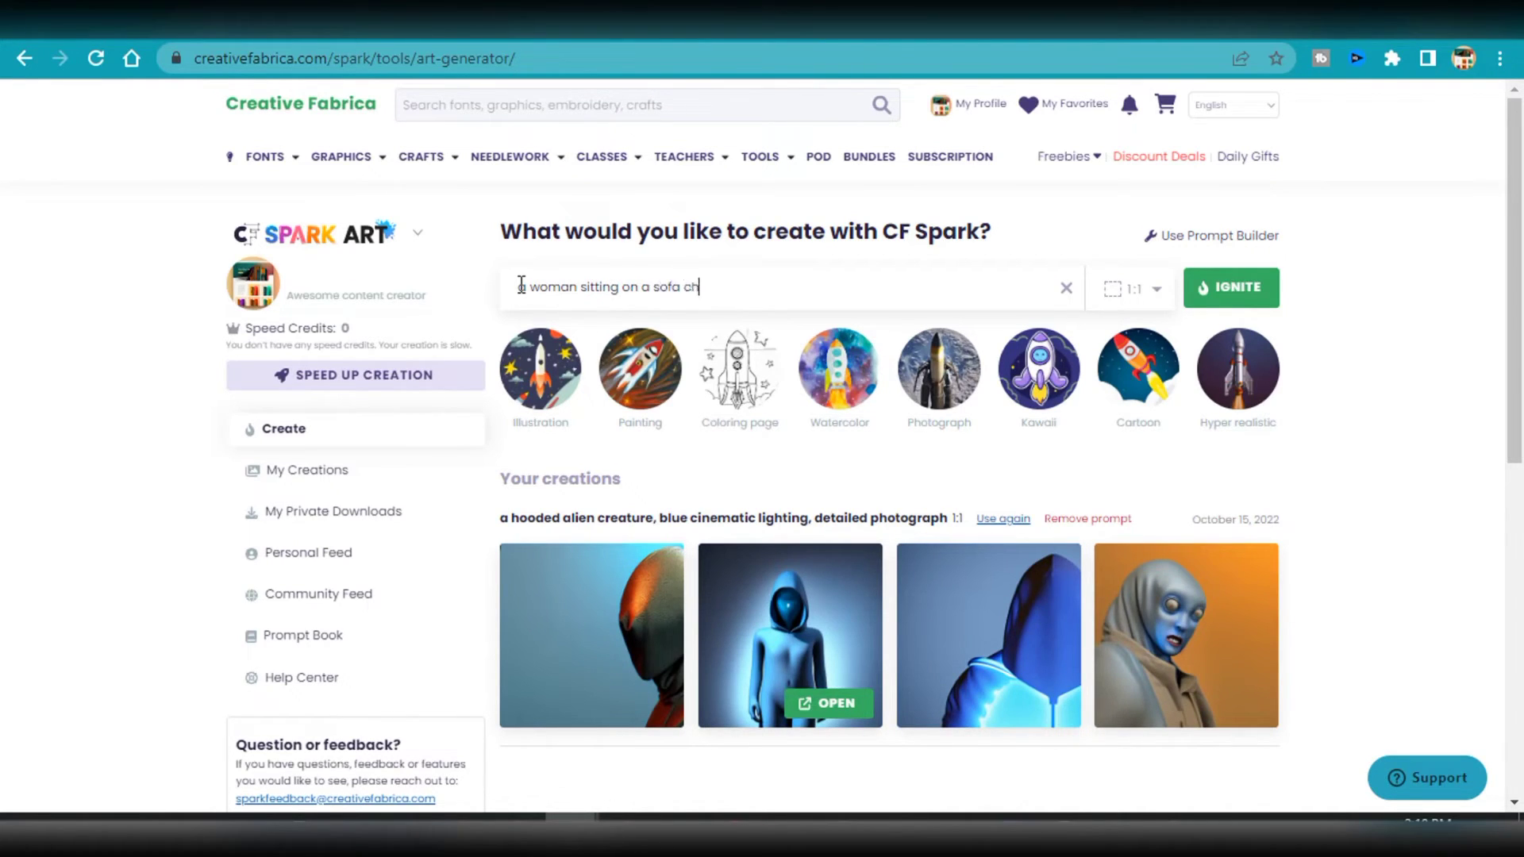
key("Backspace")
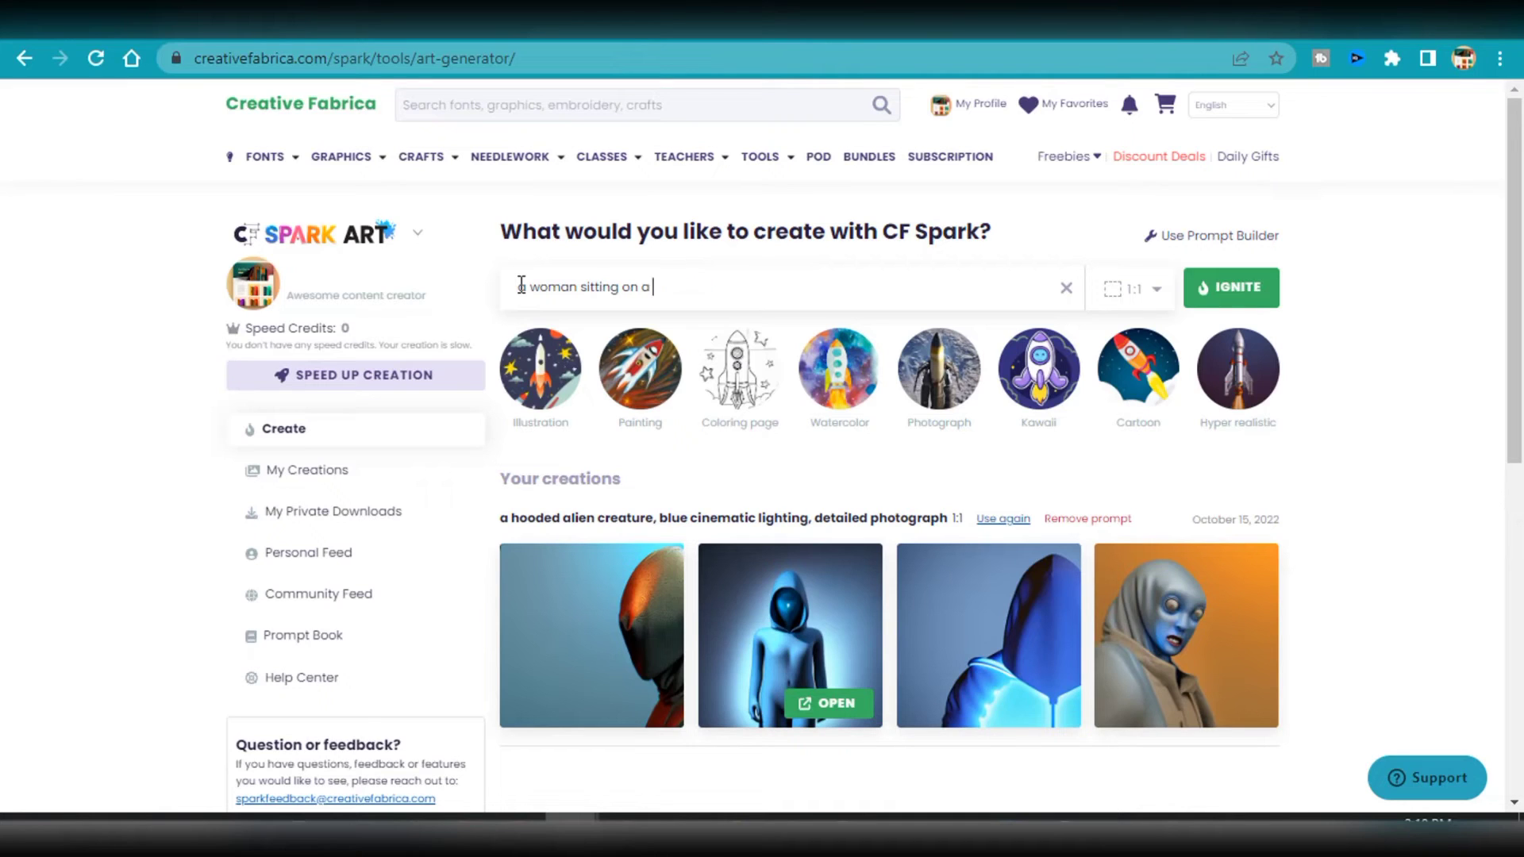
type("couch watching")
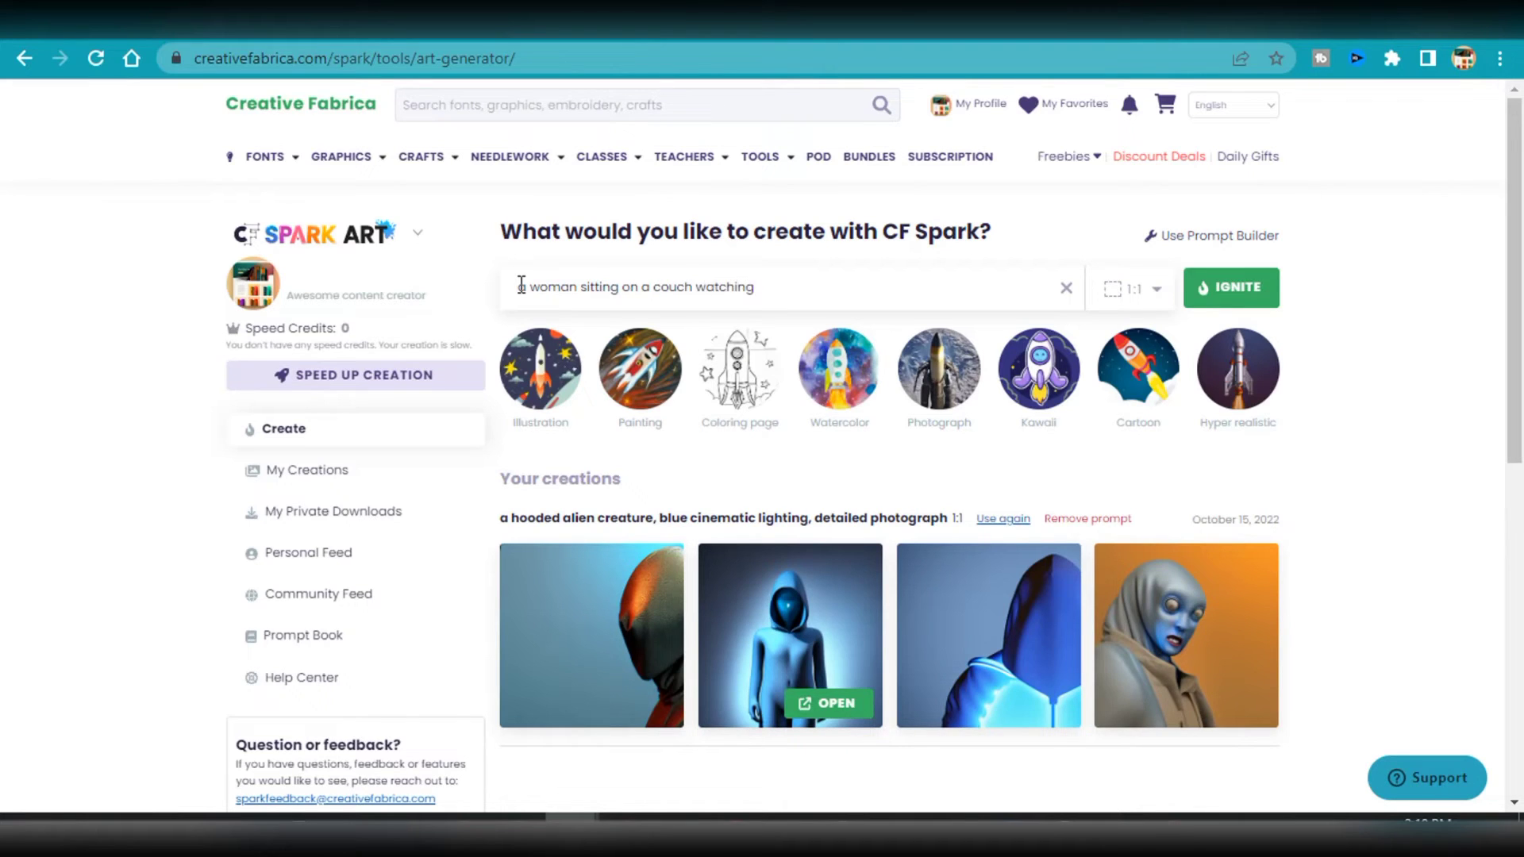
left_click(1230, 287)
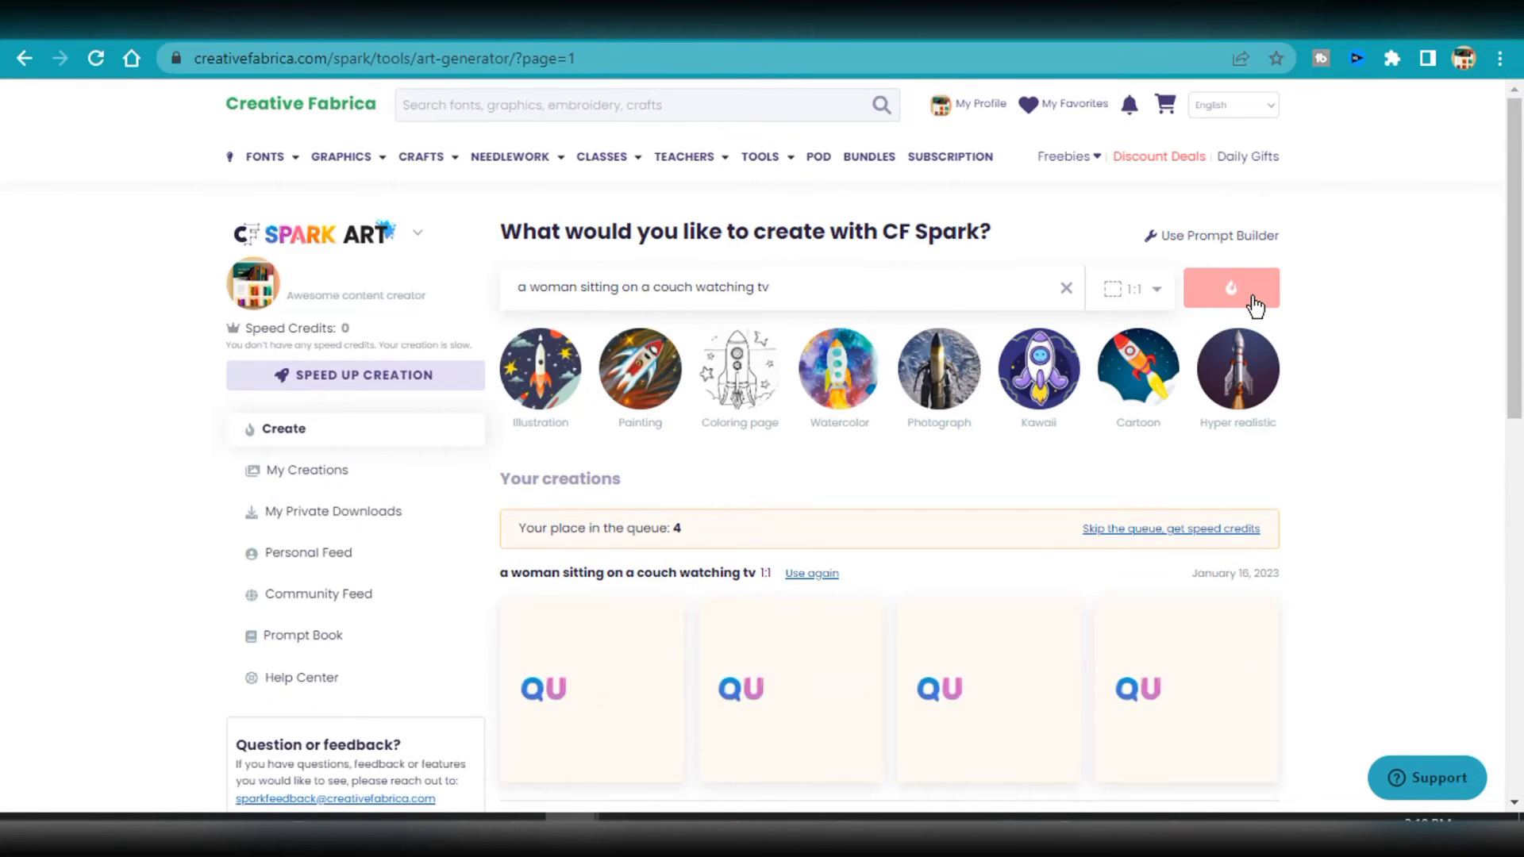
left_click(1231, 287)
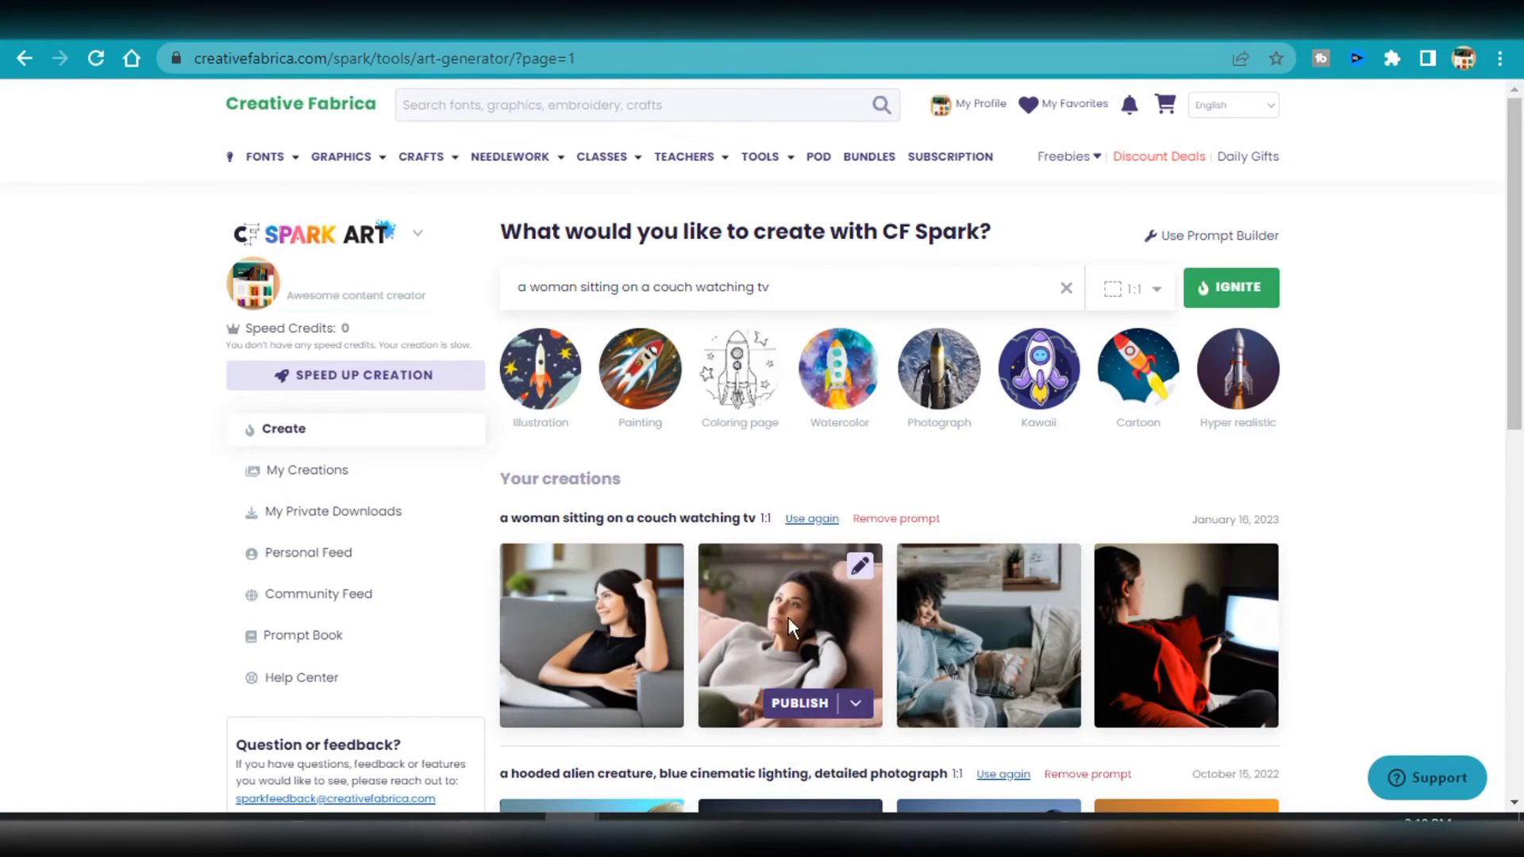
mouse_move(983, 651)
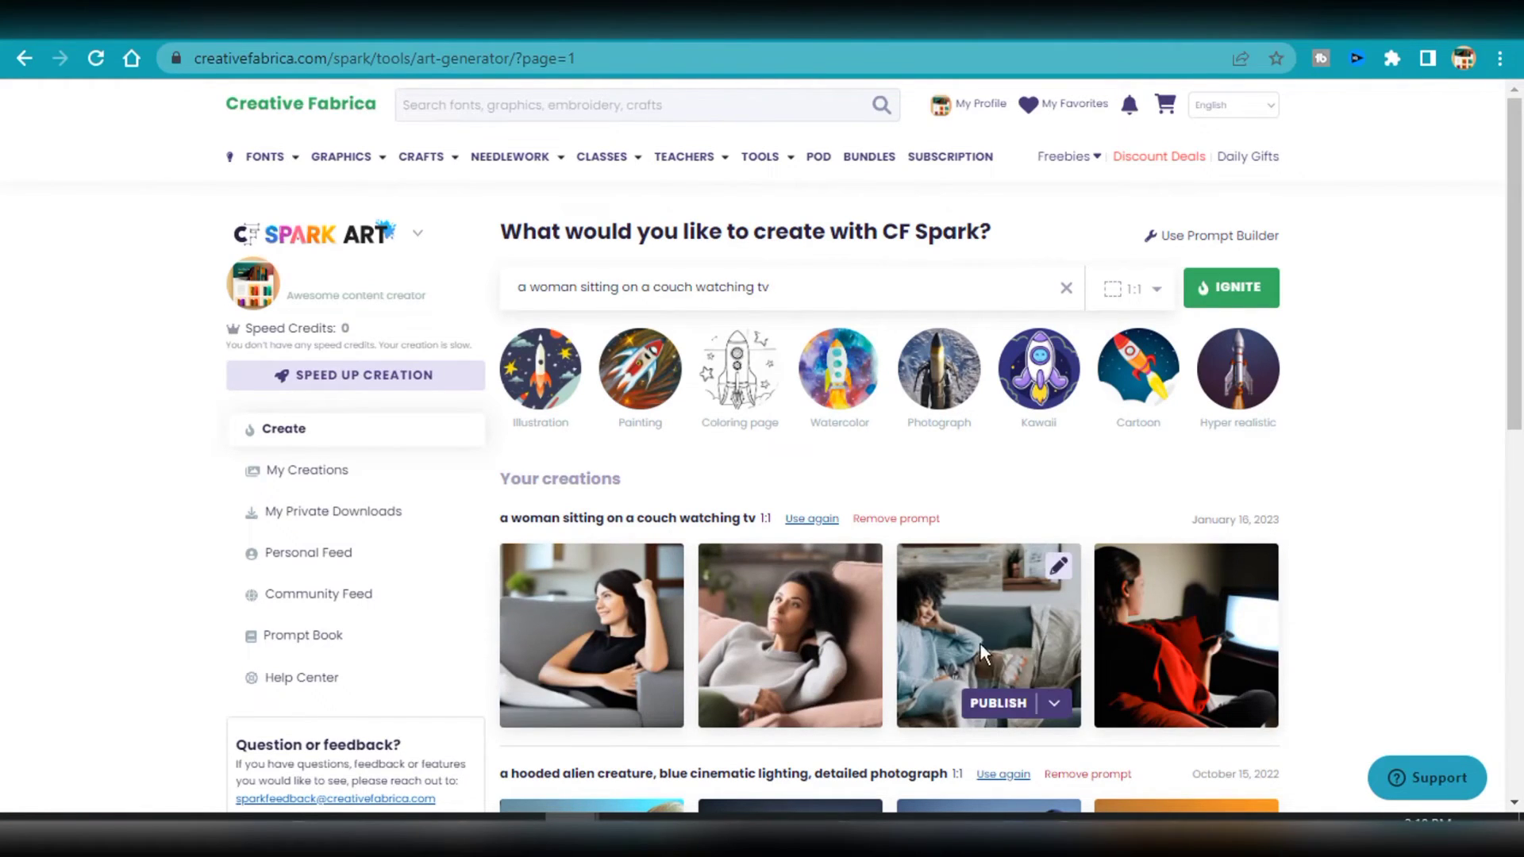
mouse_move(1255, 576)
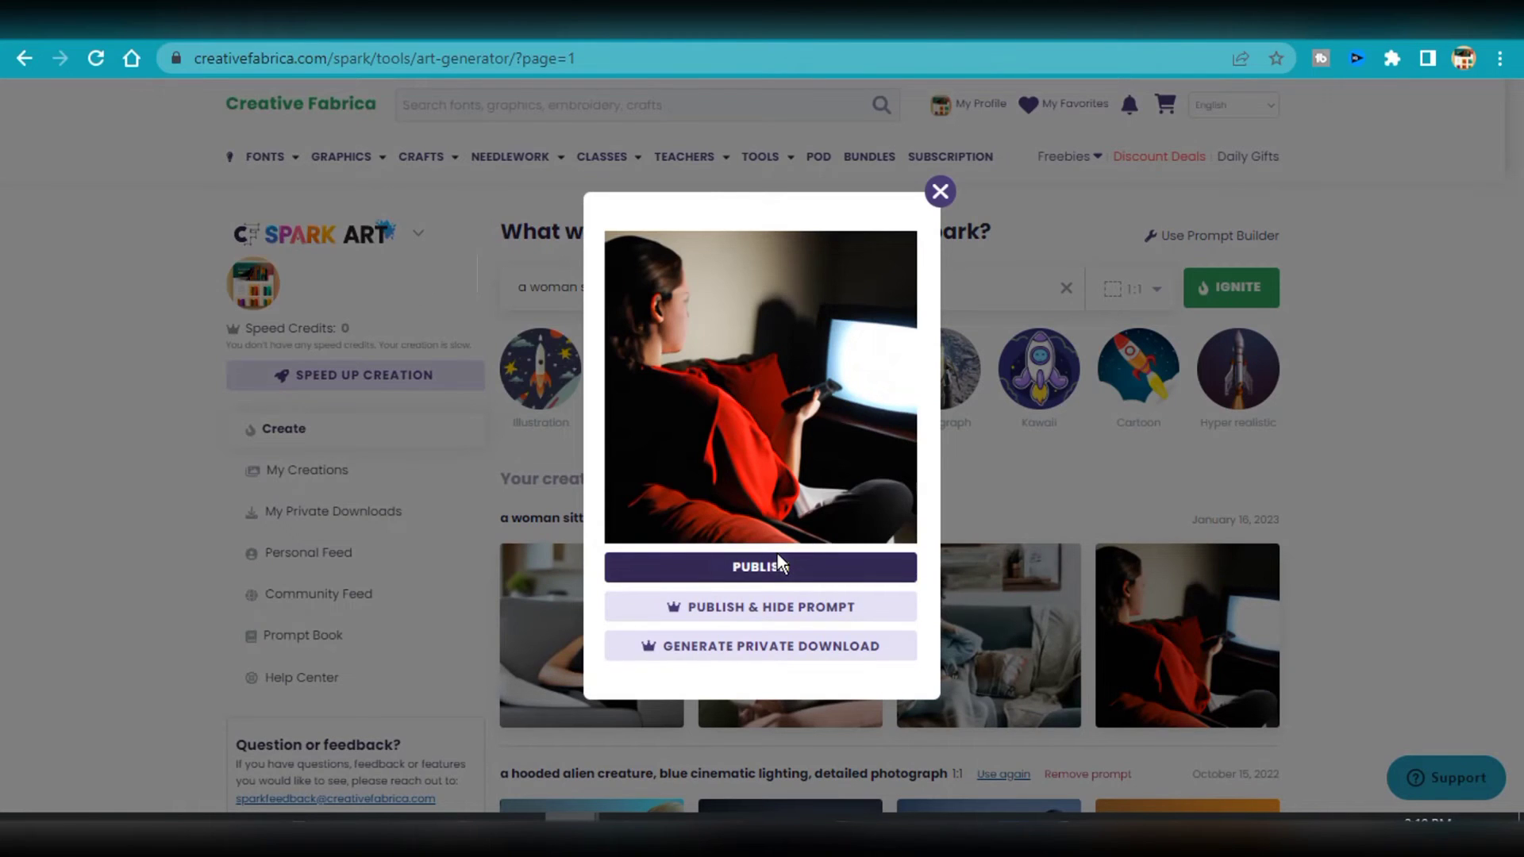
mouse_move(978, 308)
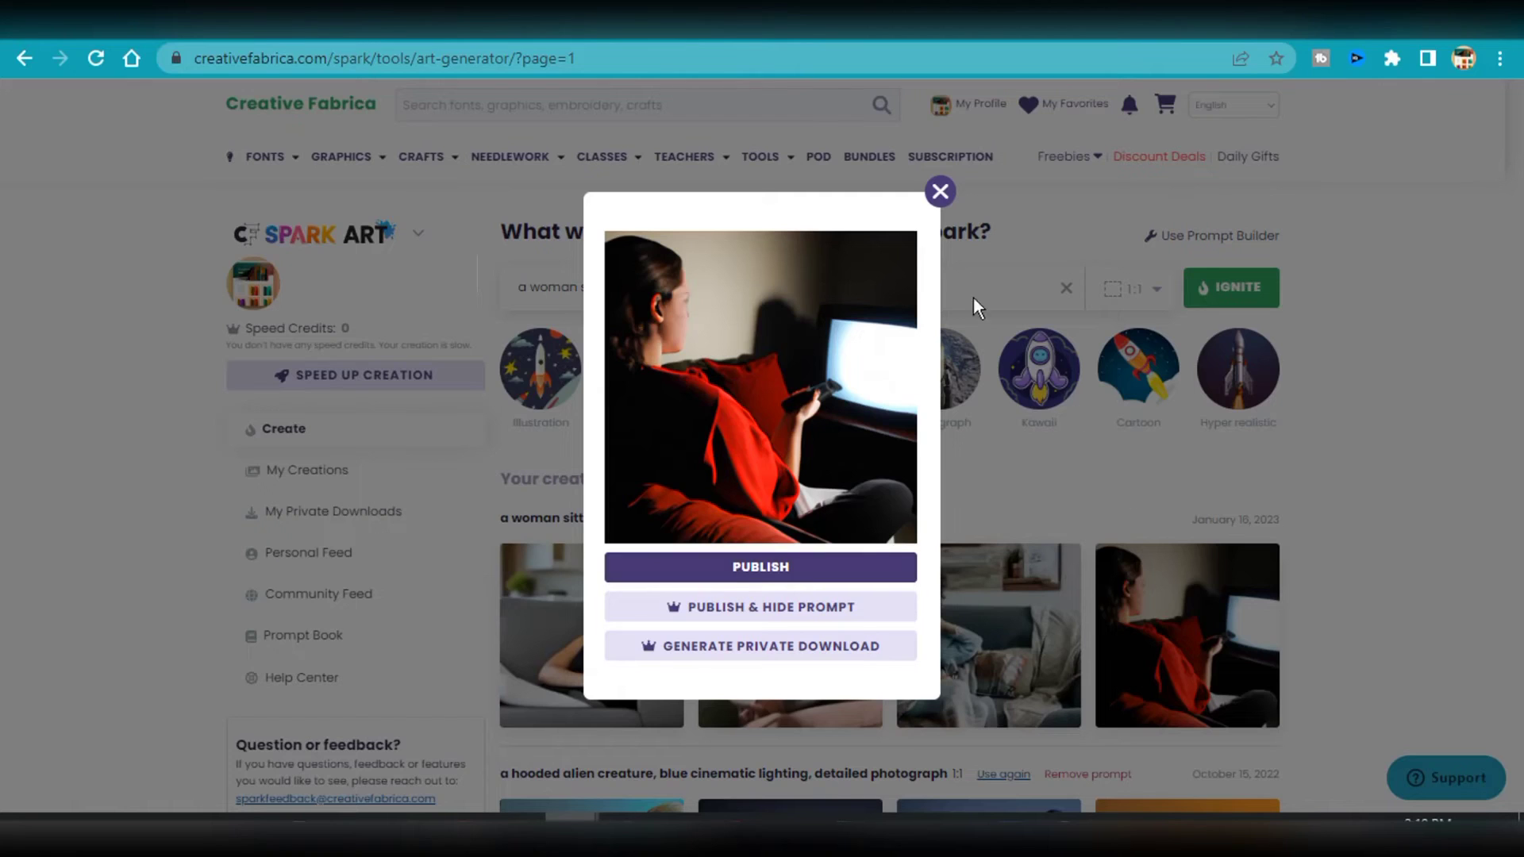
Step: Dismiss the Publish dialog for the fourth couch image
left_click(939, 192)
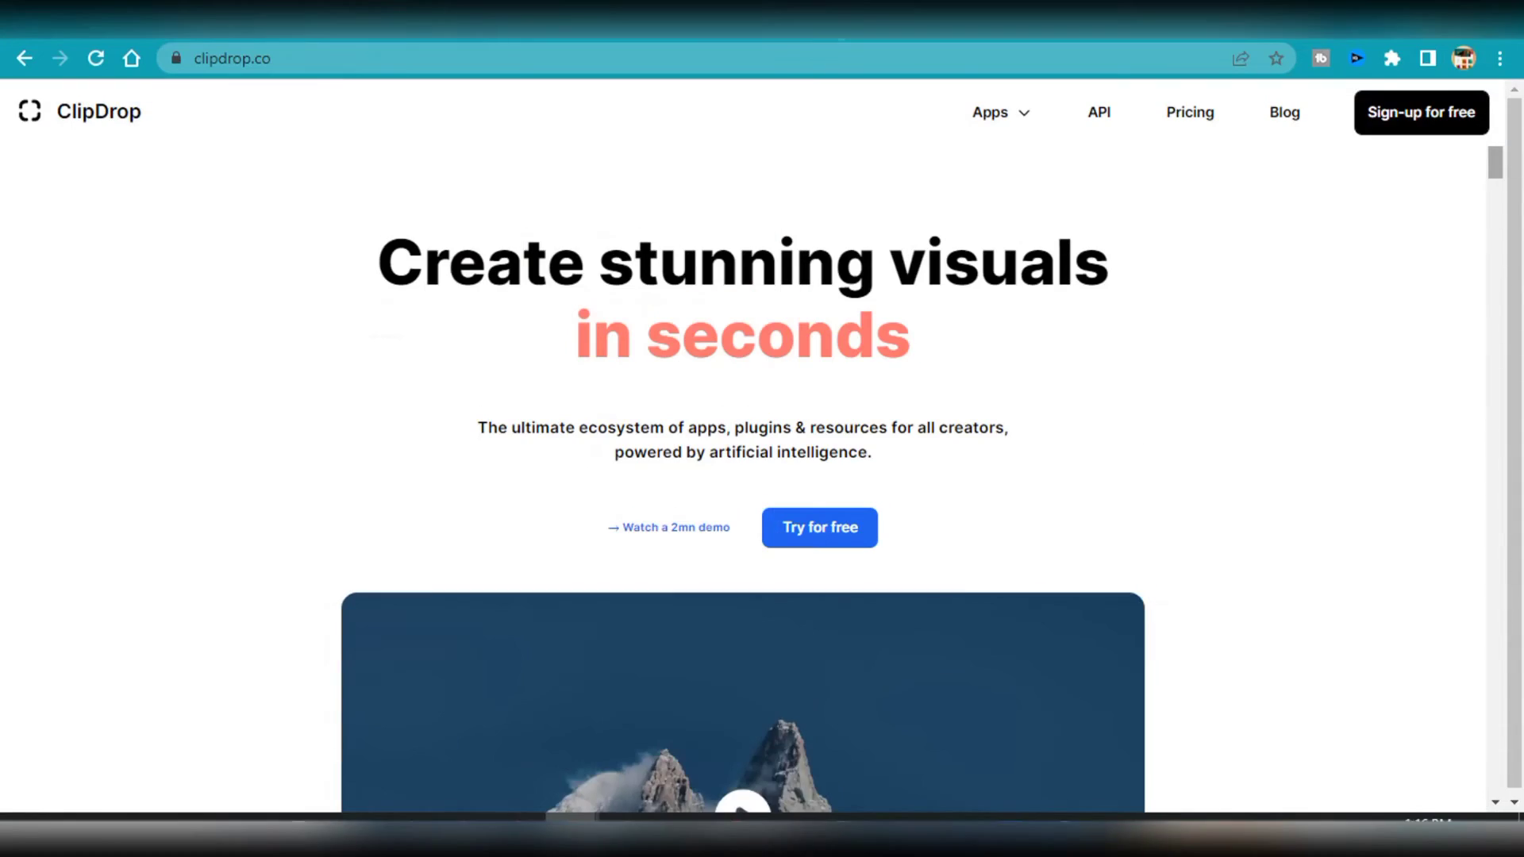
scroll("down", 3)
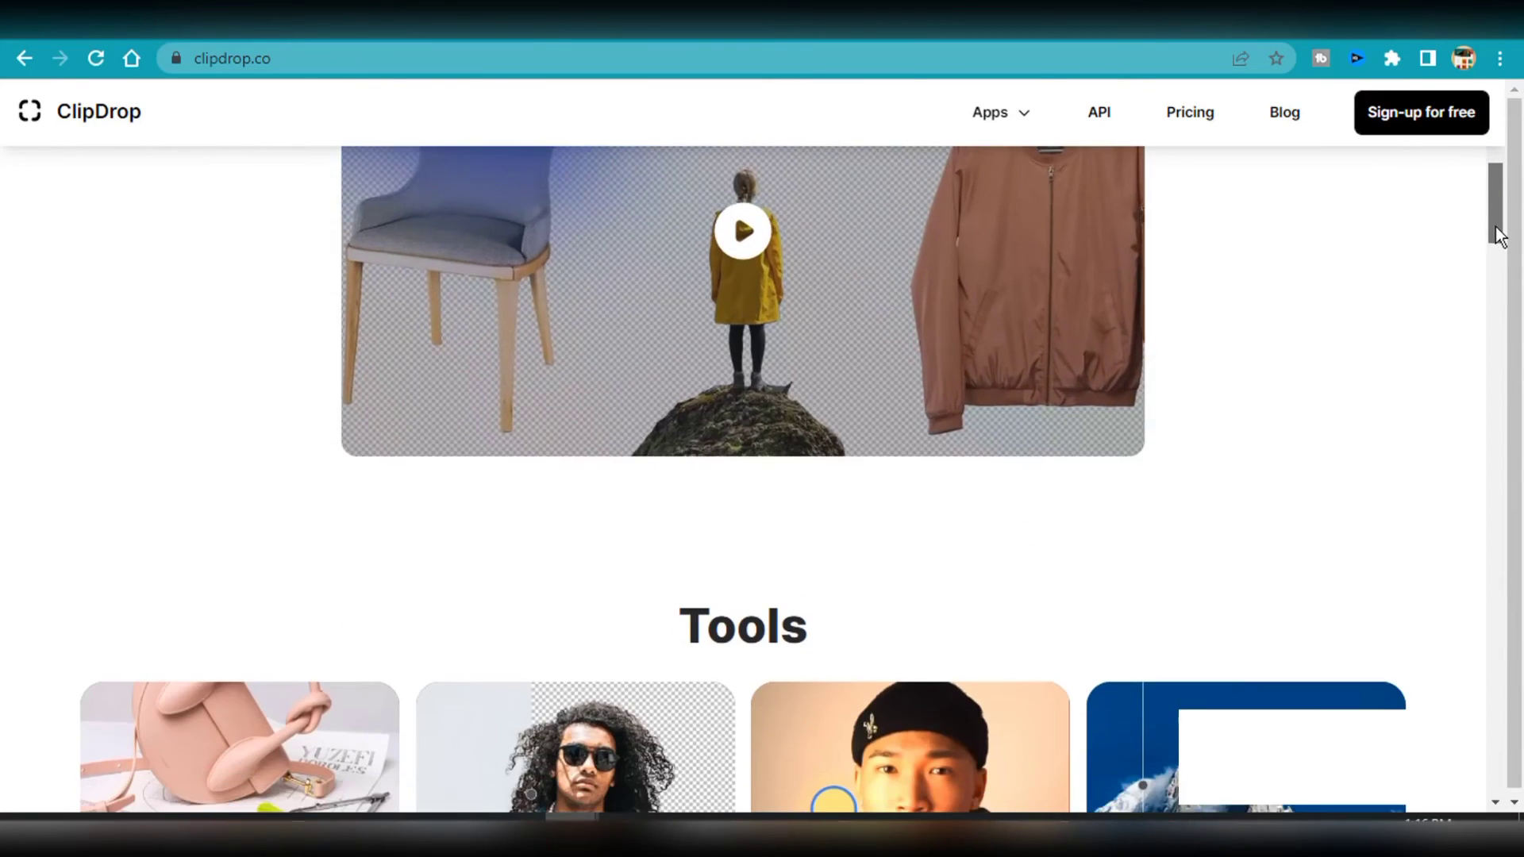
scroll("down", 3)
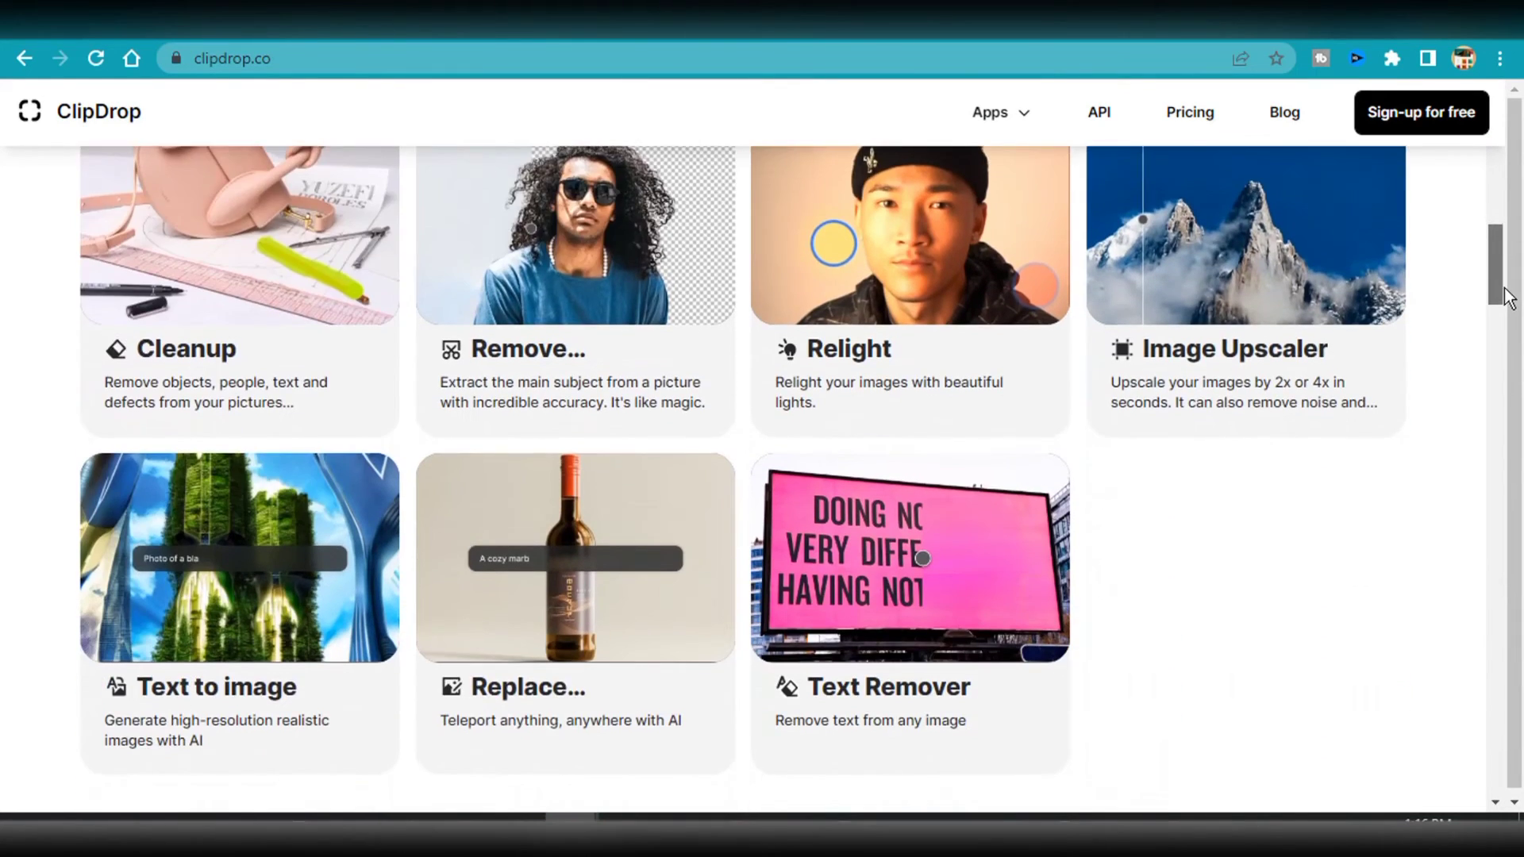
scroll("down", 3)
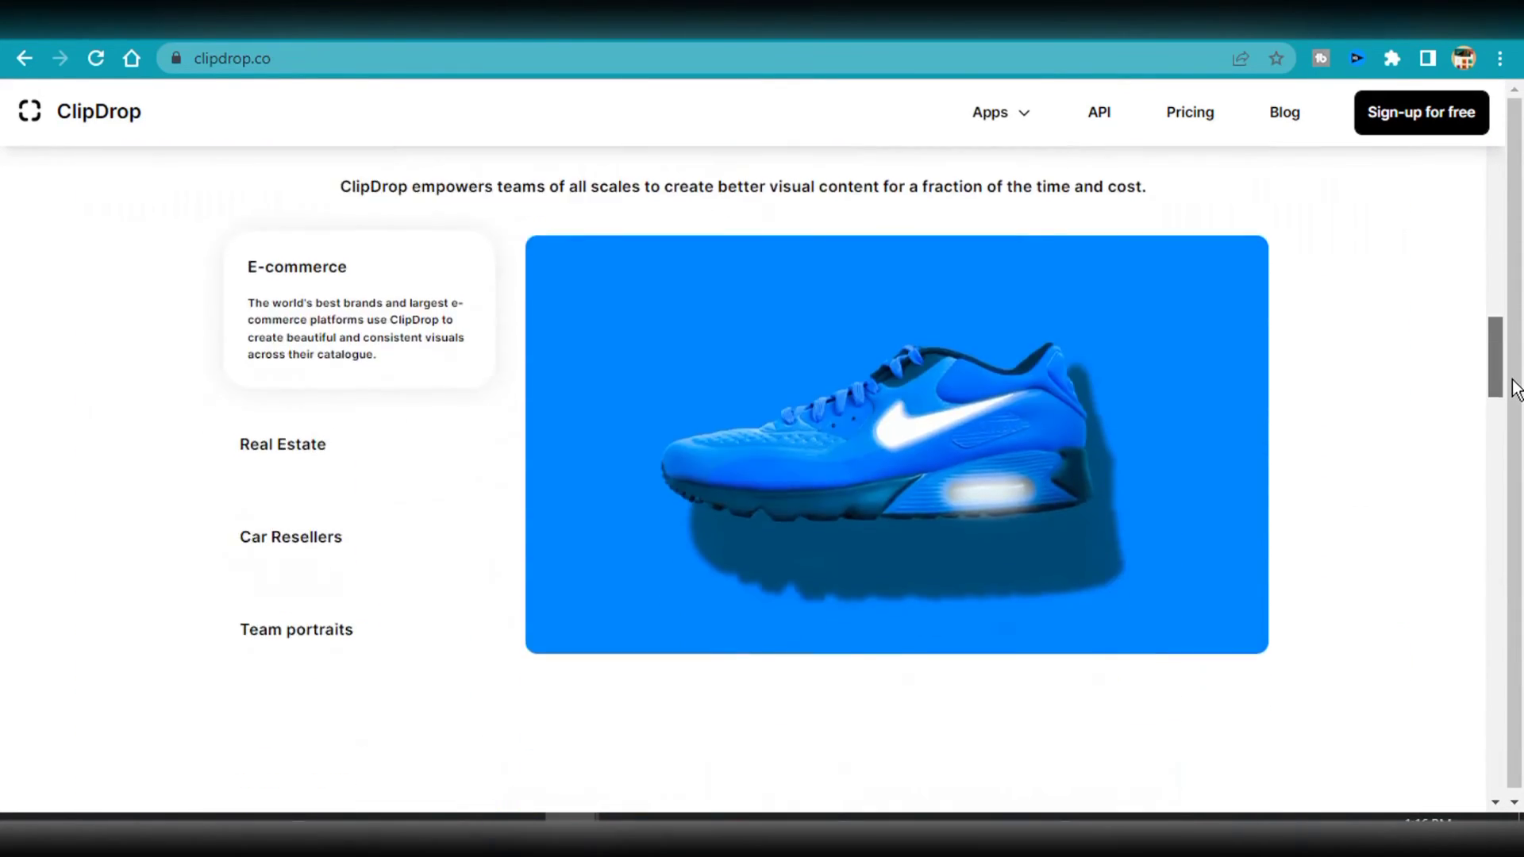
scroll("down", 3)
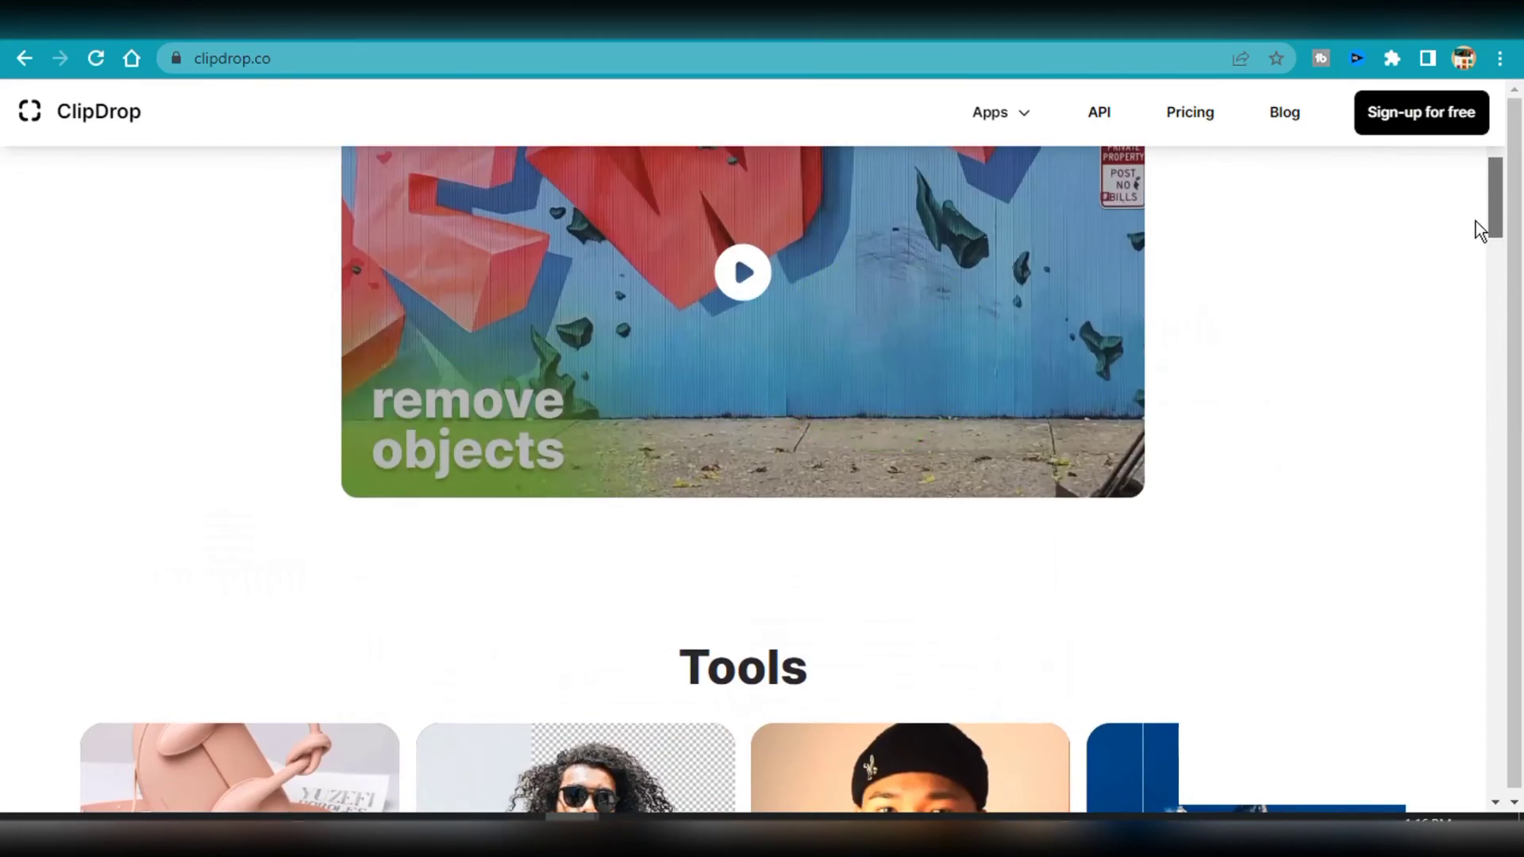
scroll("up", 3)
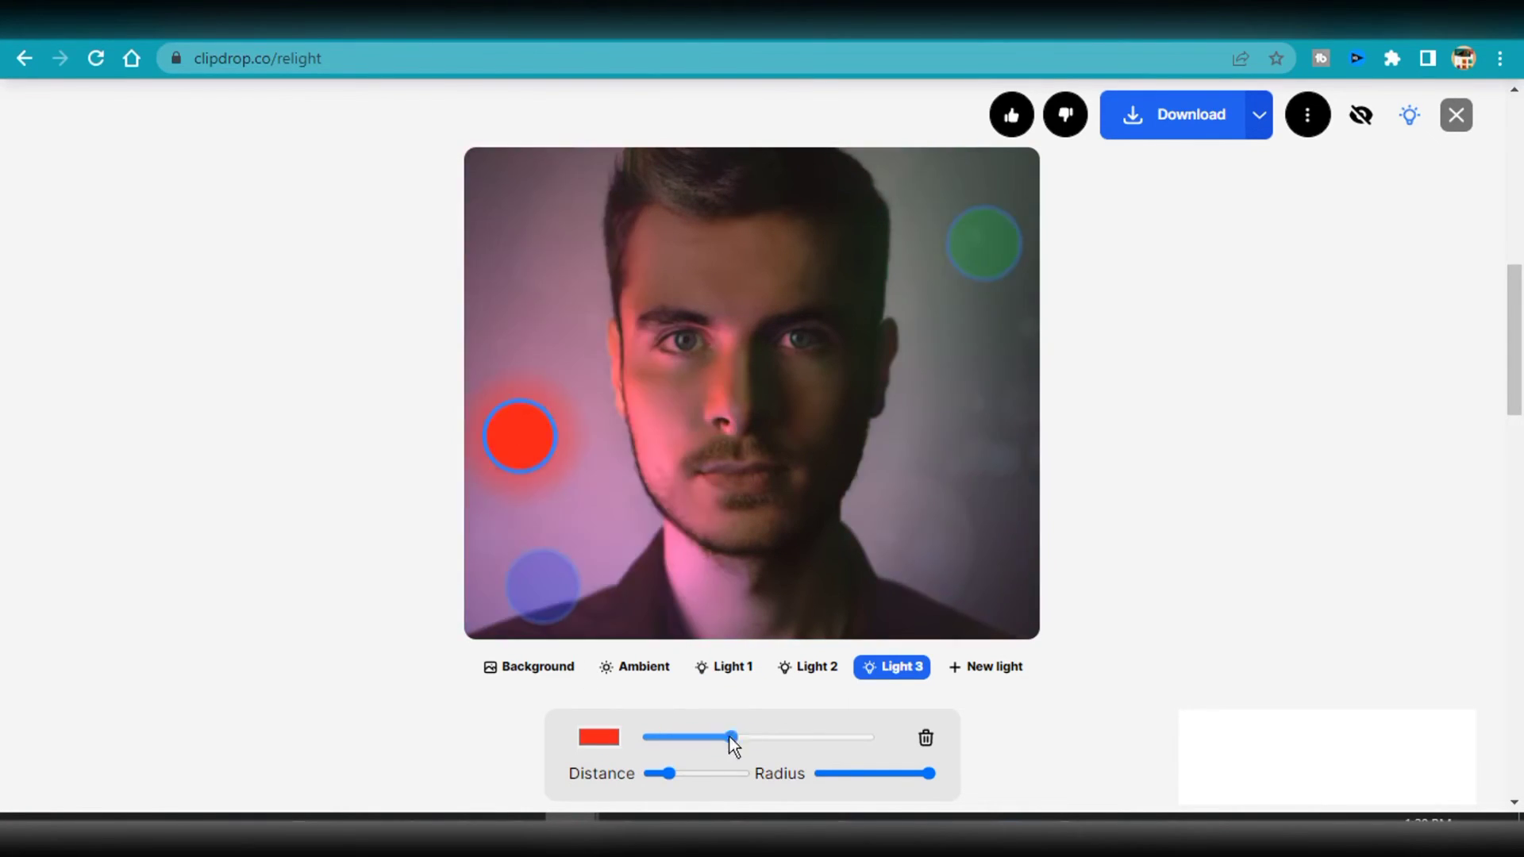
Step: Move the green light further from the face in Relight, then start an upload in LeiaPix
left_click(732, 667)
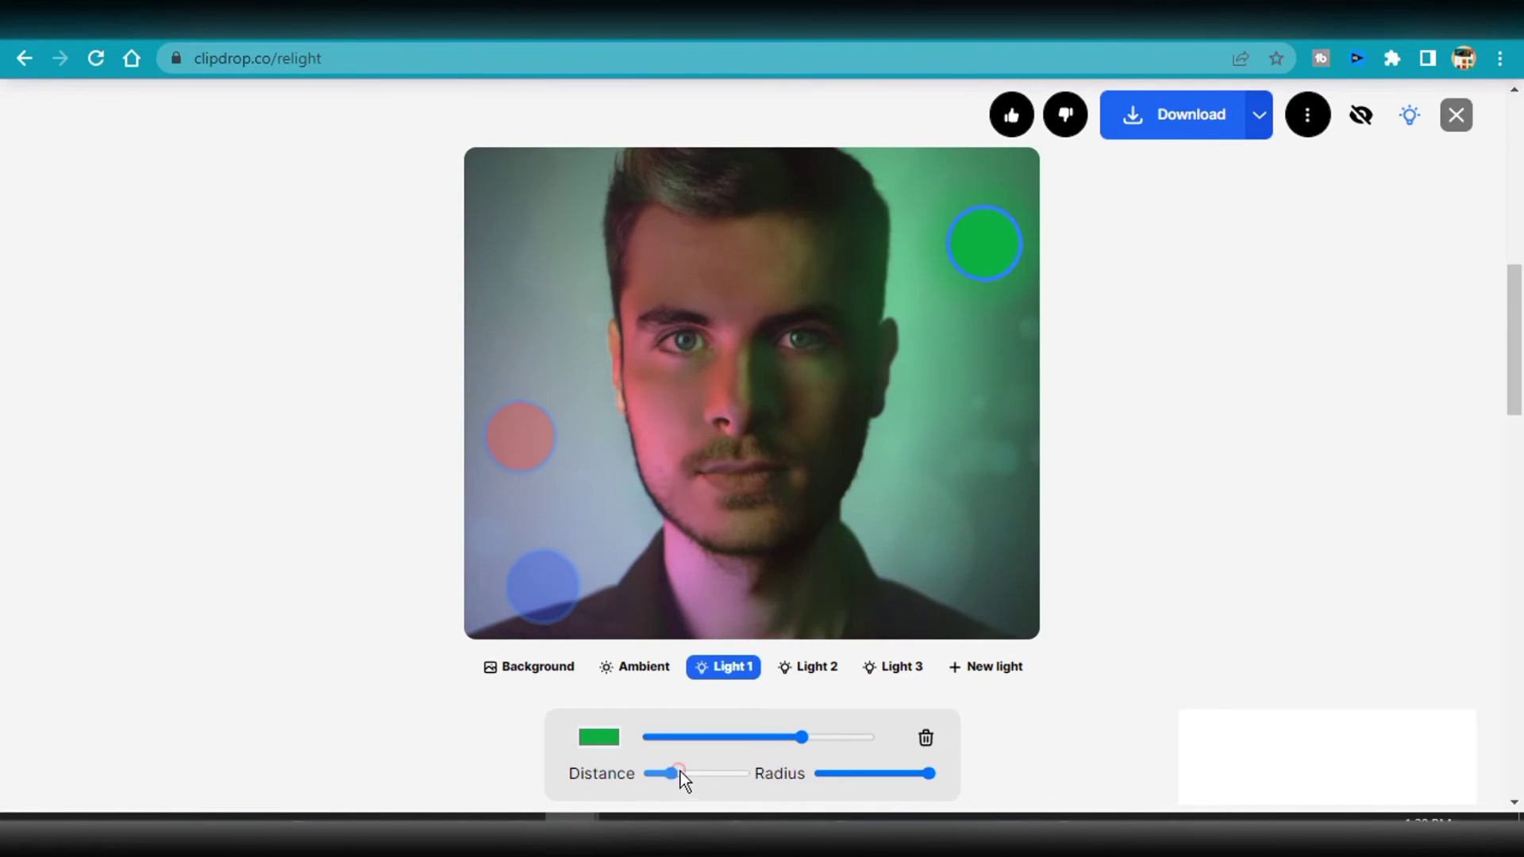
left_click(899, 667)
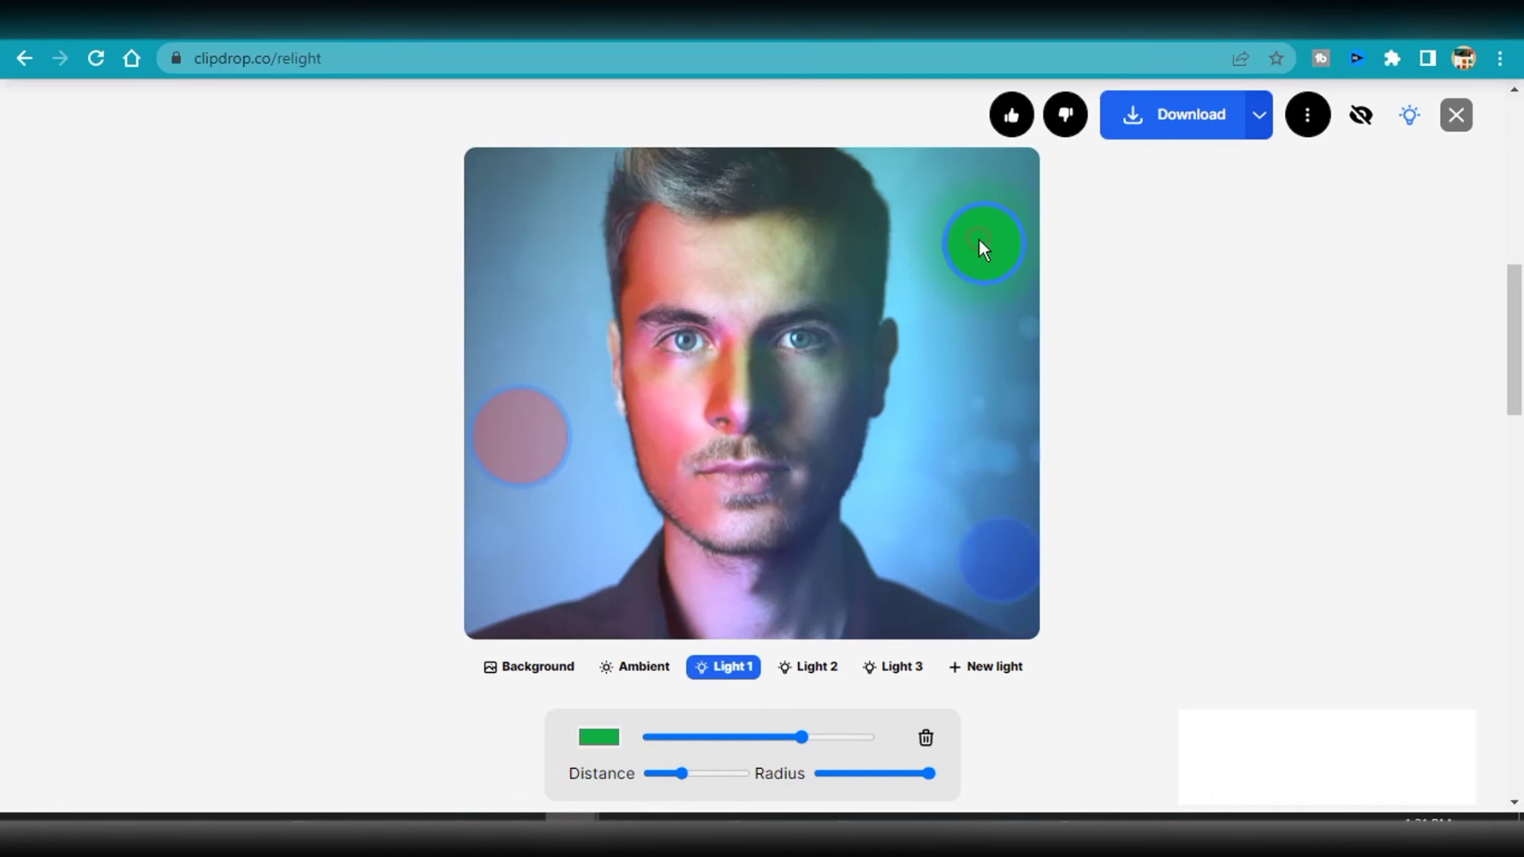
left_click(600, 737)
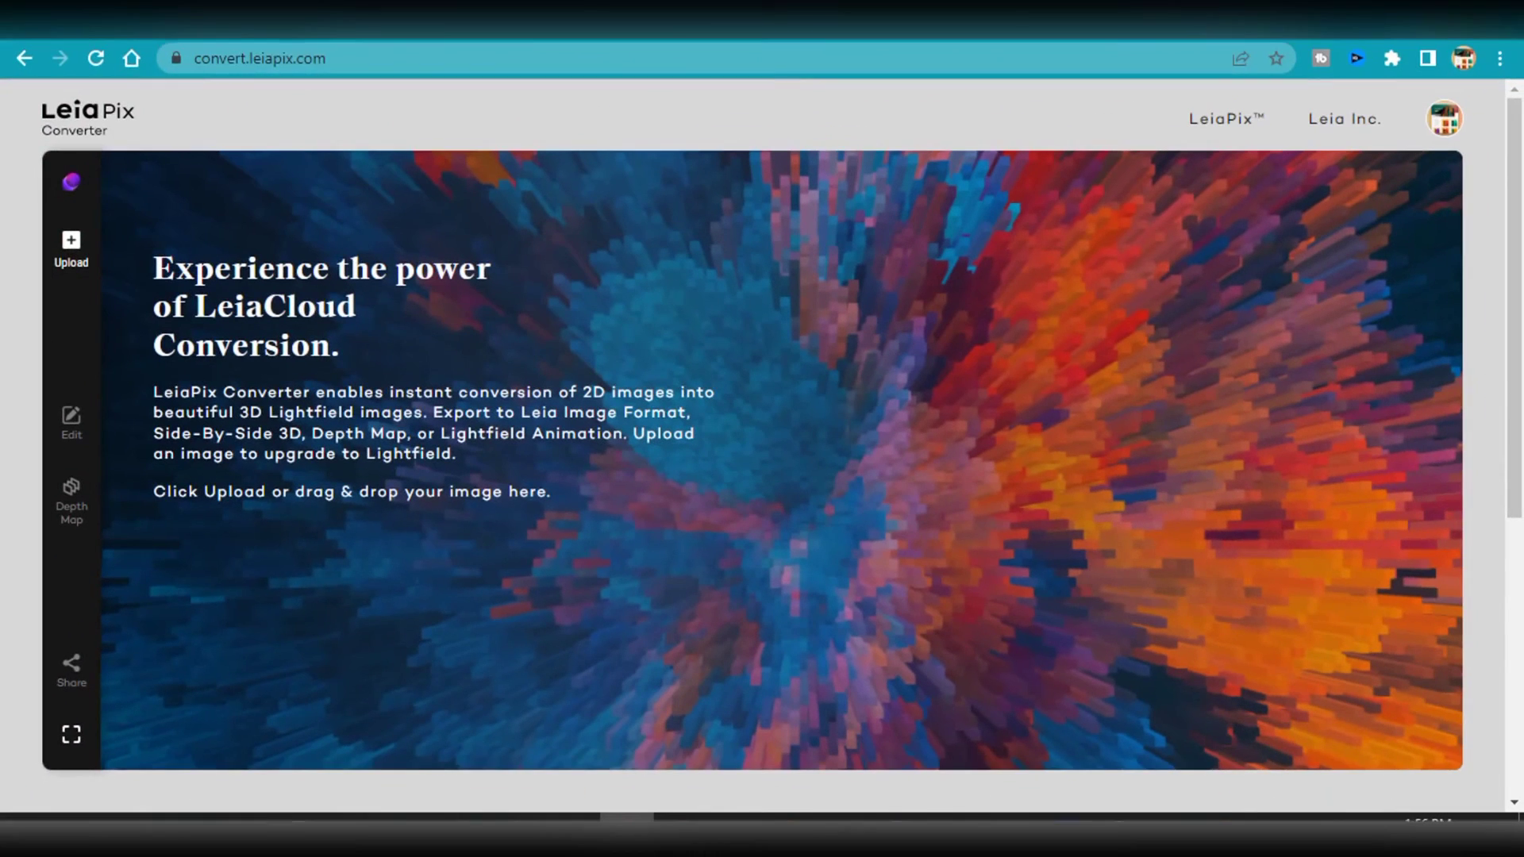
mouse_move(71, 243)
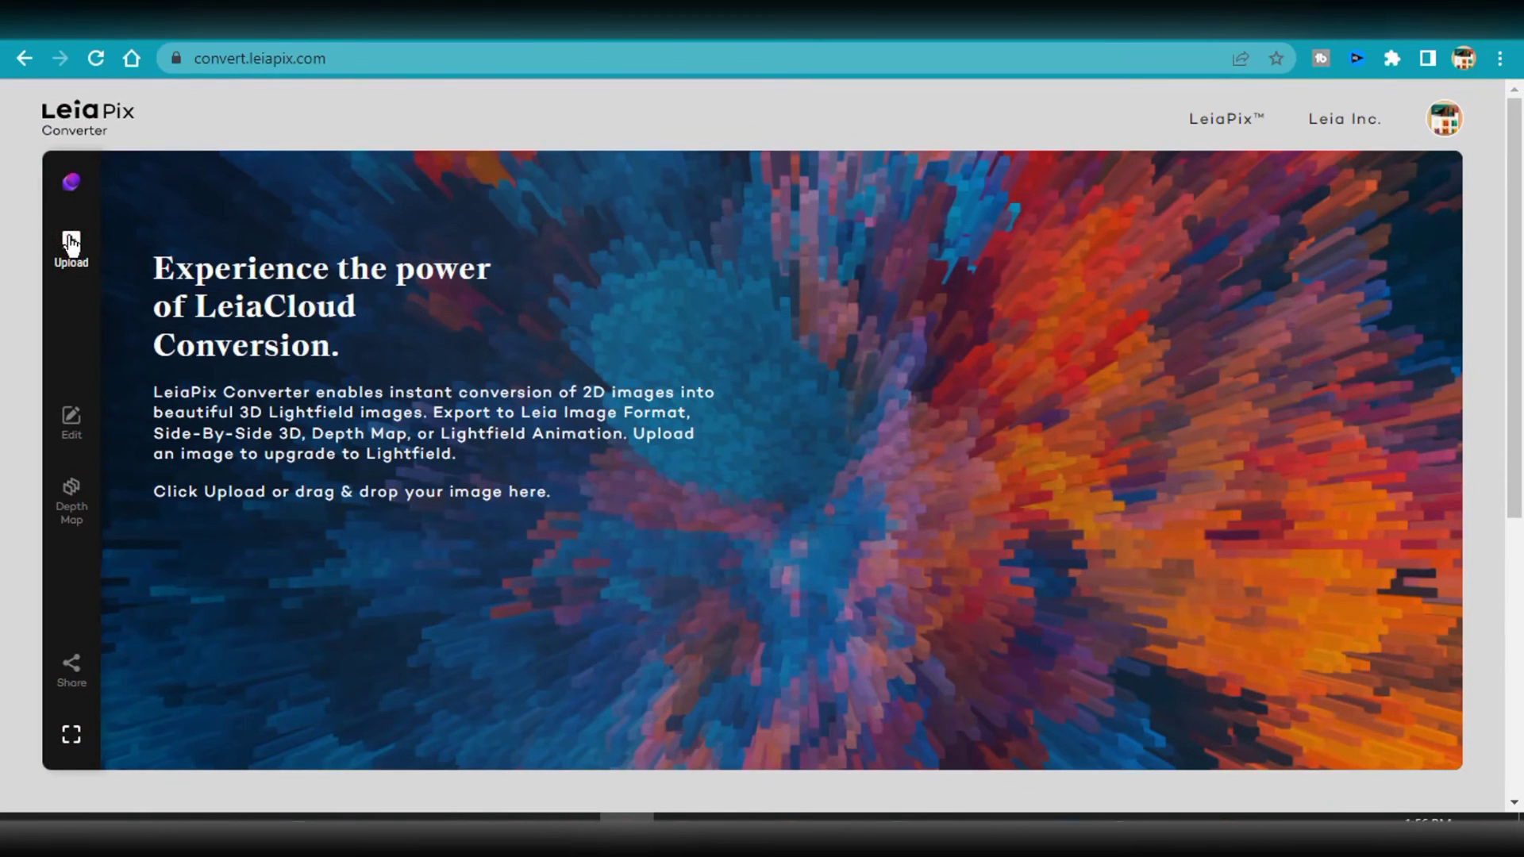
left_click(70, 248)
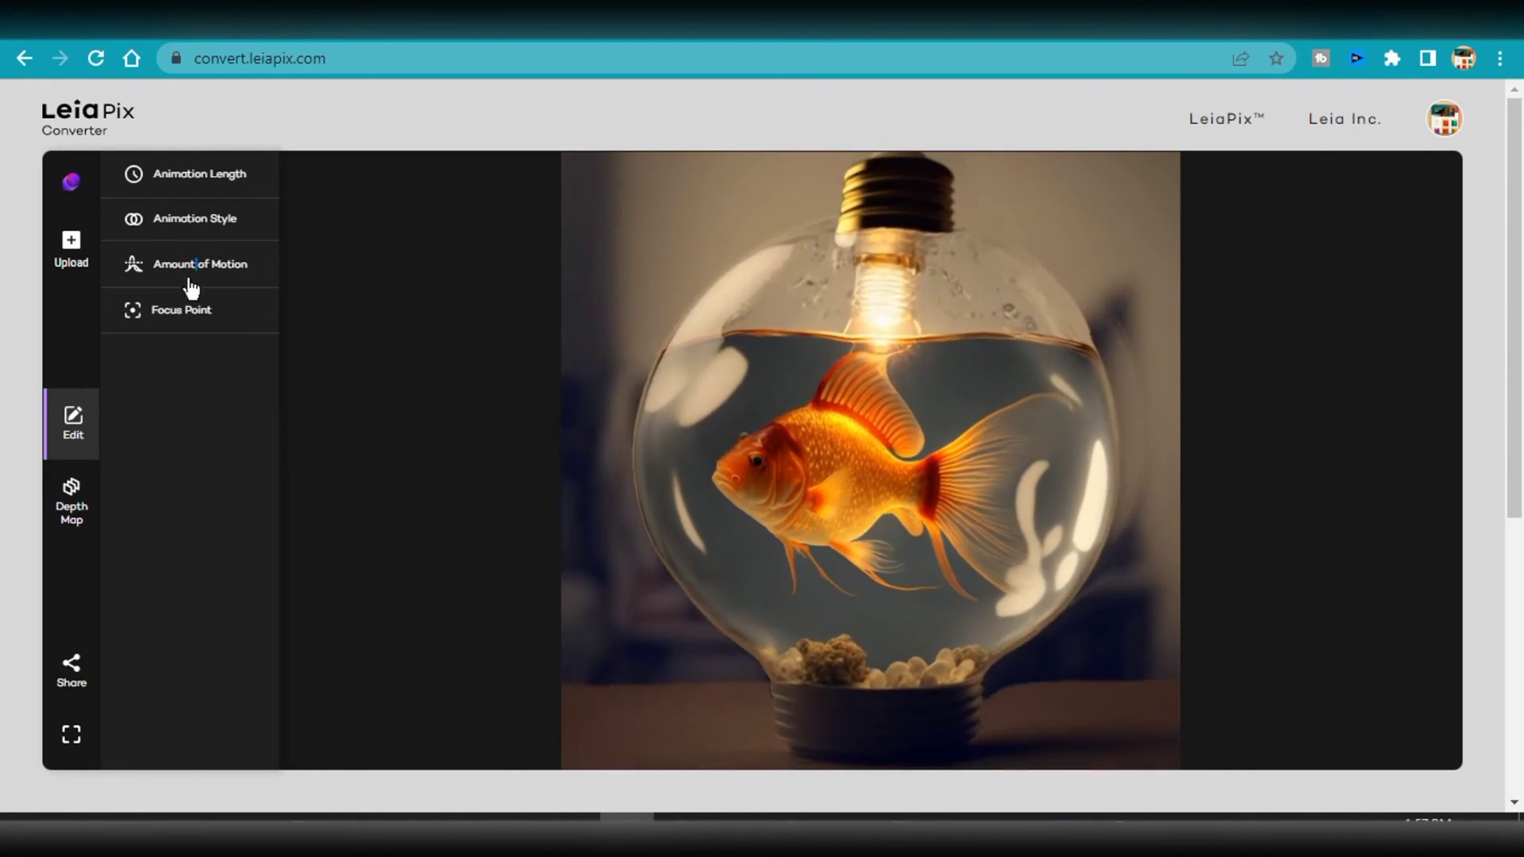
Step: Set motion to More, focus point to Far, and a tall-circle then vertical animation style
left_click(181, 309)
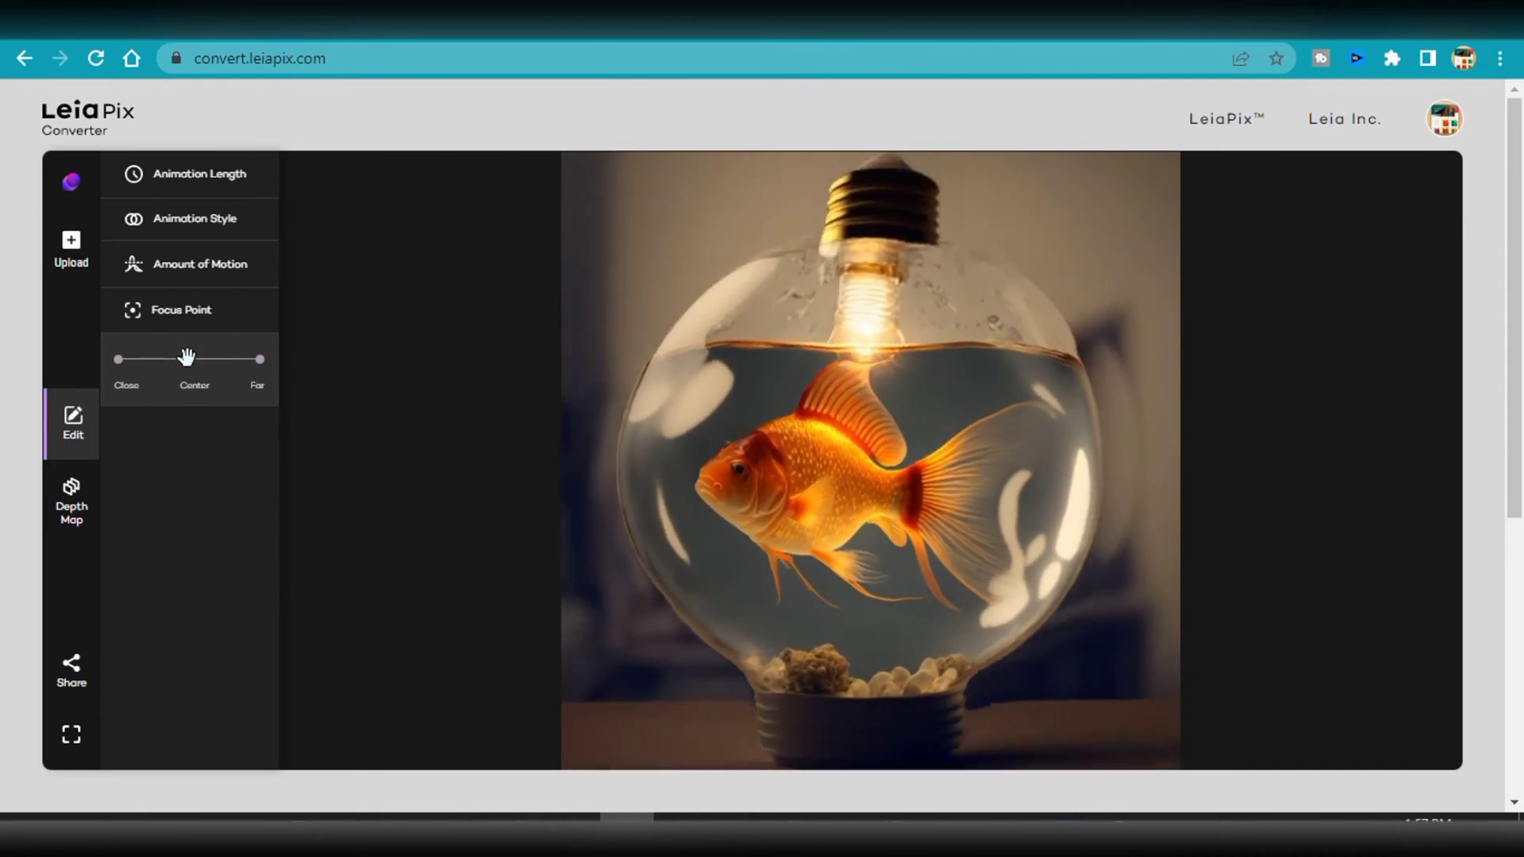
left_click(199, 263)
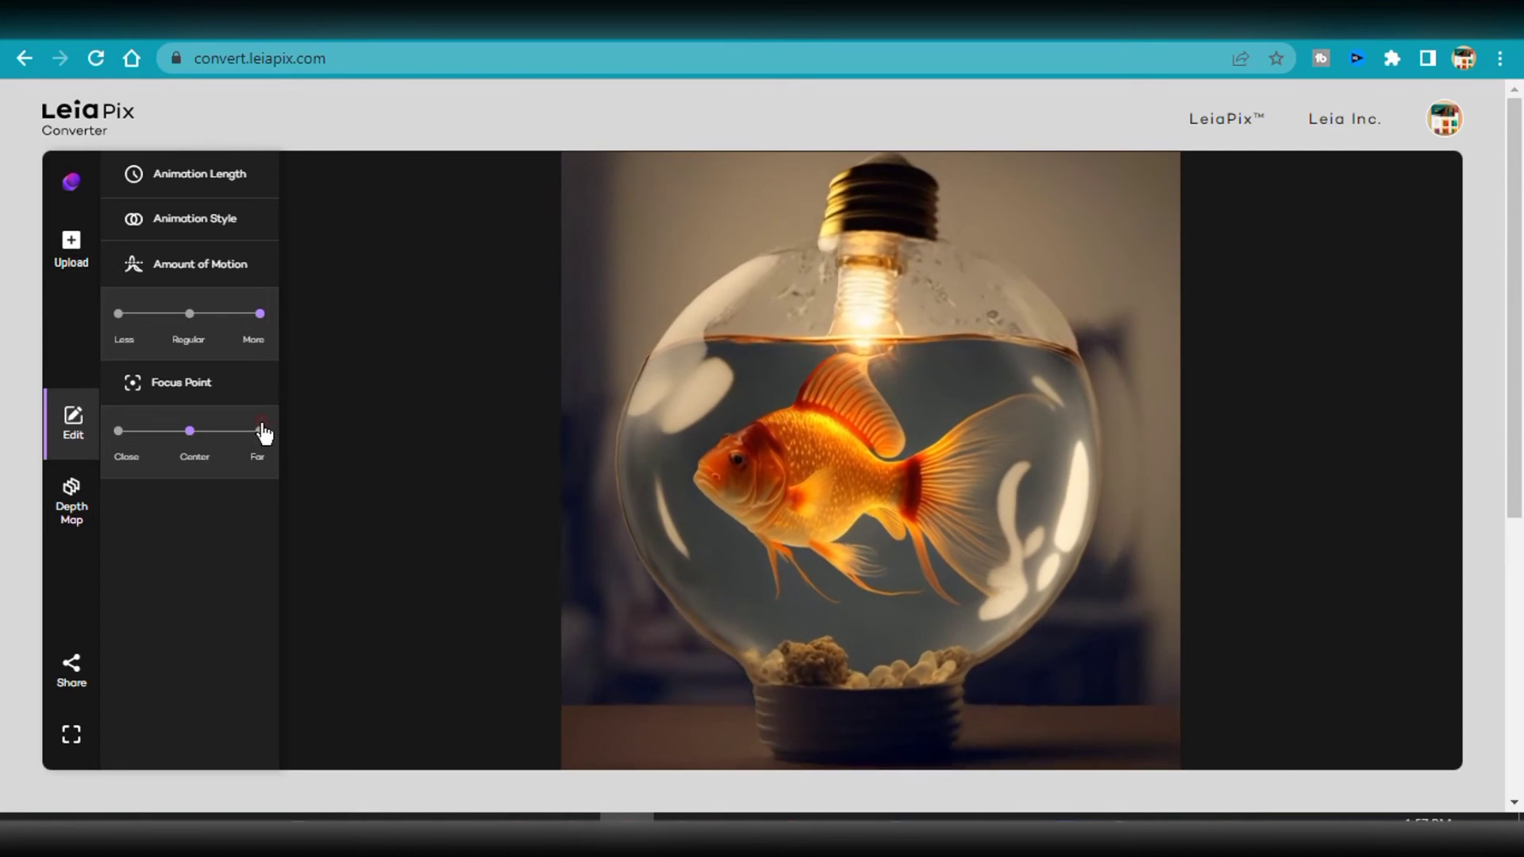
left_click(194, 217)
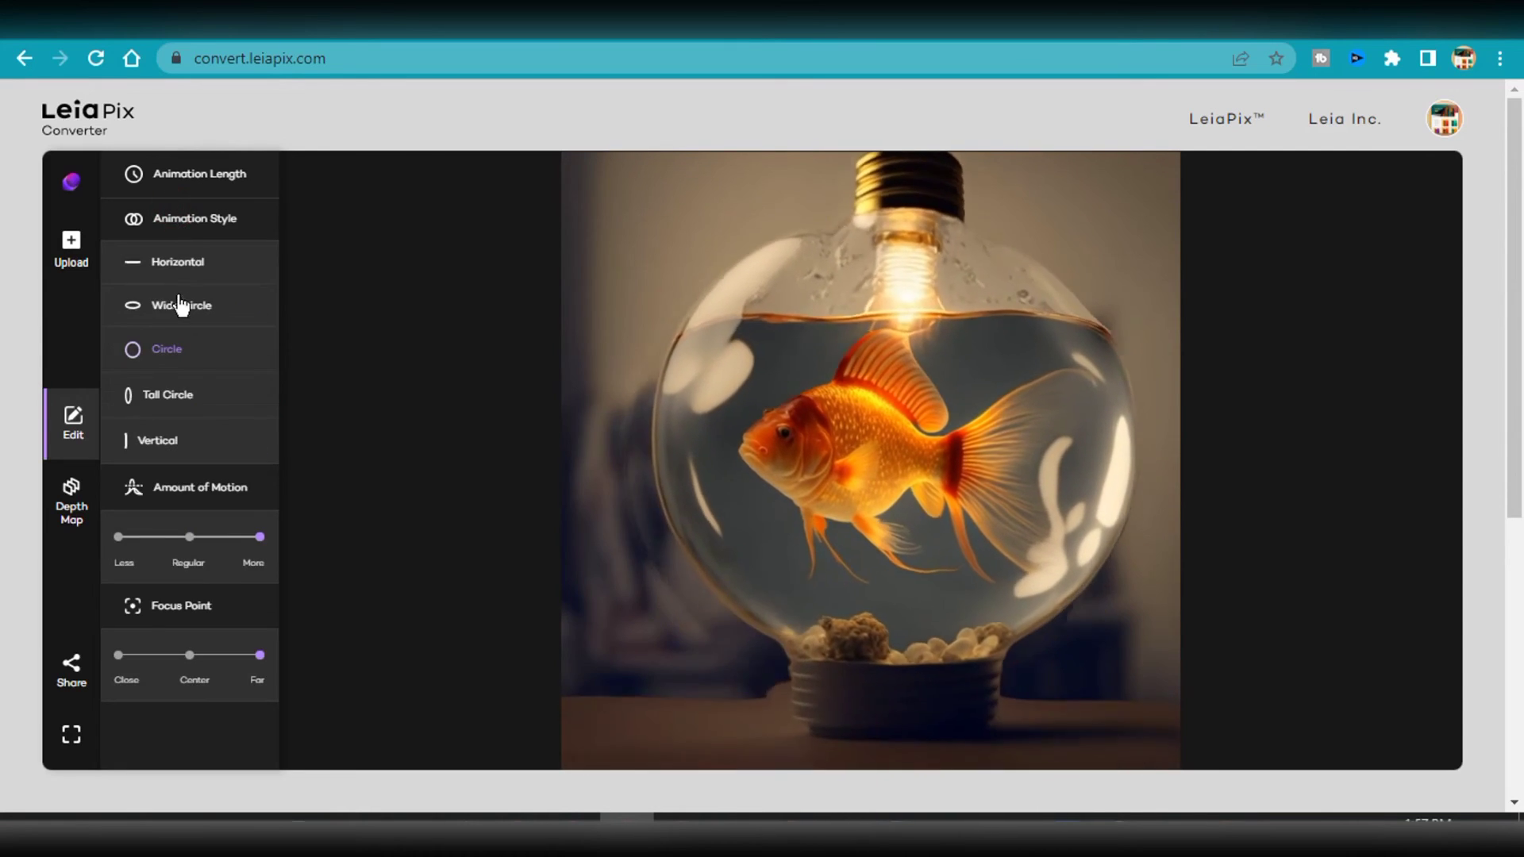
left_click(168, 394)
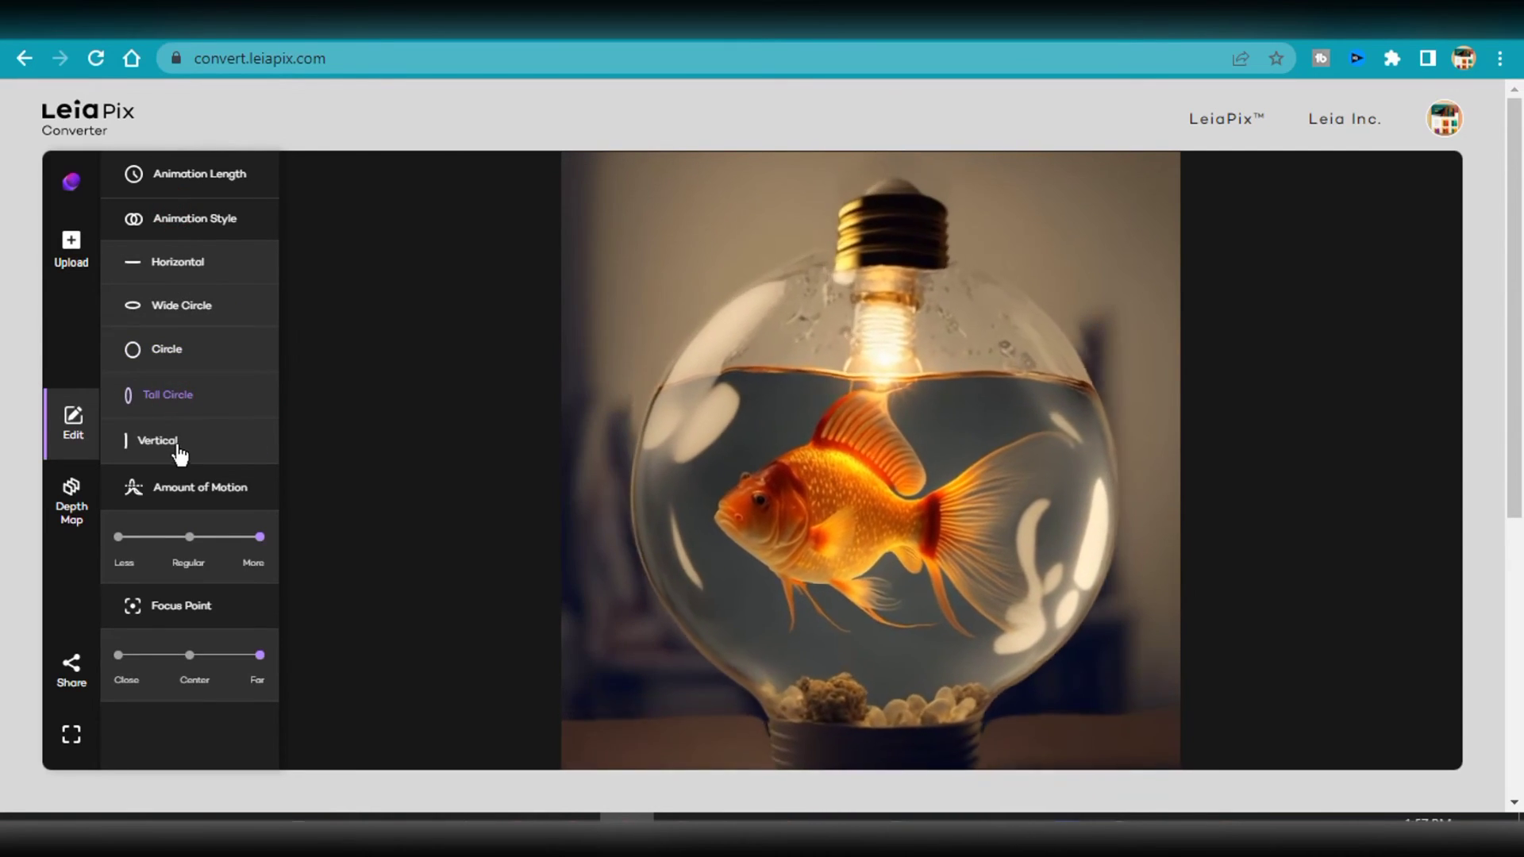
left_click(177, 261)
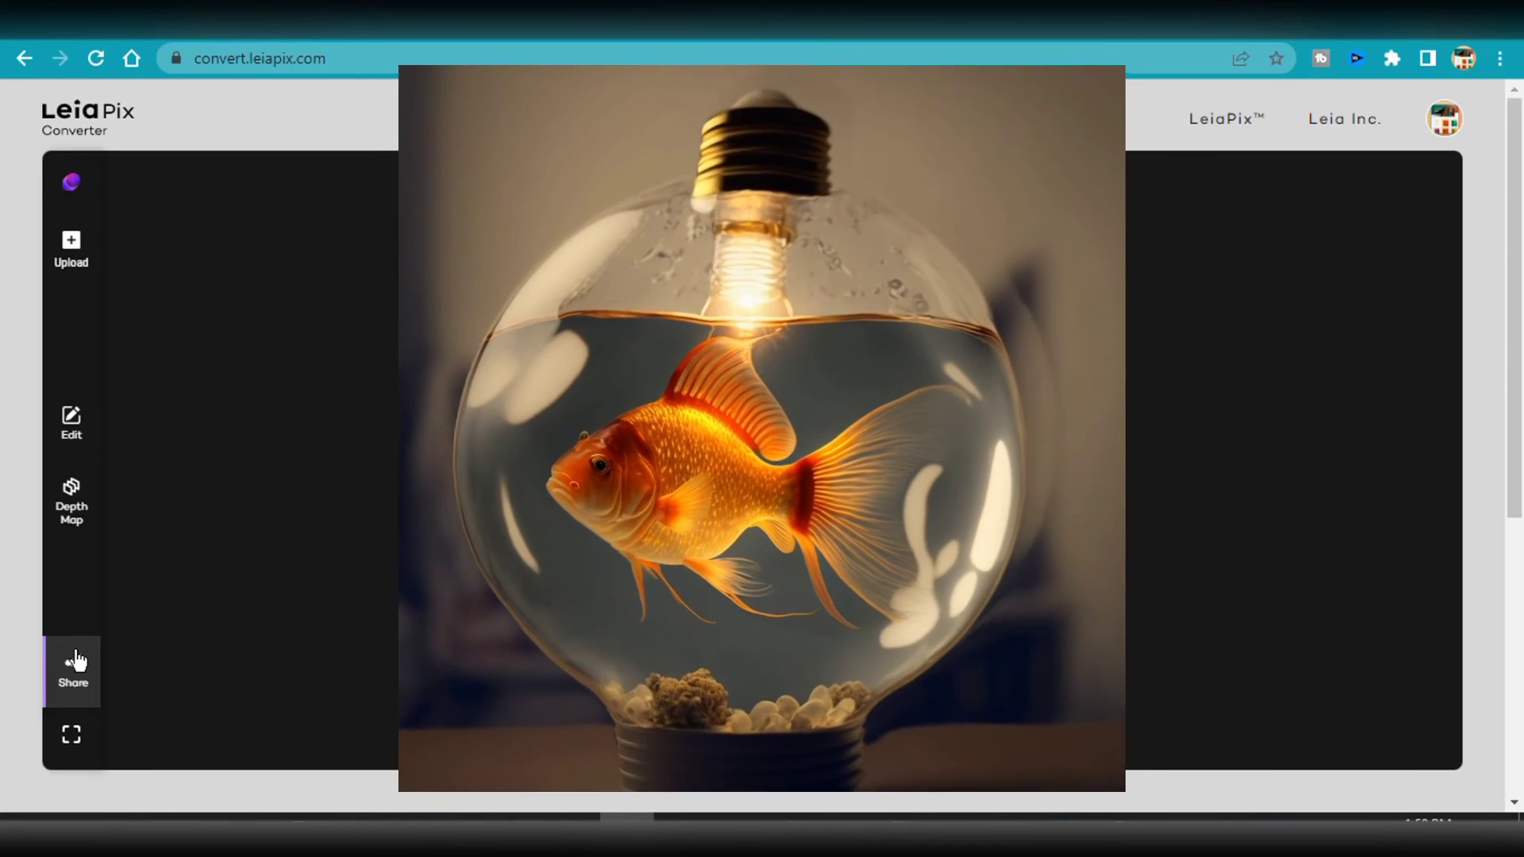
Step: Share the finished goldfish animation, opening the larger preview
left_click(70, 734)
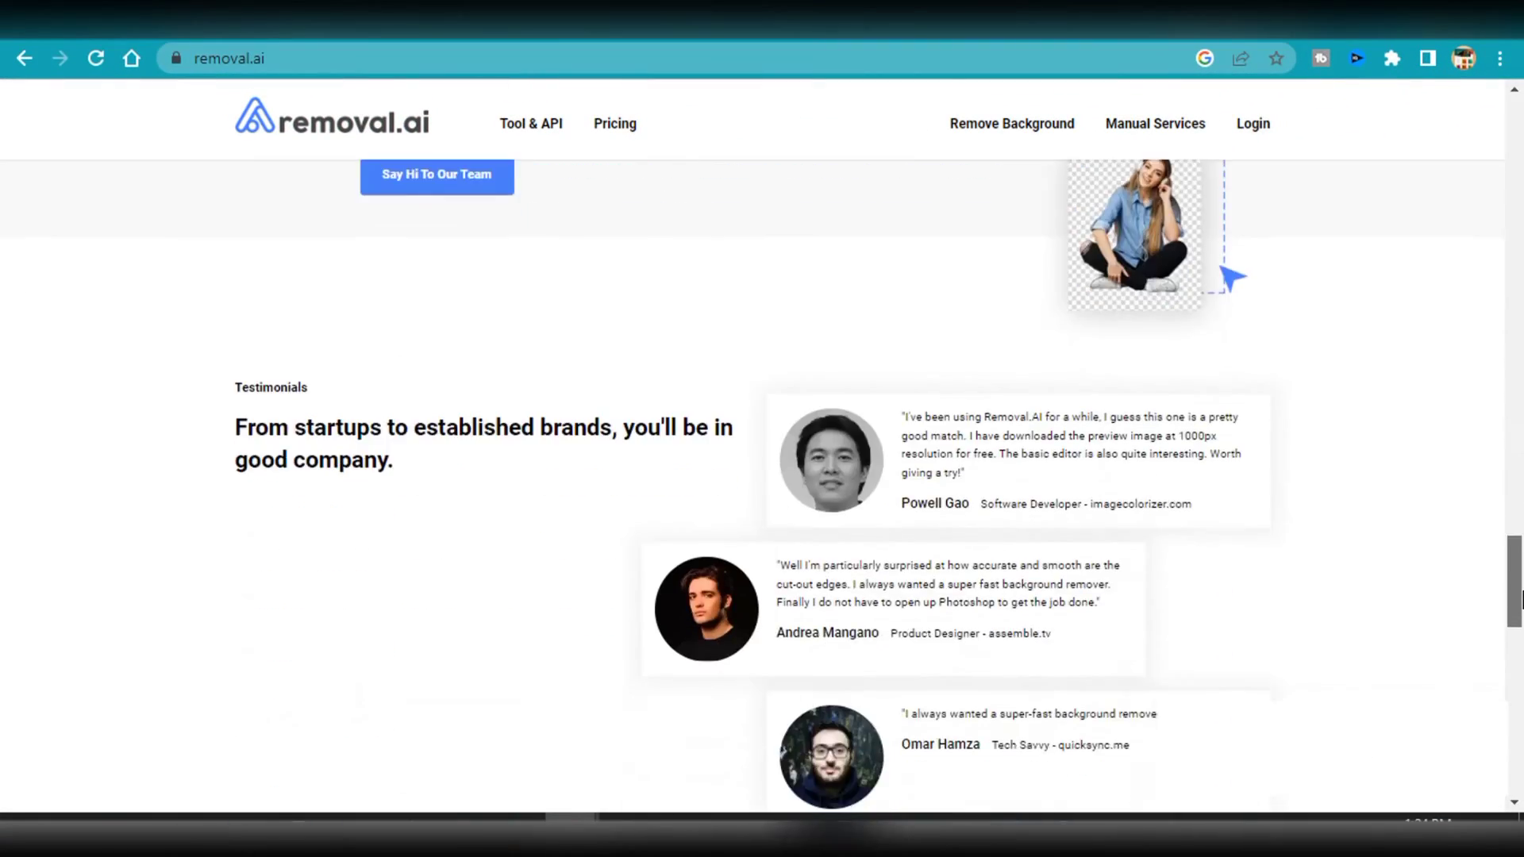
Step: Scroll the removal.ai homepage toward the Remove Background tool
scroll("up", 3)
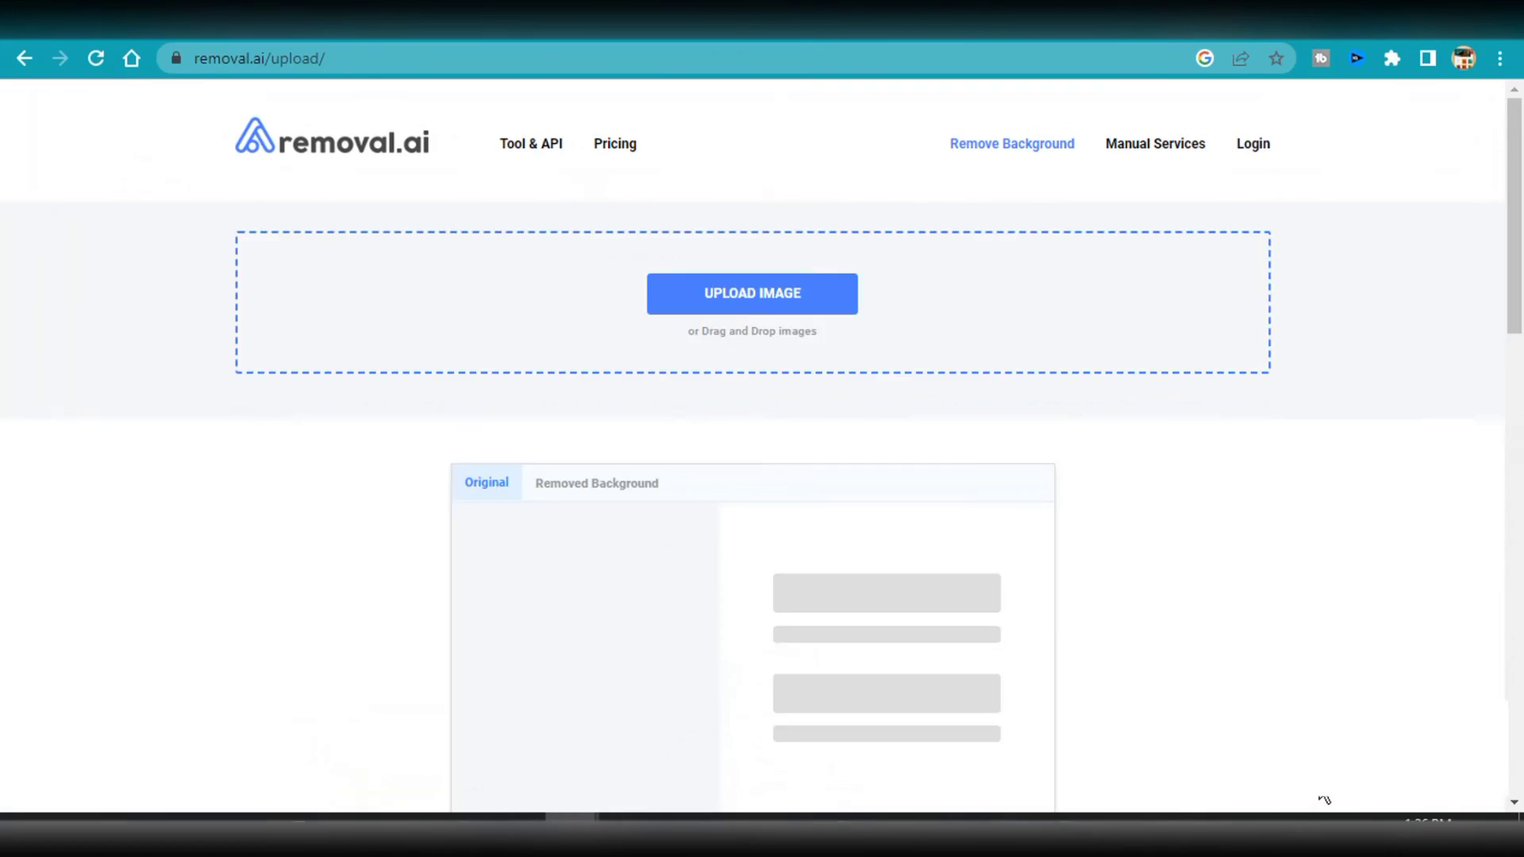
scroll("down", 3)
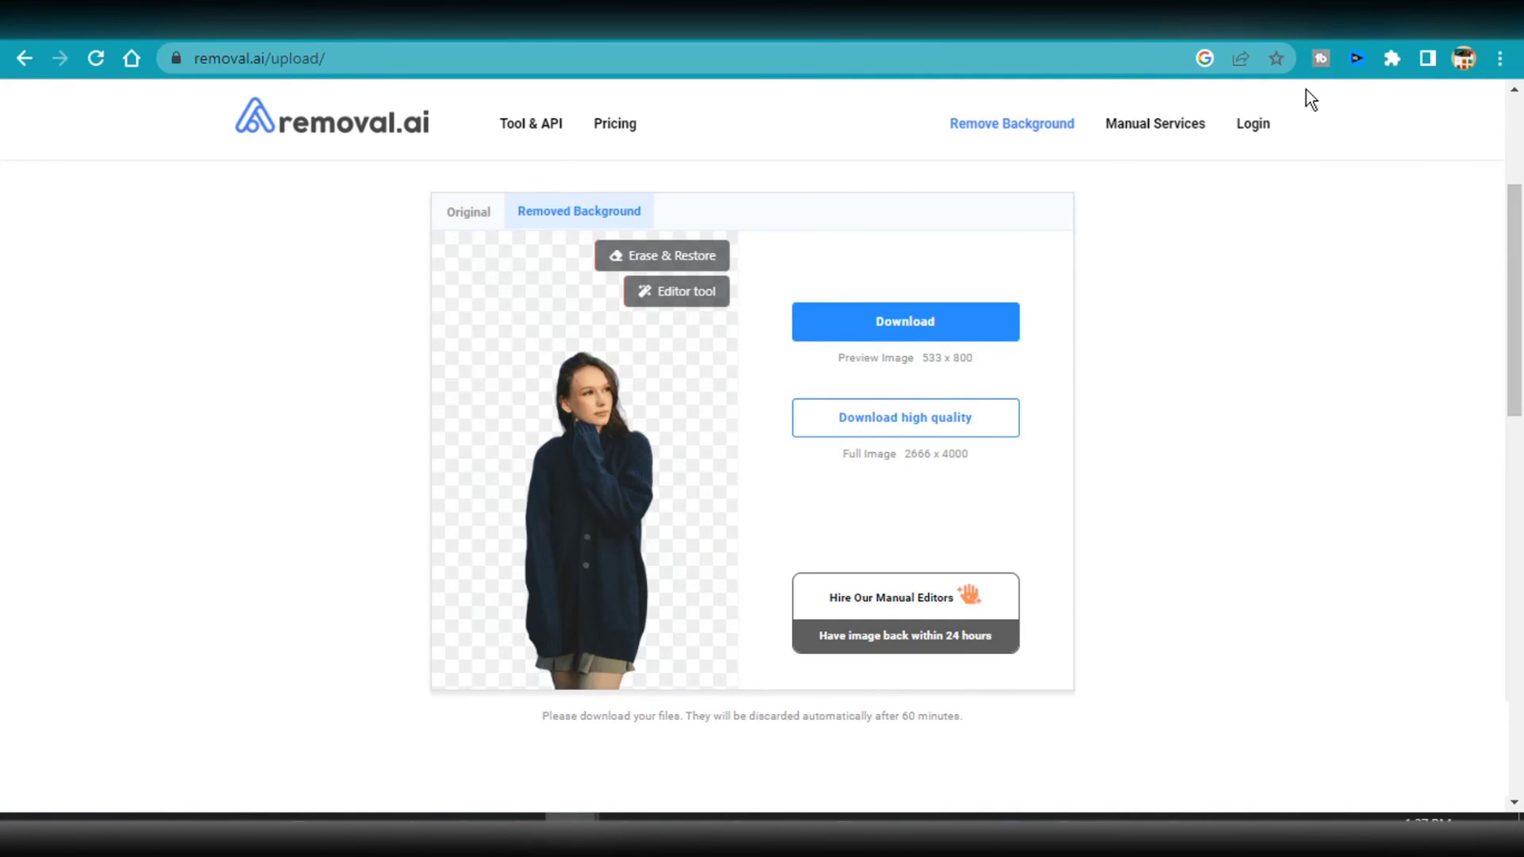
mouse_move(469, 212)
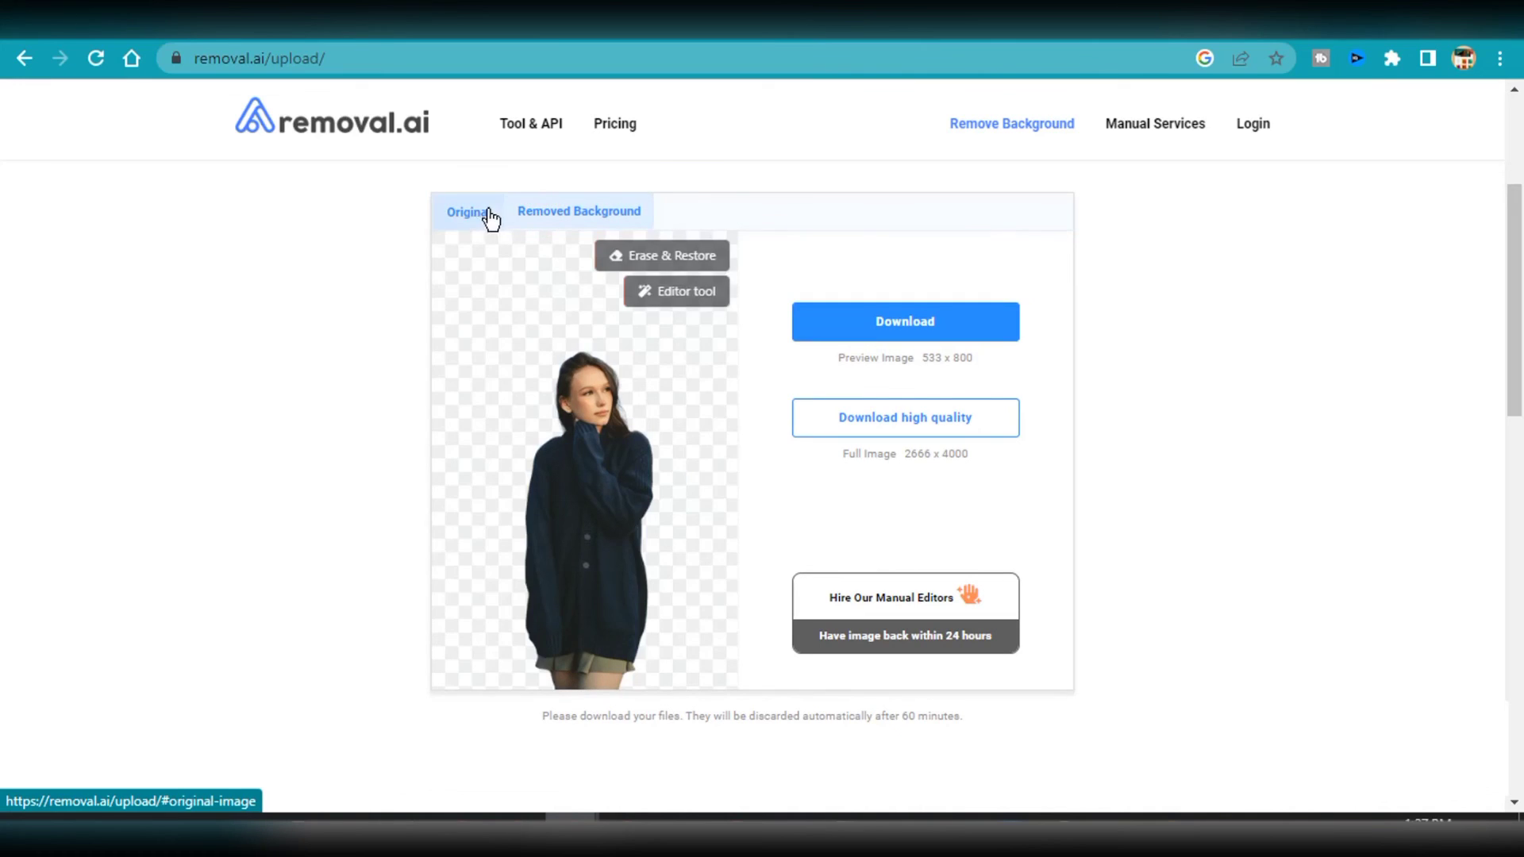
Step: Switch to the Original tab to compare the beach photo with the cut-out result
left_click(467, 212)
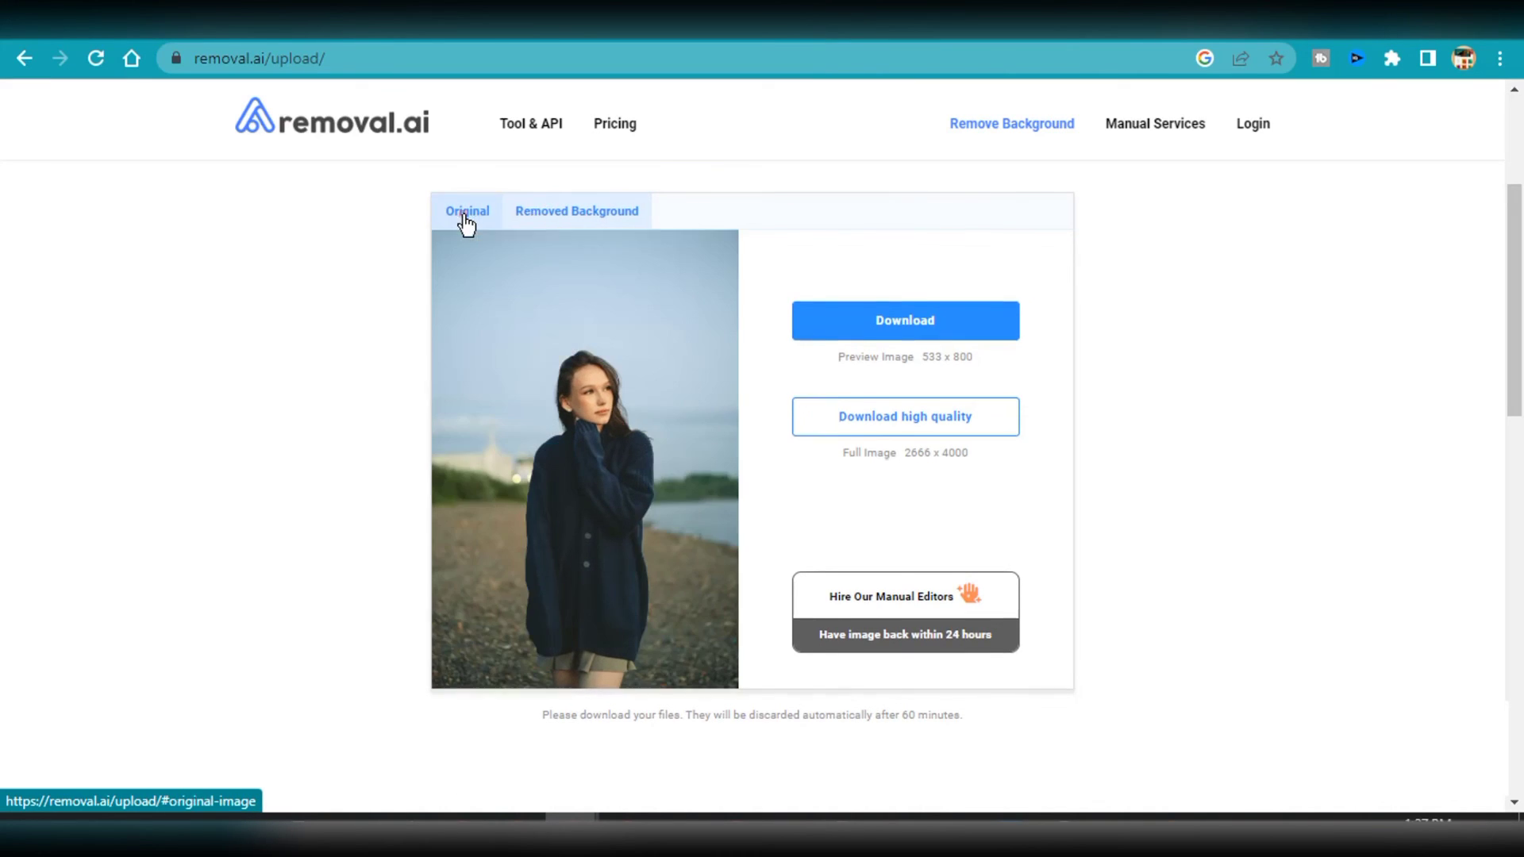